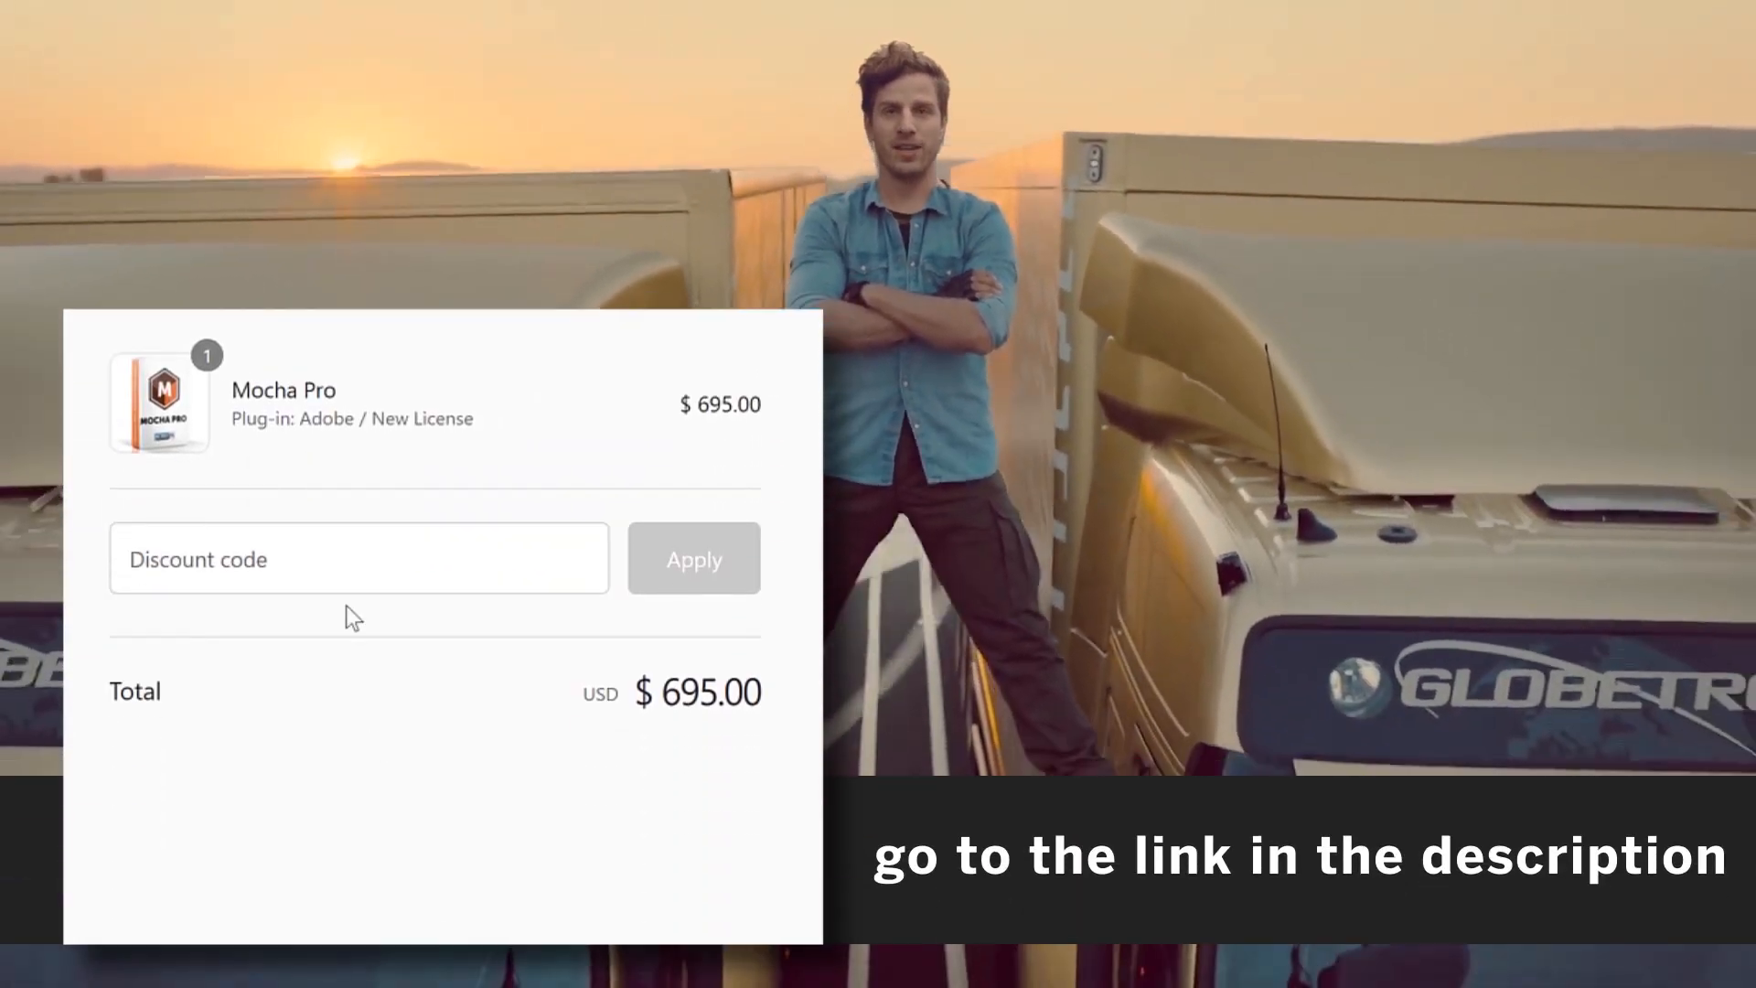
Enter the flomotion15 discount code and apply it to the Mocha Pro order
type("flomotion15")
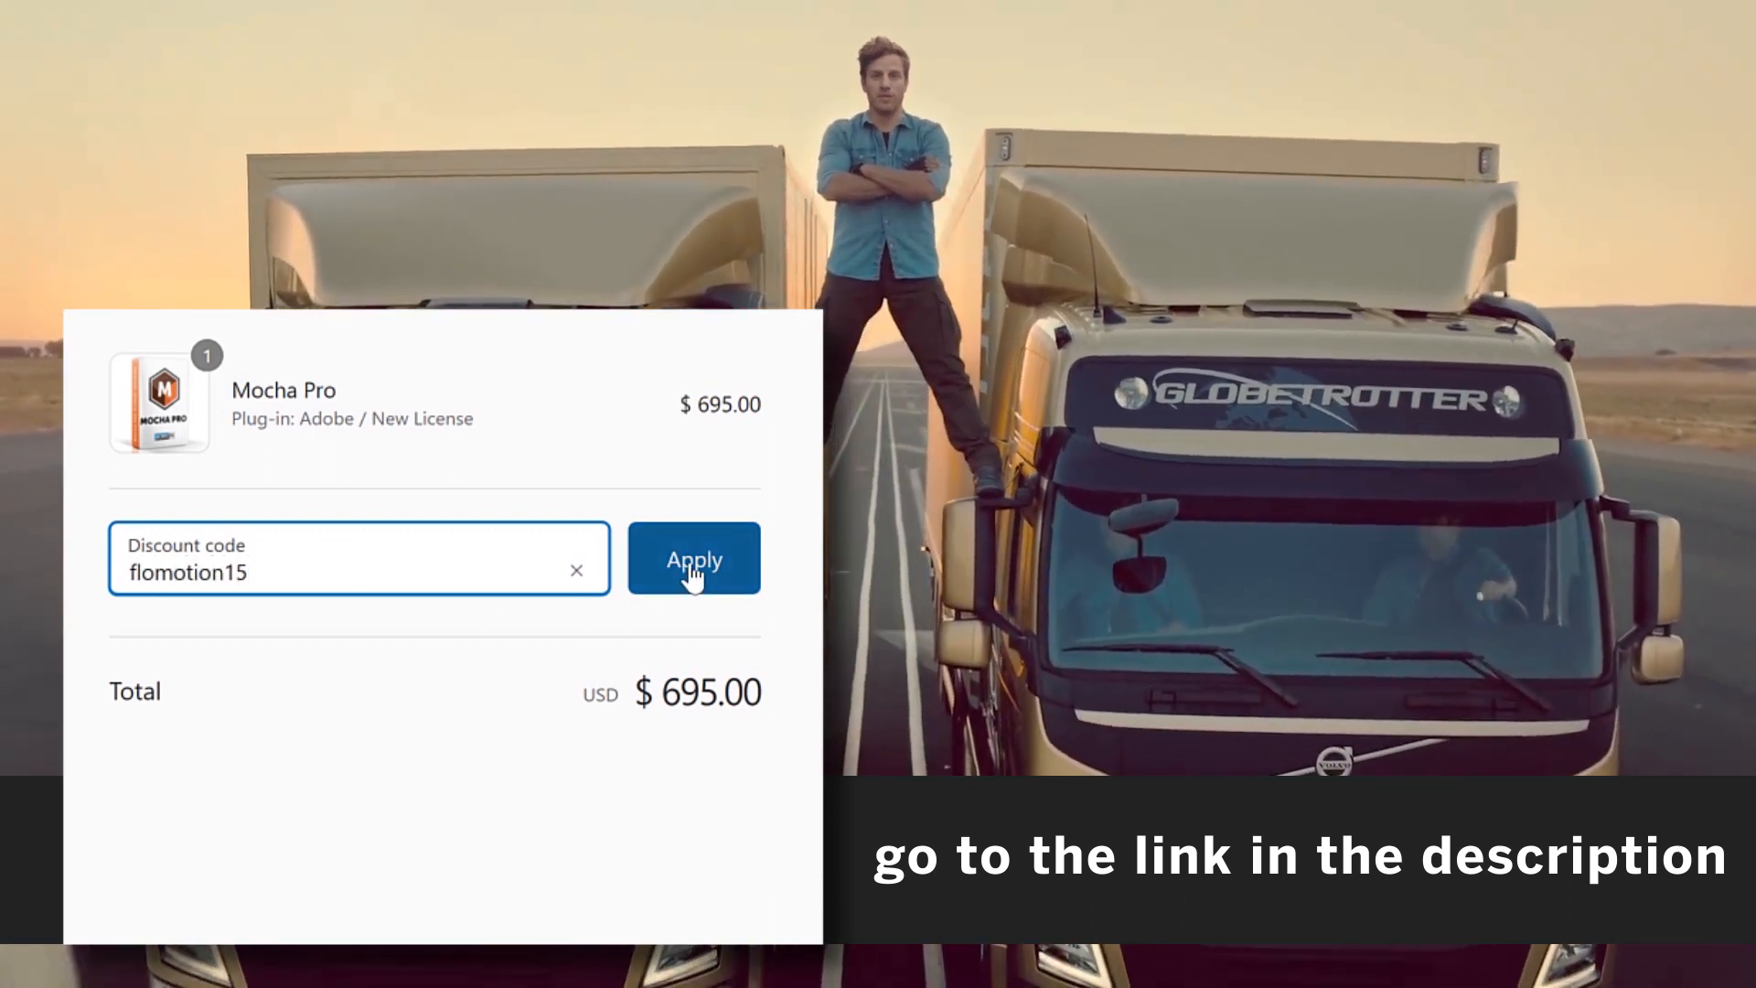
left_click(693, 560)
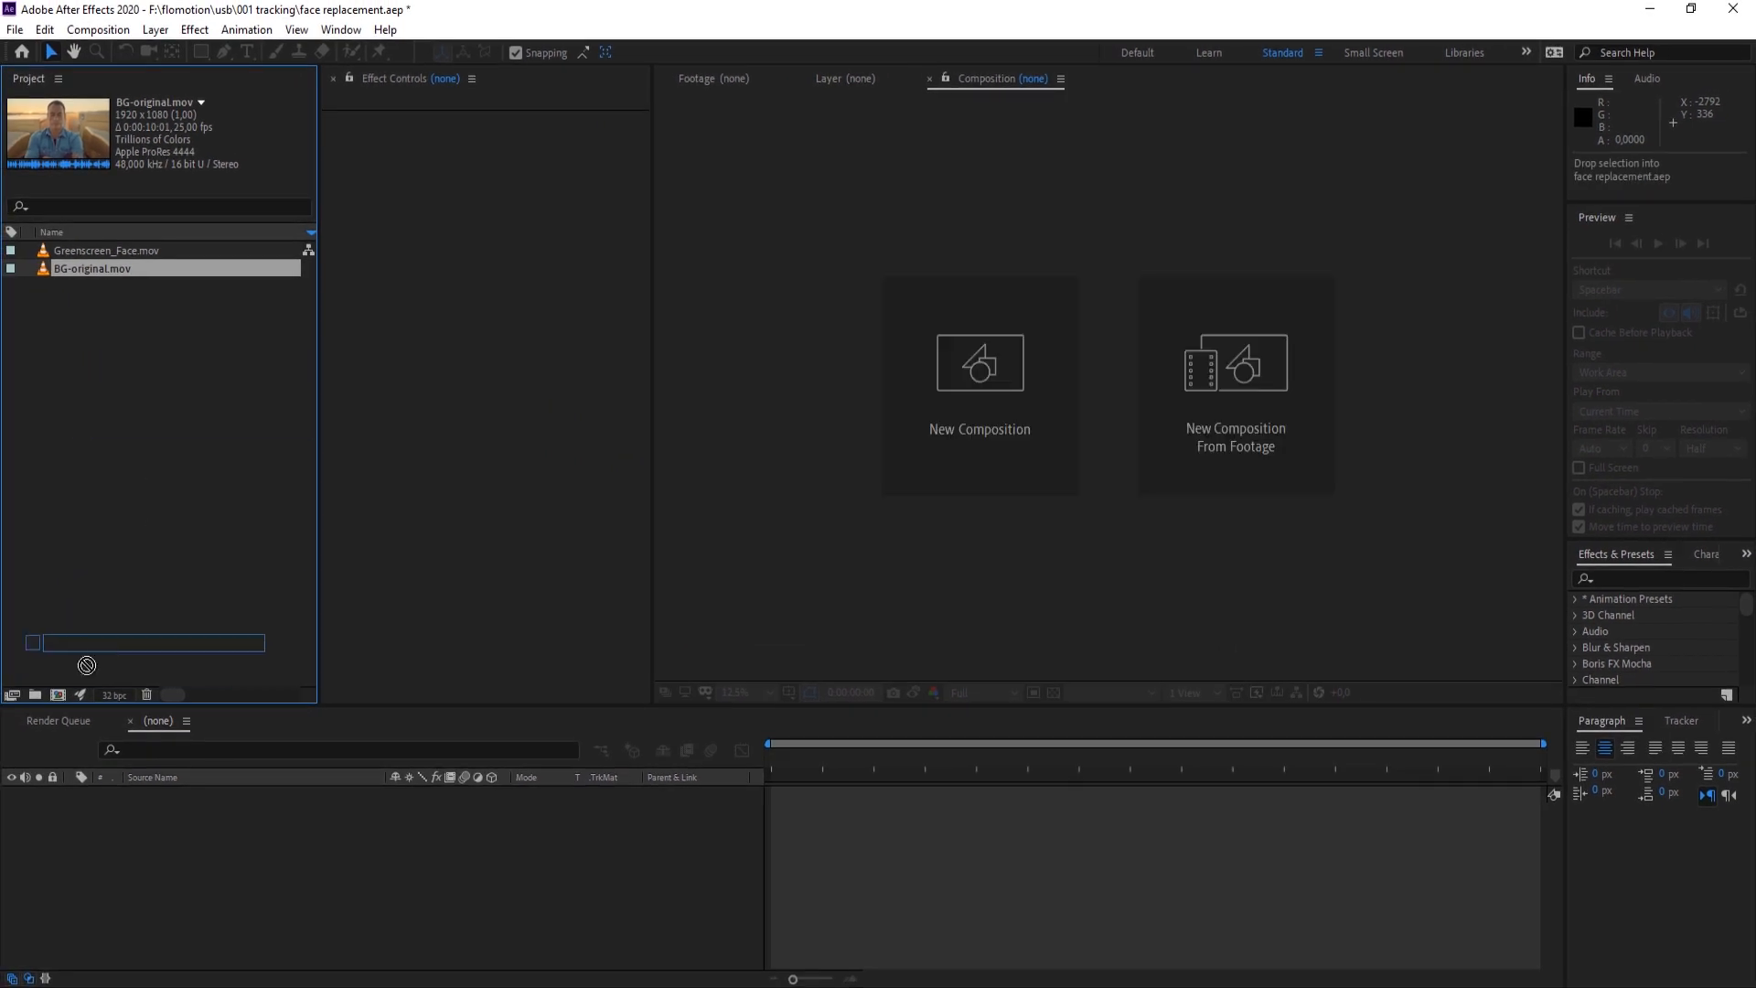
Make compositions from BG-original.mov and Greenscreen_Face.mov and check both clips' details
double_click(92, 267)
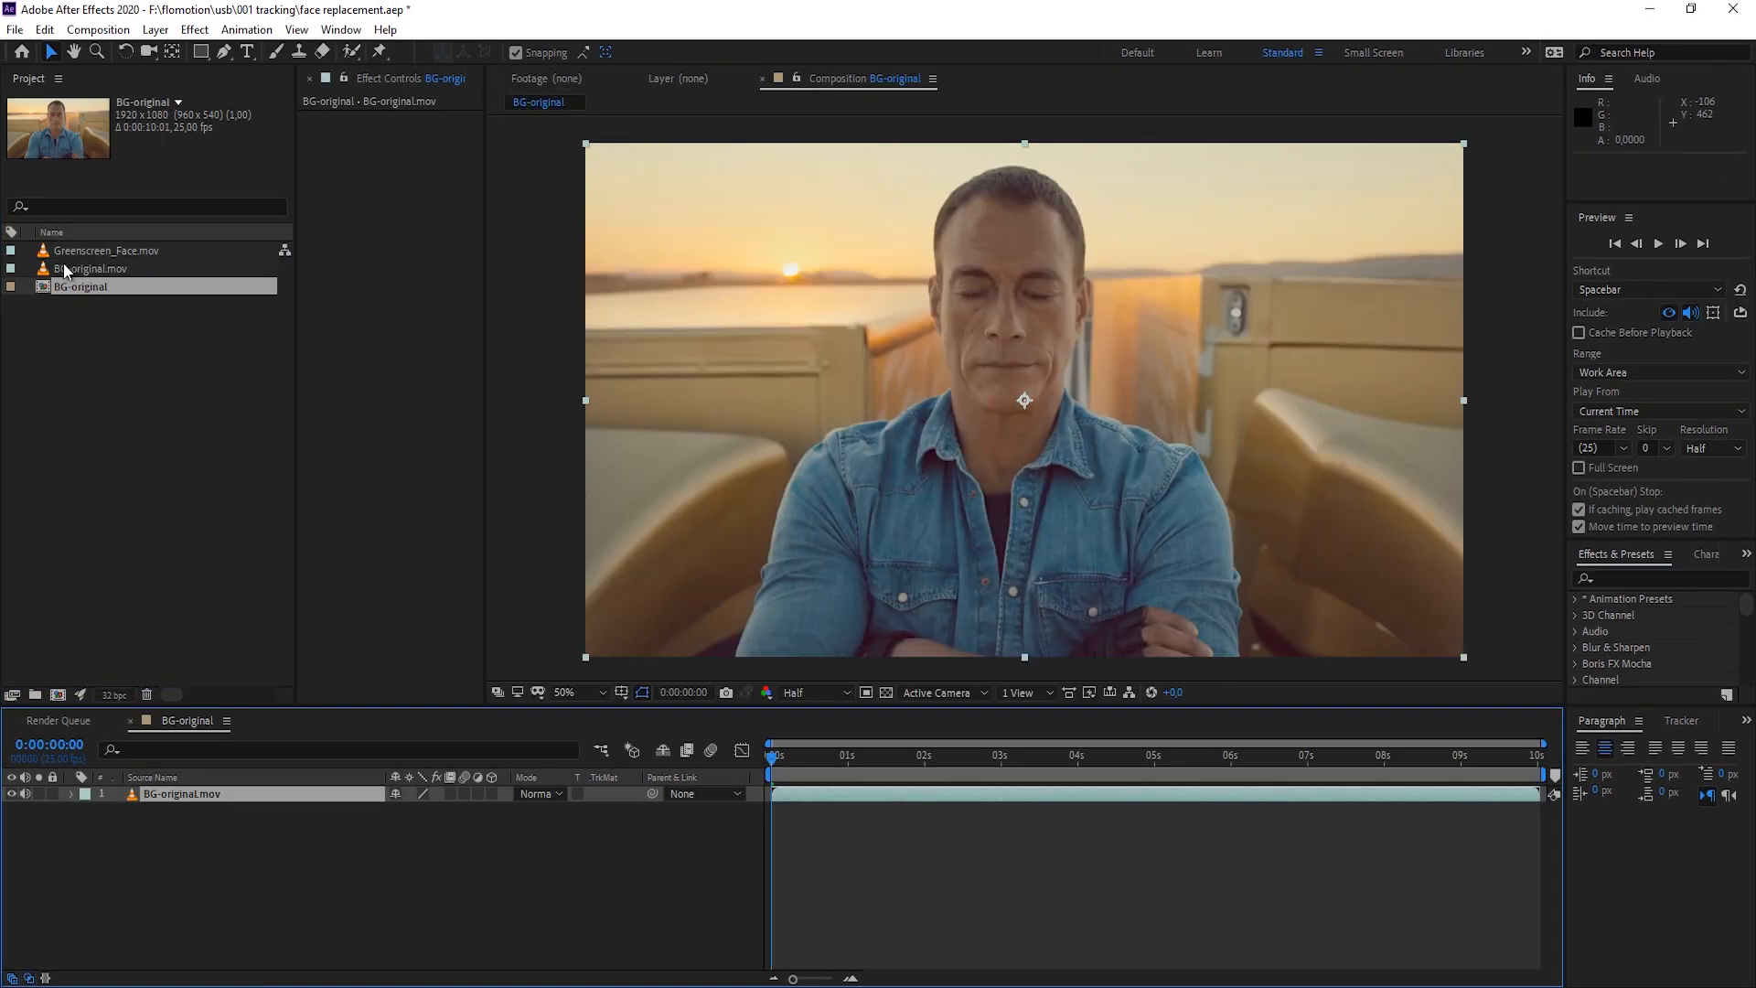
left_click(106, 251)
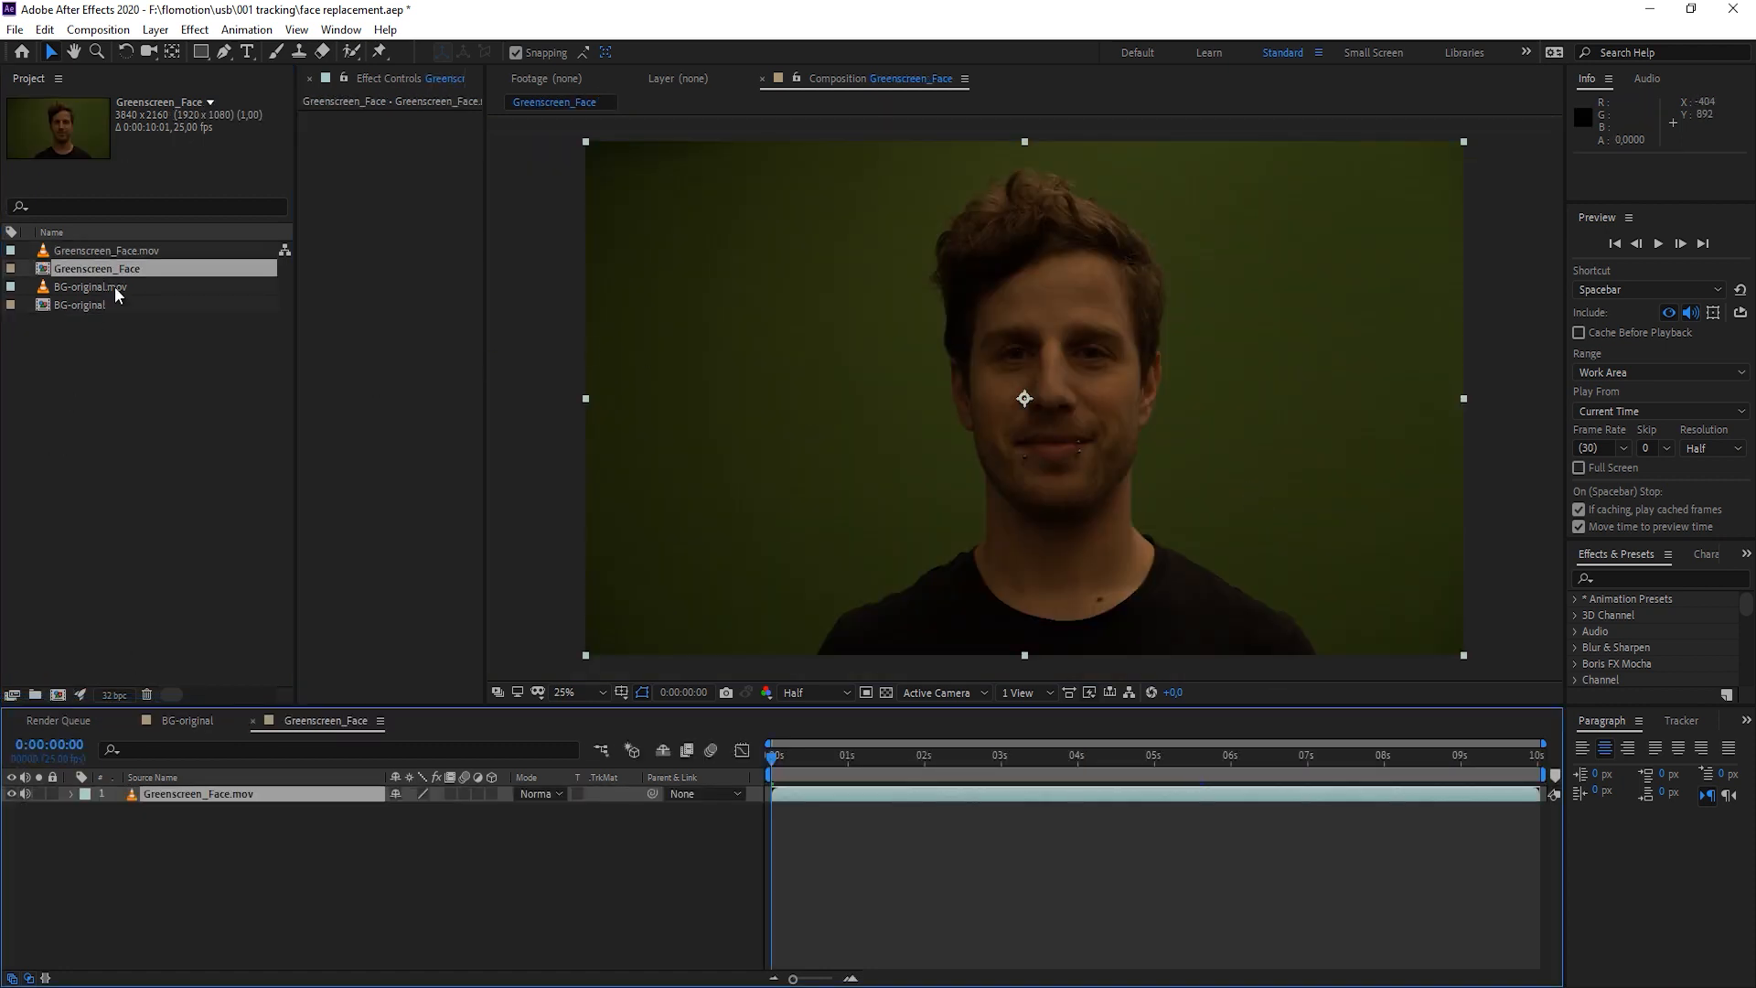
left_click(91, 287)
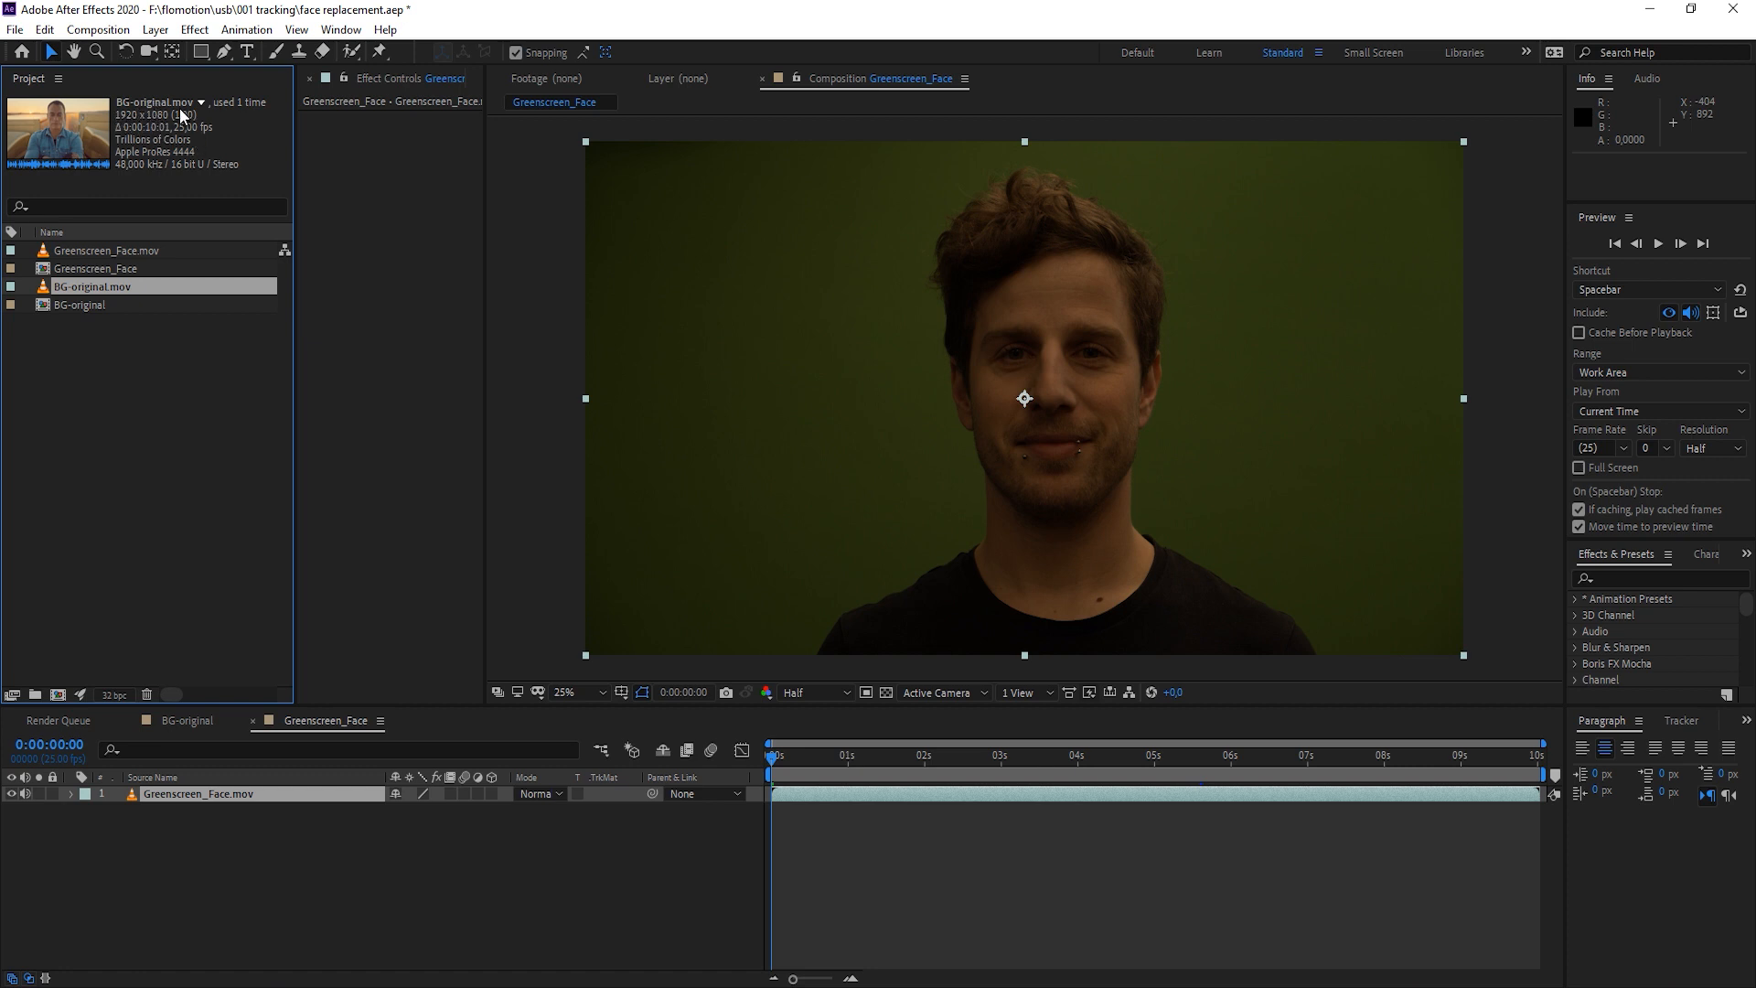
left_click(106, 251)
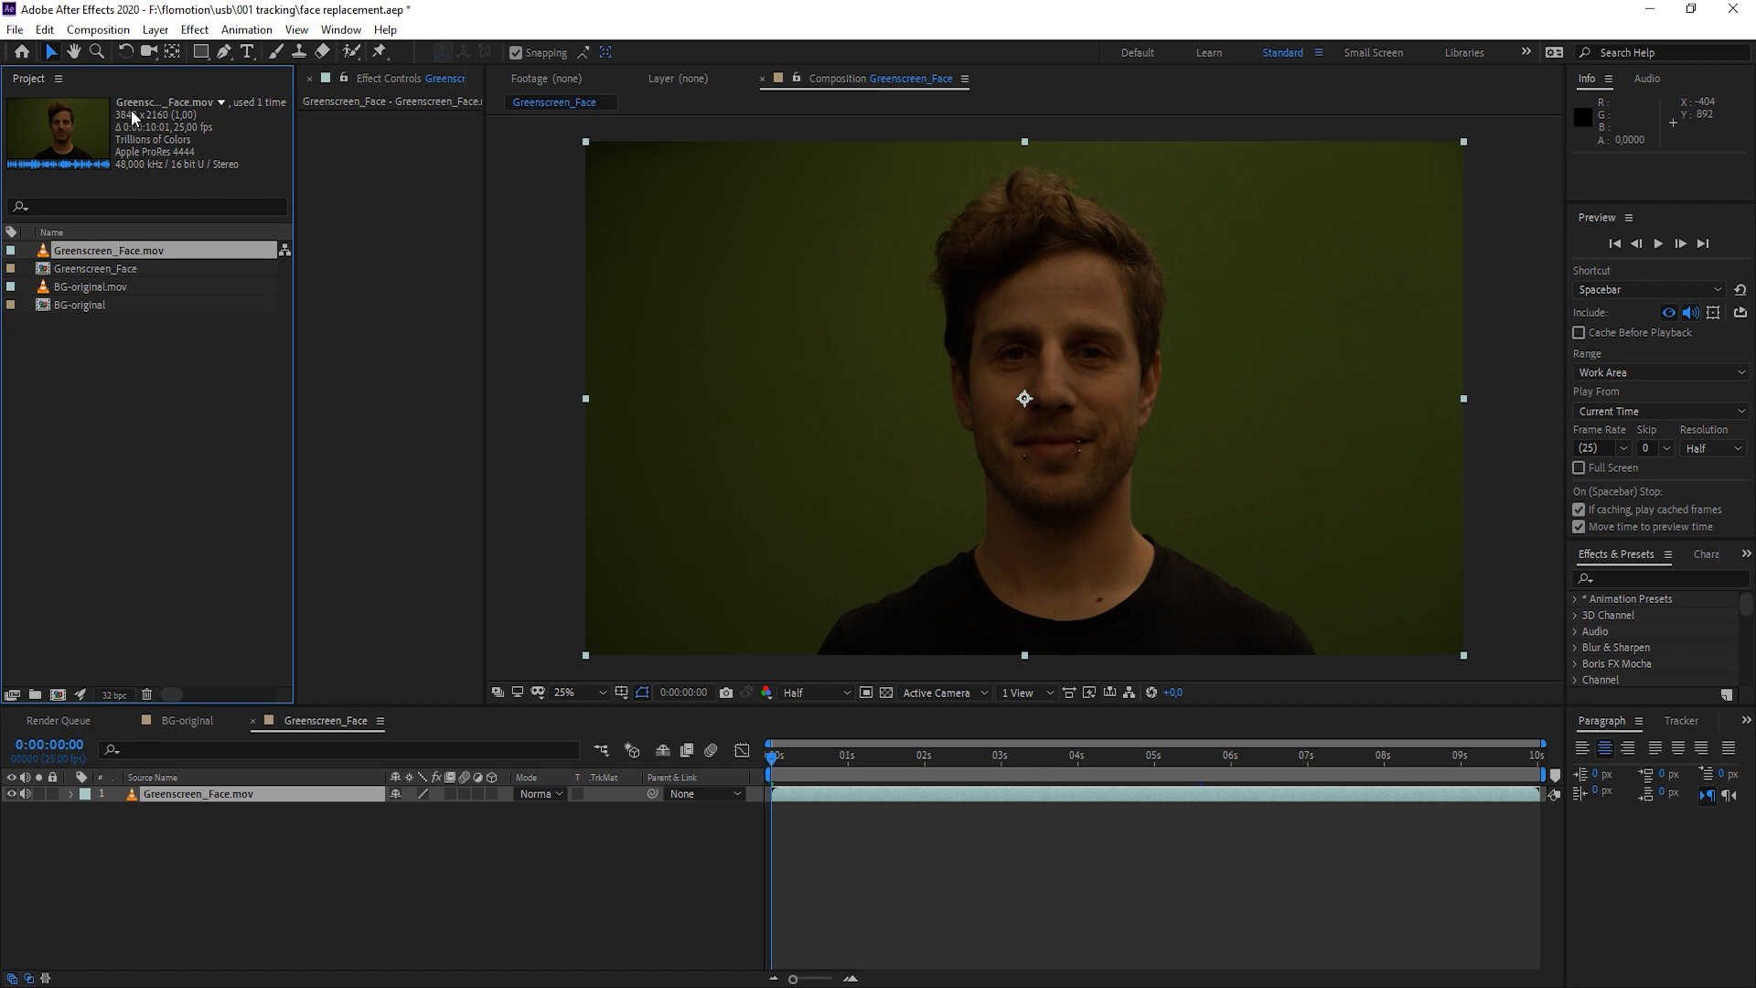
mouse_move(1040, 179)
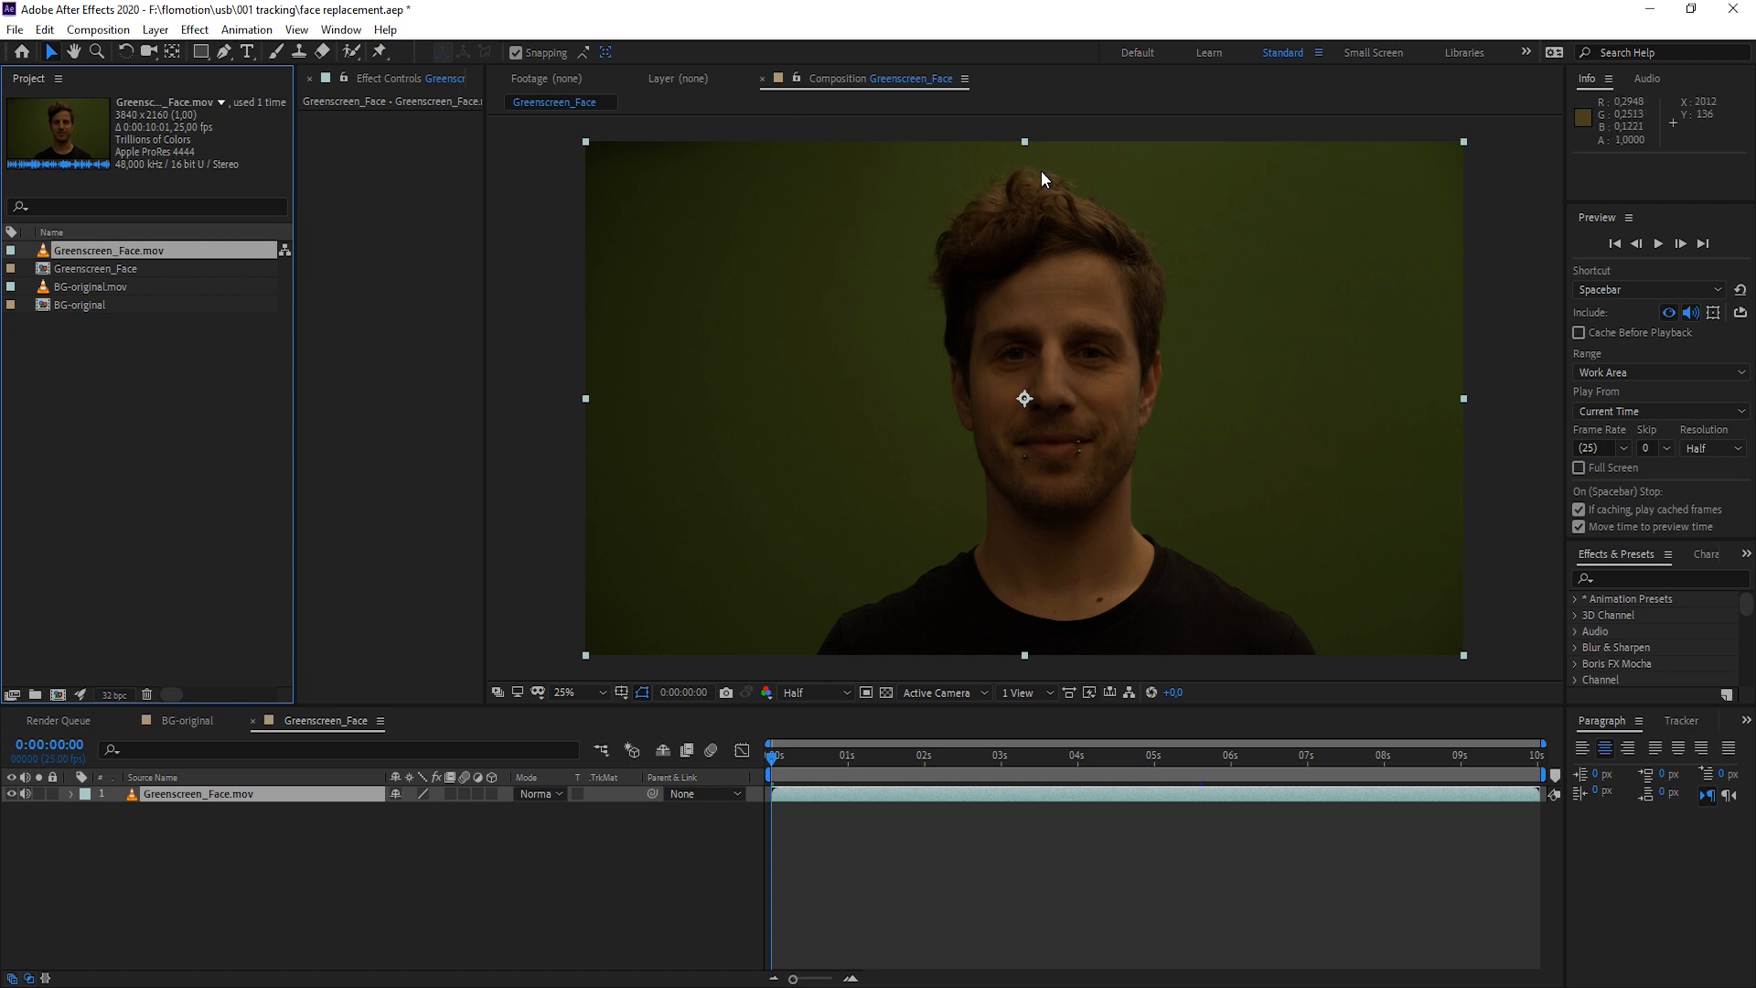
mouse_move(966, 364)
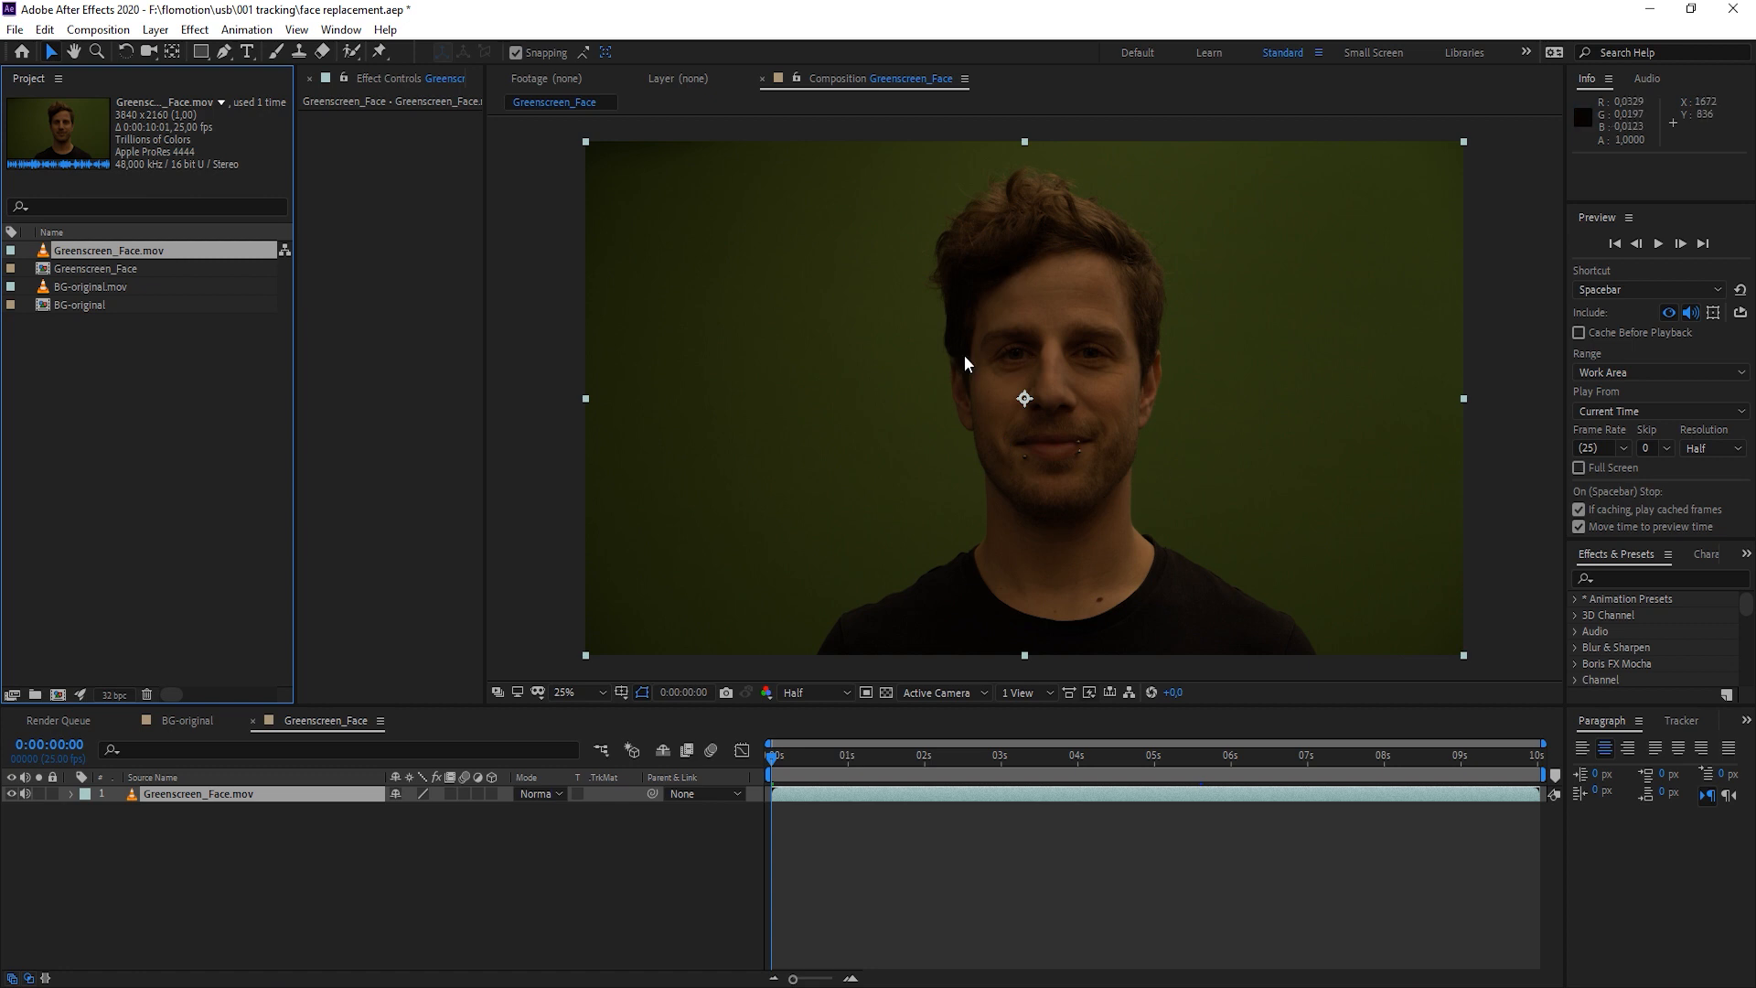
mouse_move(1156, 271)
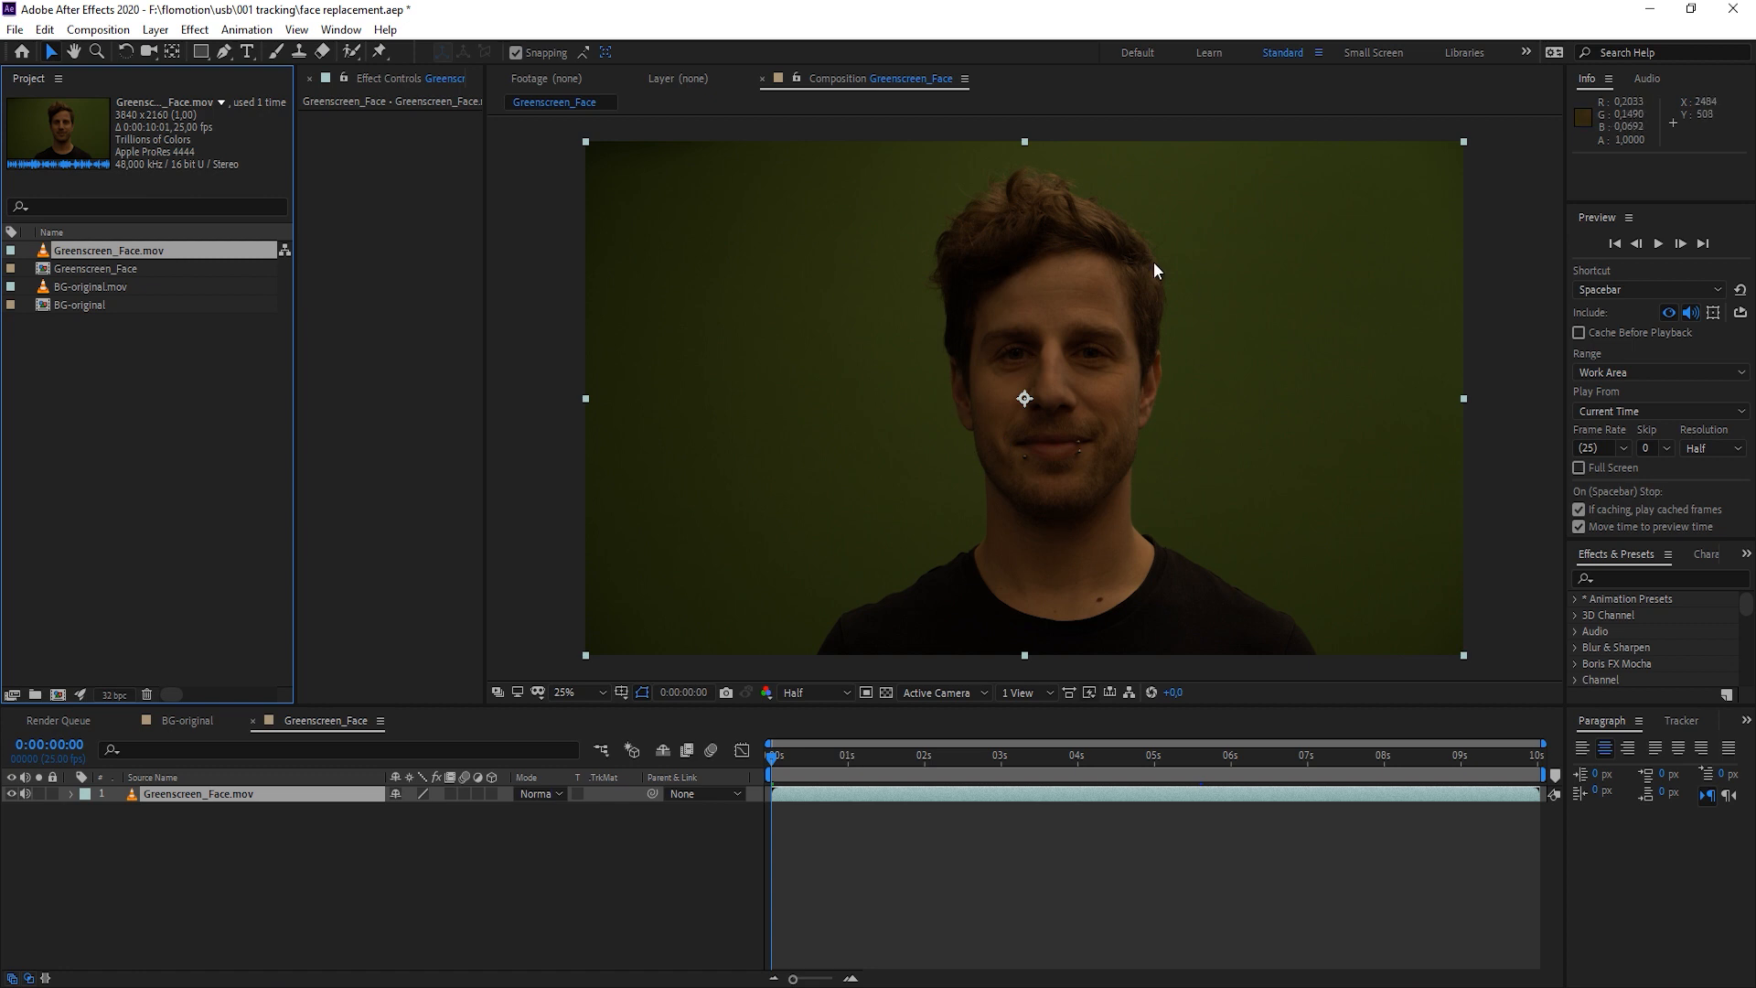
mouse_move(936, 269)
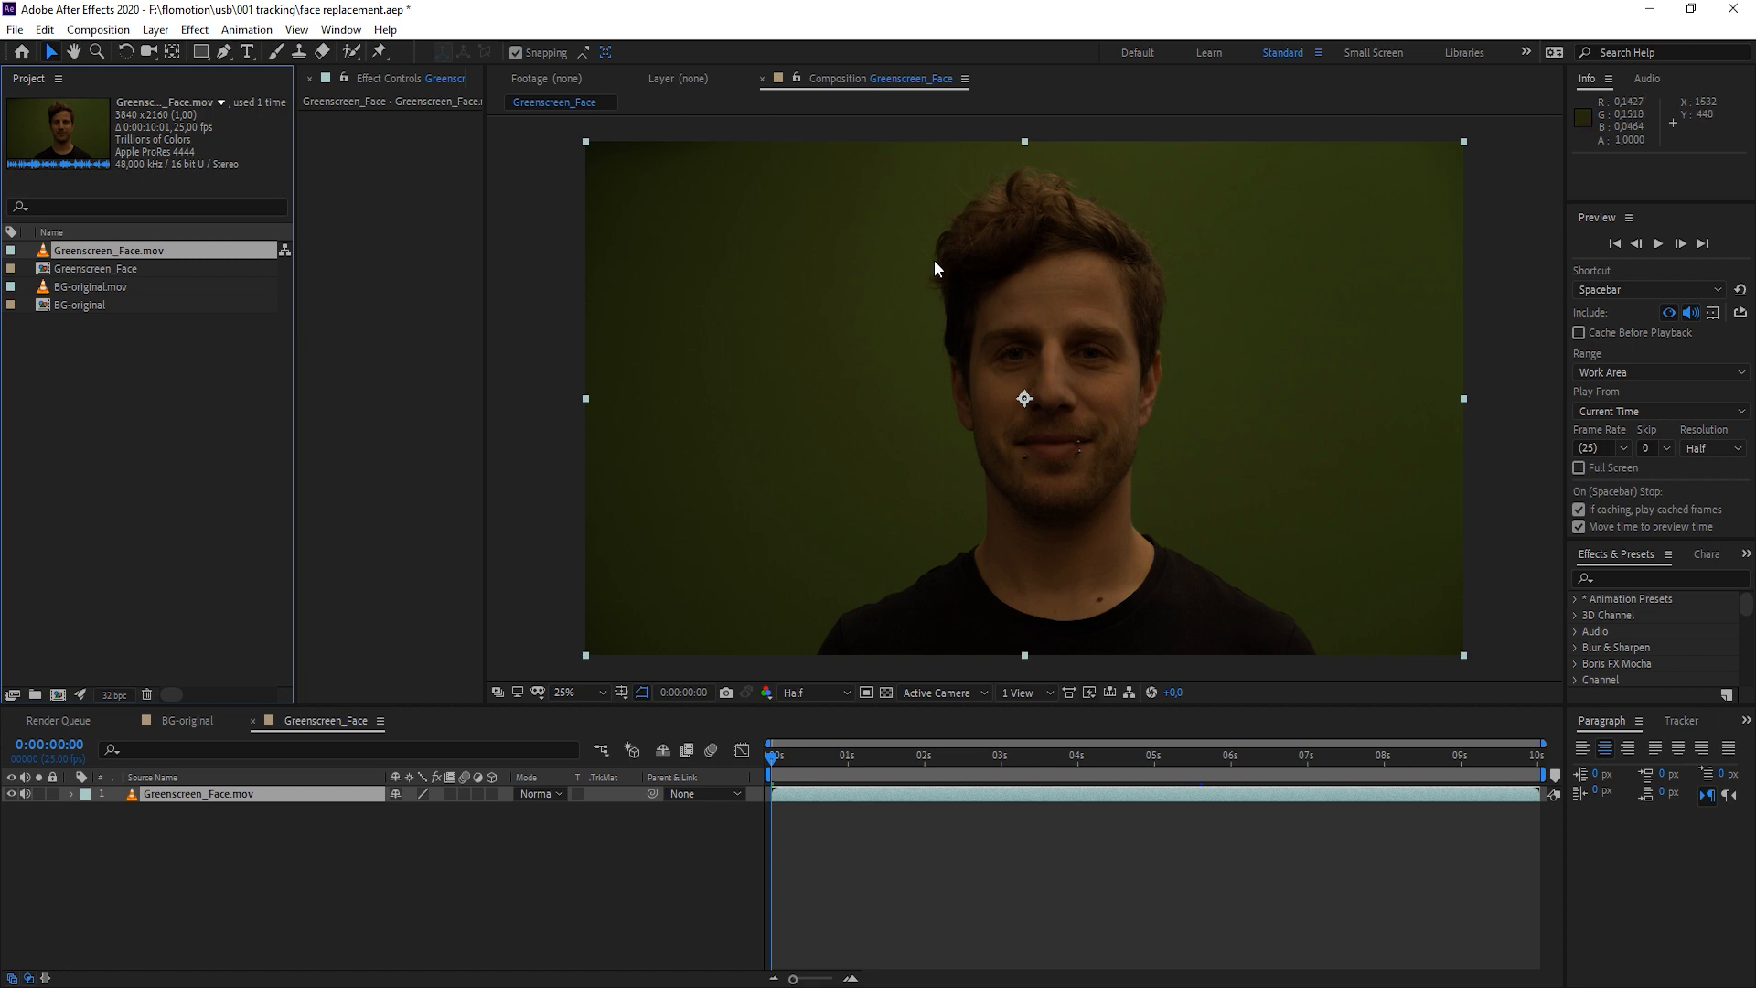
mouse_move(501, 706)
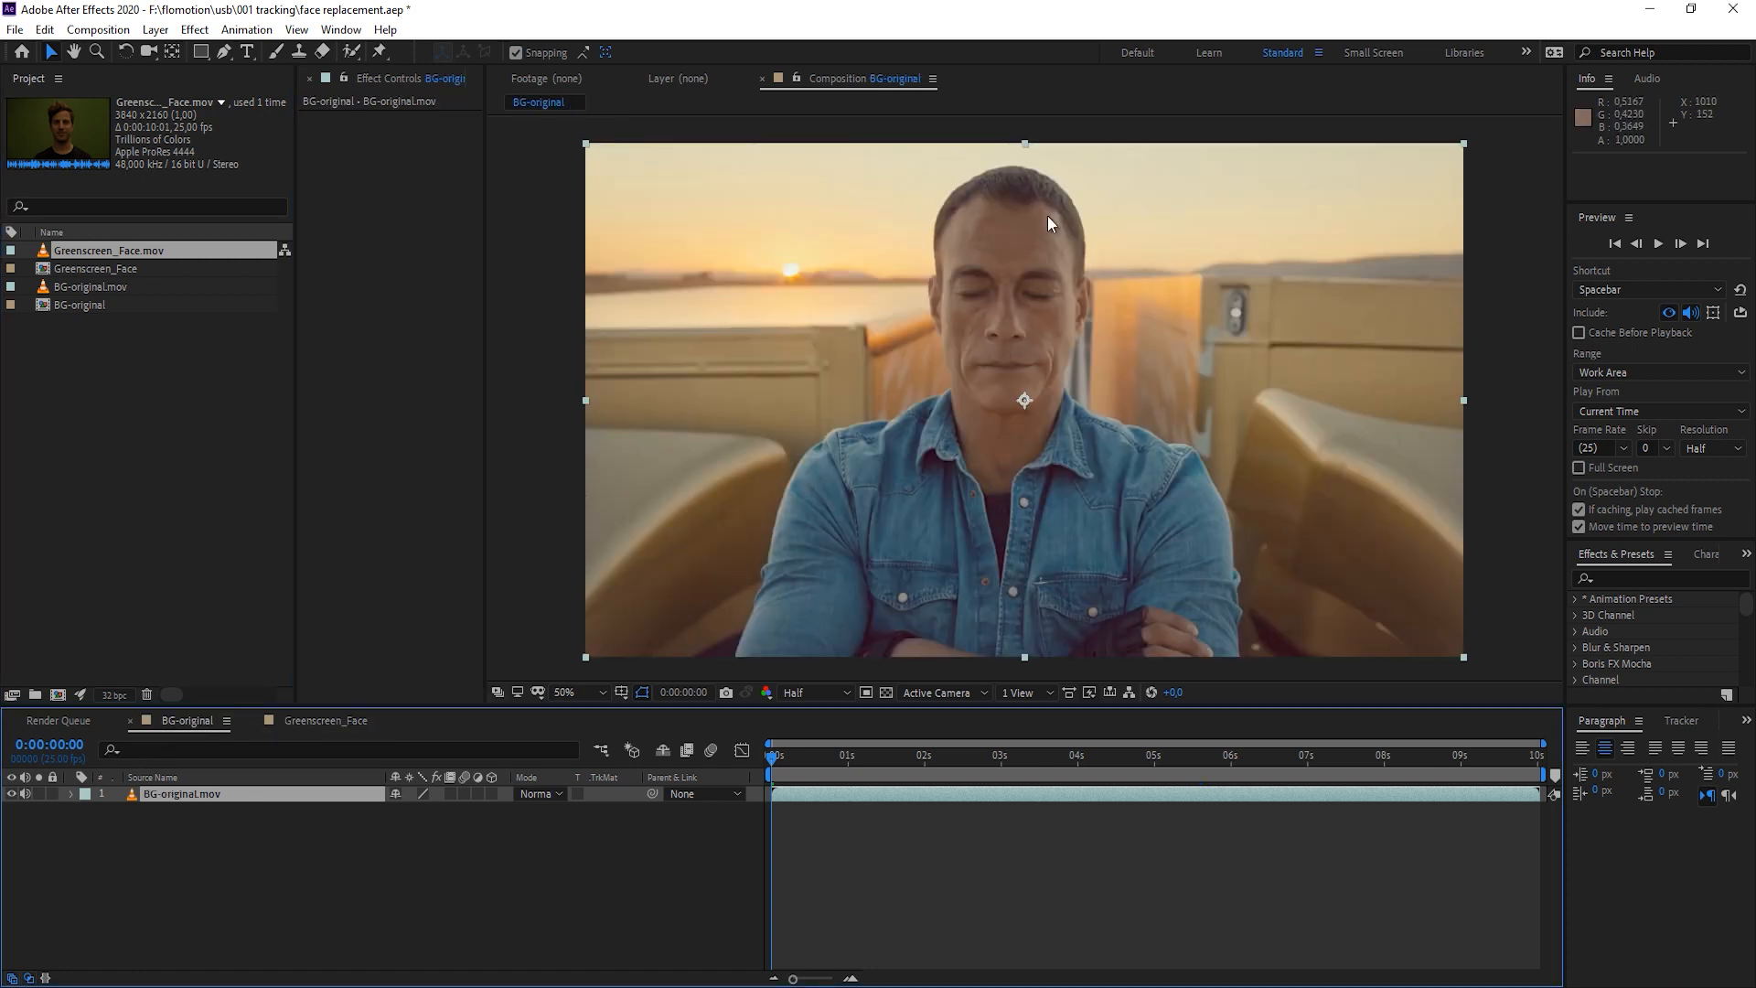
mouse_move(981, 233)
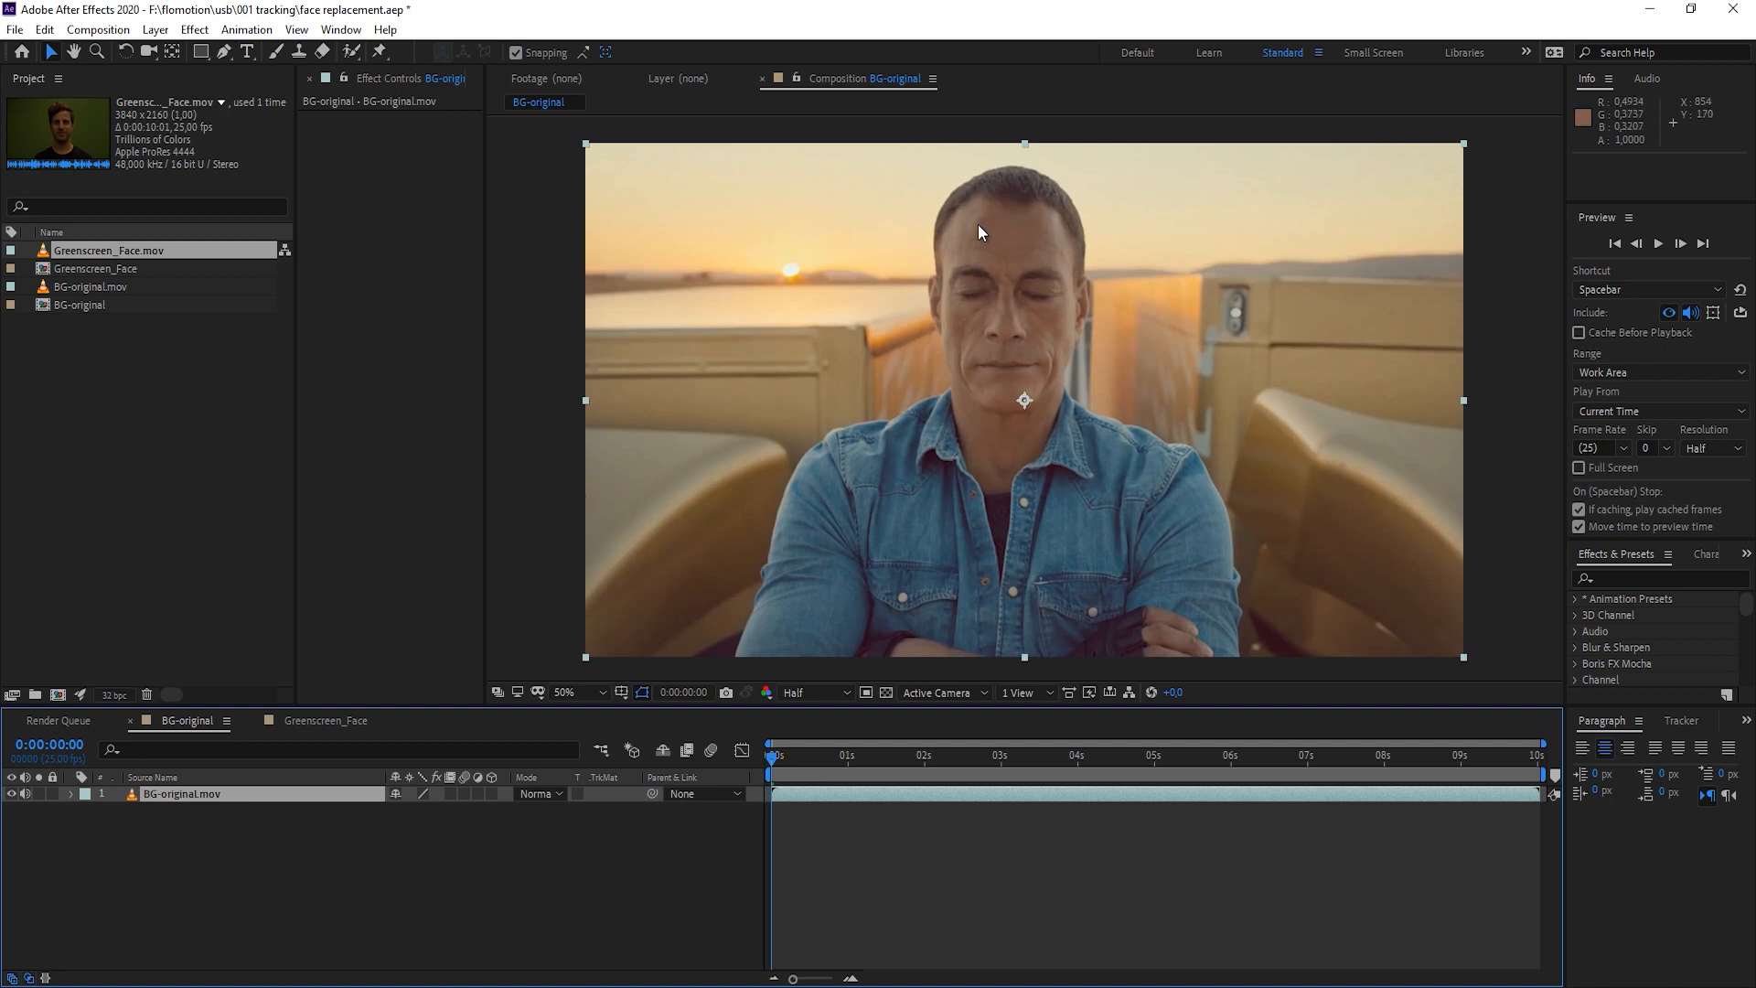
mouse_move(1021, 403)
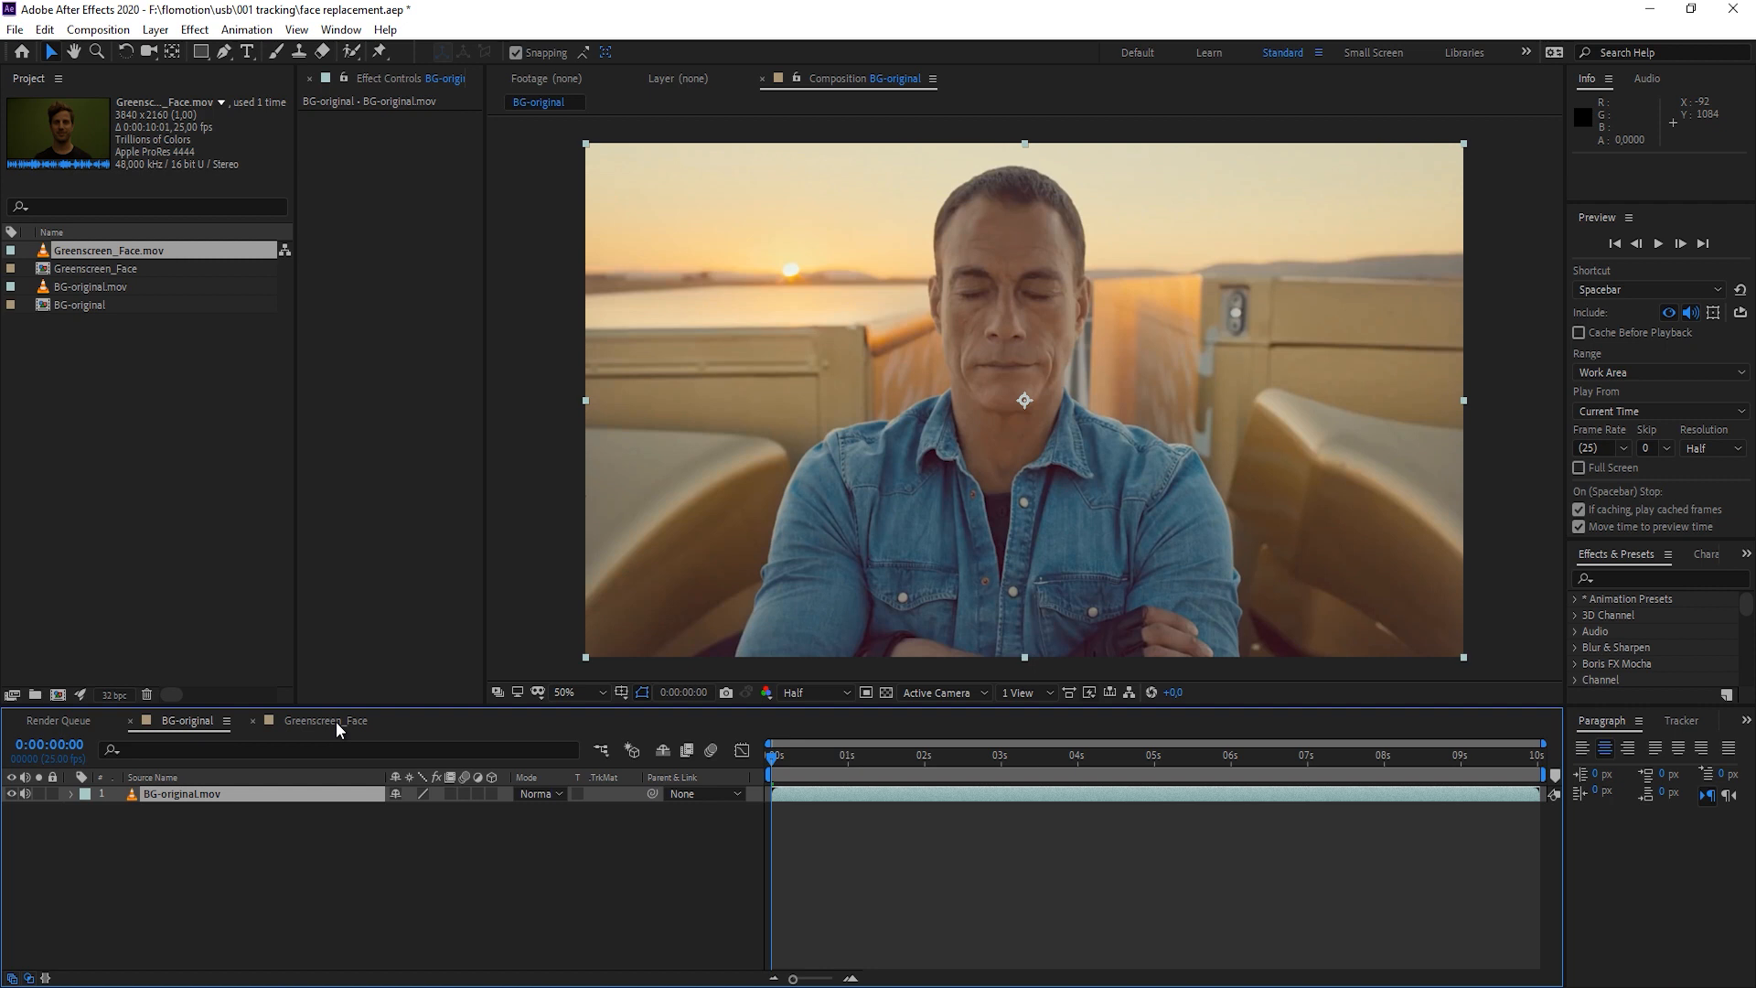
Switch to the Greenscreen_Face composition and scrub to a later frame of the face
left_click(325, 721)
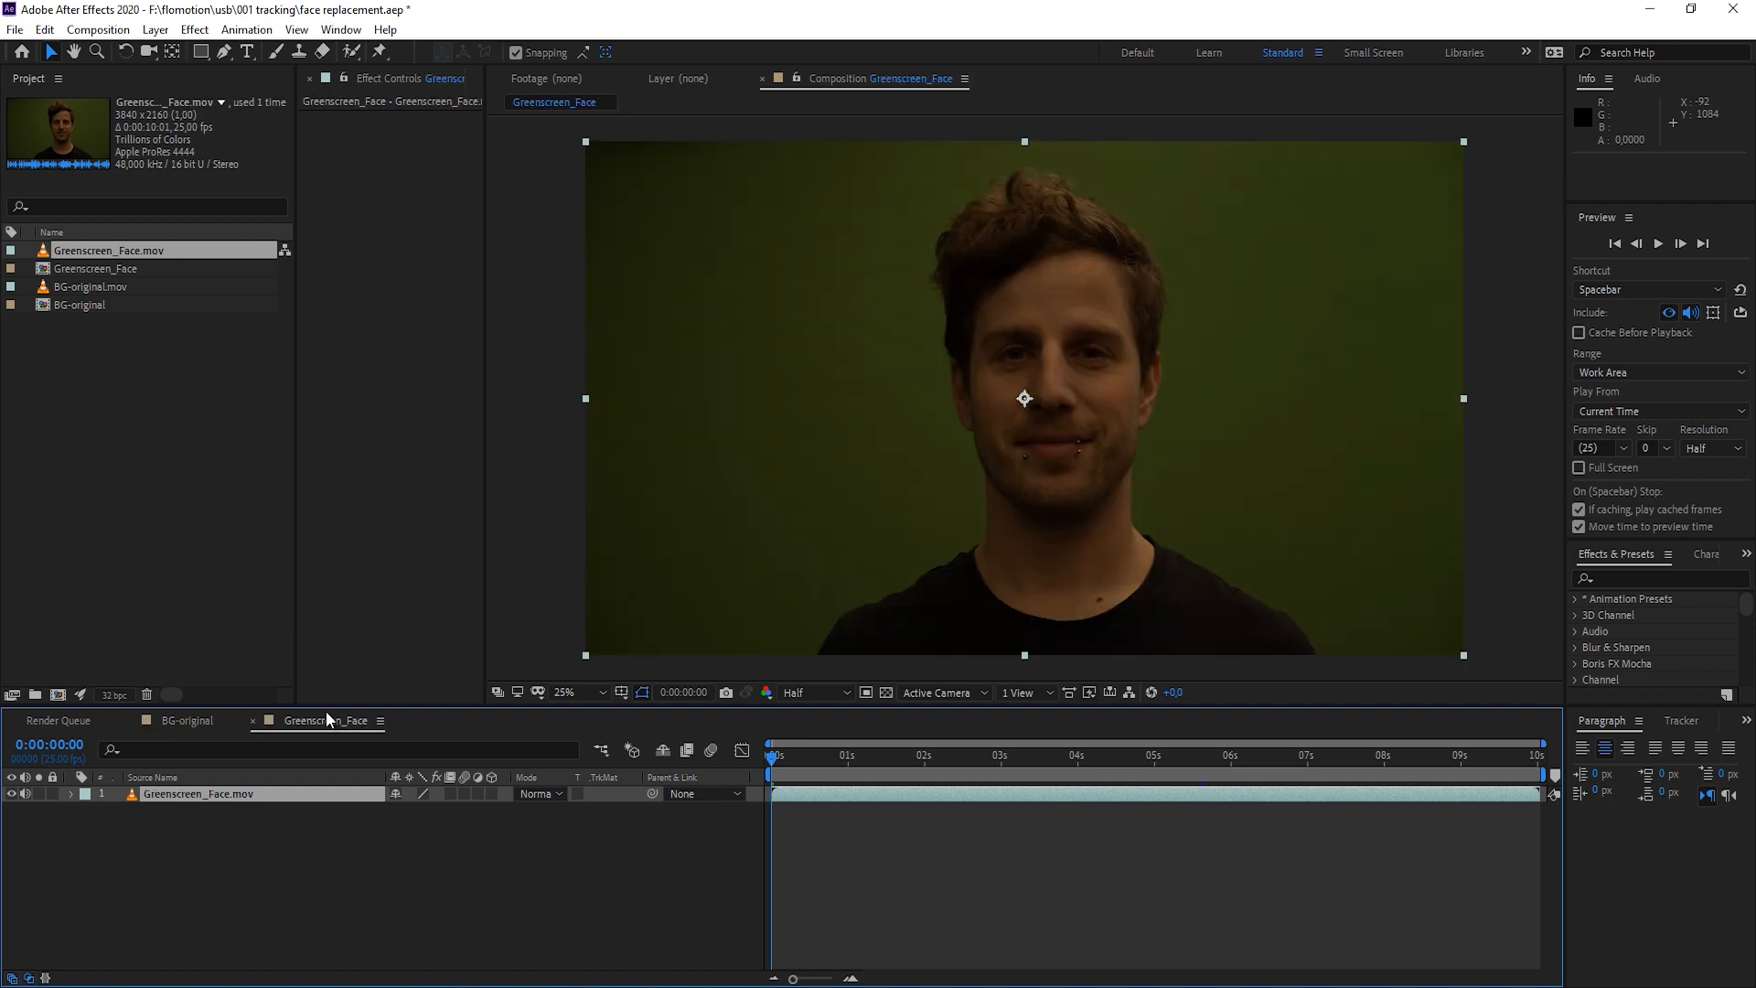
mouse_move(748, 621)
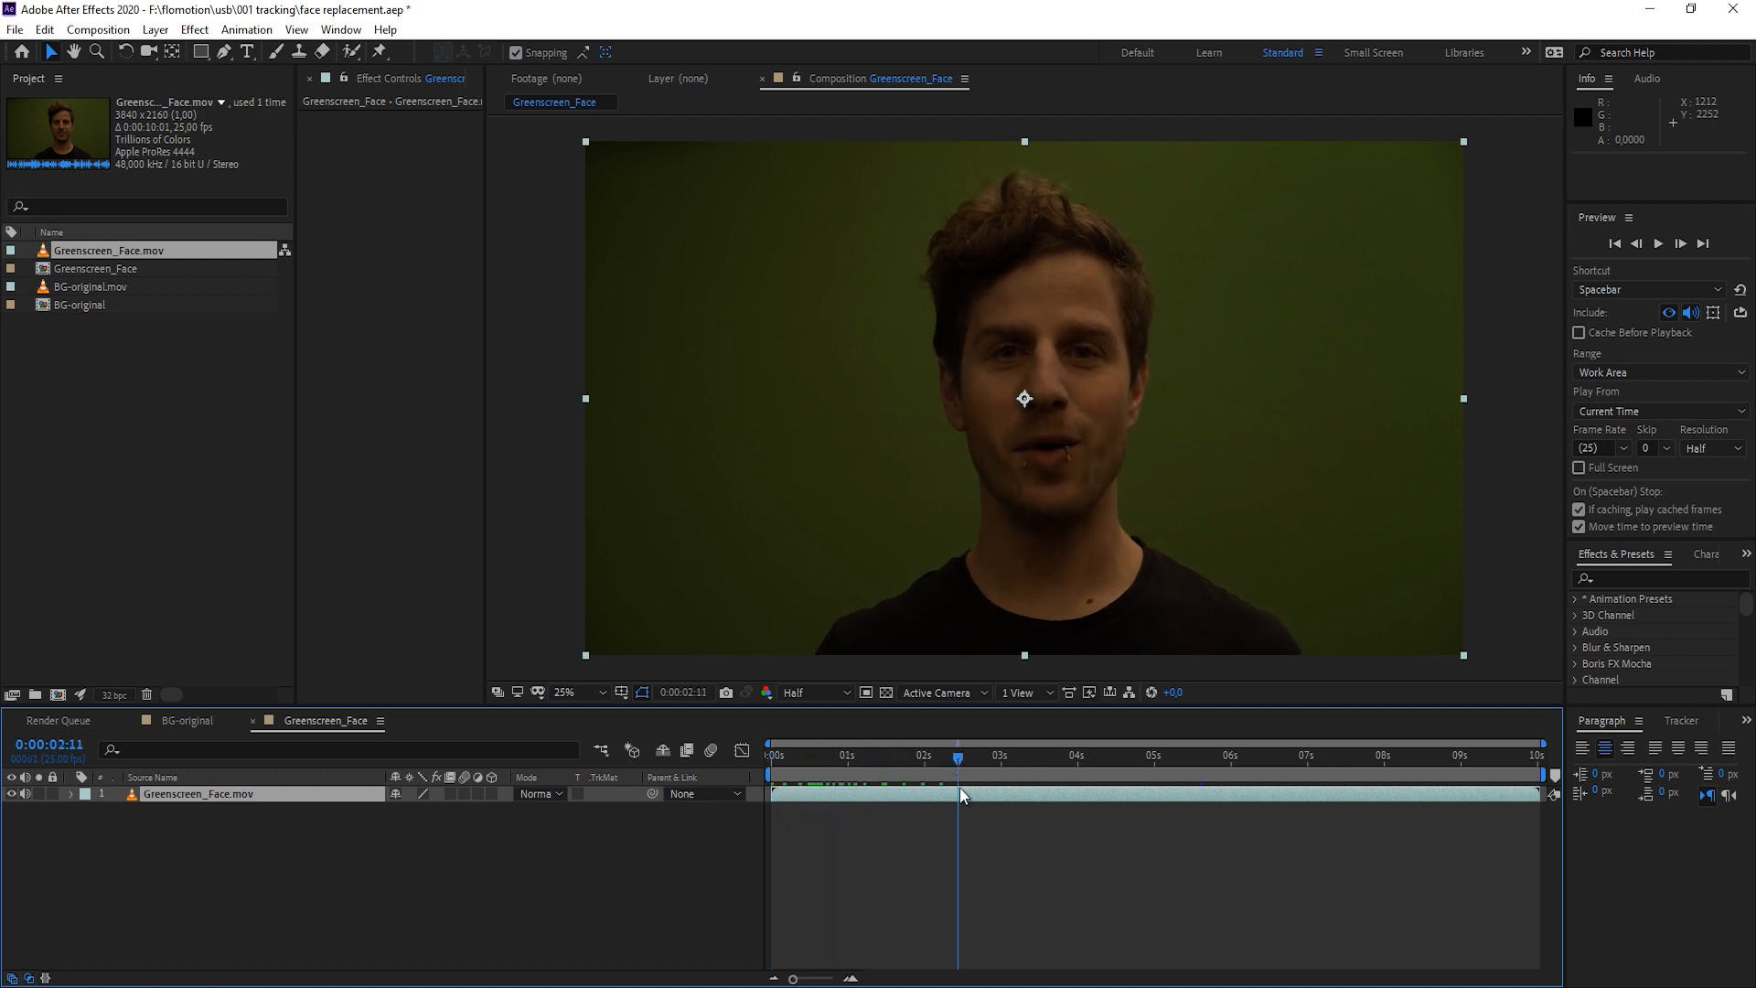
left_click(1021, 772)
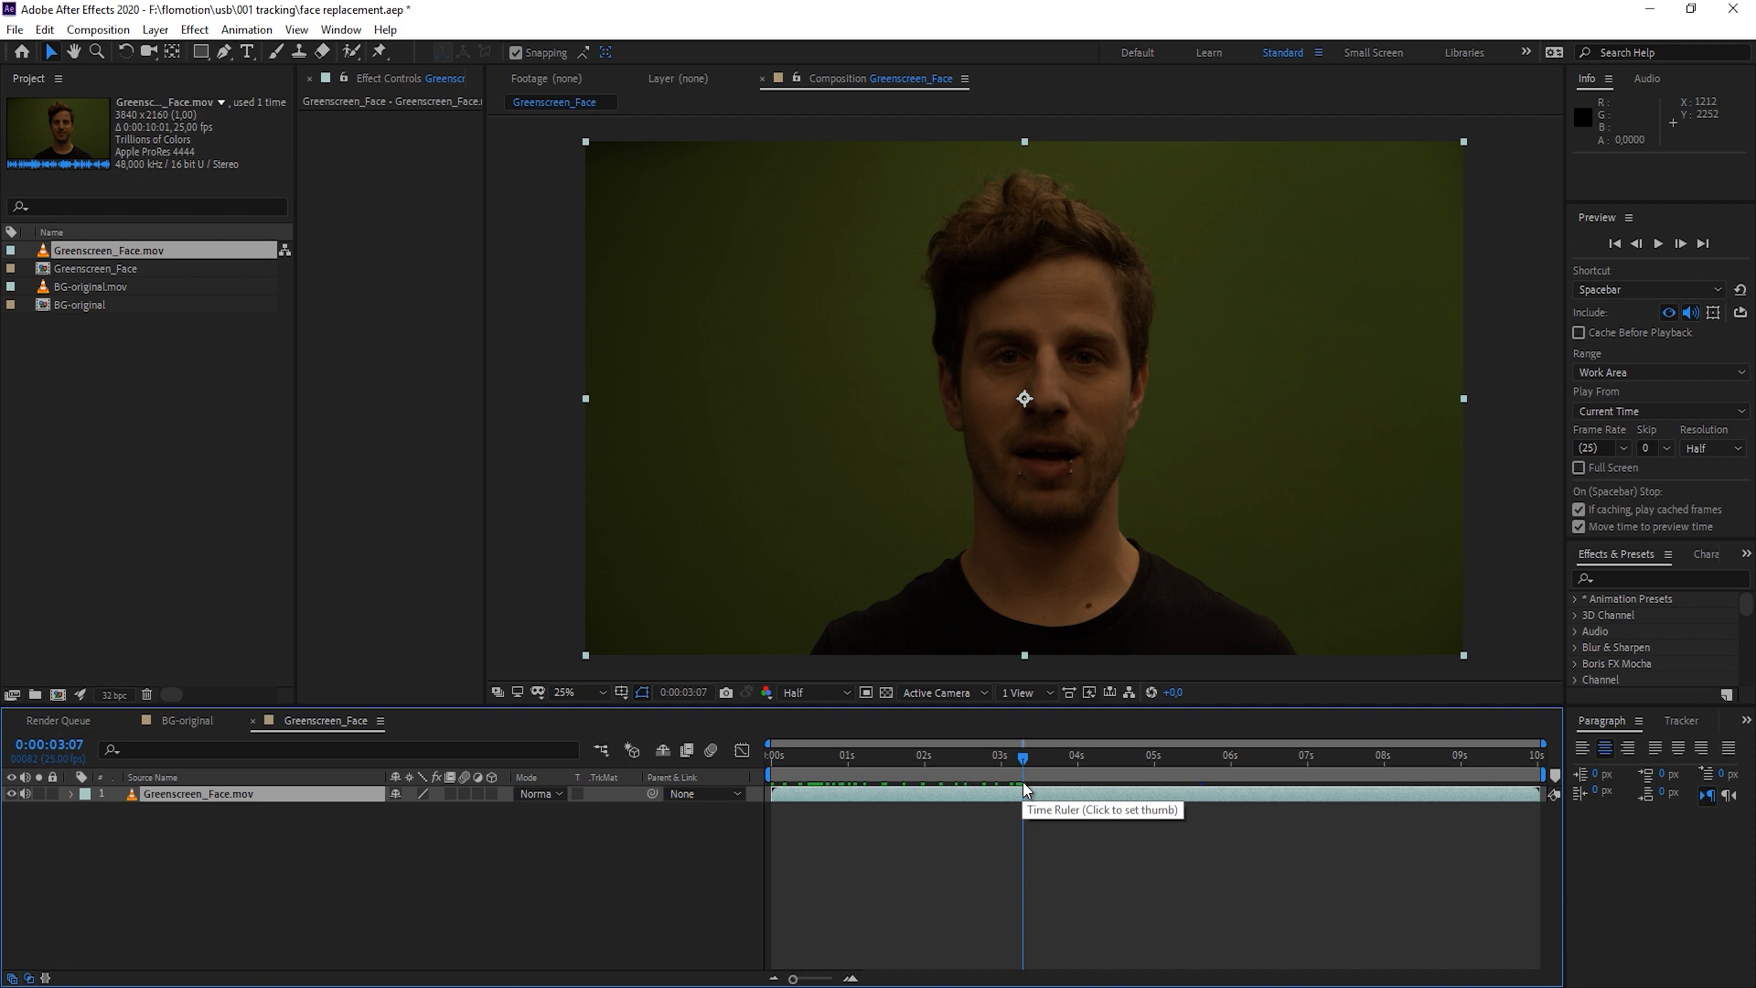
mouse_move(989, 618)
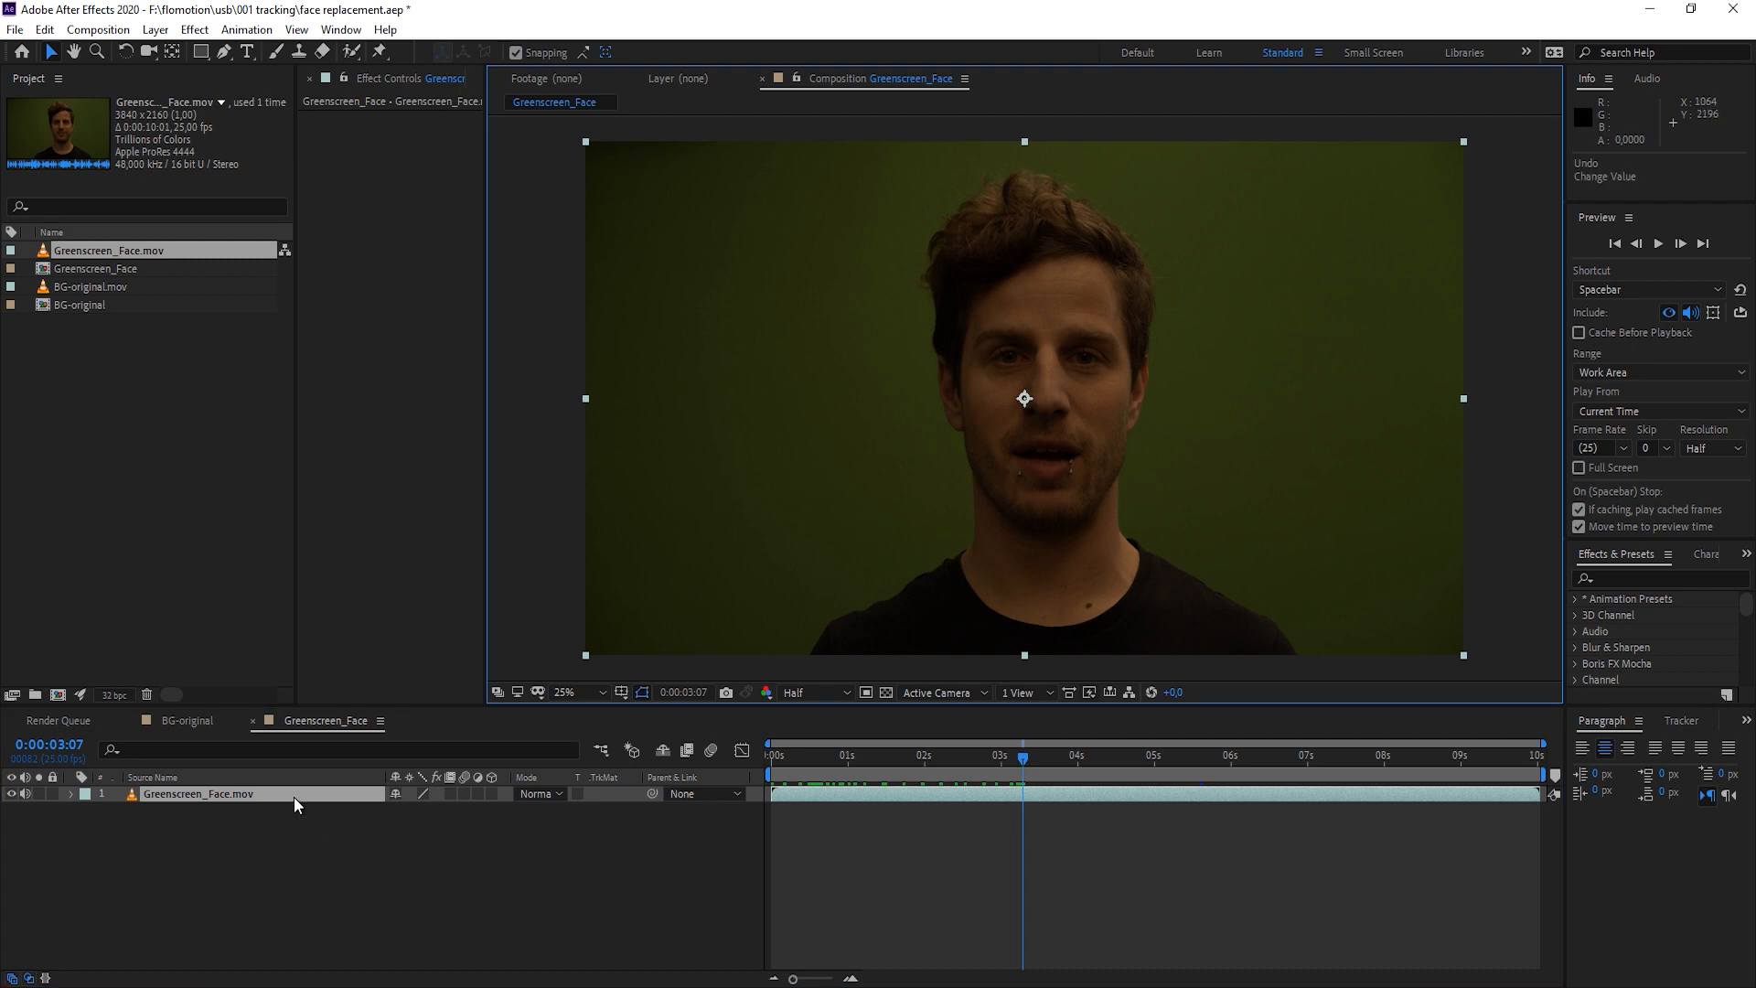
mouse_move(1135, 850)
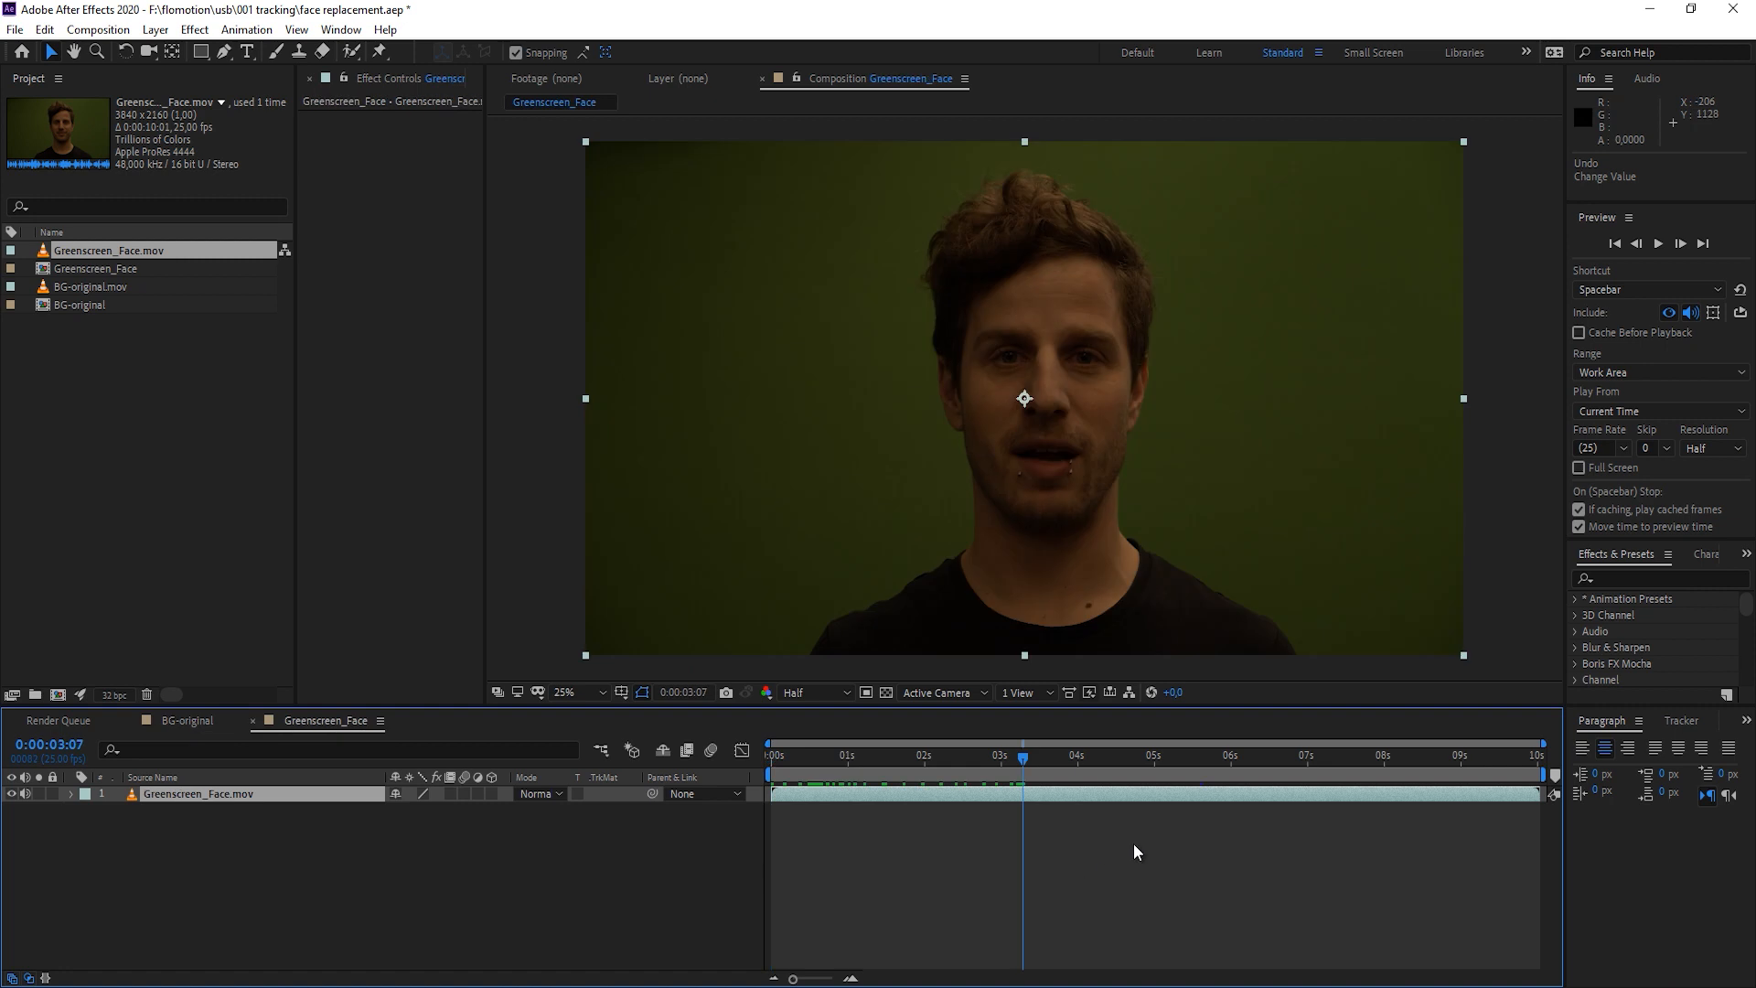
mouse_move(1549, 549)
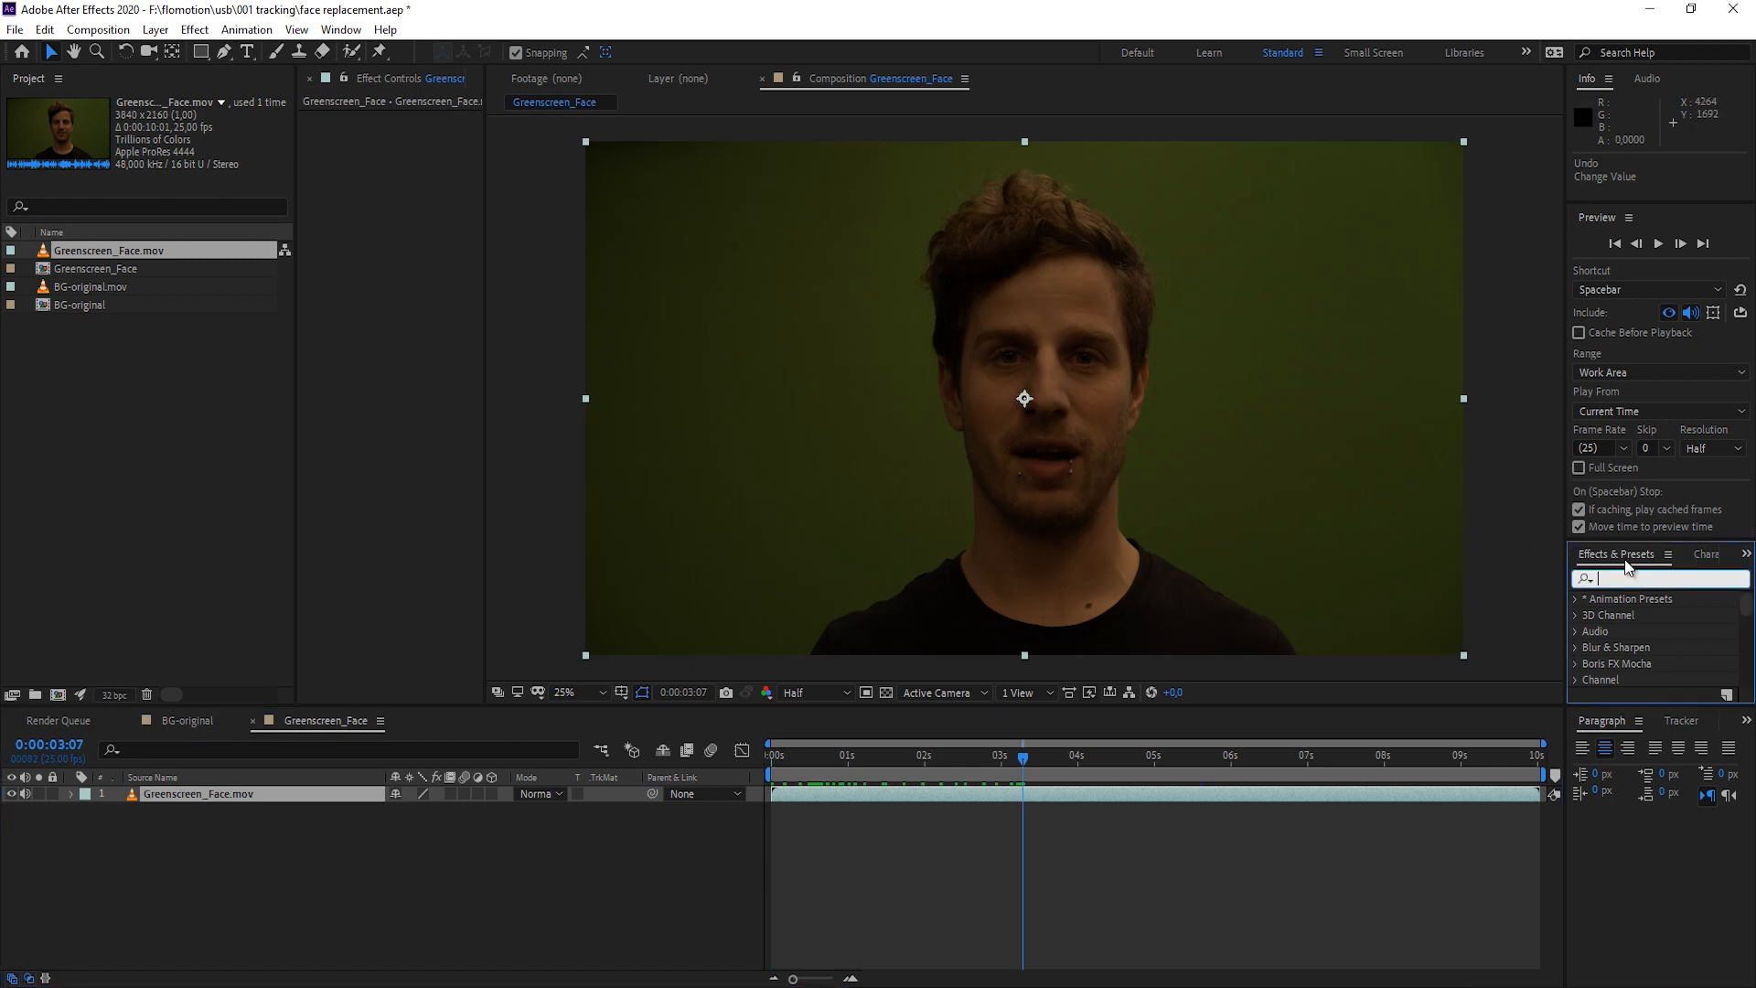
Apply Mocha AE to the Greenscreen_Face.mov layer and launch the Mocha workspace
type("mocha")
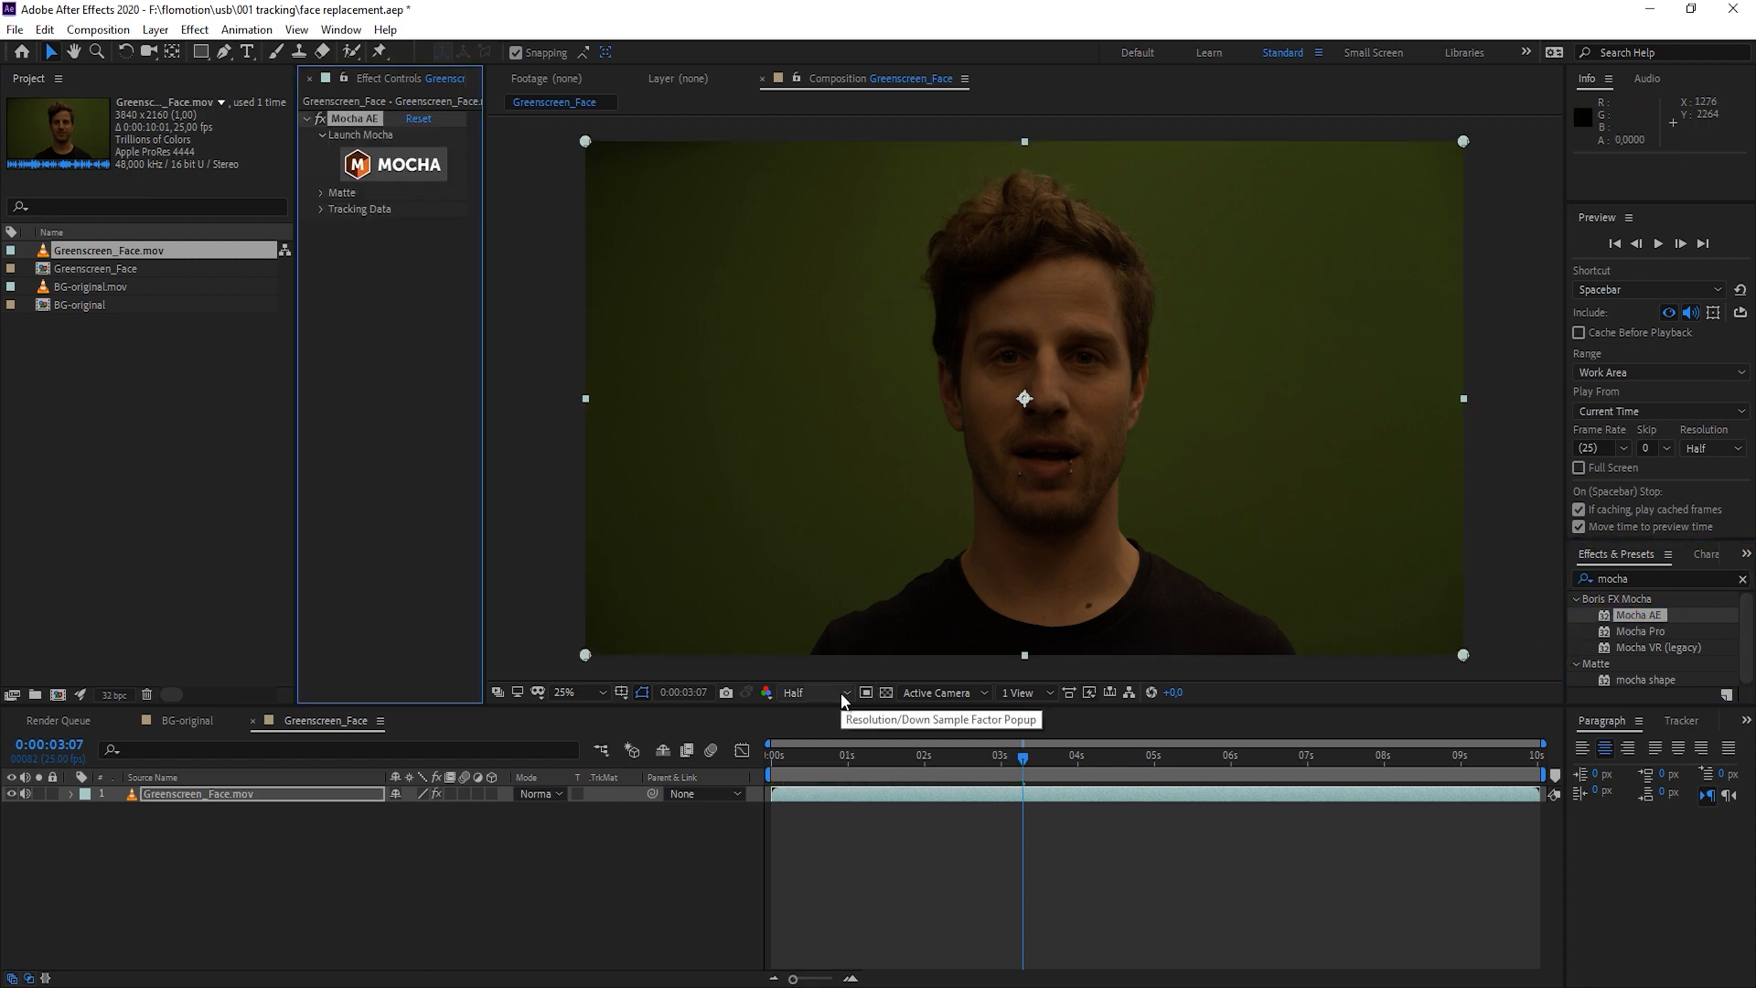
left_click(792, 691)
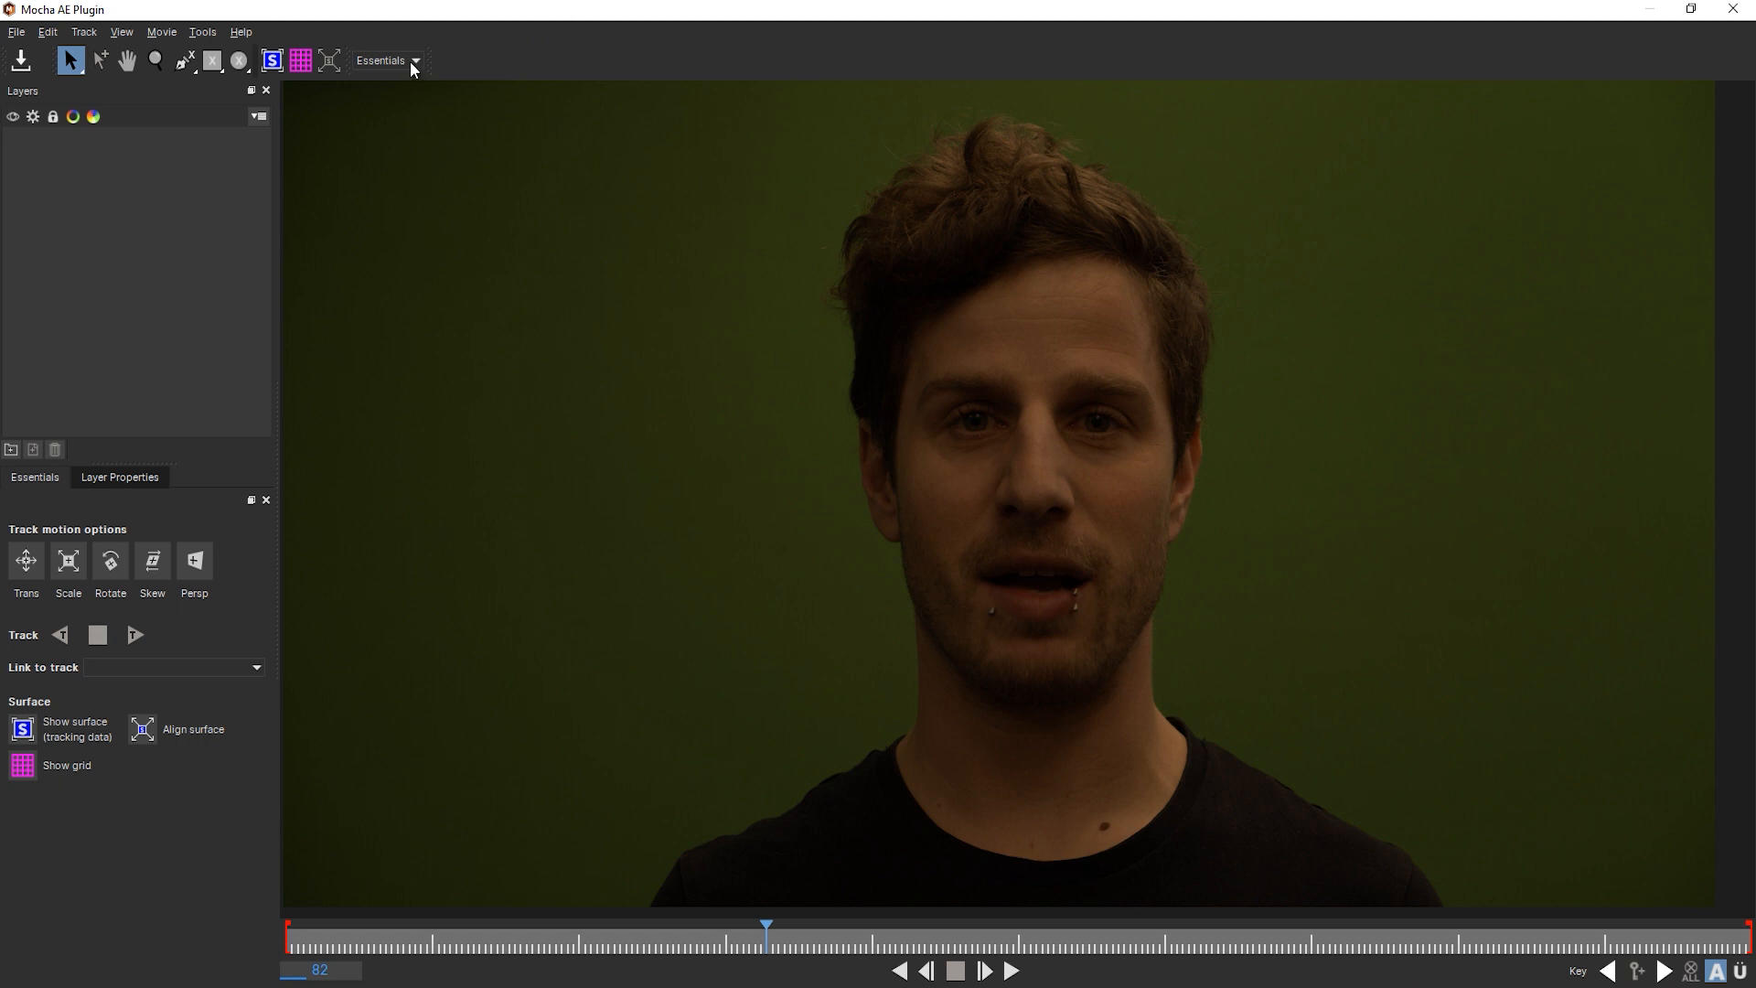
Return to the Essentials layout and choose the Rectangle shape tool
left_click(386, 60)
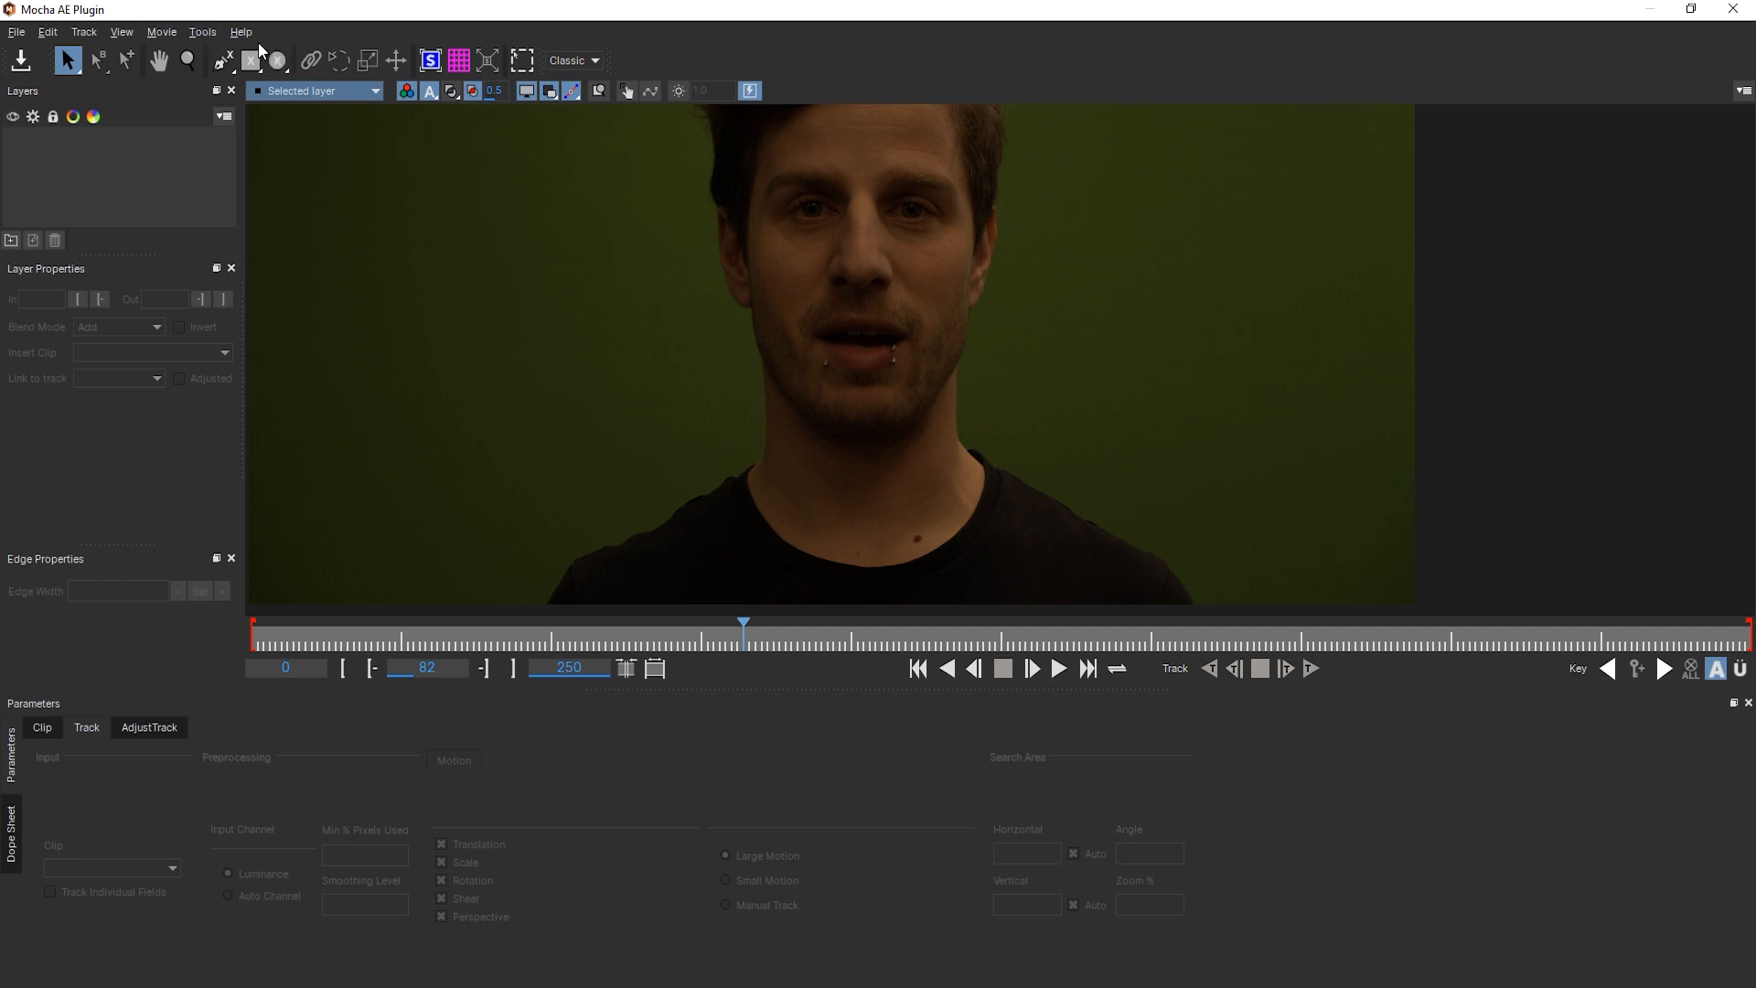
left_click(573, 60)
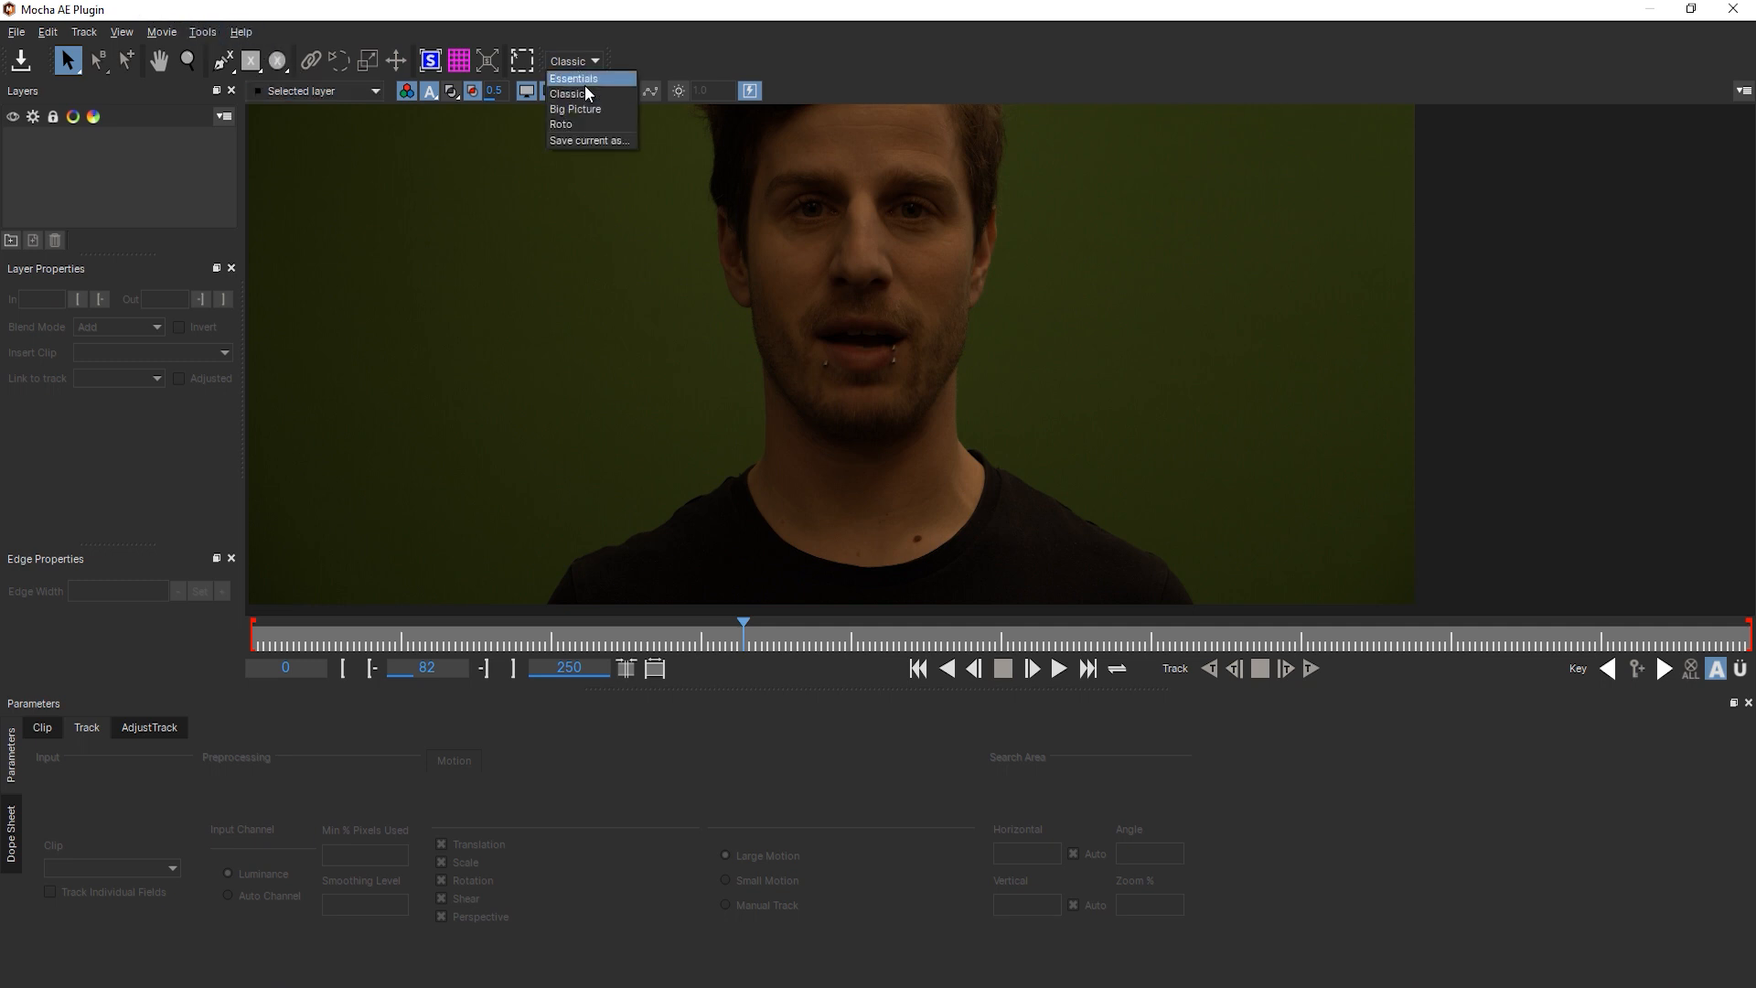
left_click(573, 77)
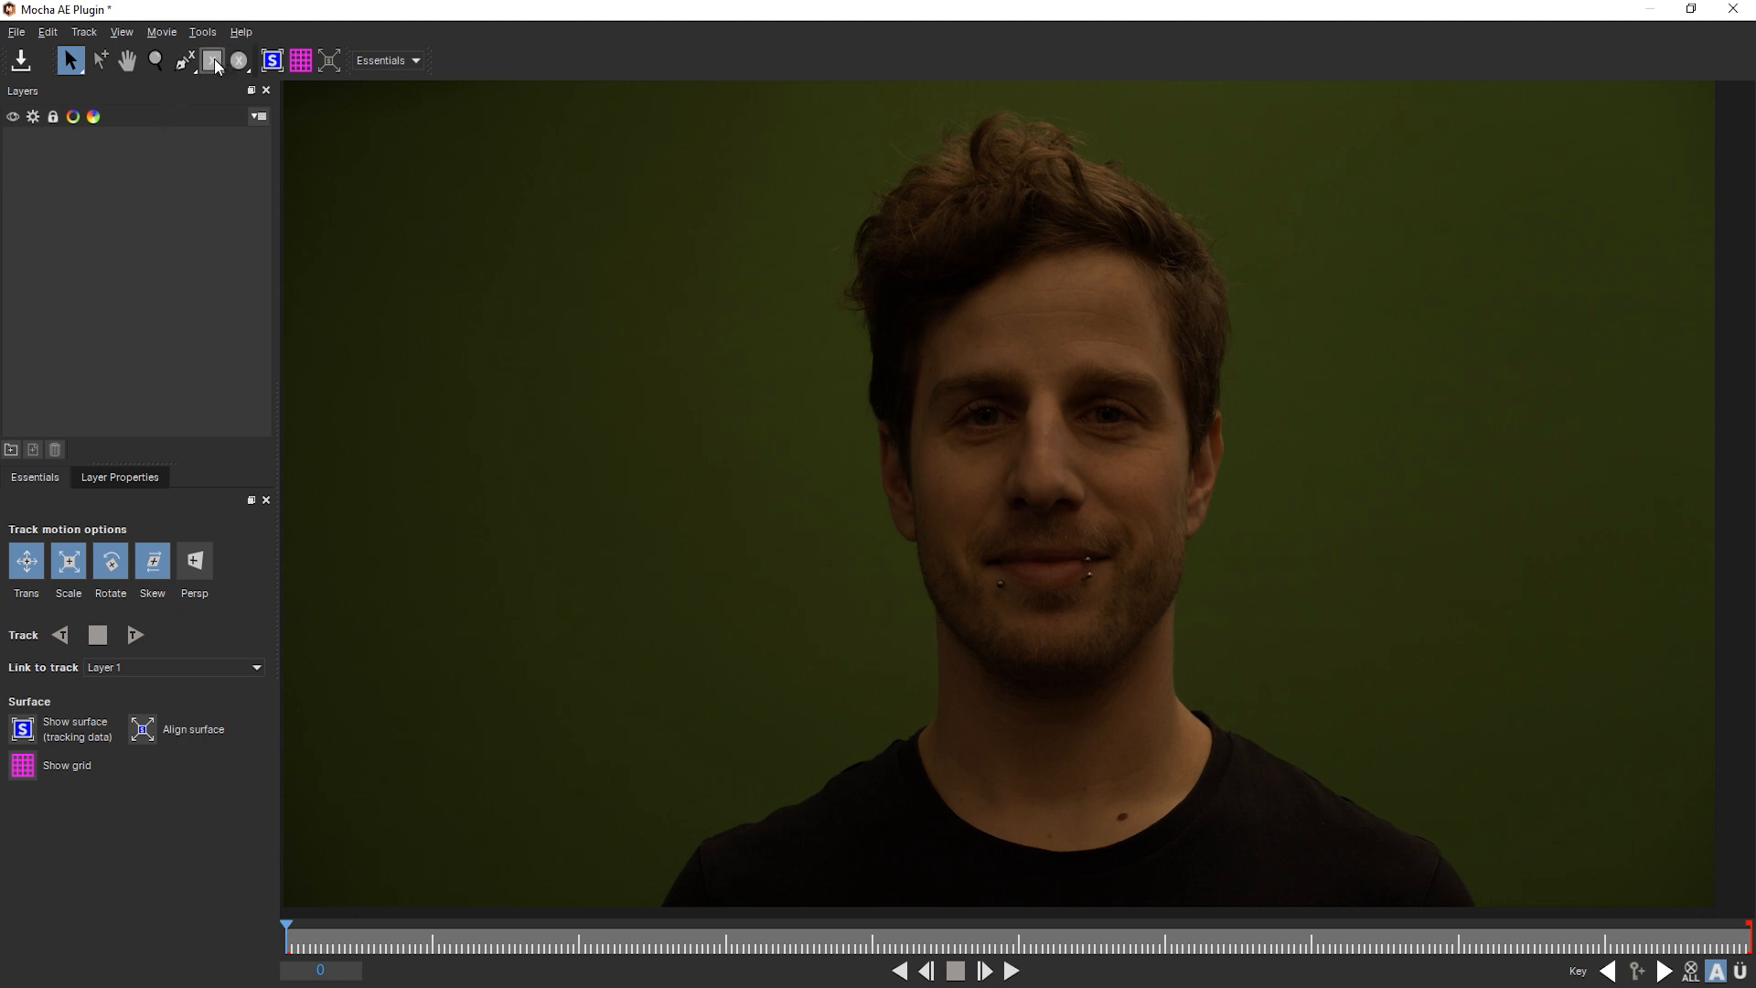
left_click(212, 60)
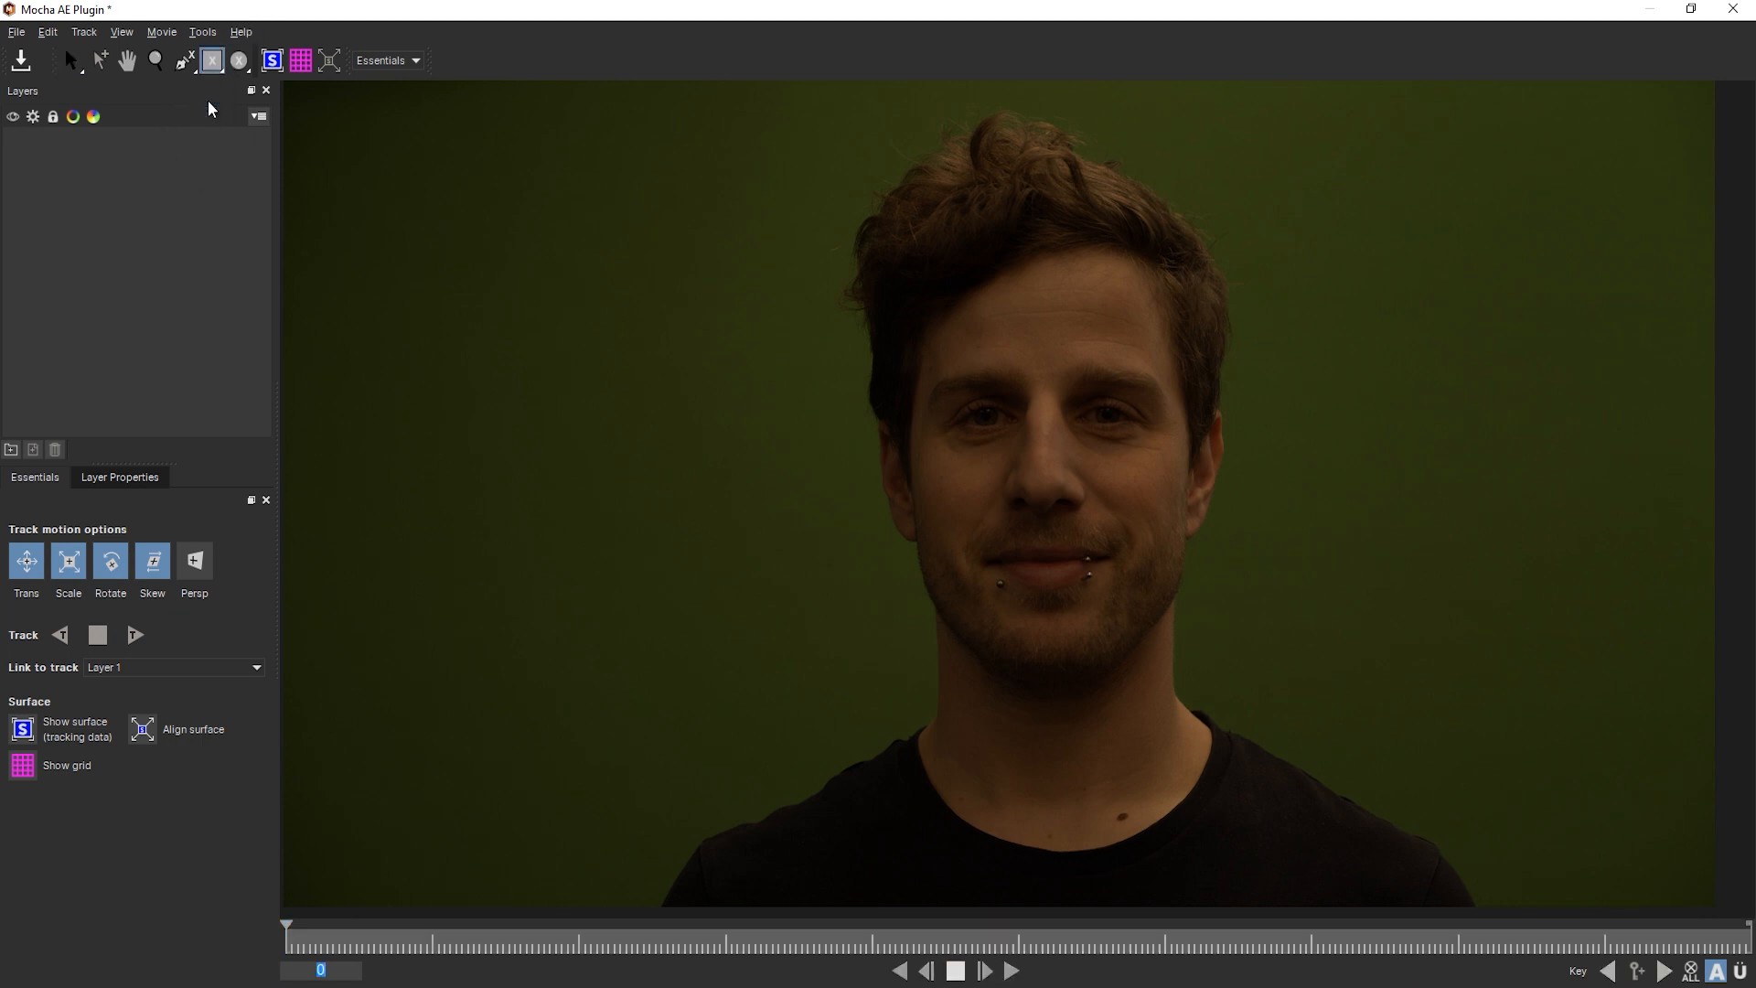
Draw a tracking rectangle over the shirt below the chin with skew and rotation tracking off
left_click_drag(874, 717, 1233, 850)
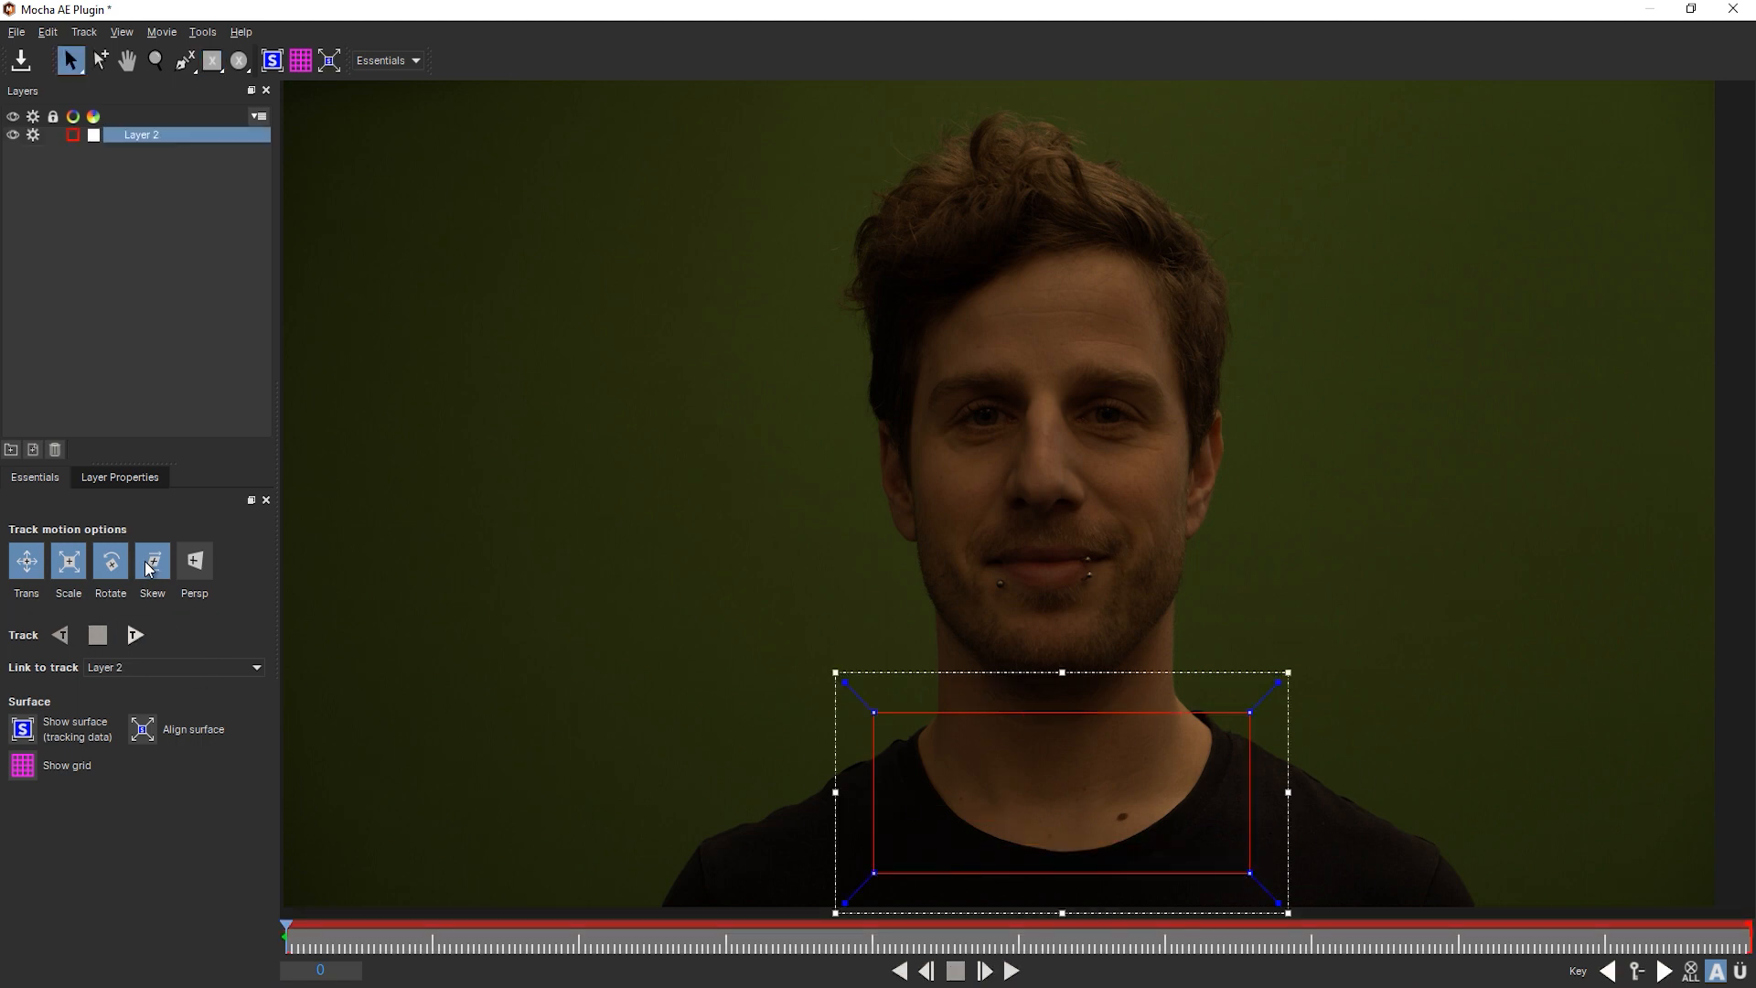
left_click(23, 559)
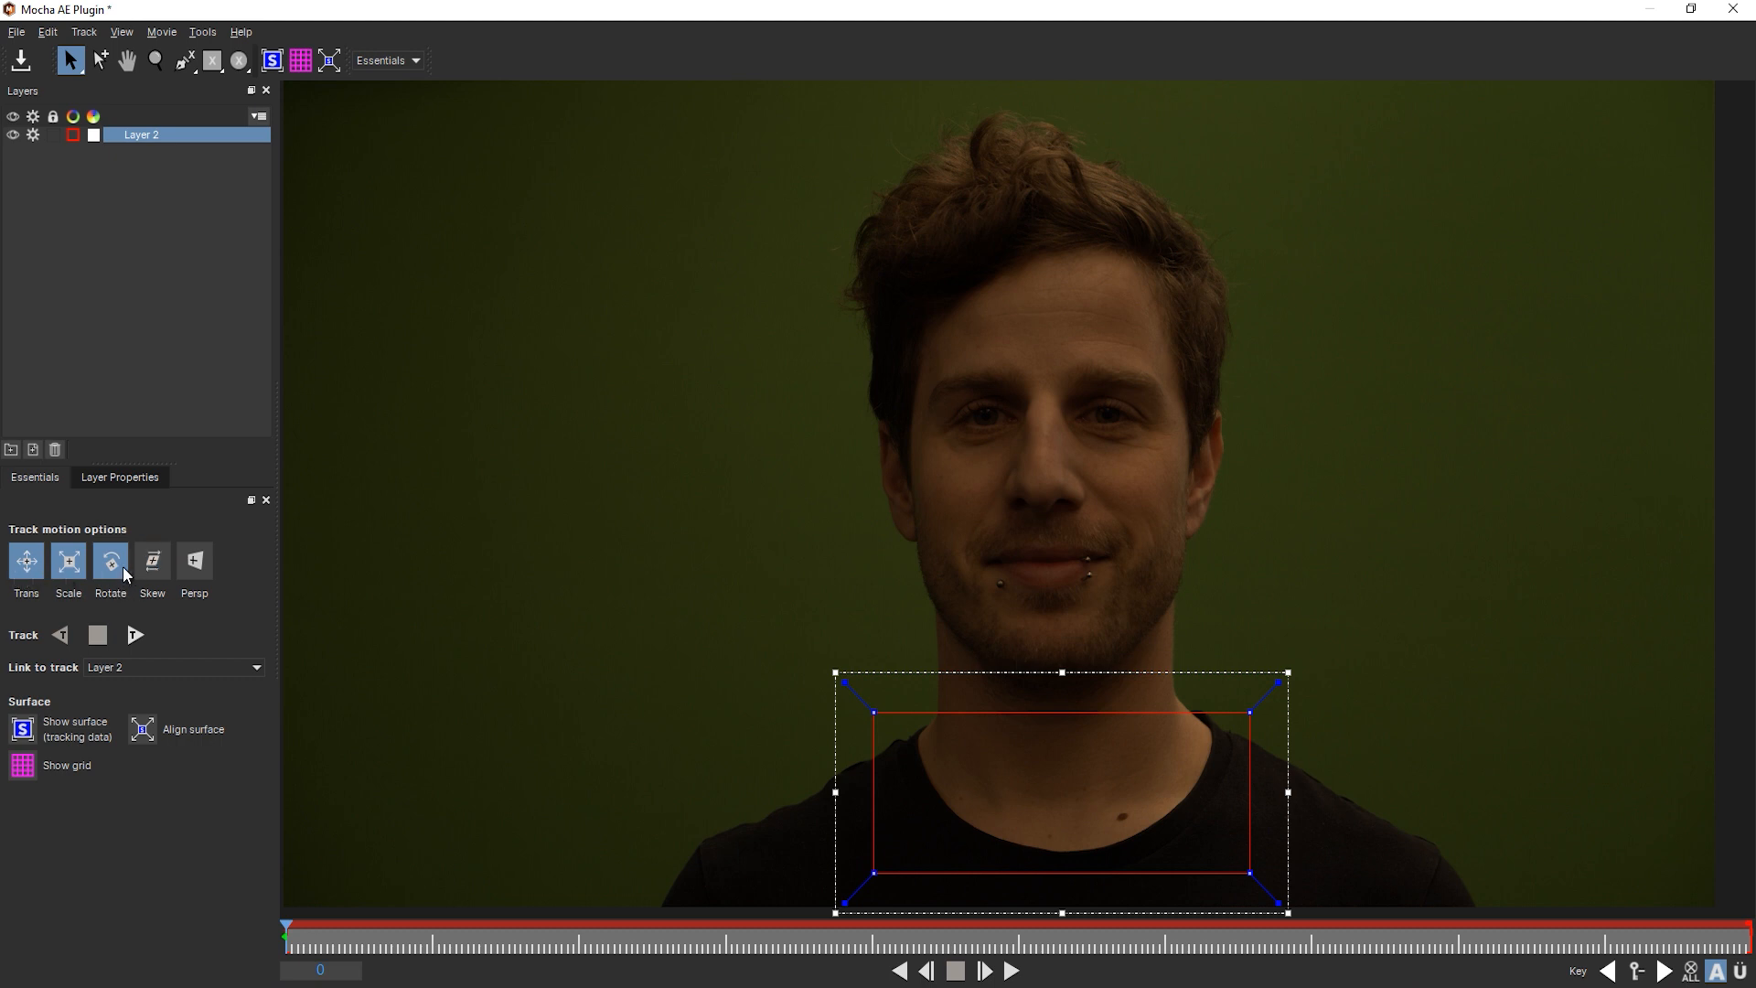
left_click(134, 634)
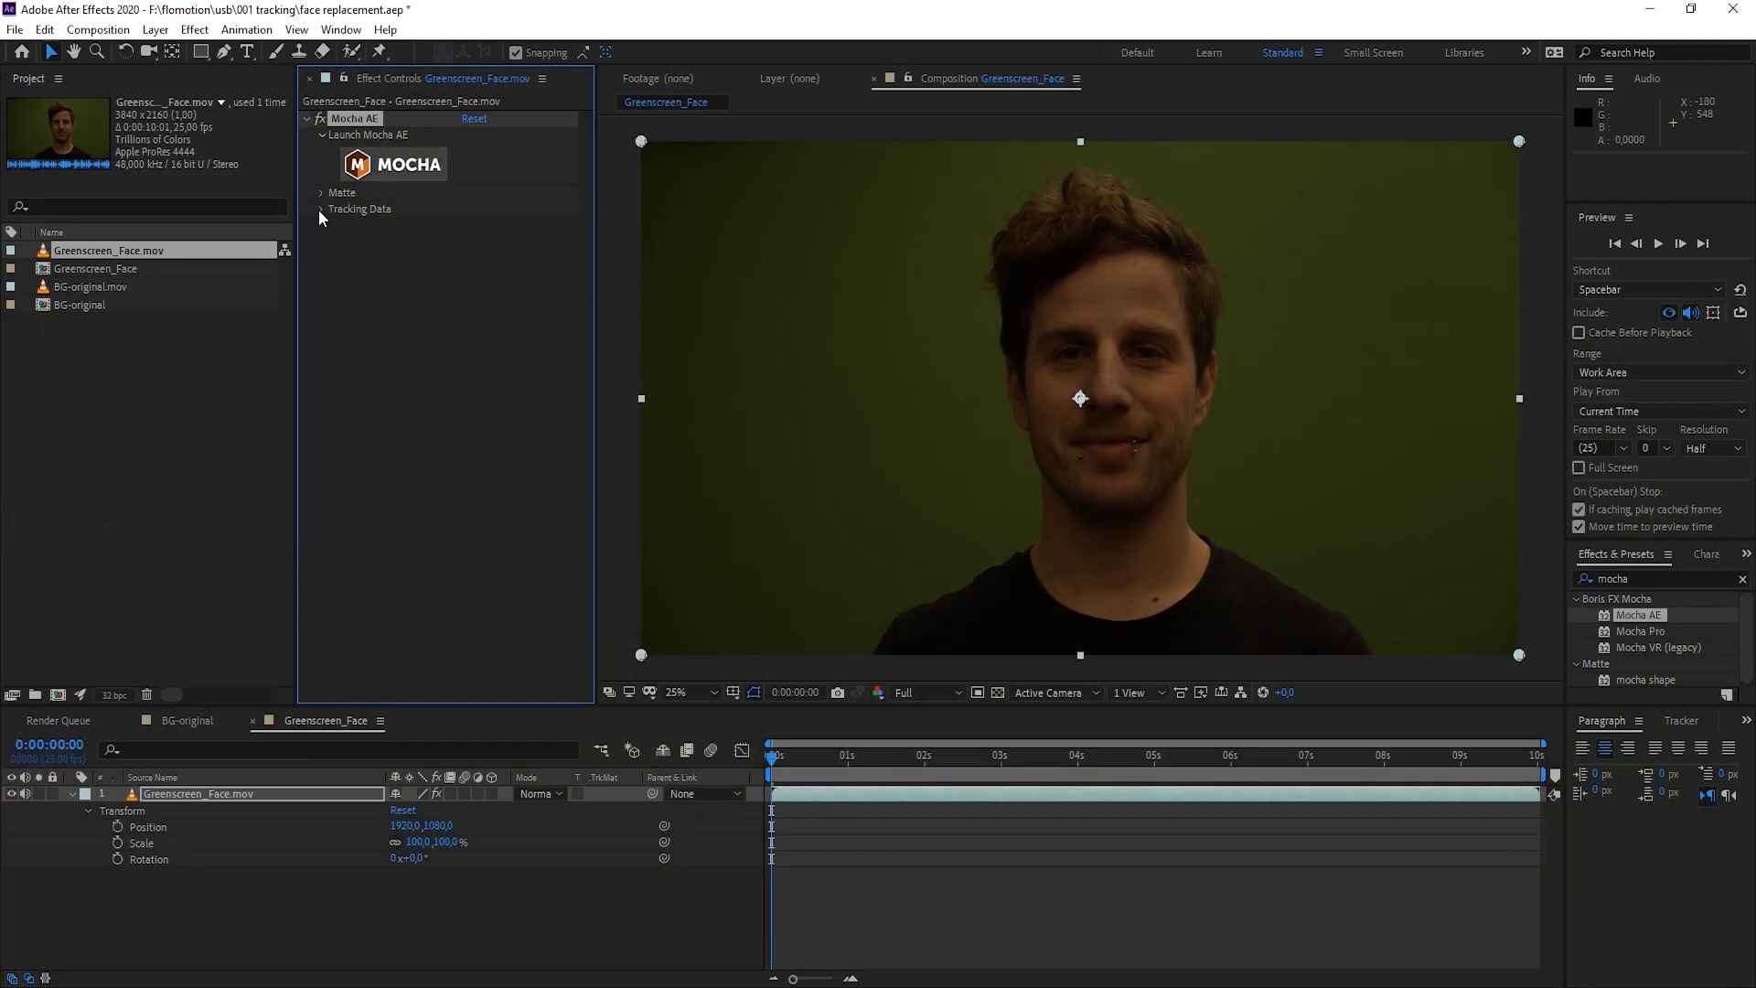
Create track data from the neck track layer and invert it
left_click(320, 209)
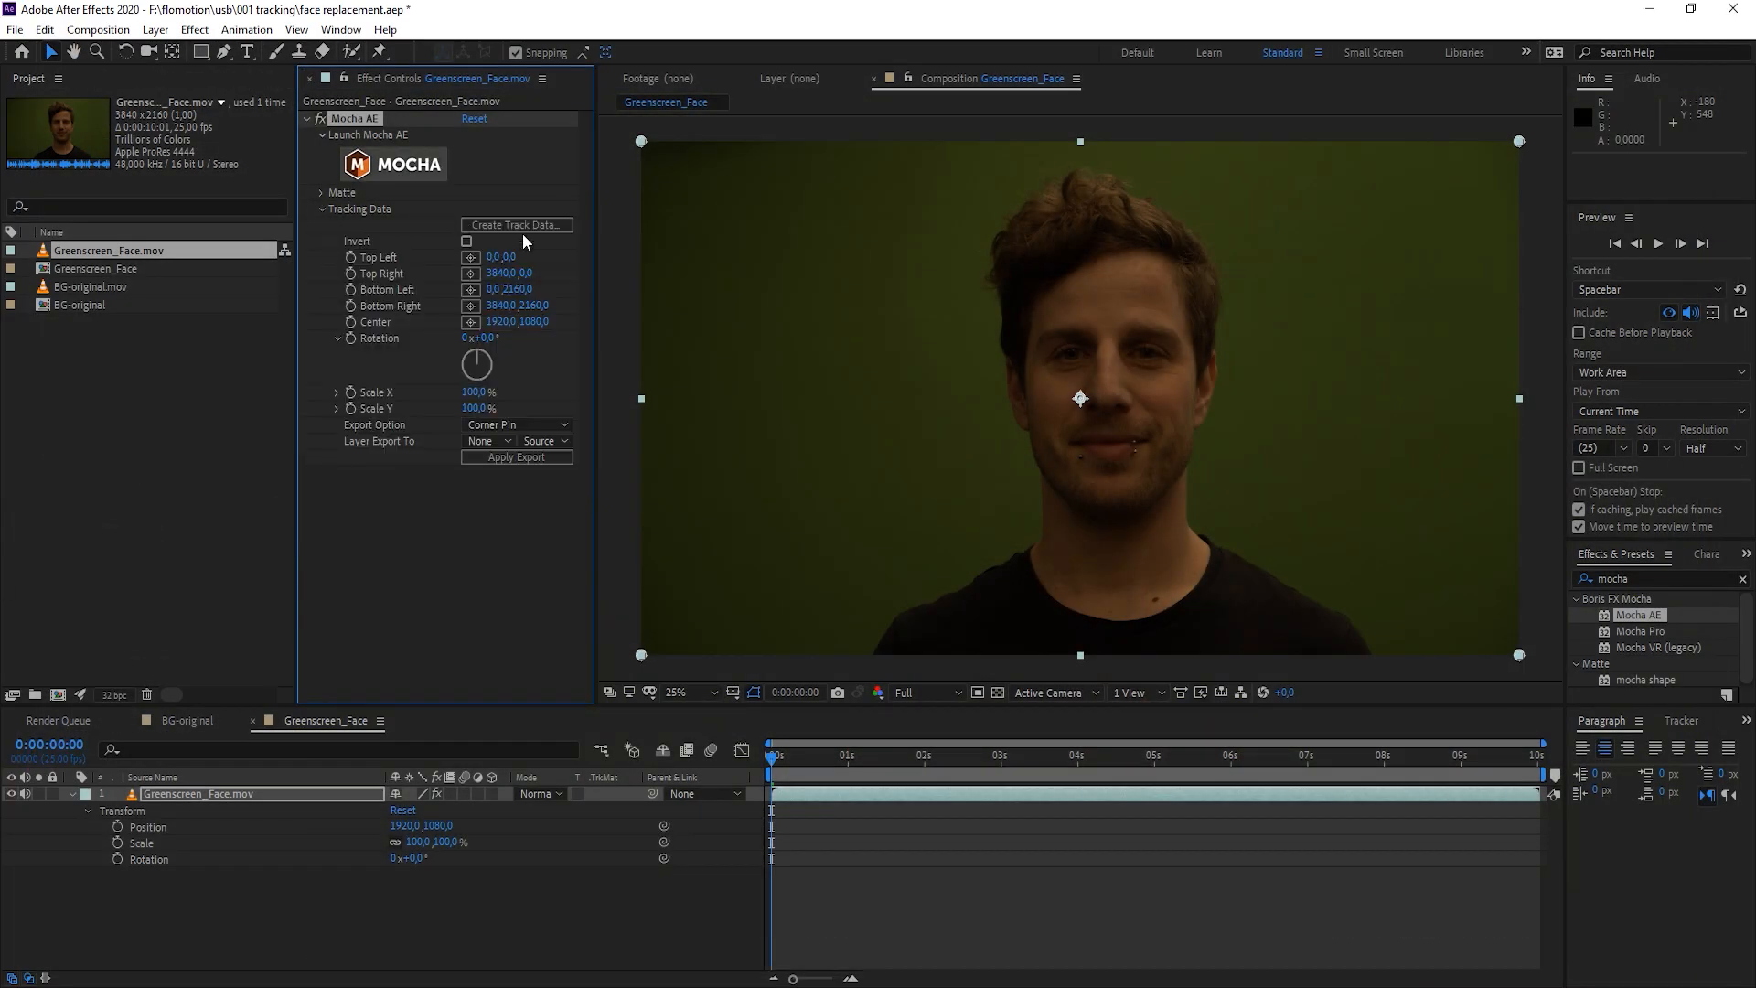
left_click(516, 225)
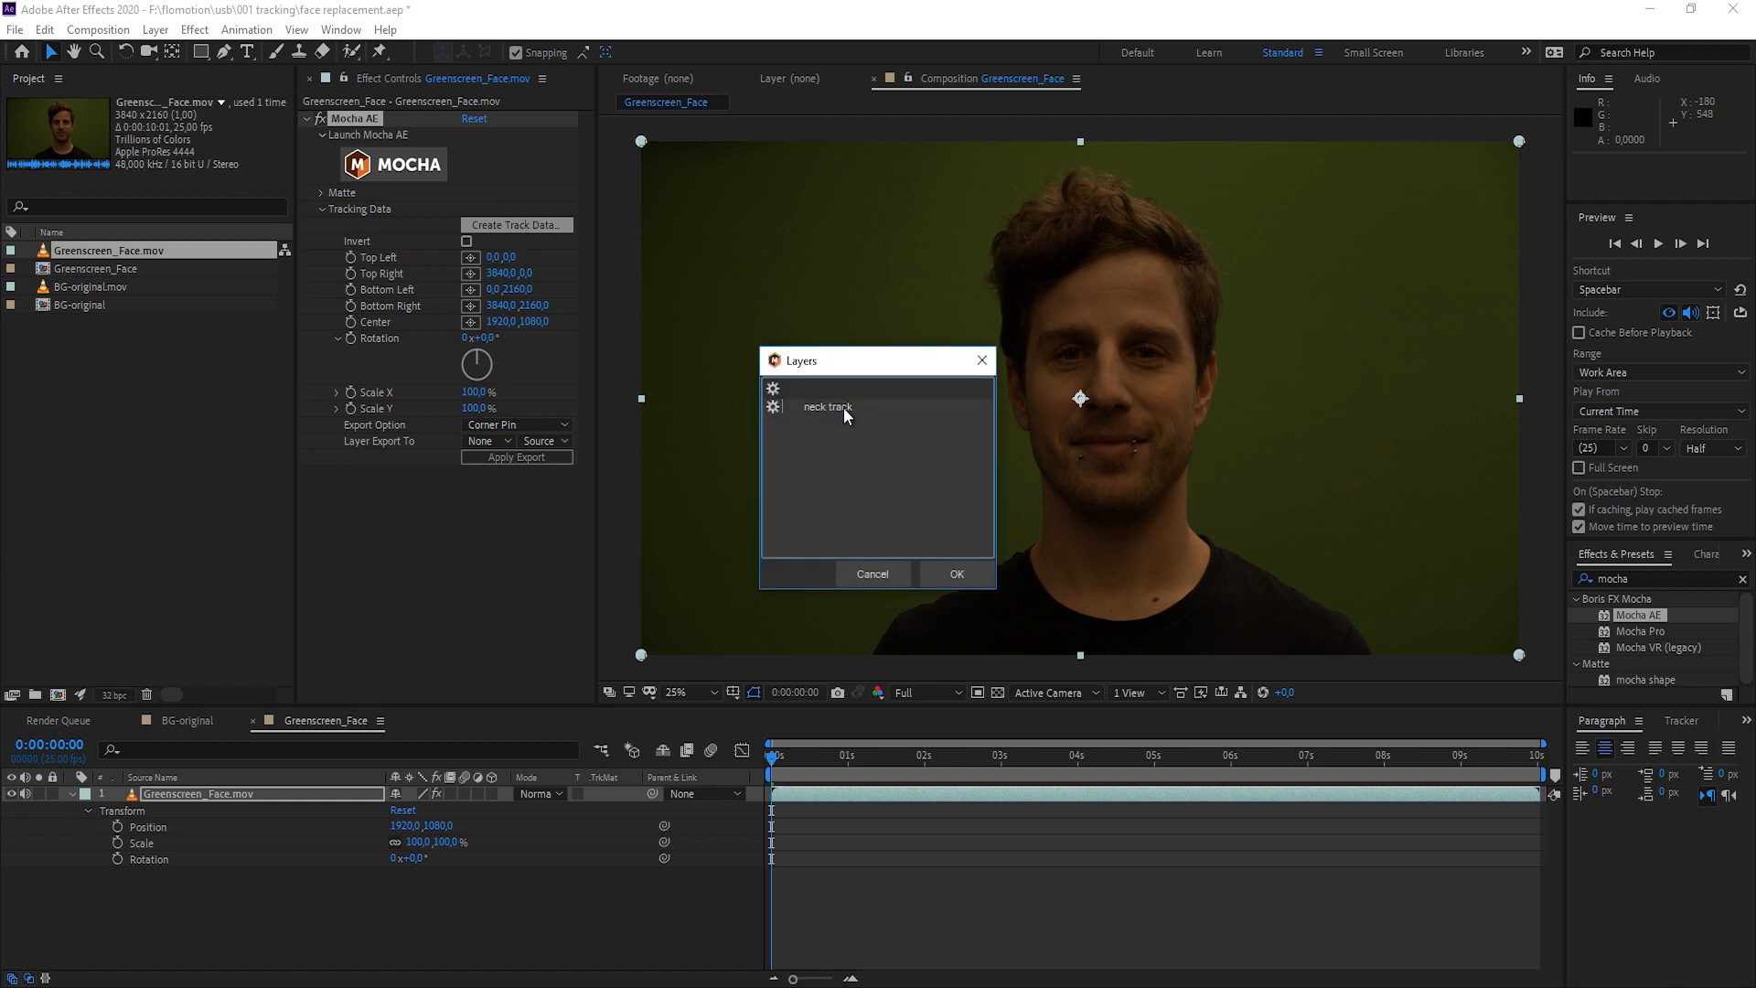
left_click(827, 406)
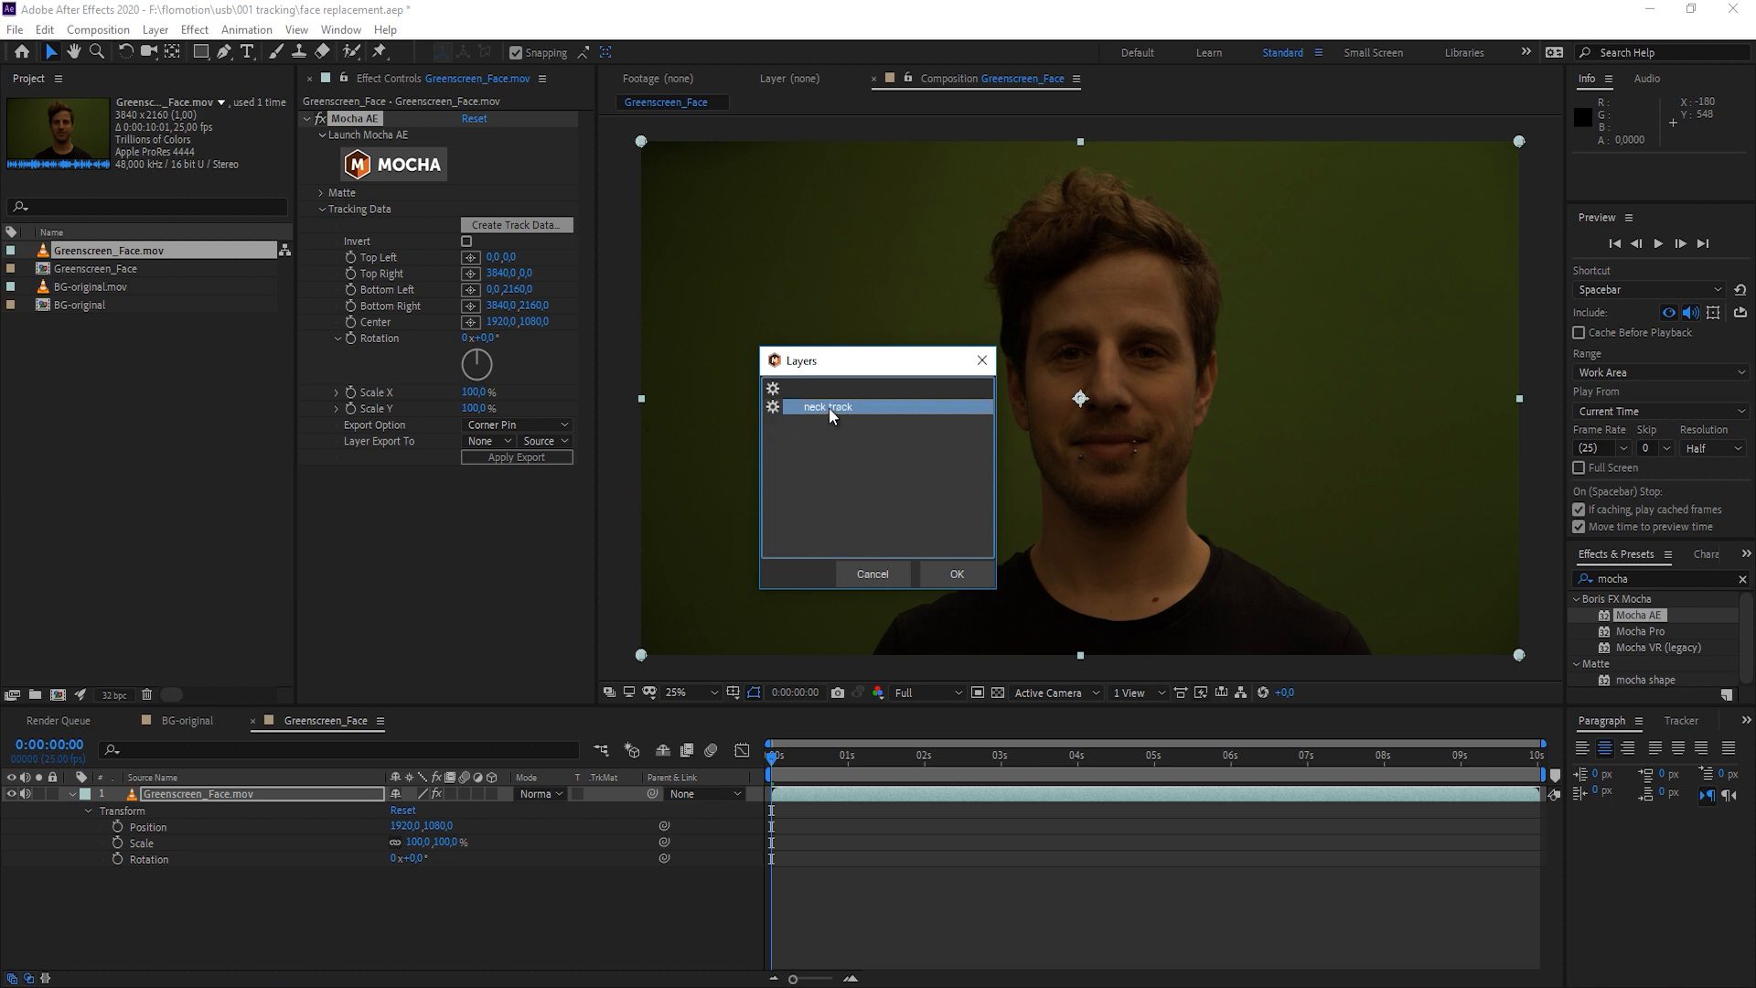
mouse_move(778, 435)
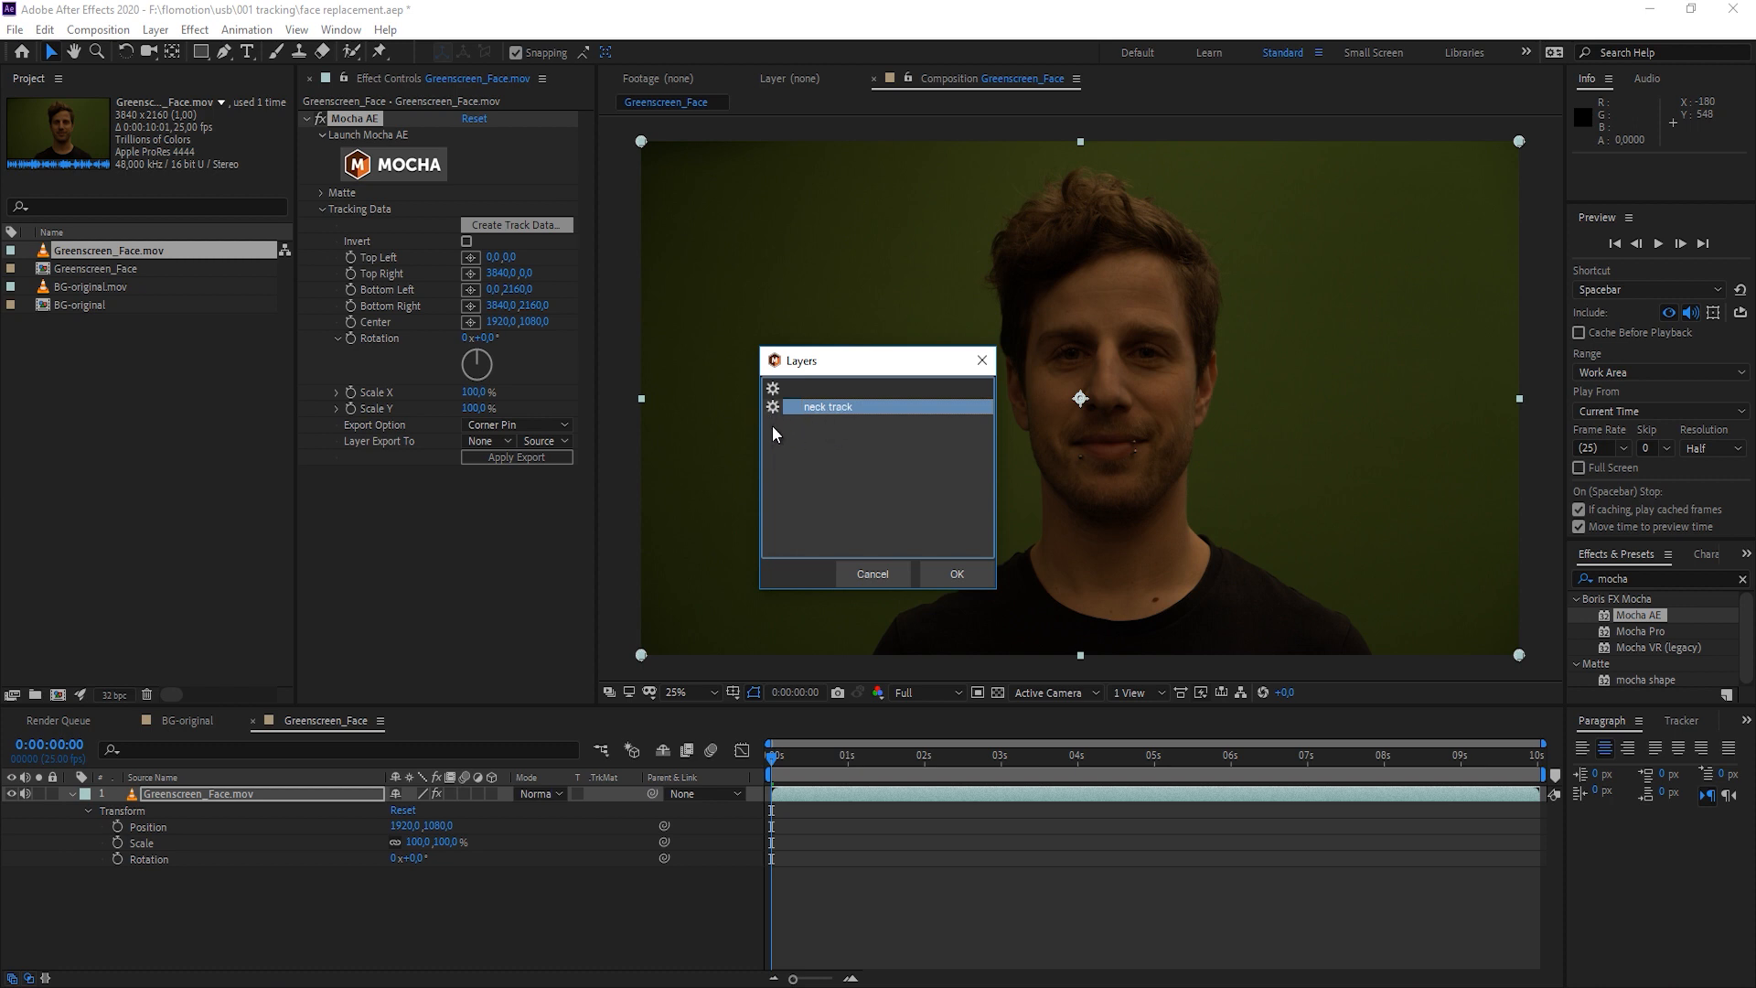
left_click(954, 573)
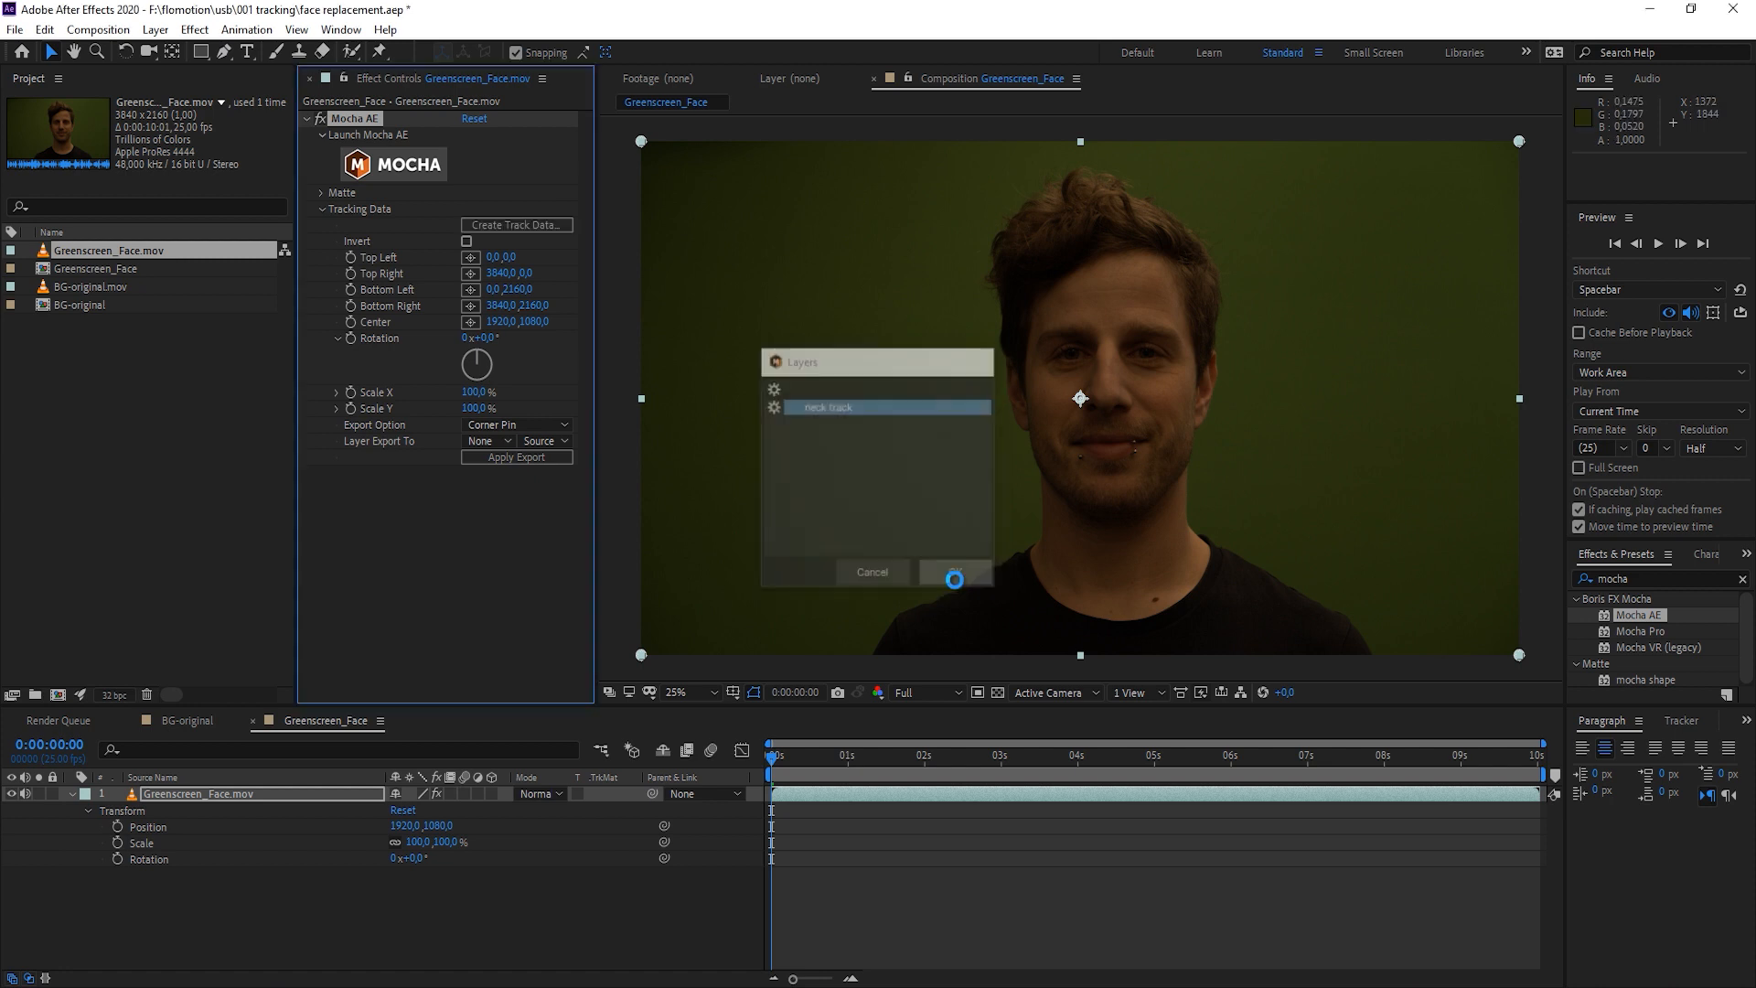
left_click(951, 572)
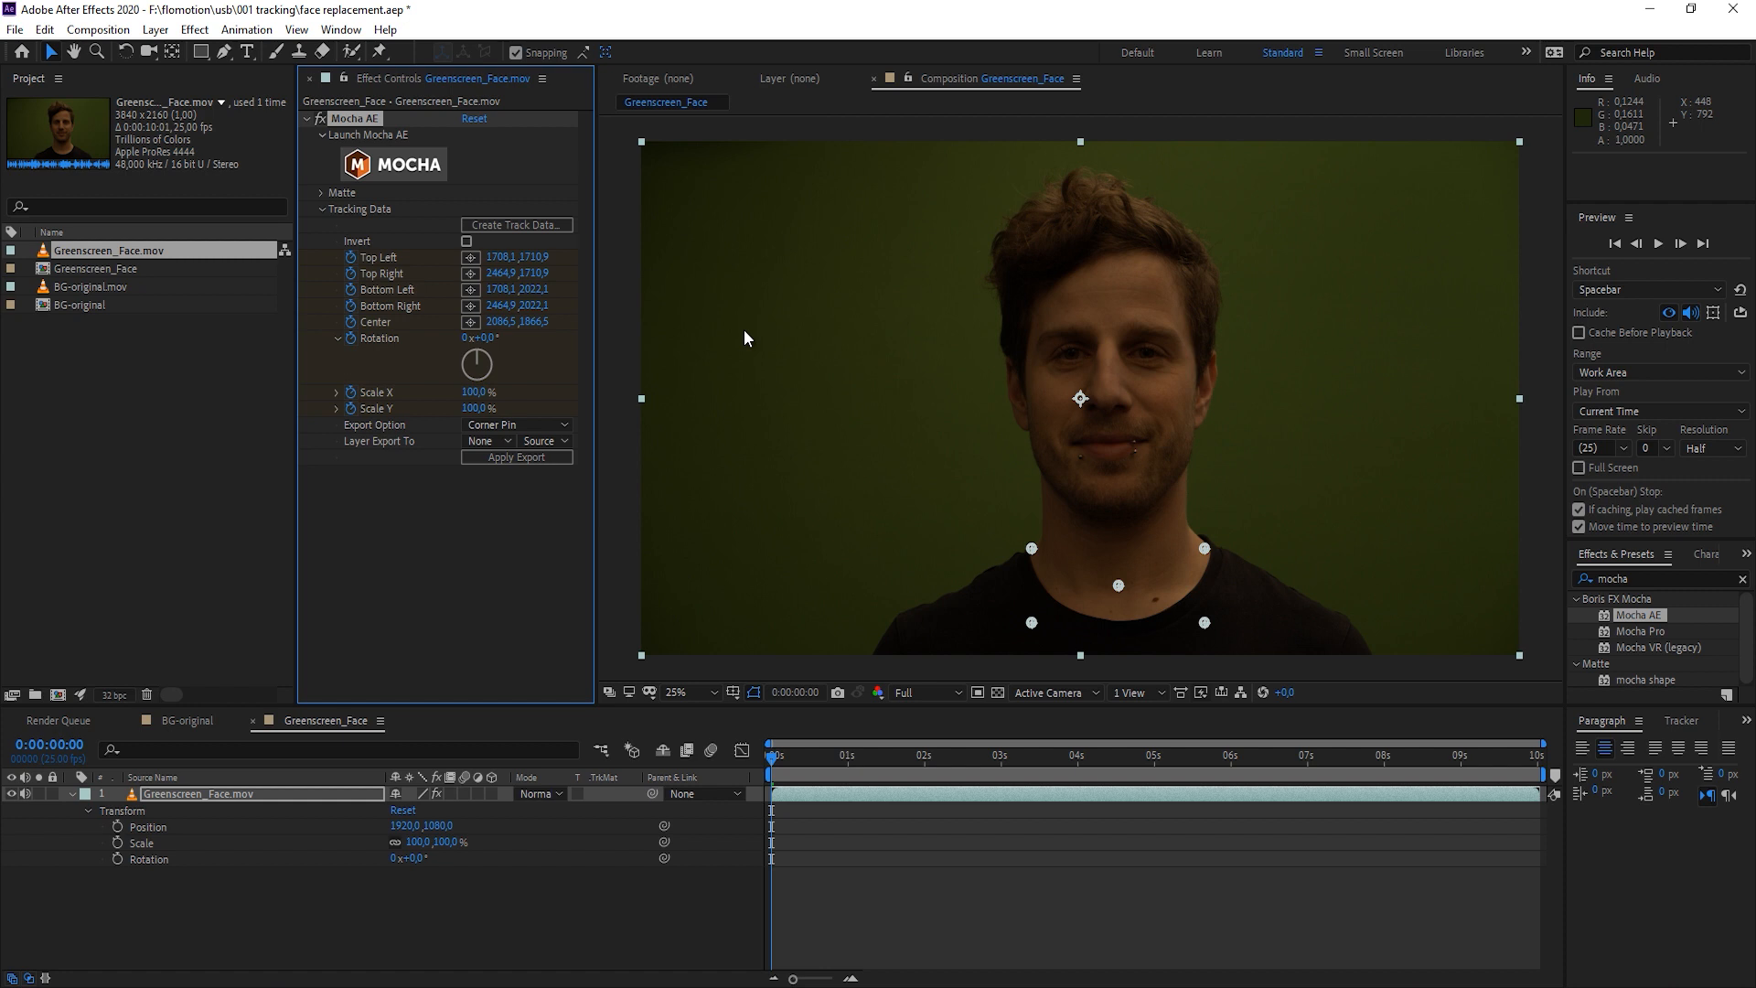
left_click(467, 240)
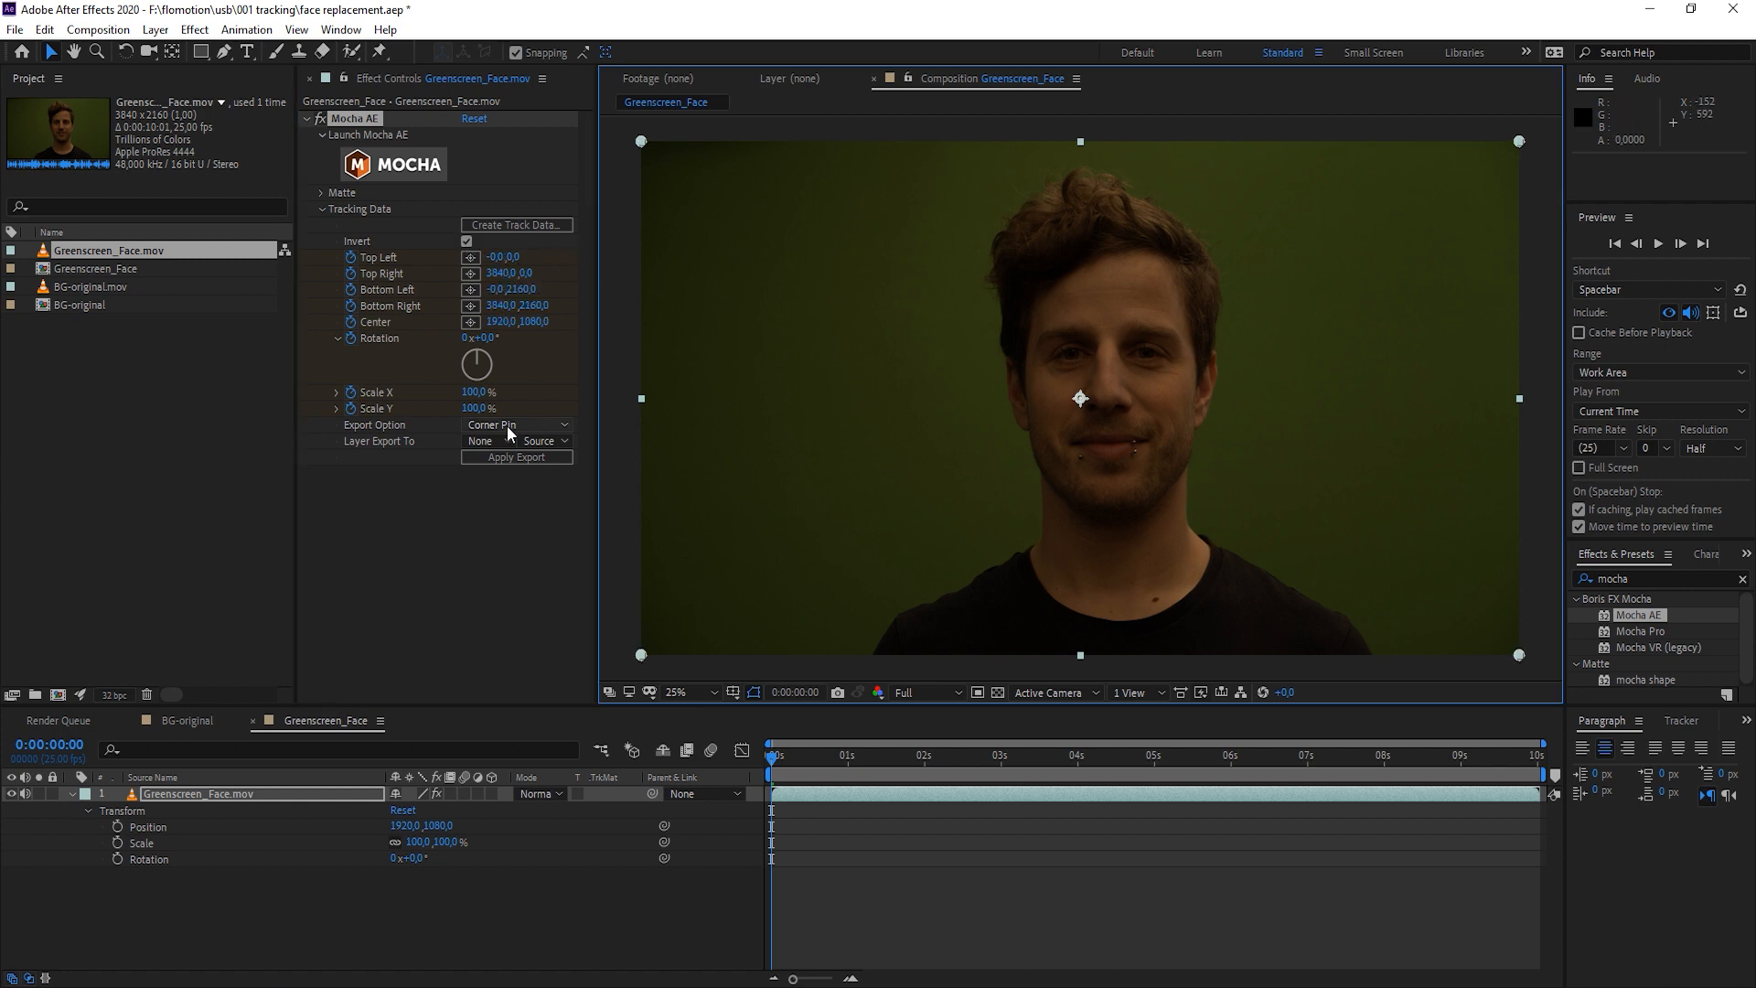
Export the track as Transform data onto the Greenscreen_Face.mov layer
left_click(516, 425)
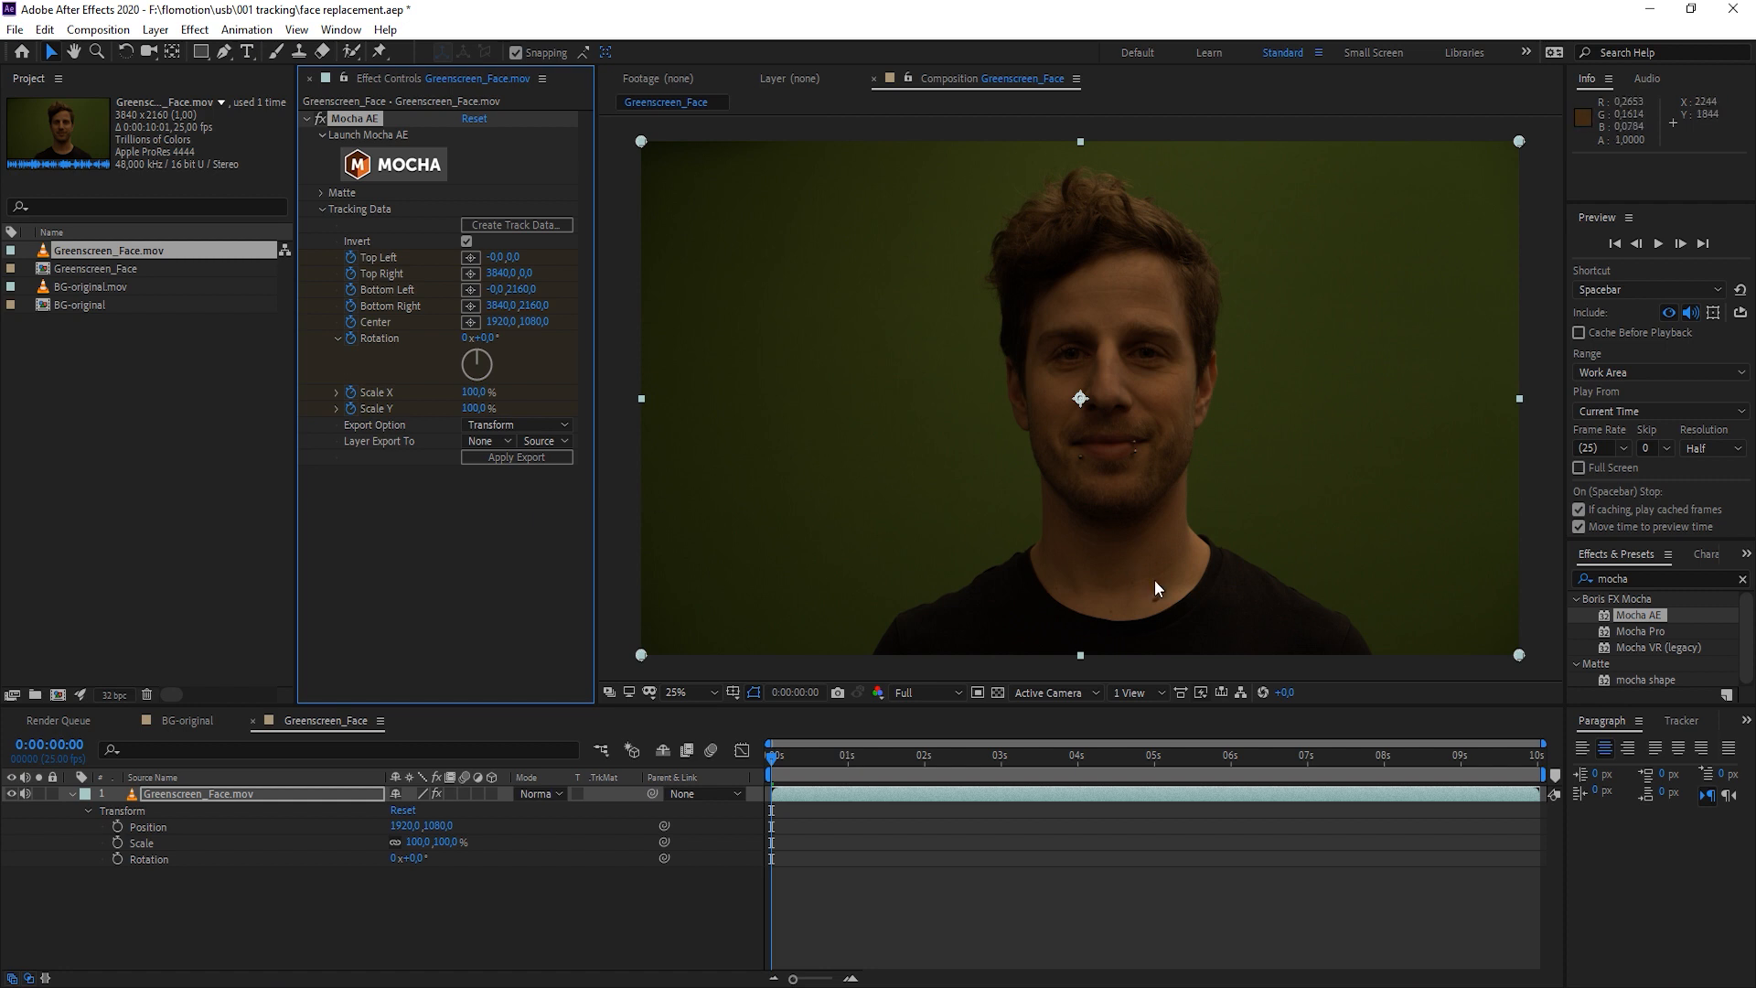
mouse_move(1136, 596)
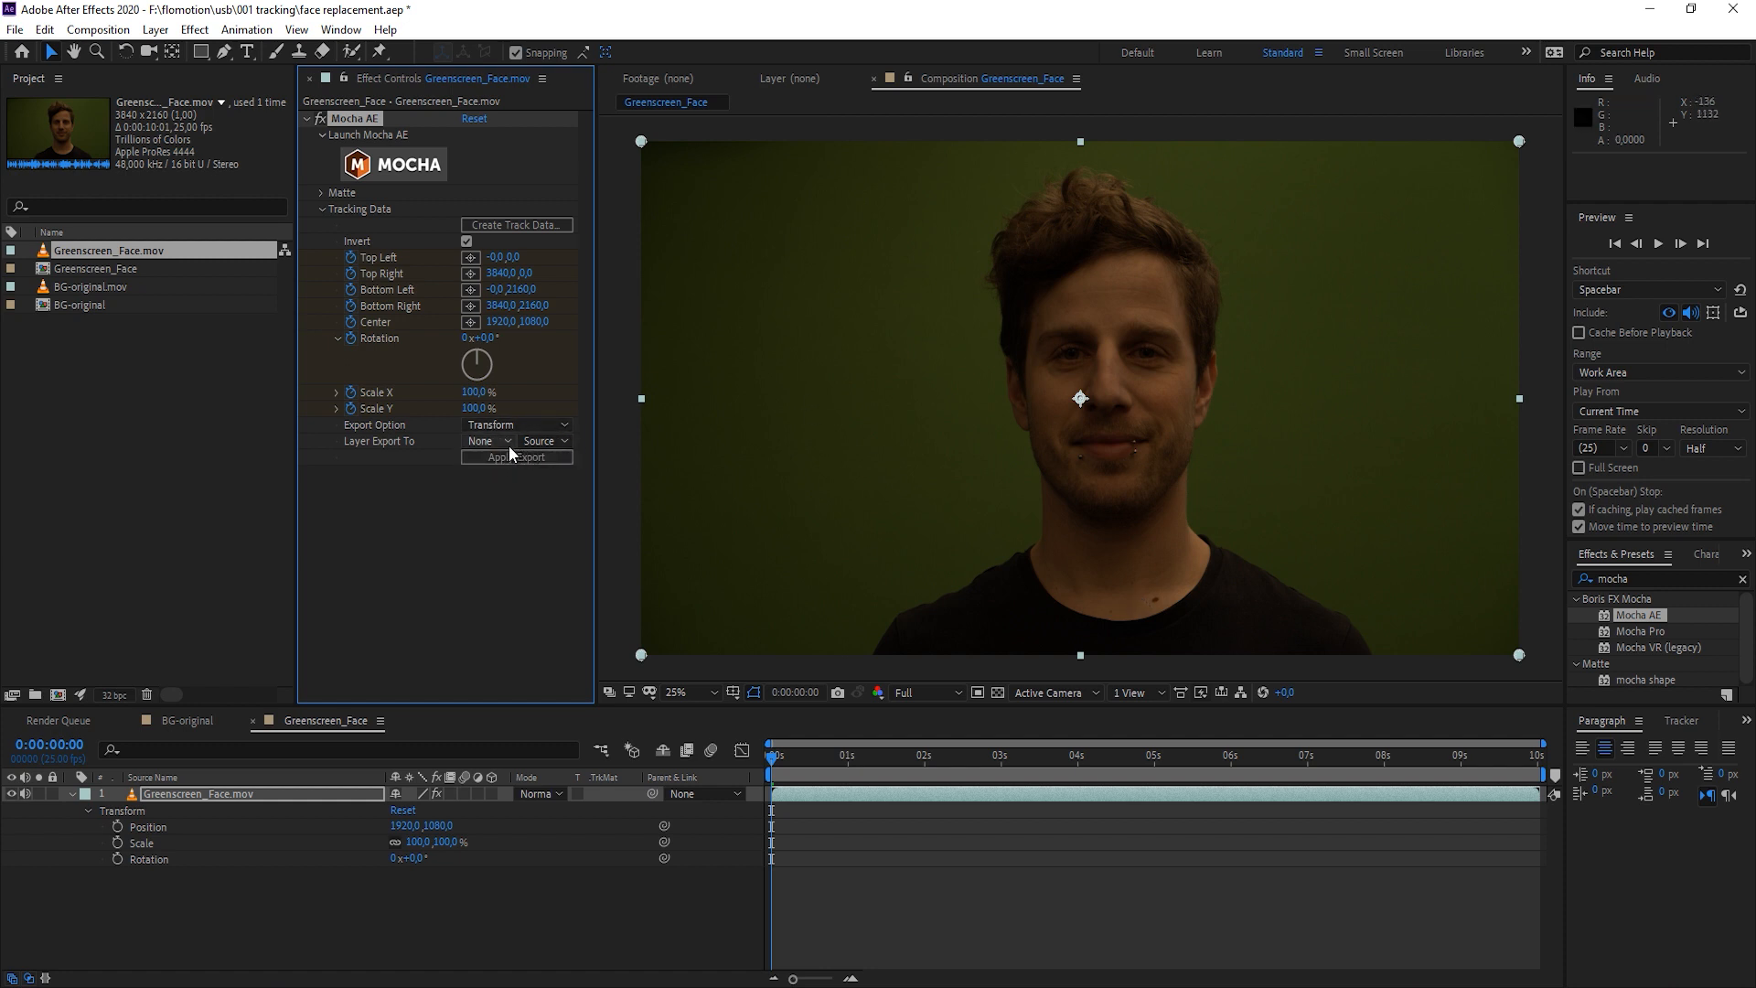
left_click(489, 441)
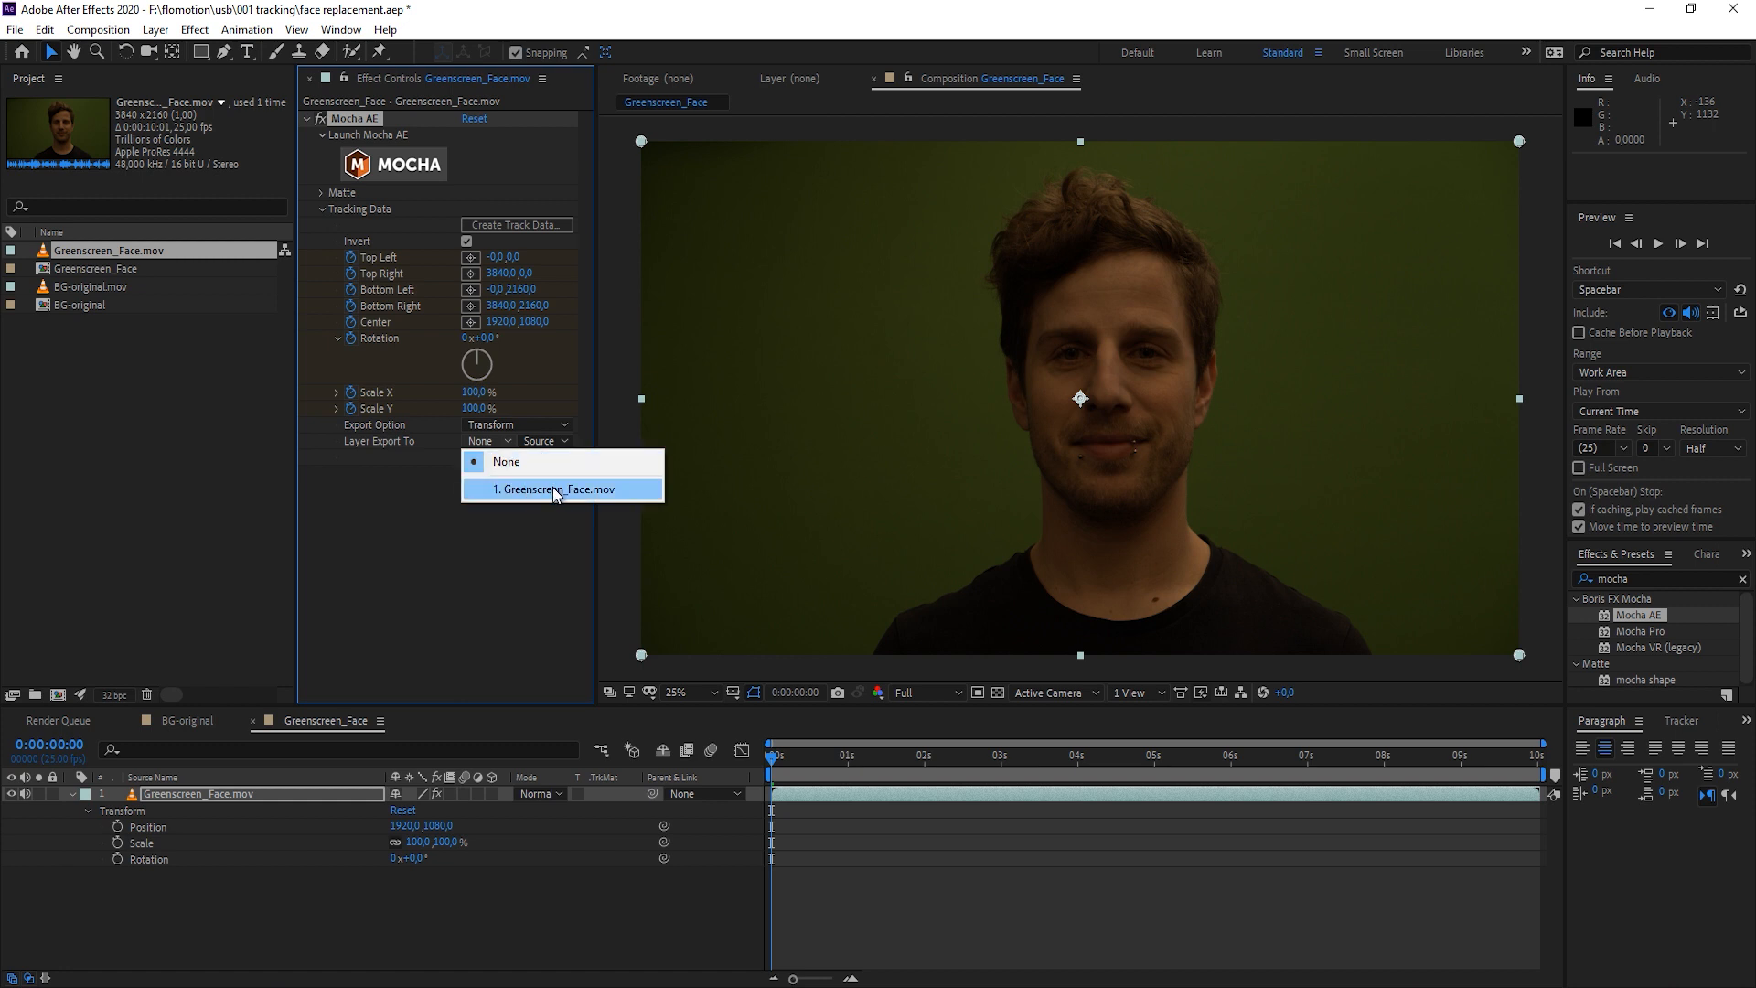
left_click(565, 490)
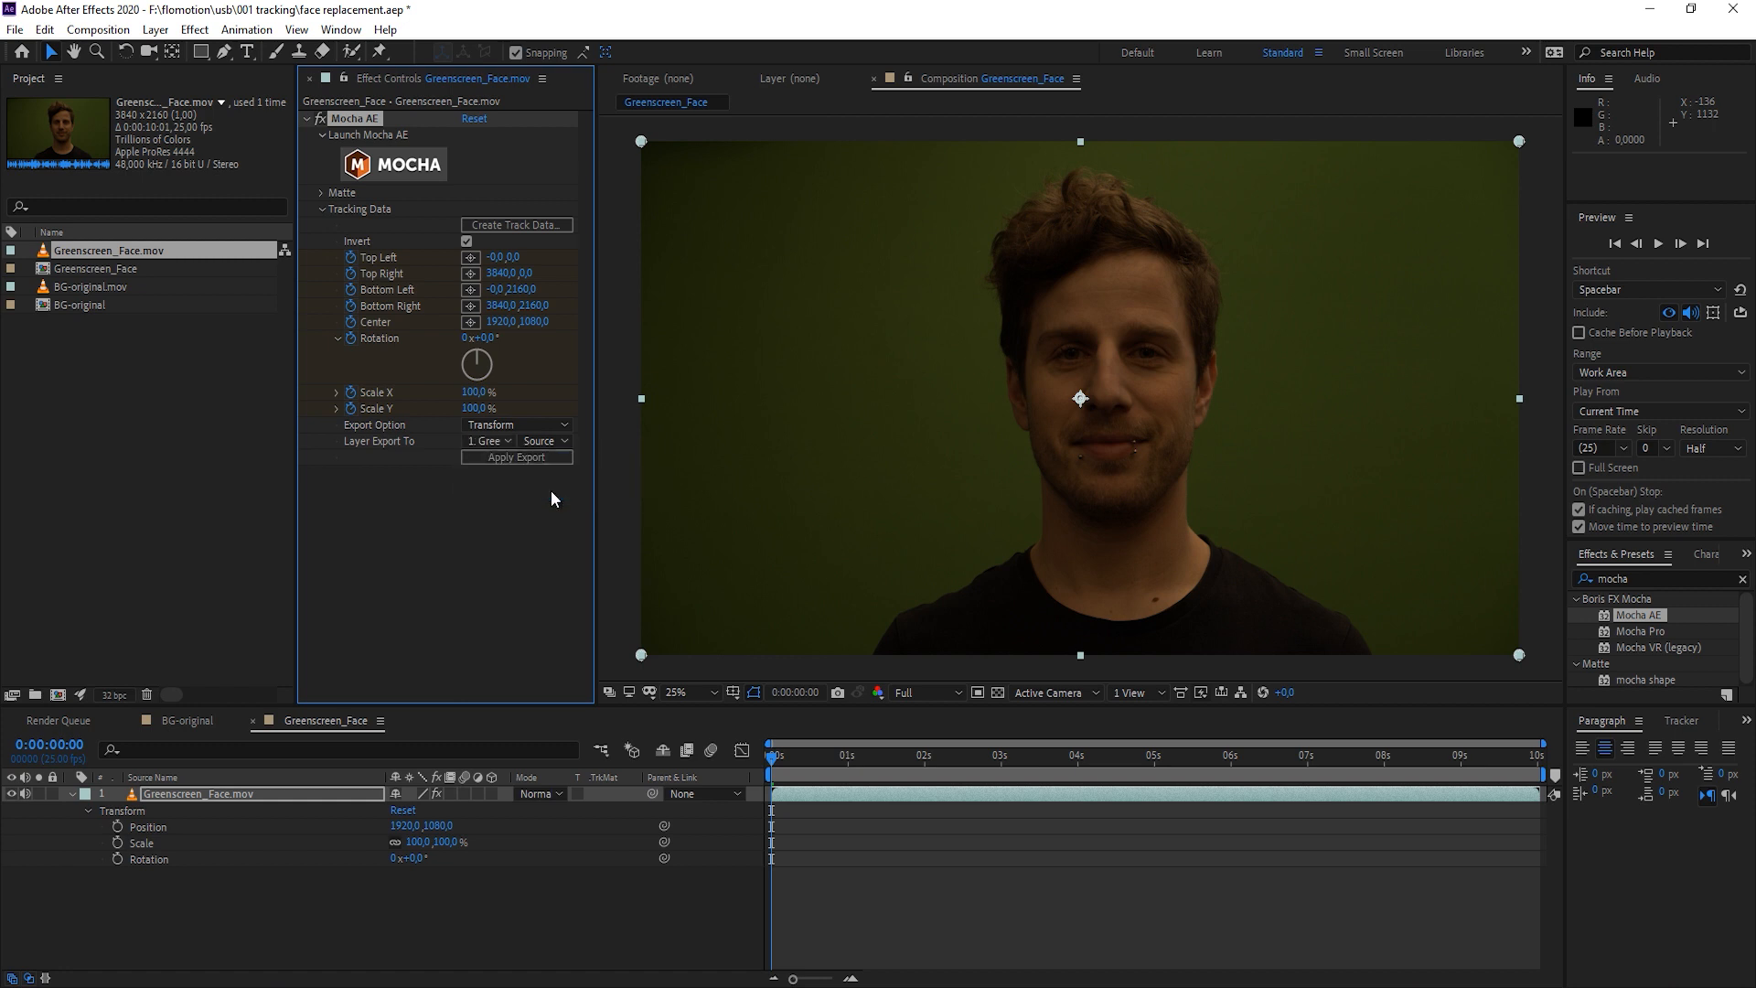
left_click(515, 458)
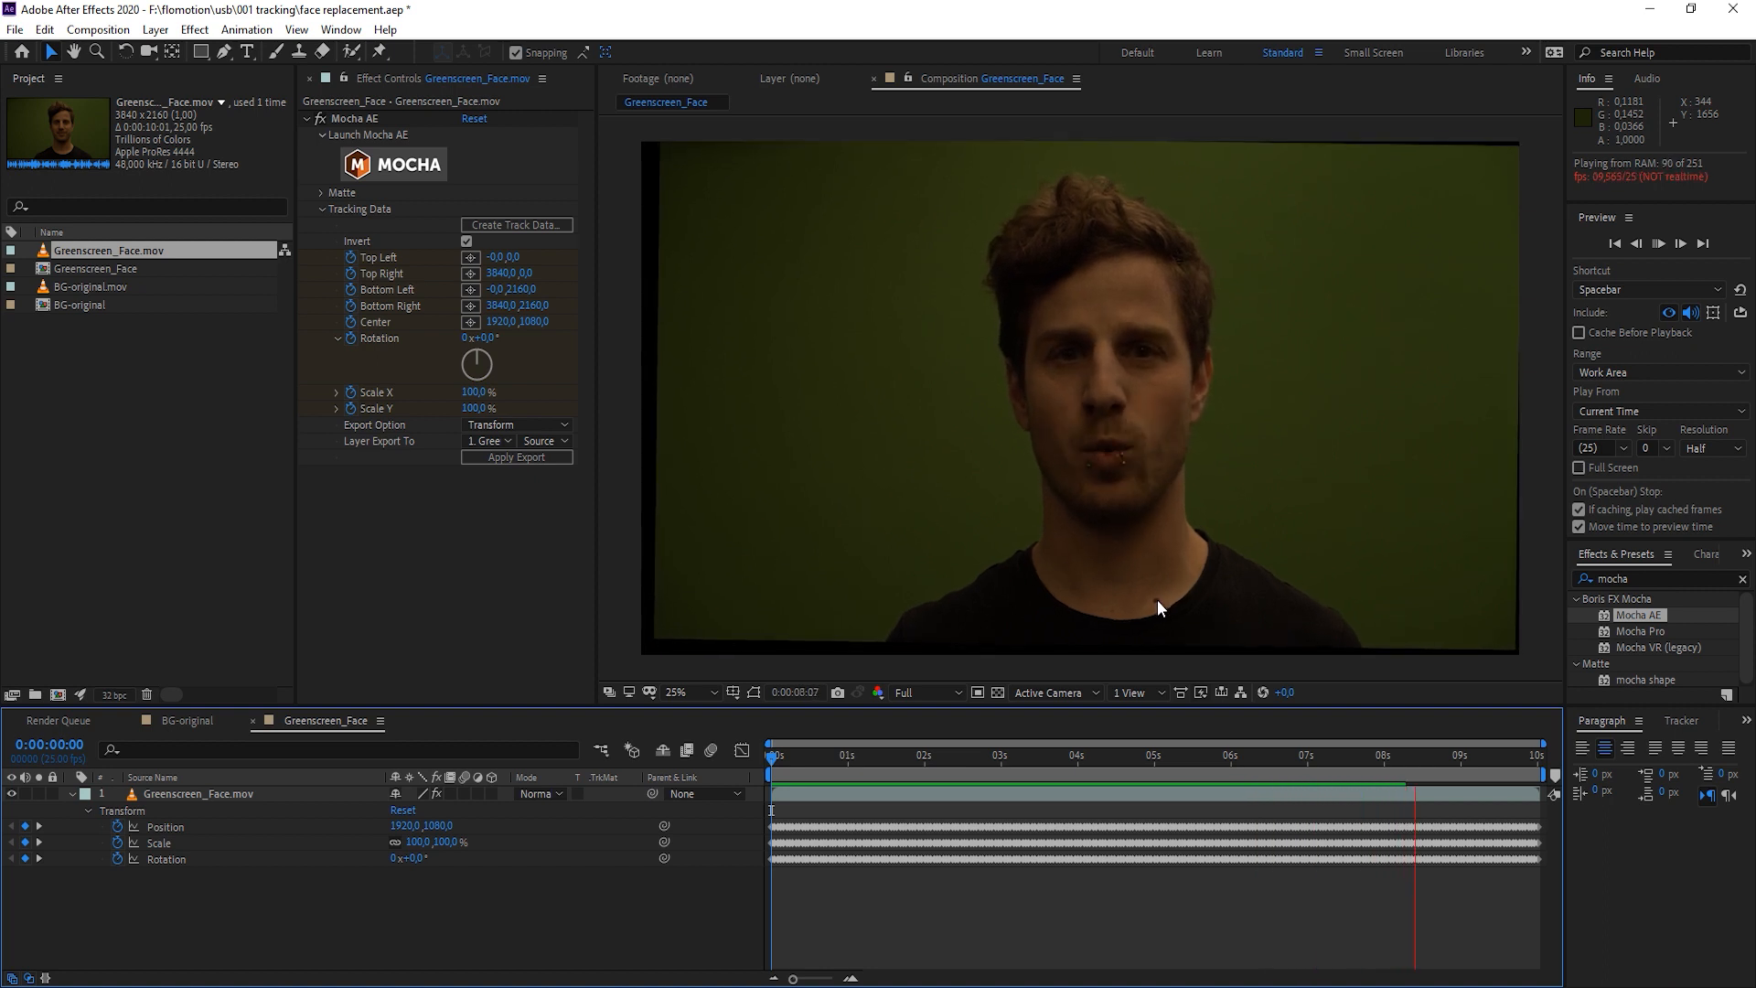
left_click(202, 792)
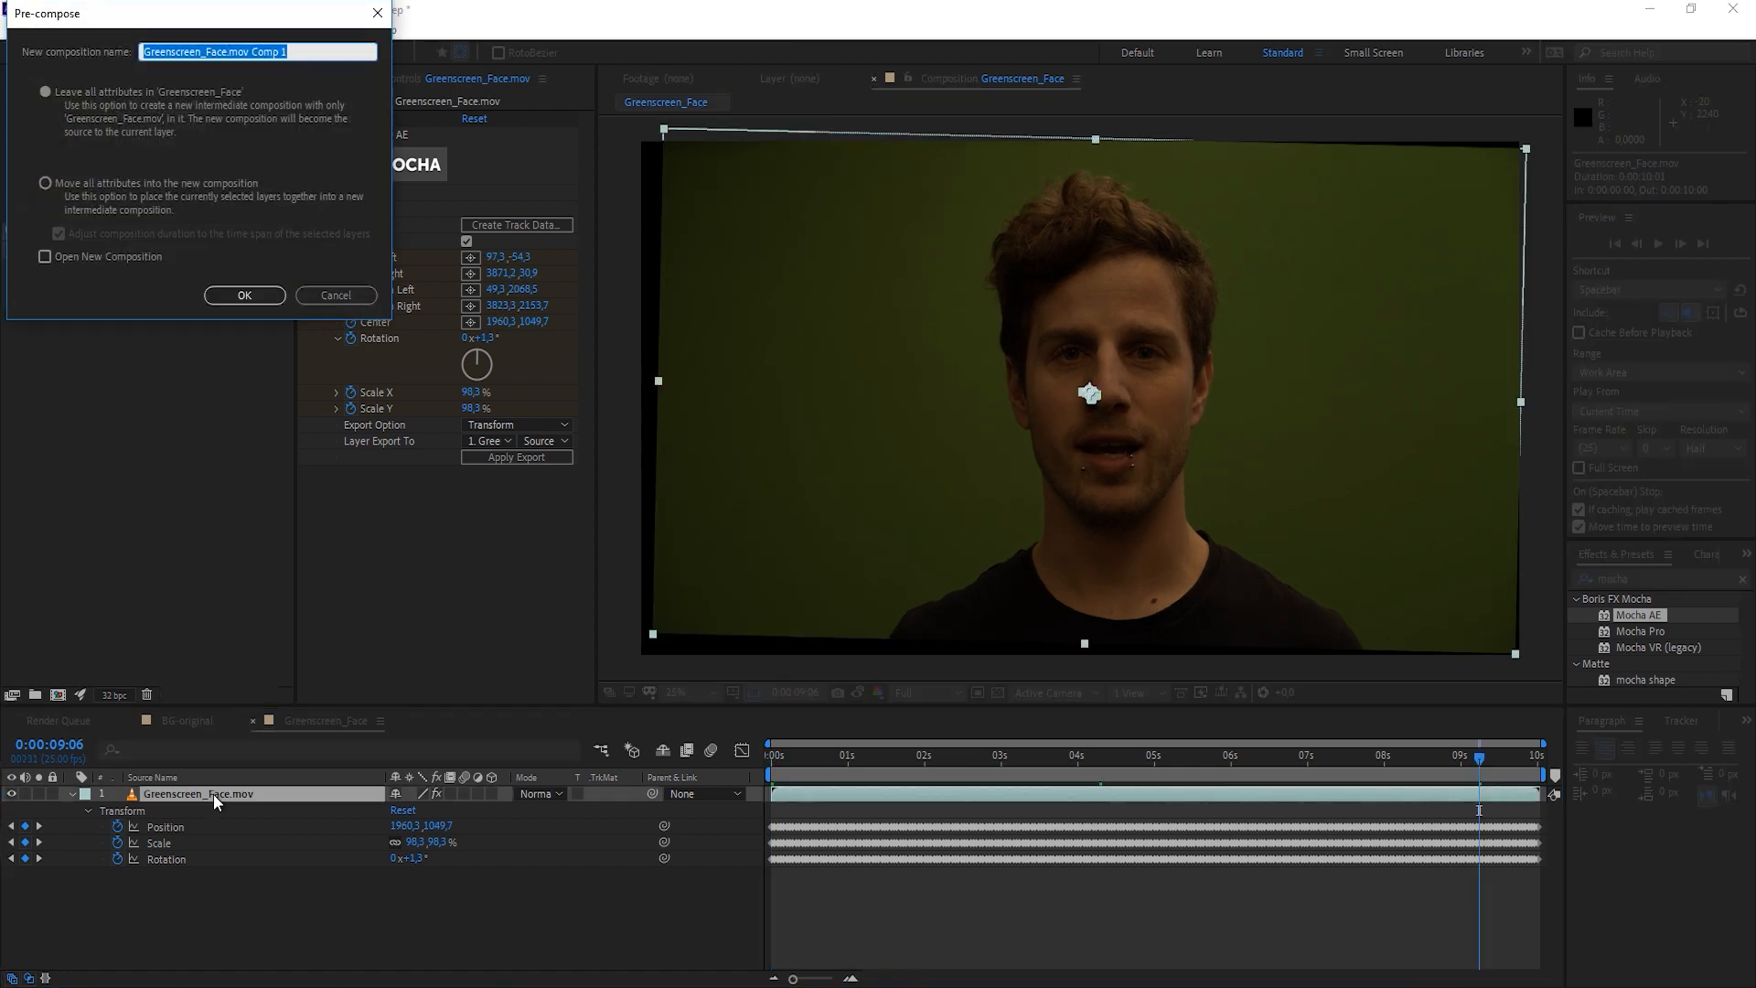
Pre-compose the stabilized face layer into a new composition named stab comp
type("stab comp")
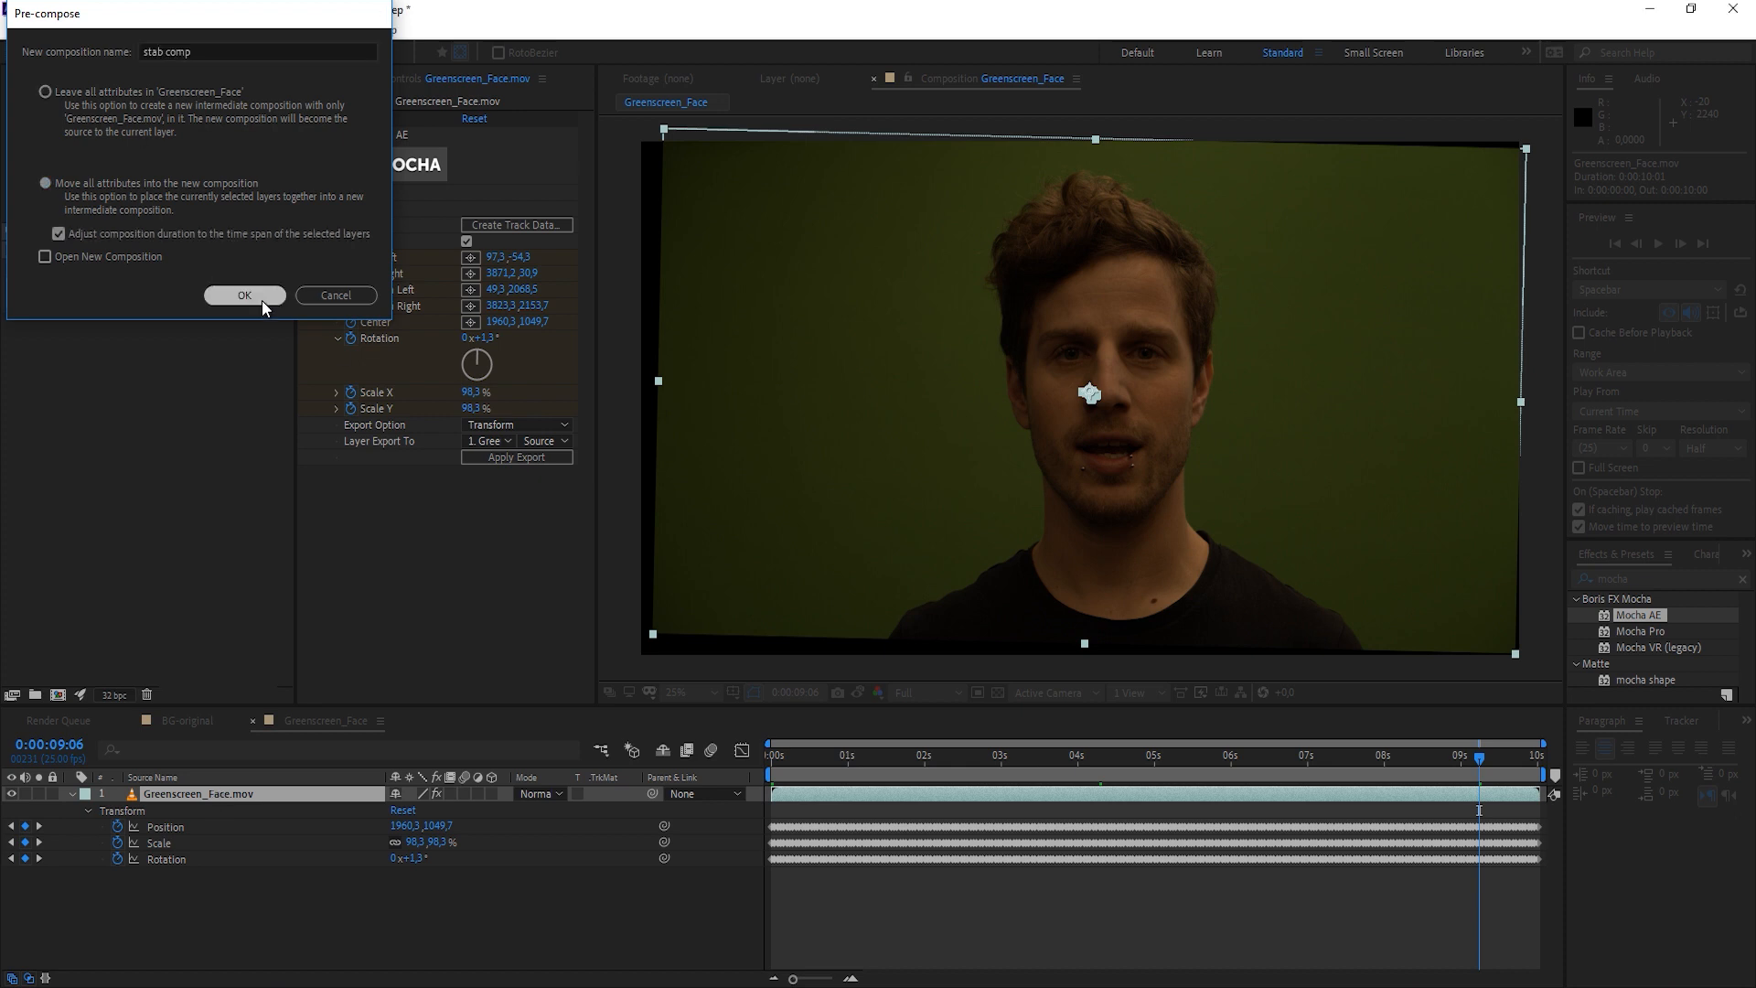
left_click(243, 295)
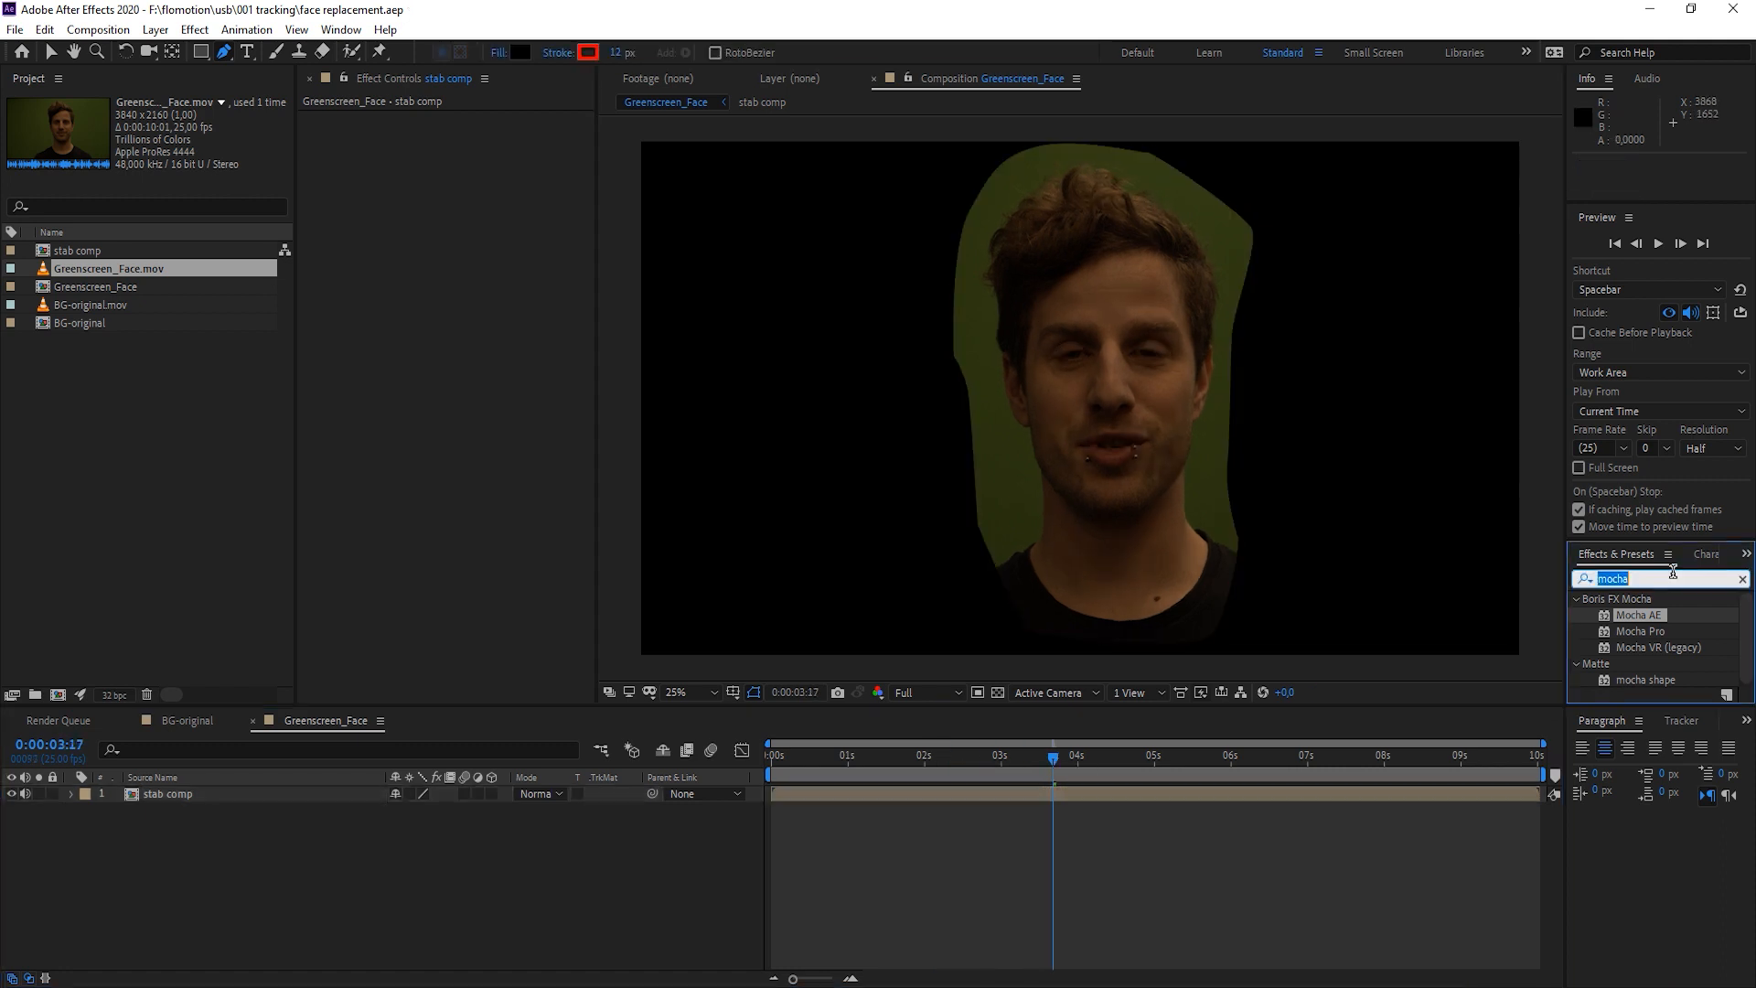
Apply Keylight to stab comp and sample the green backdrop as the Screen Colour
type("k")
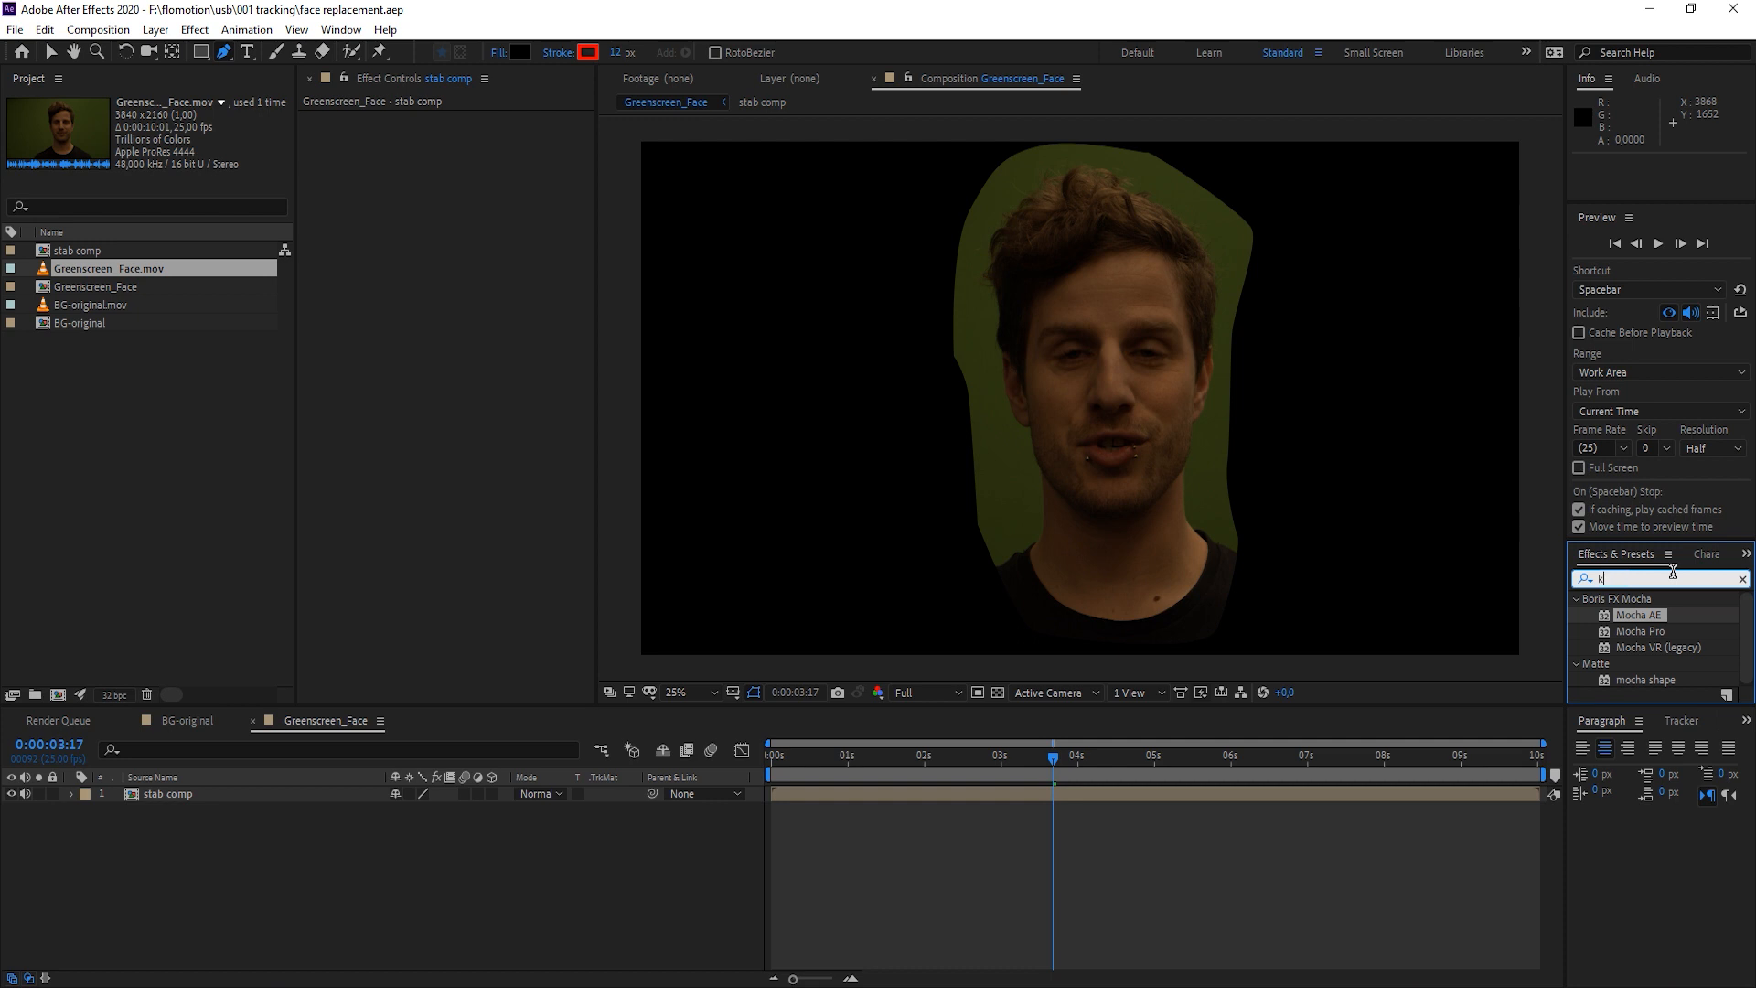
type("eyligh")
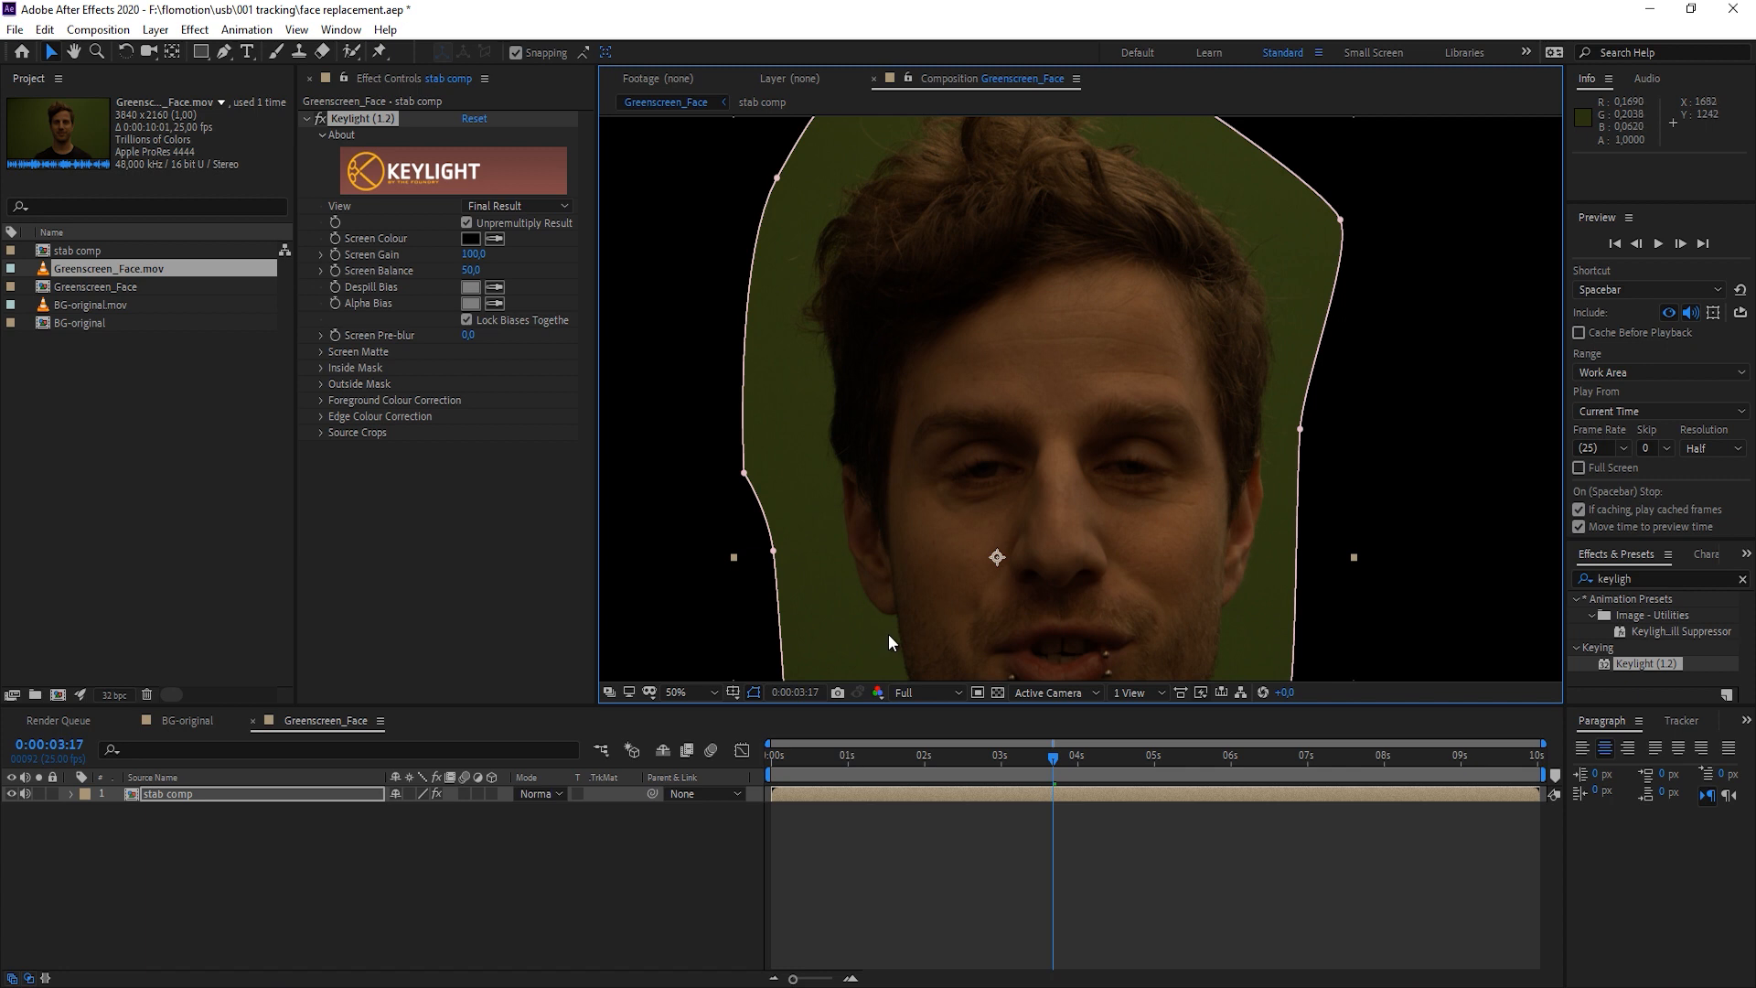
mouse_move(902, 658)
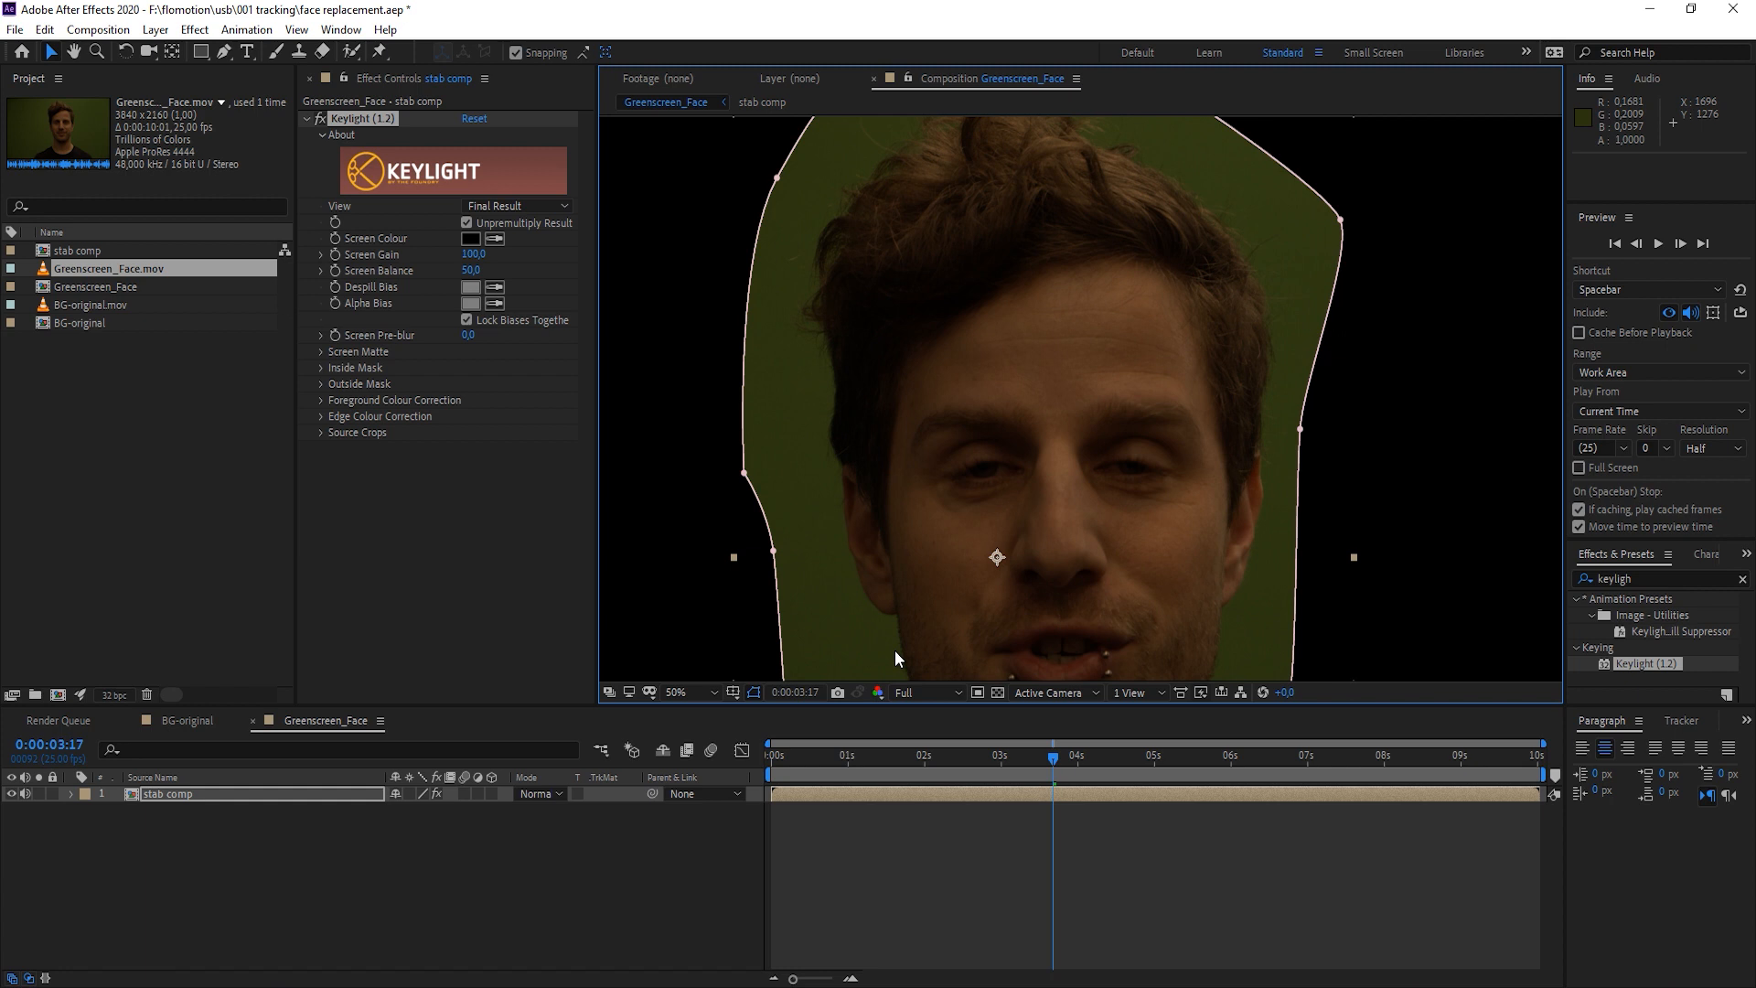
mouse_move(911, 635)
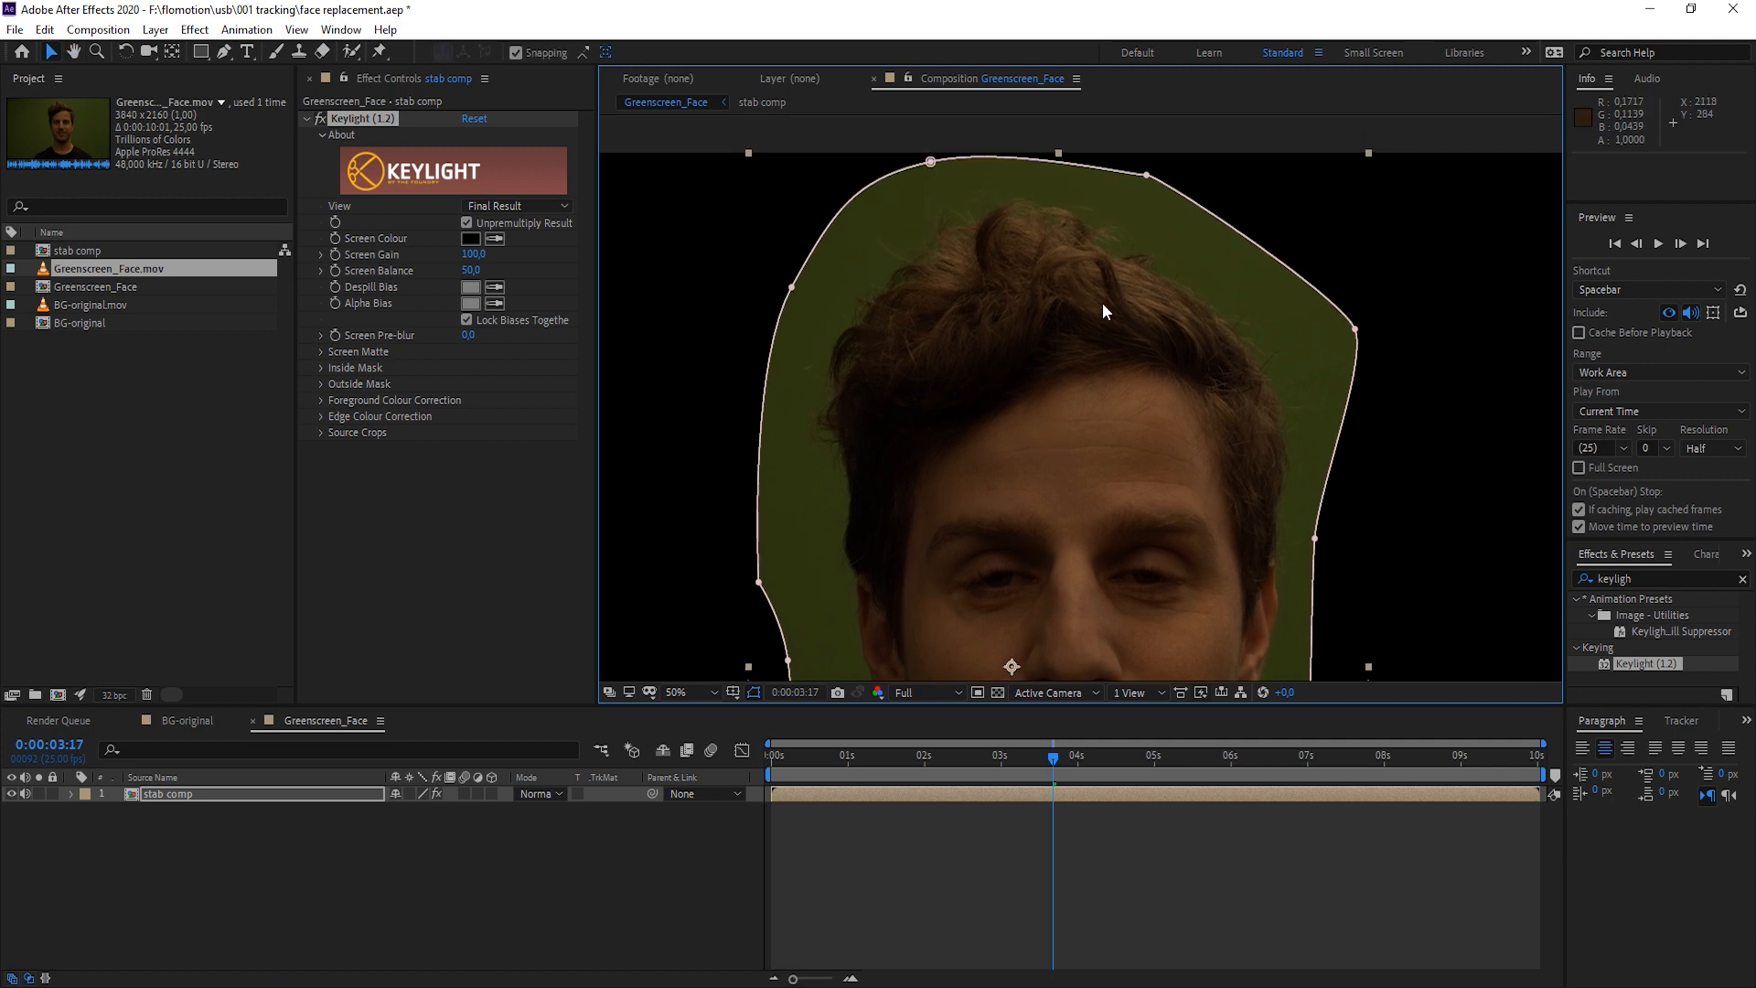
mouse_move(1008, 289)
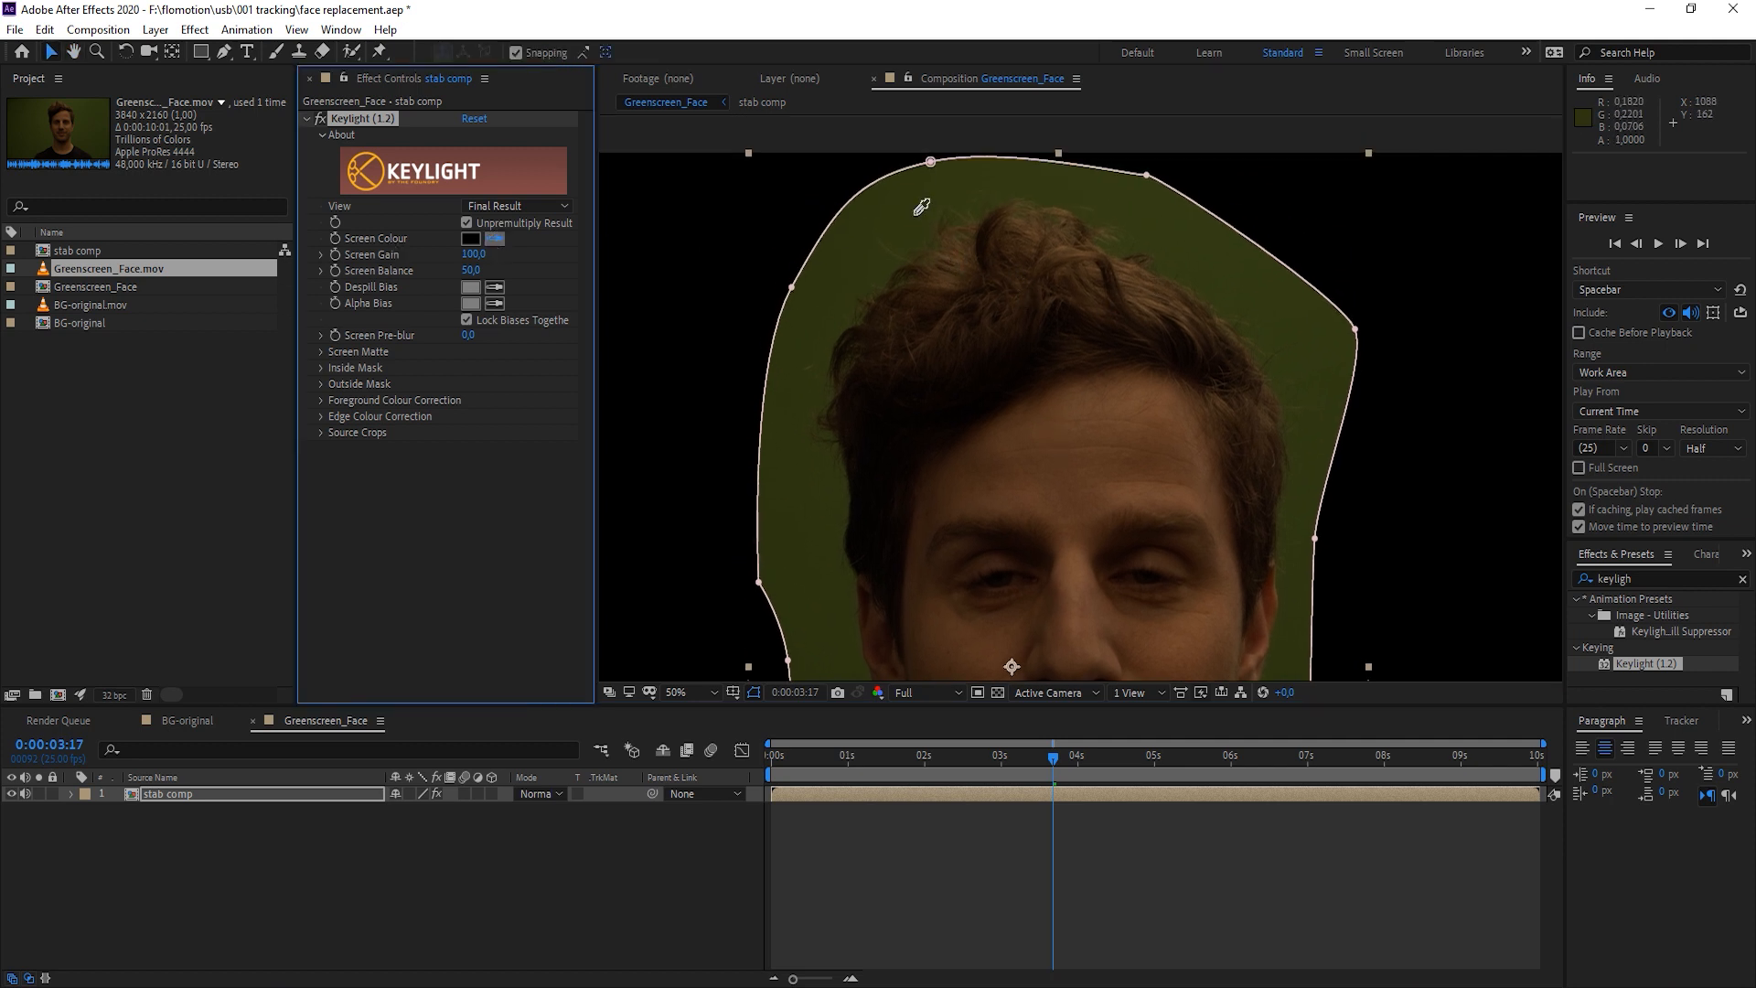
mouse_move(920, 223)
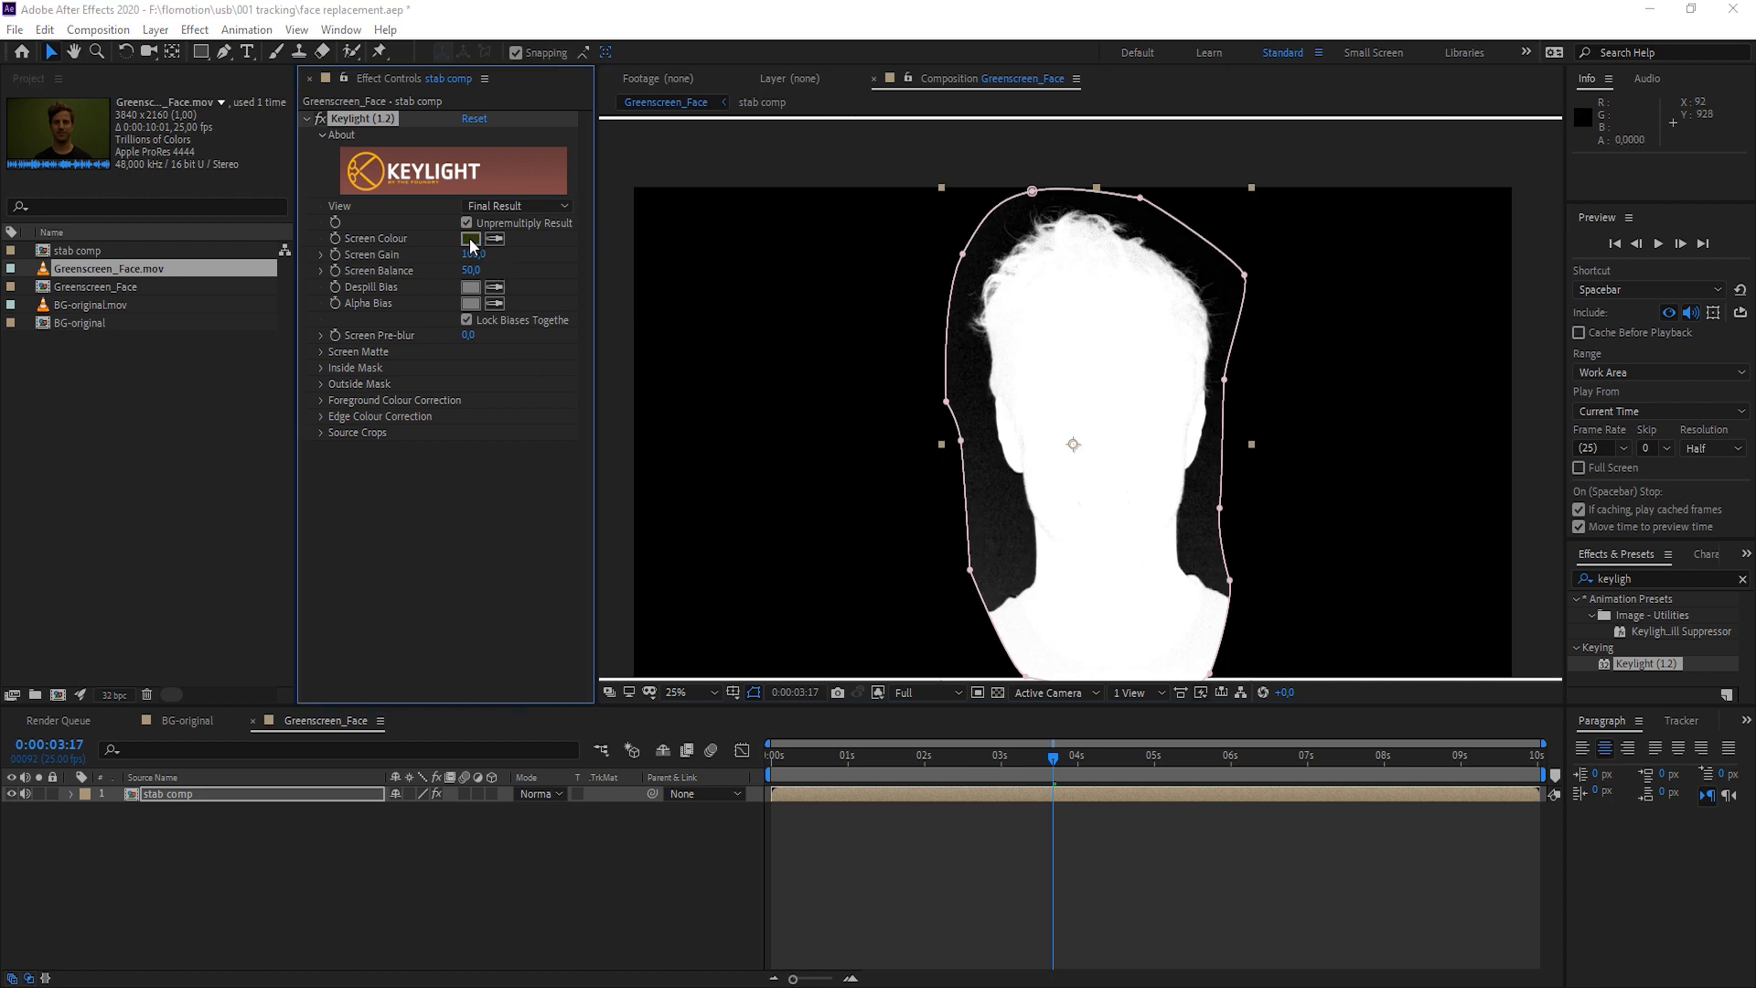
left_click(470, 238)
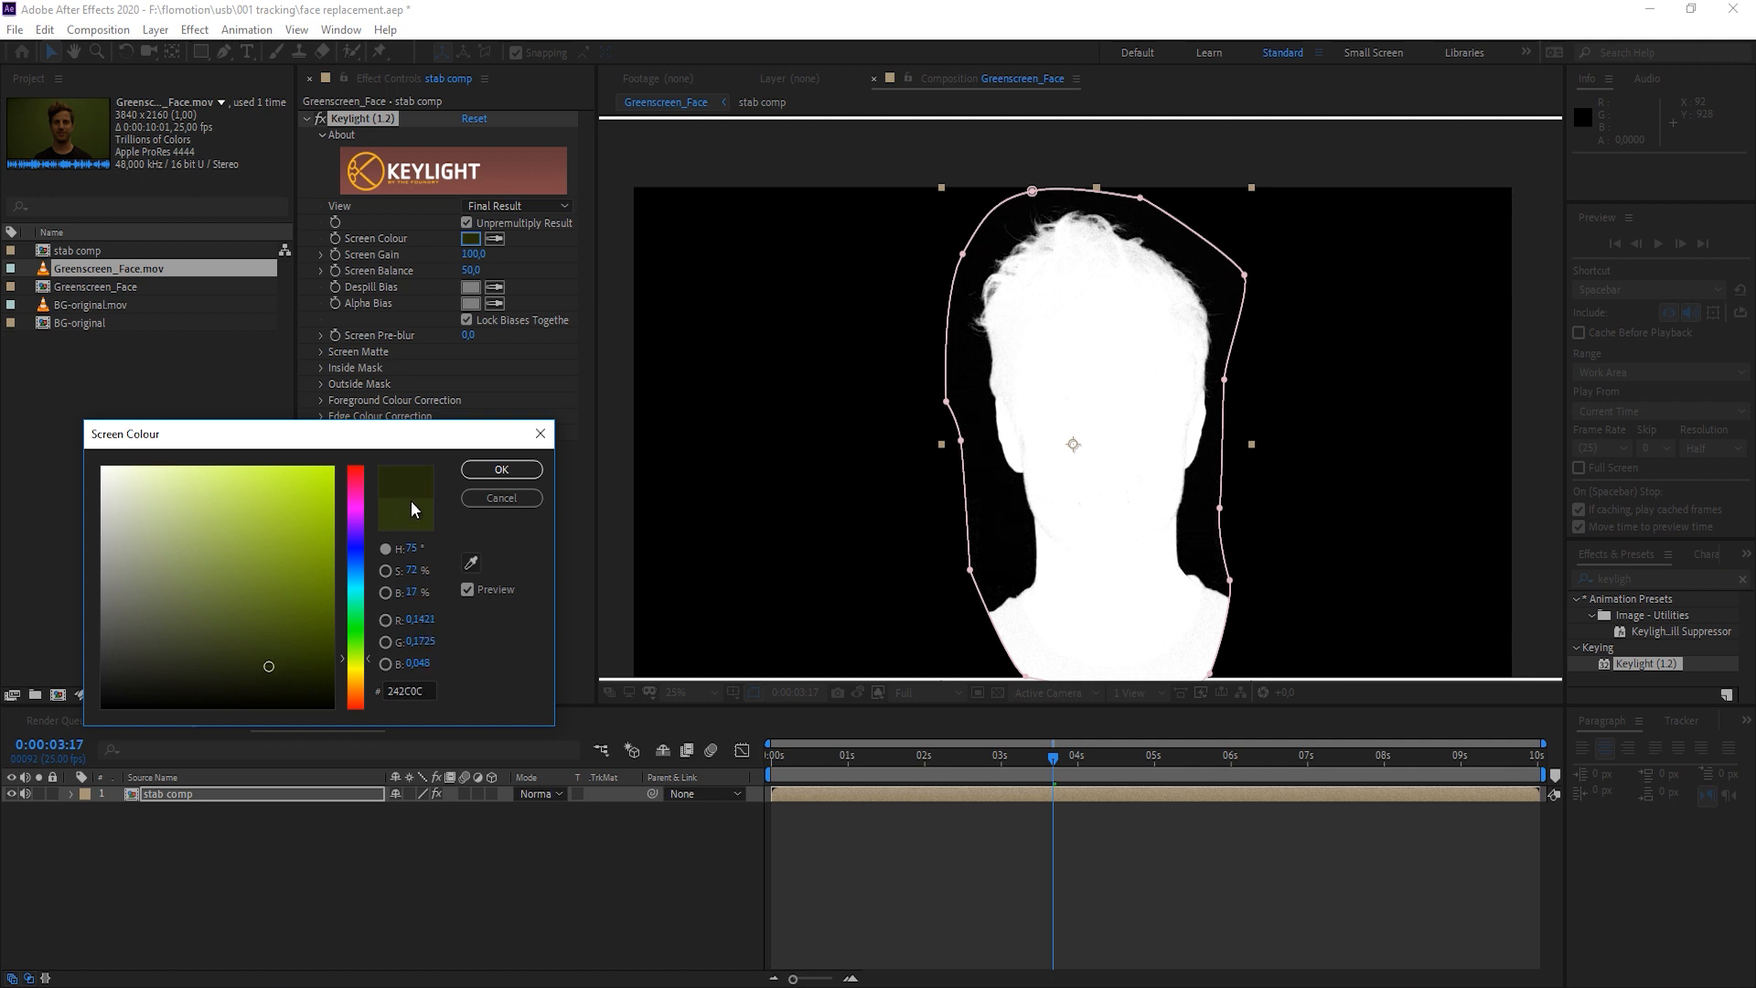
mouse_move(1324, 620)
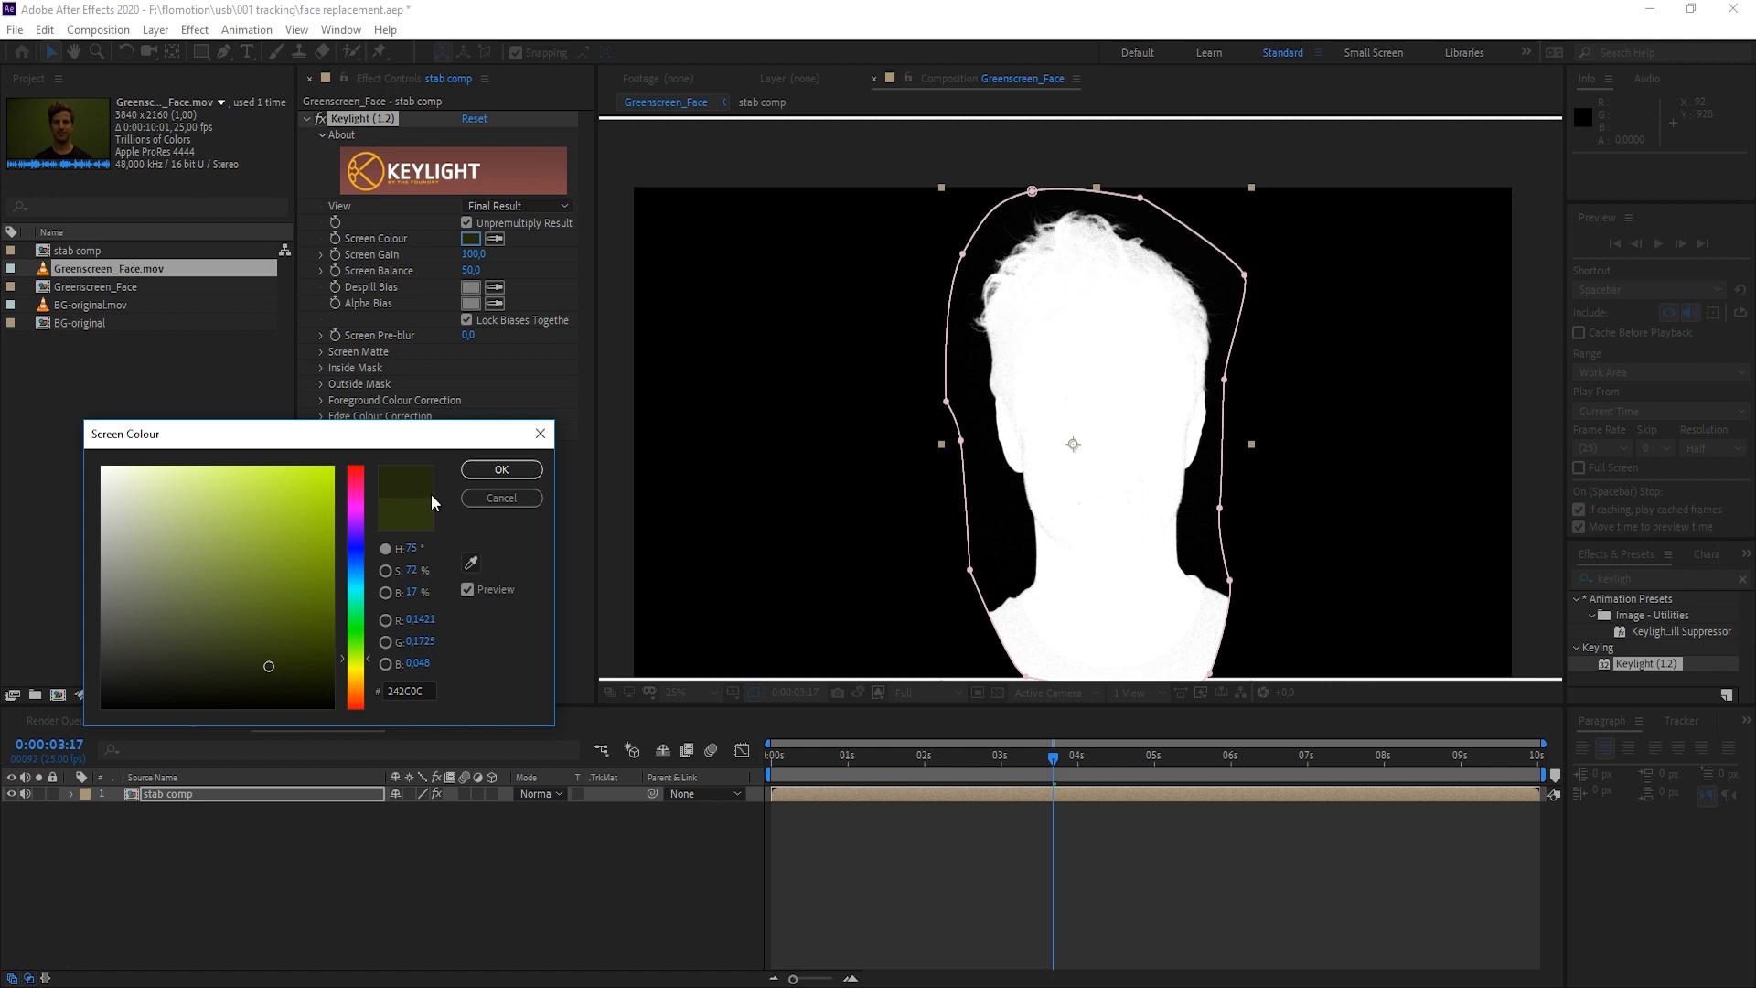
mouse_move(495, 496)
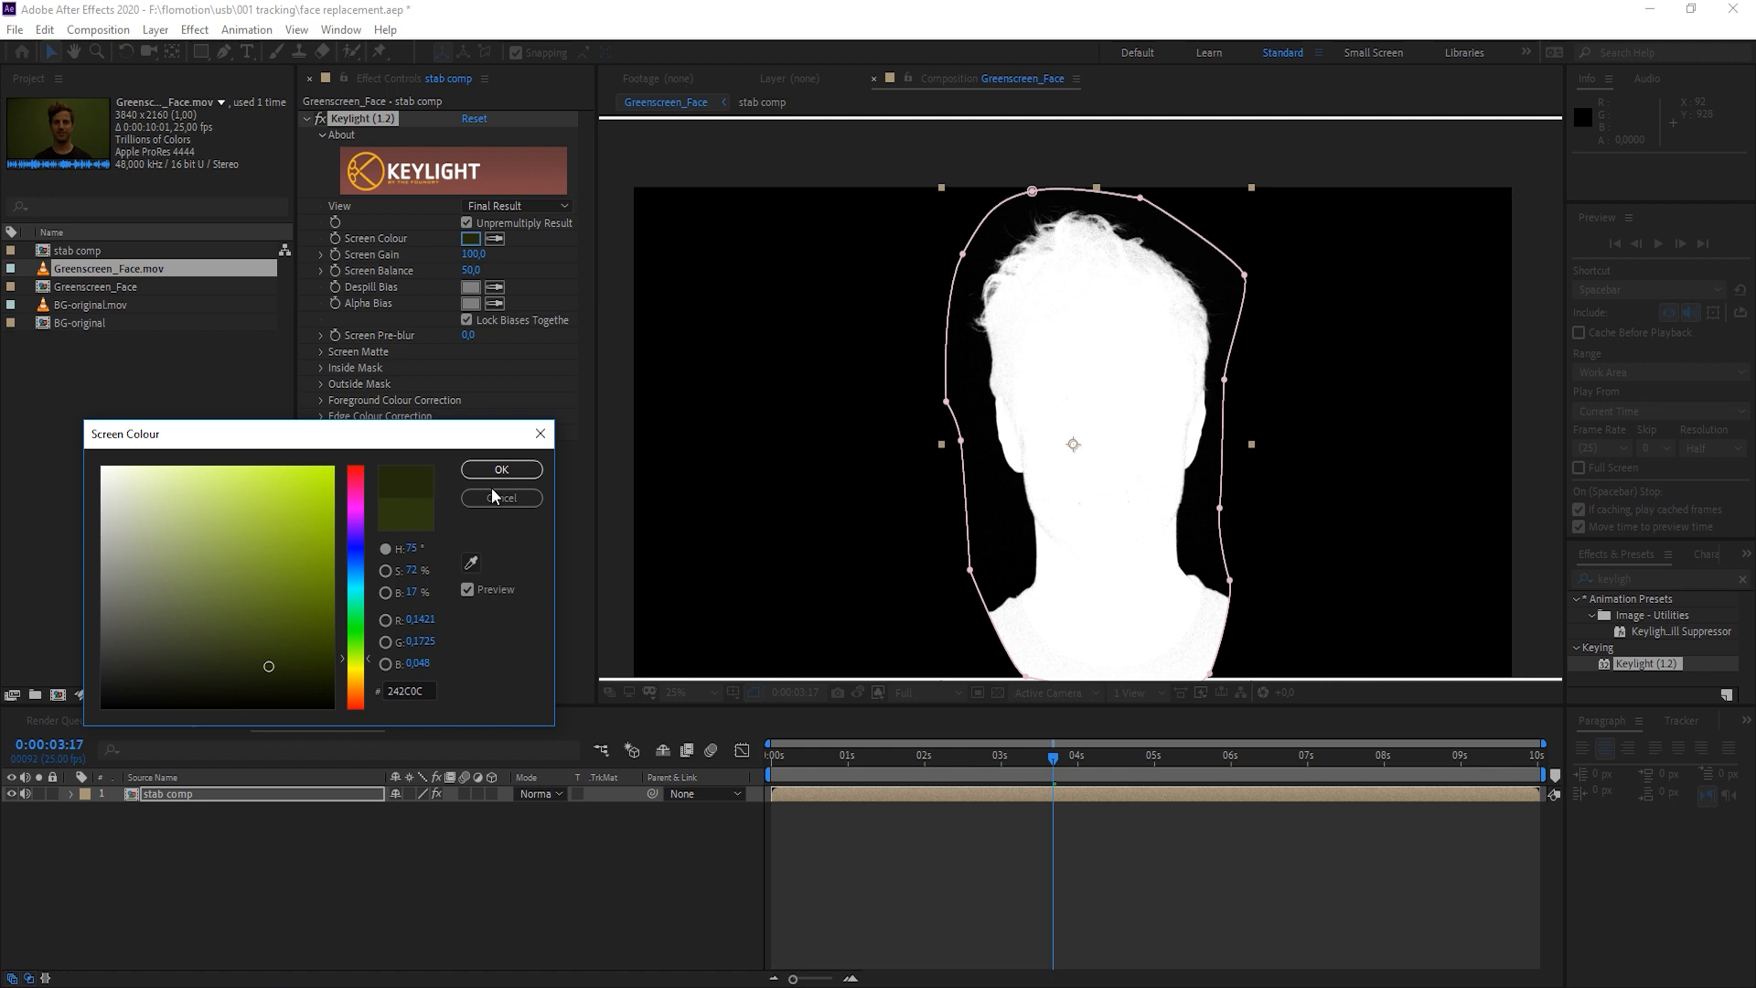
left_click(499, 498)
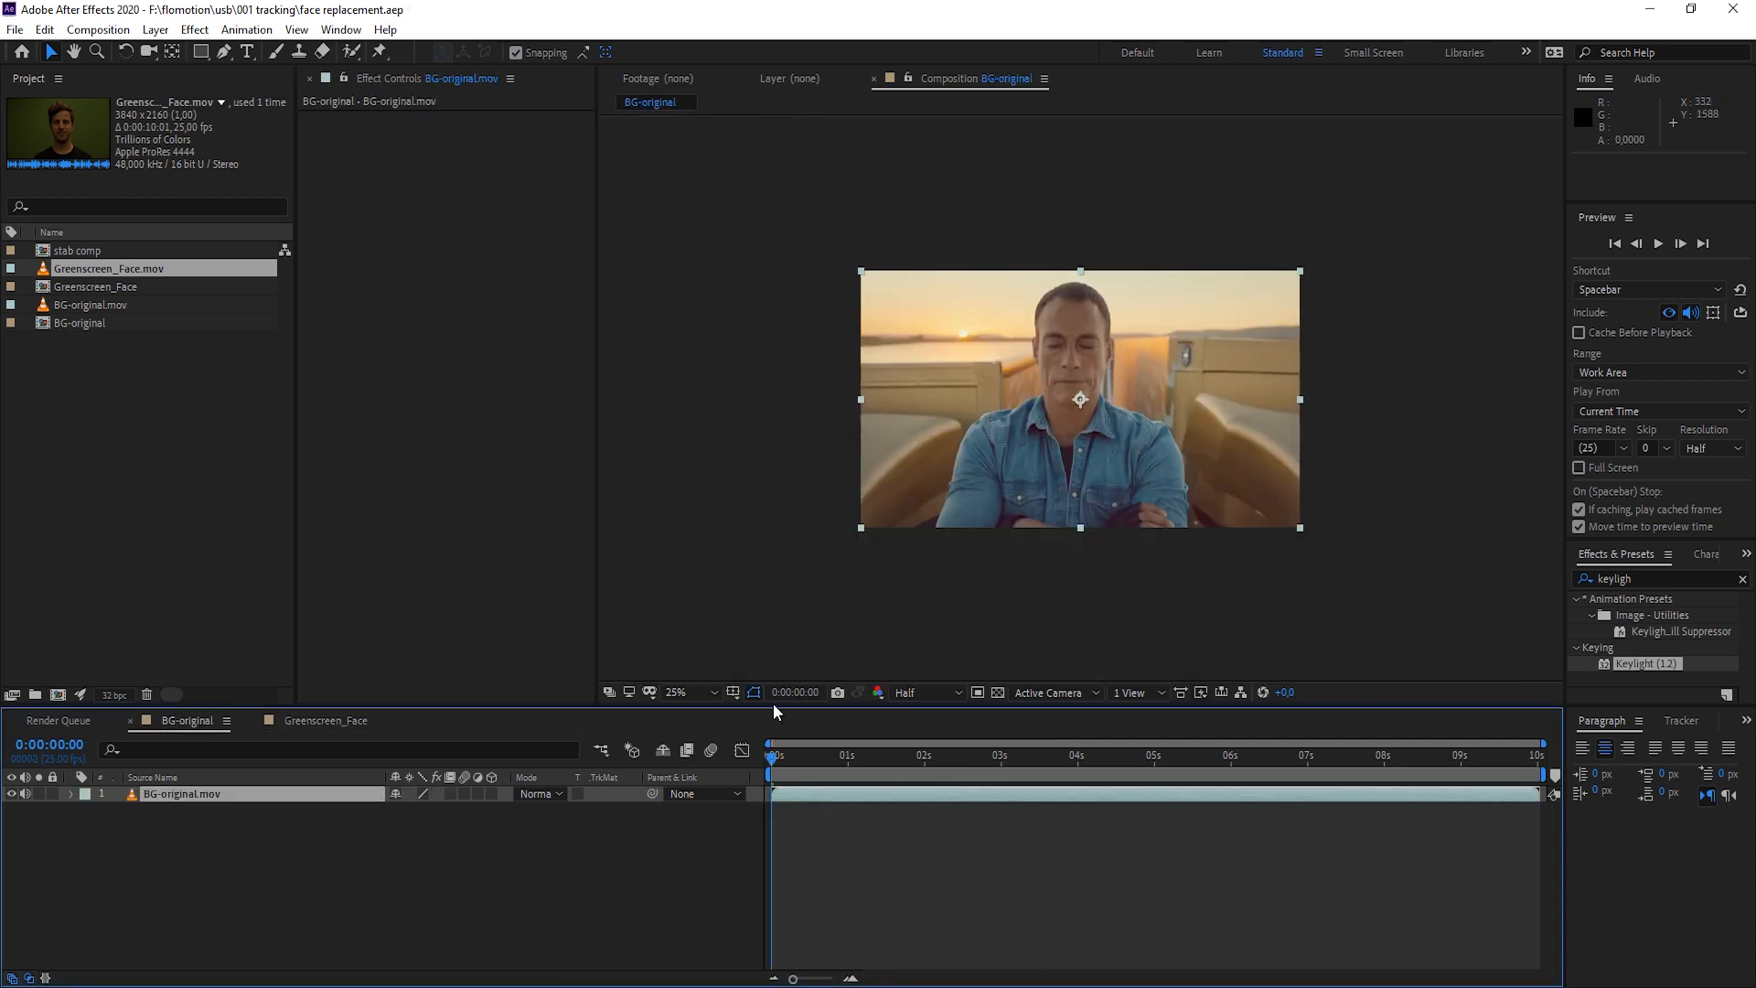
mouse_move(88, 286)
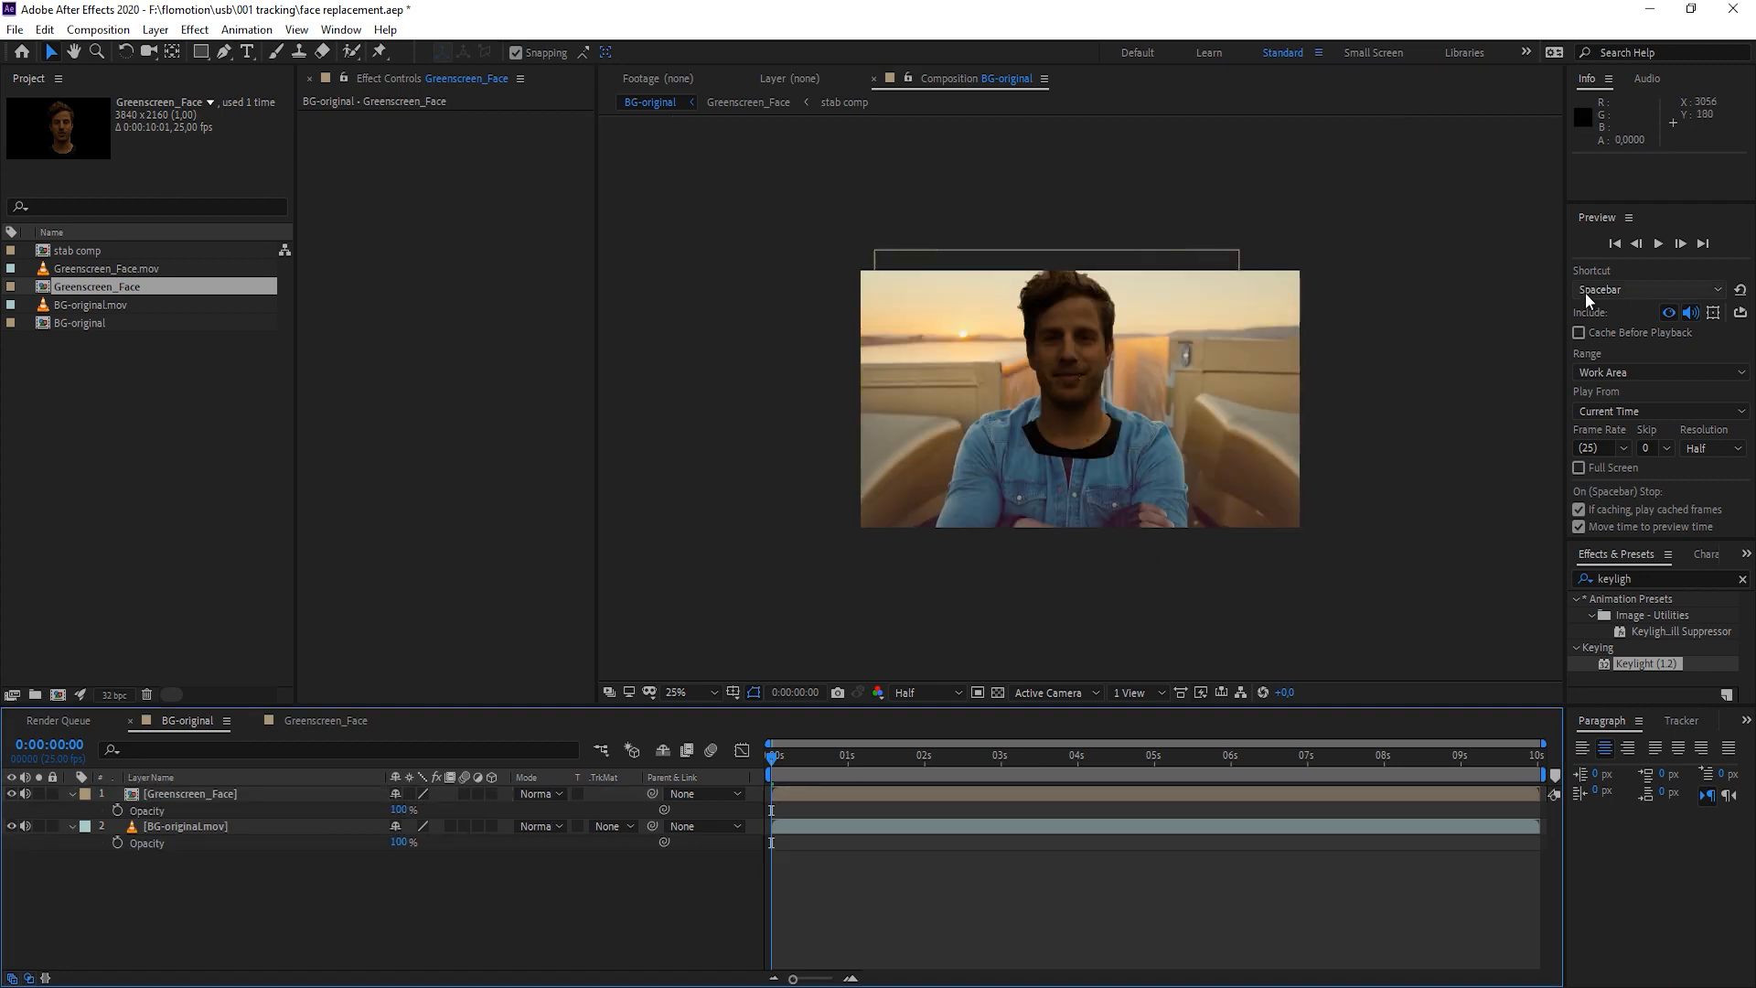
mouse_move(1443, 510)
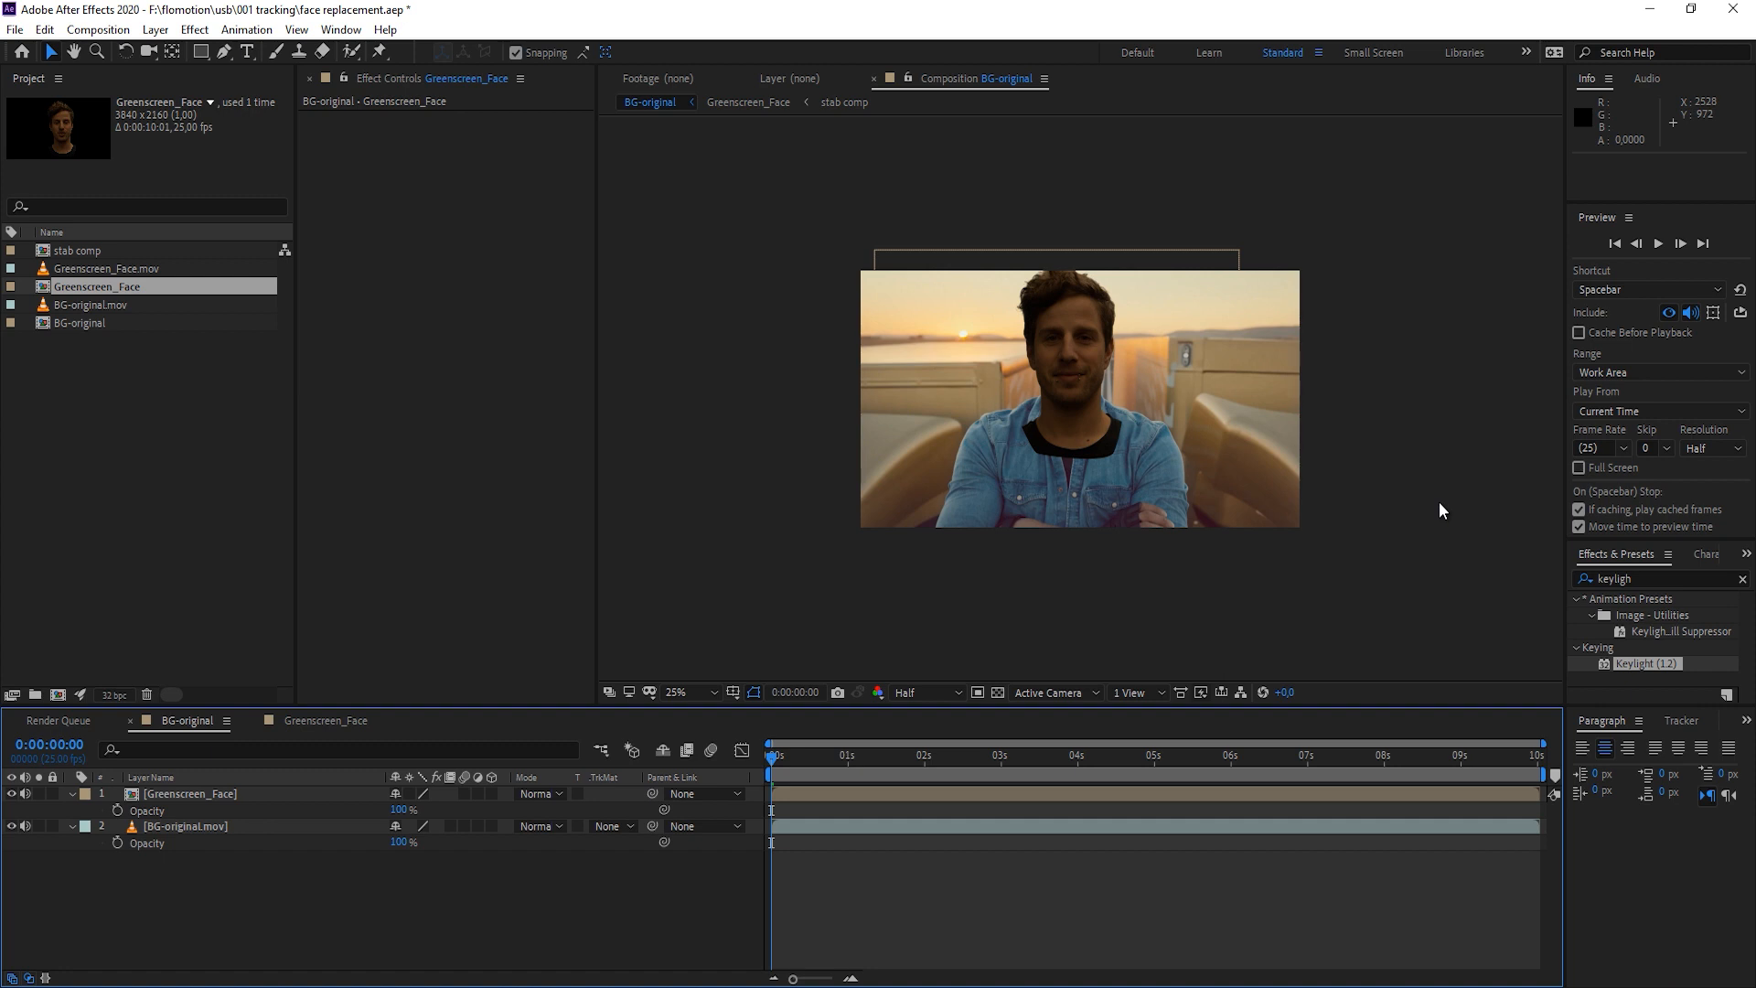
mouse_move(1470, 454)
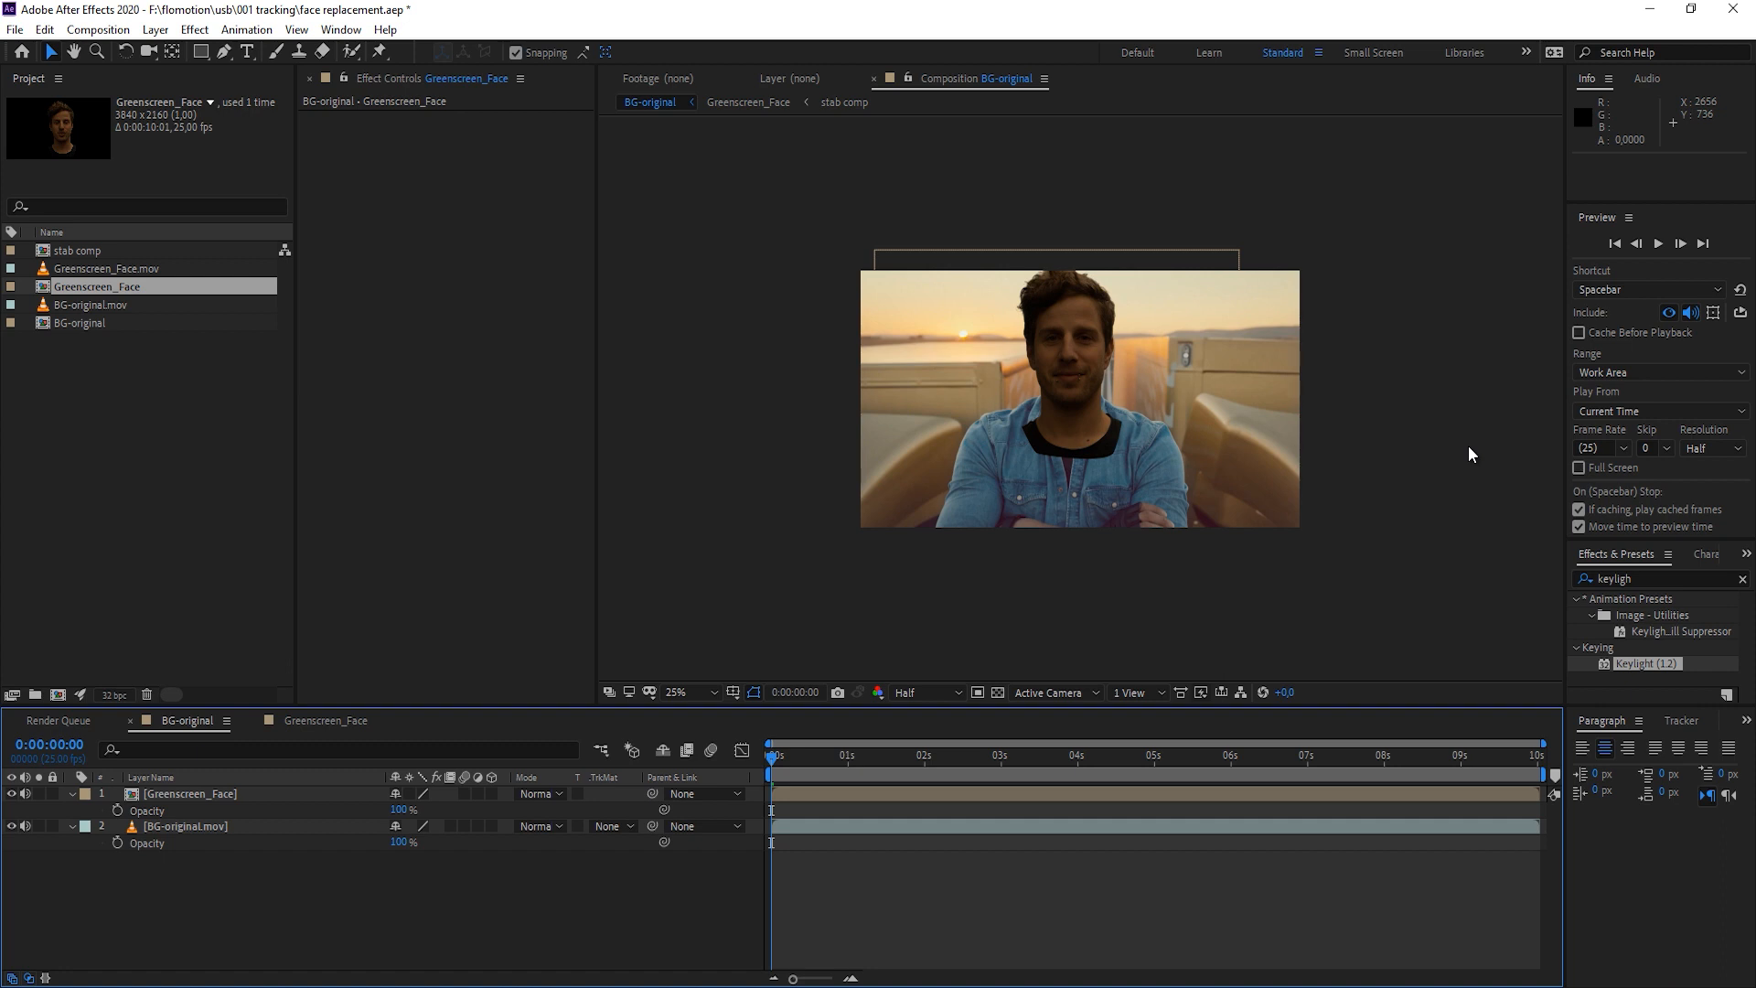
mouse_move(1443, 438)
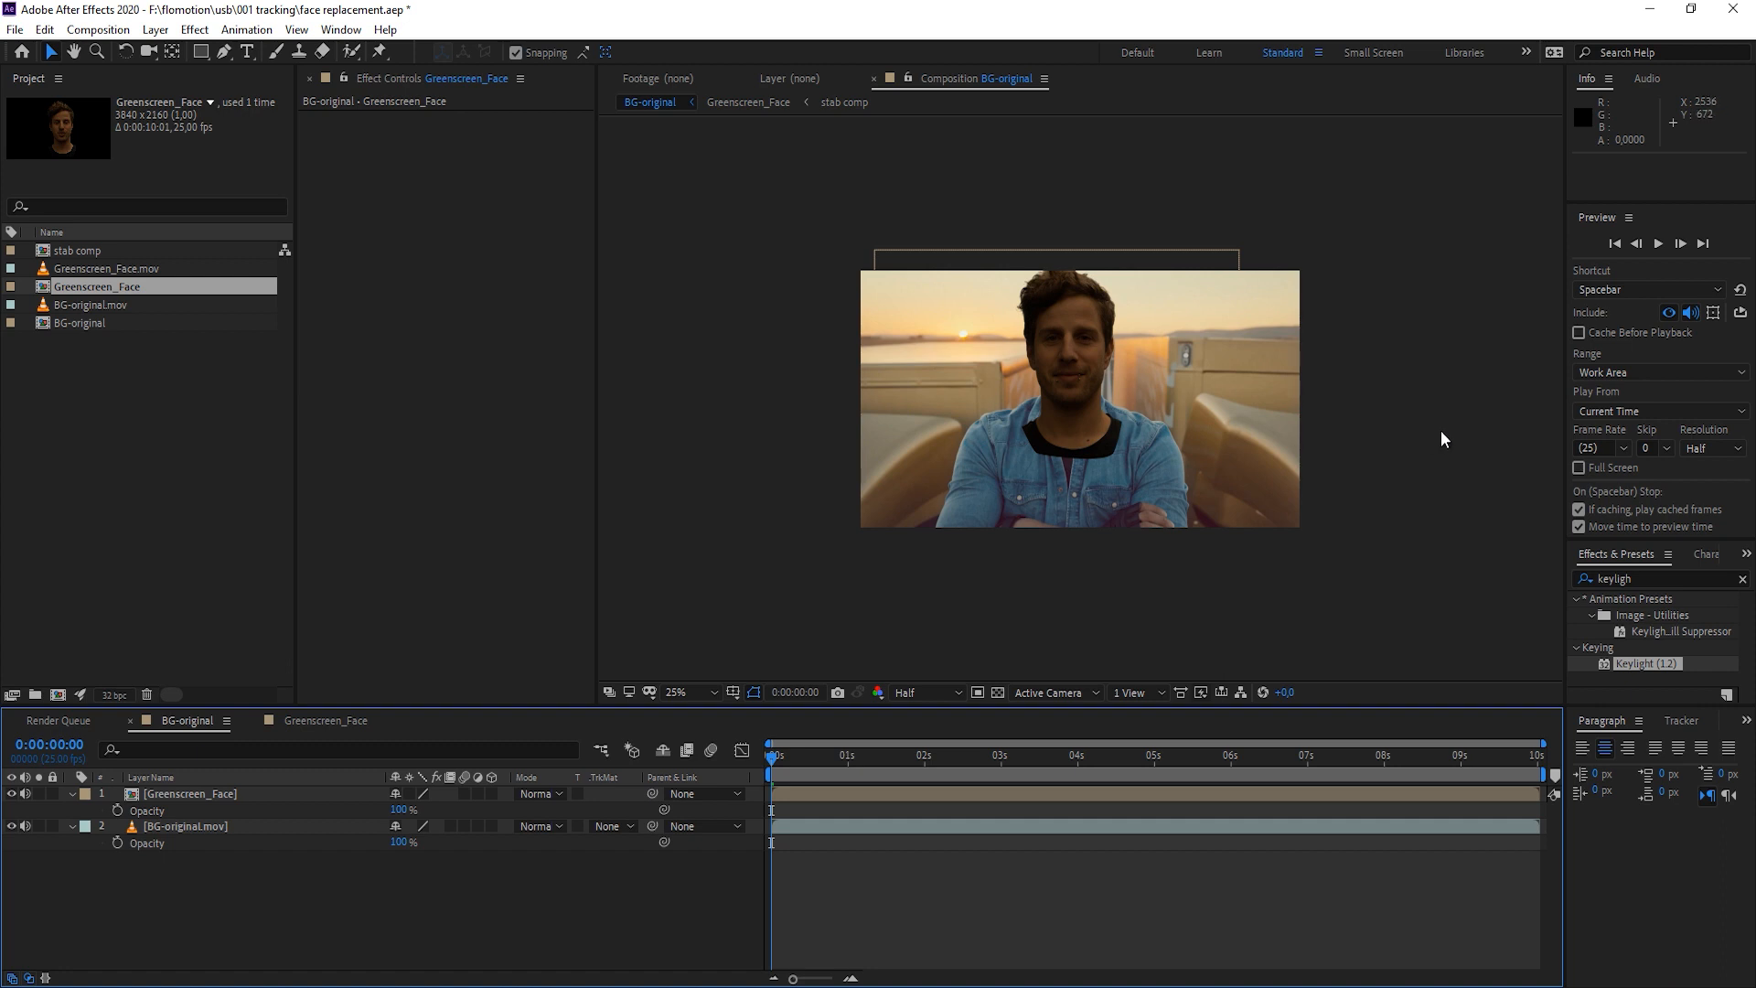
Select the BG-original.mov truck layer, leaving the green-screen head above at 100% opacity
left_click(183, 825)
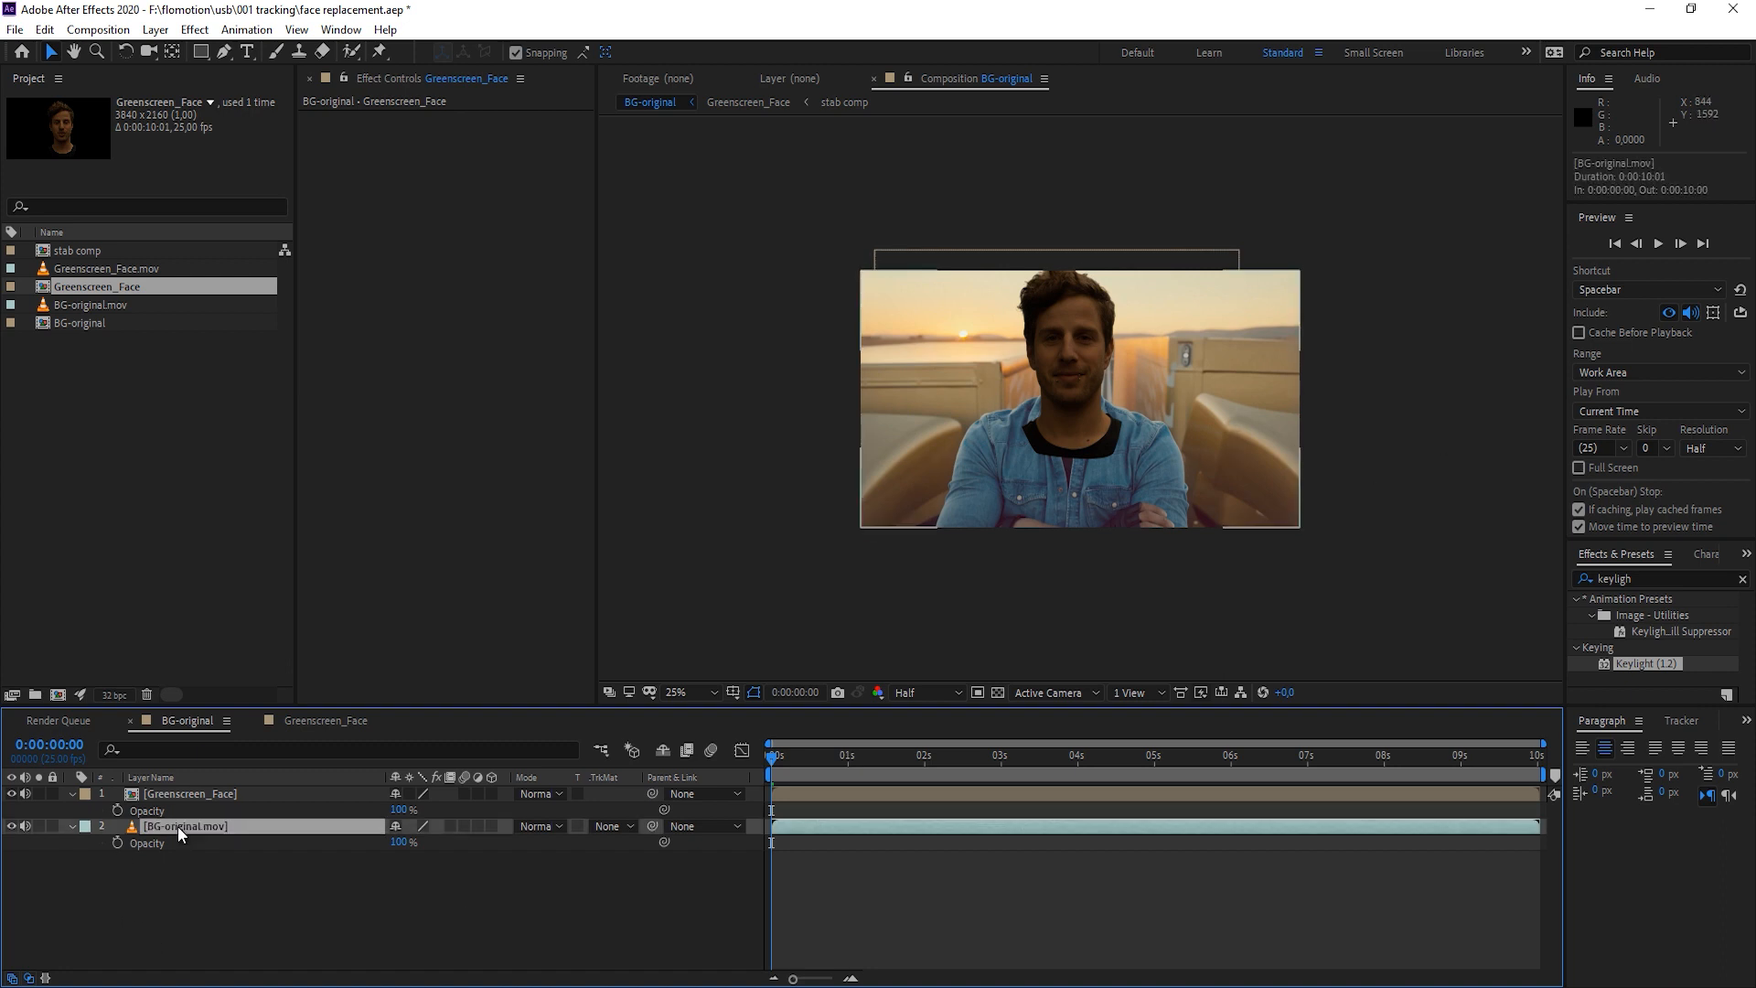
left_click(182, 824)
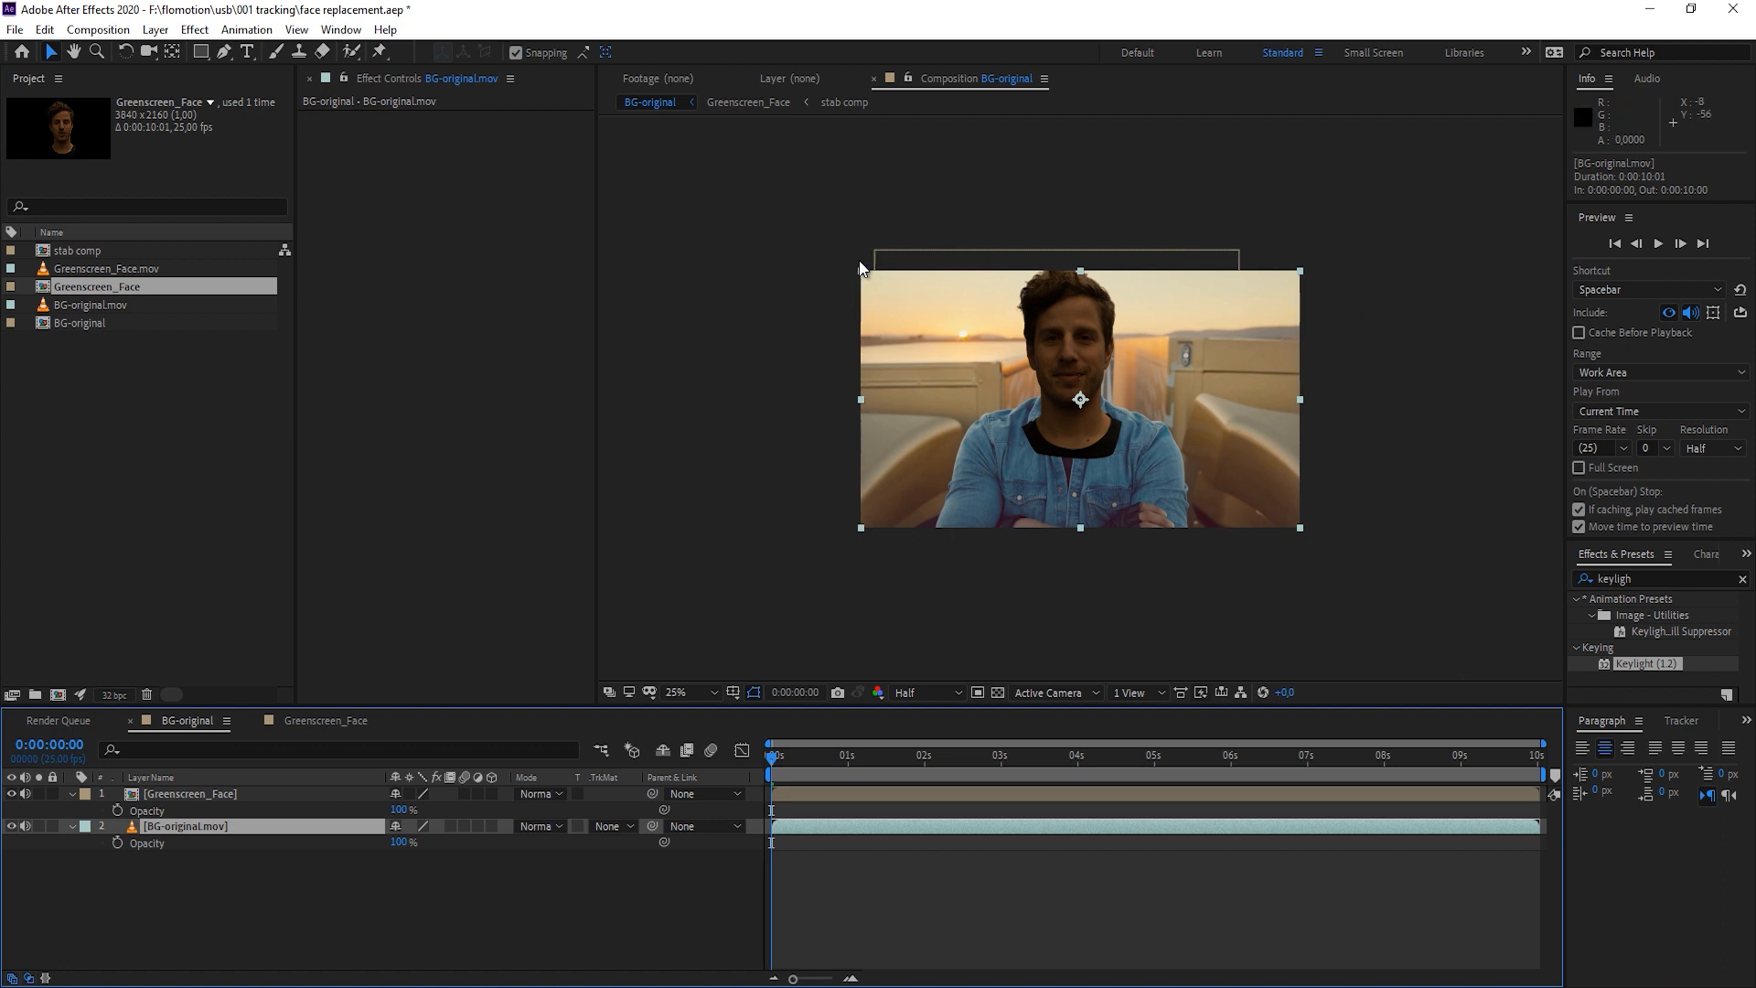
mouse_move(70, 904)
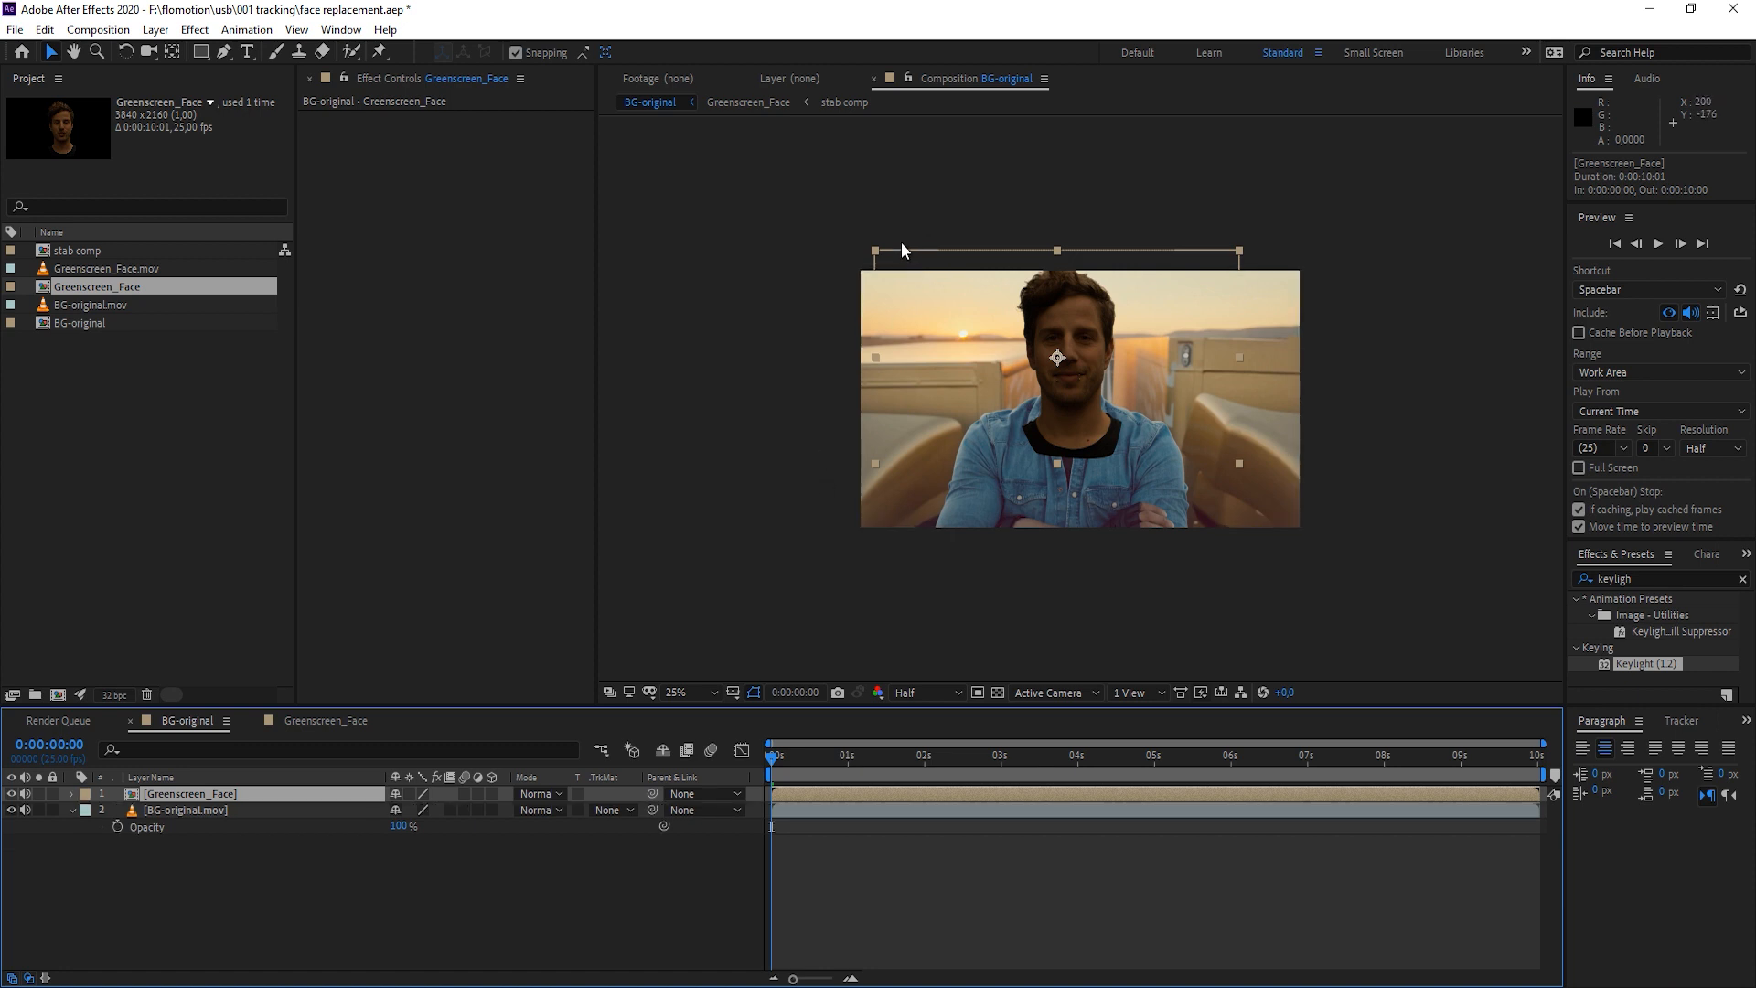
mouse_move(861, 466)
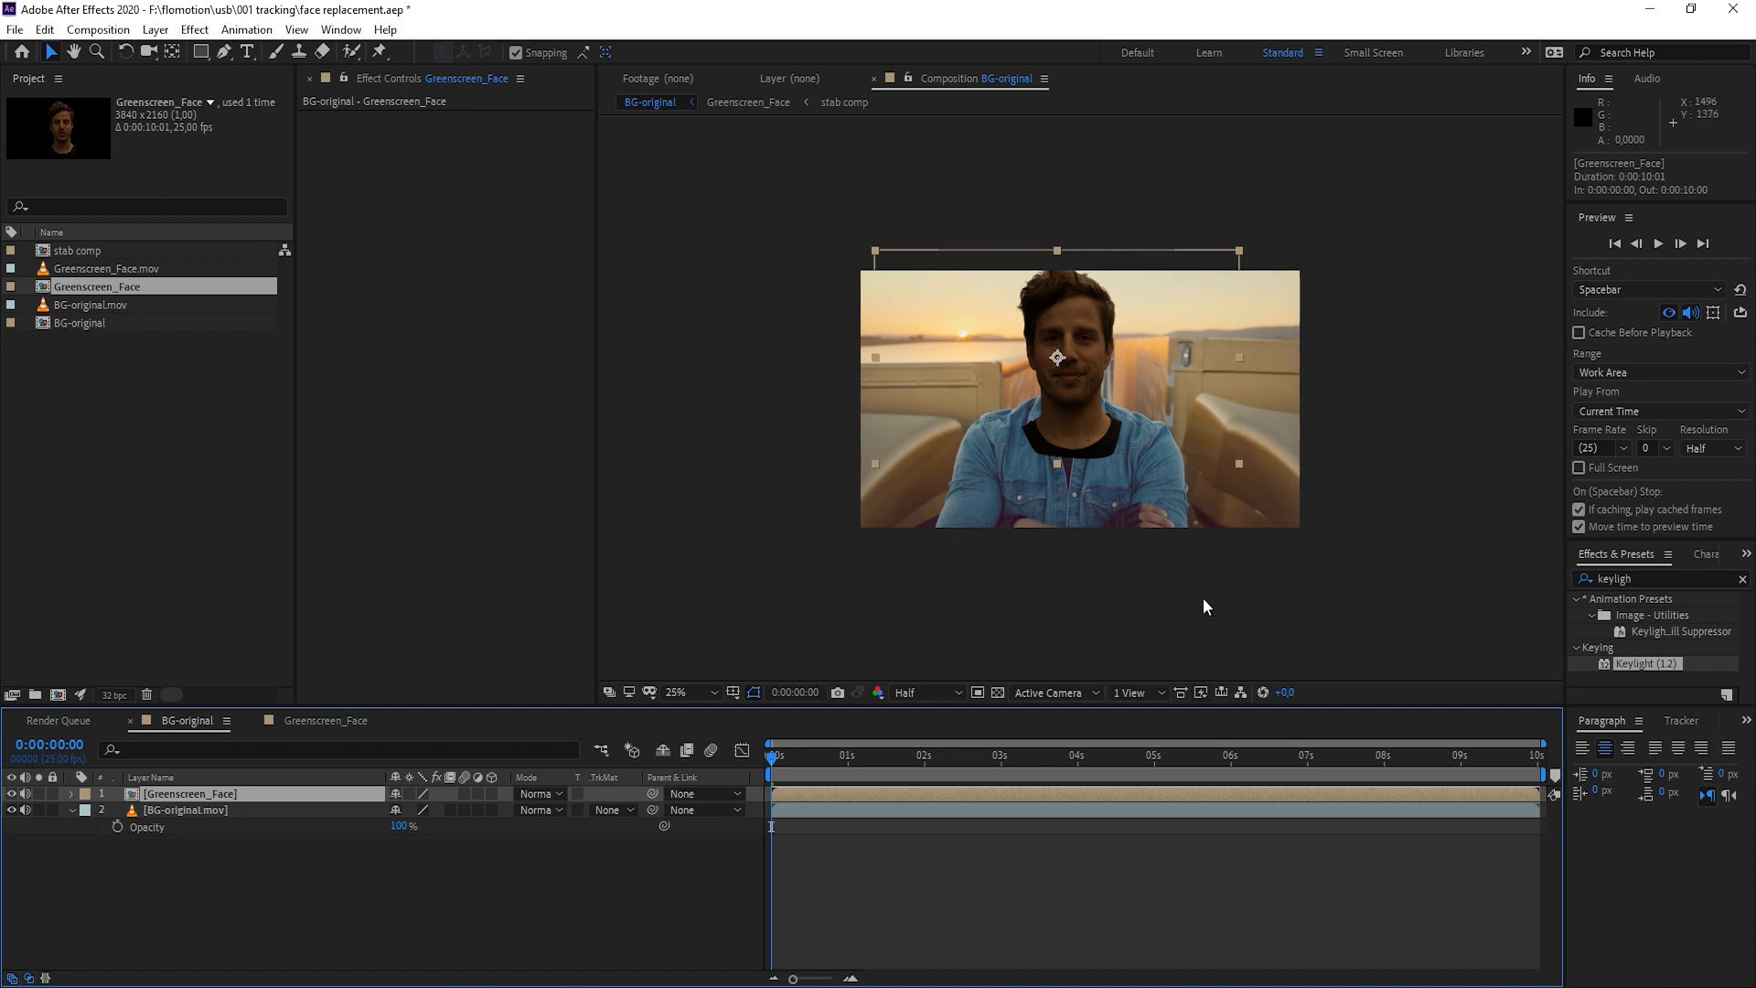
mouse_move(143, 128)
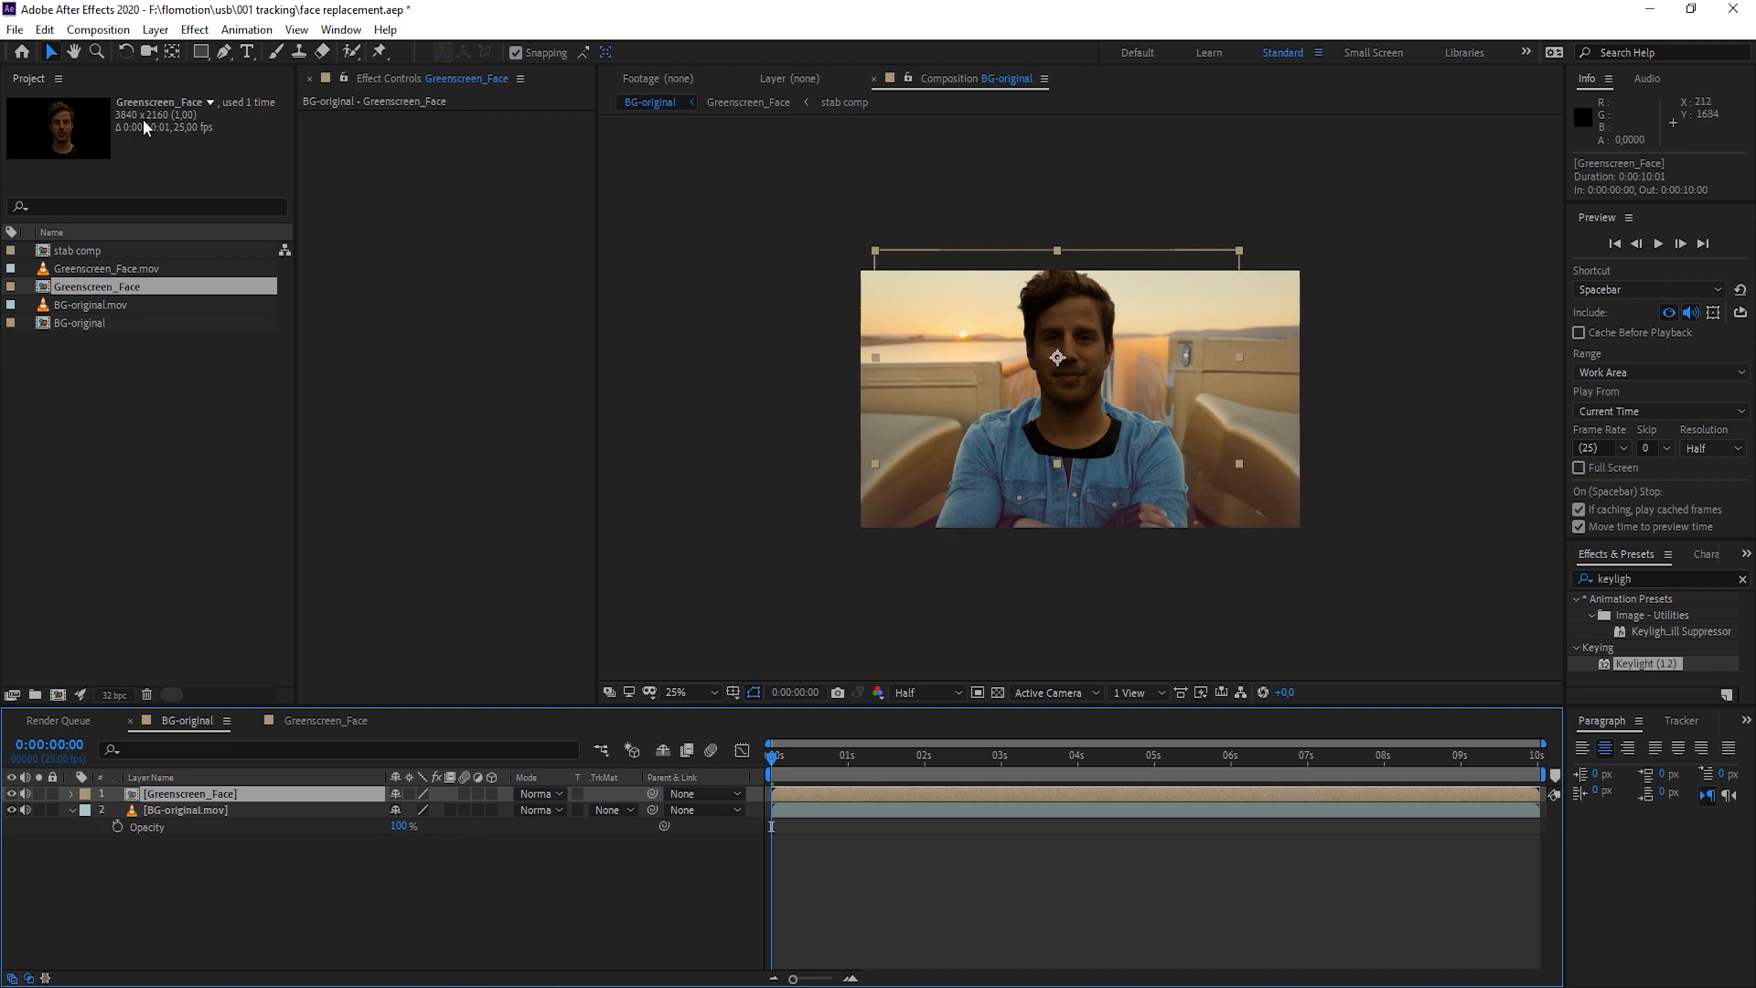
Pre-compose the green-screen head layer into a new composition named face
left_click(154, 29)
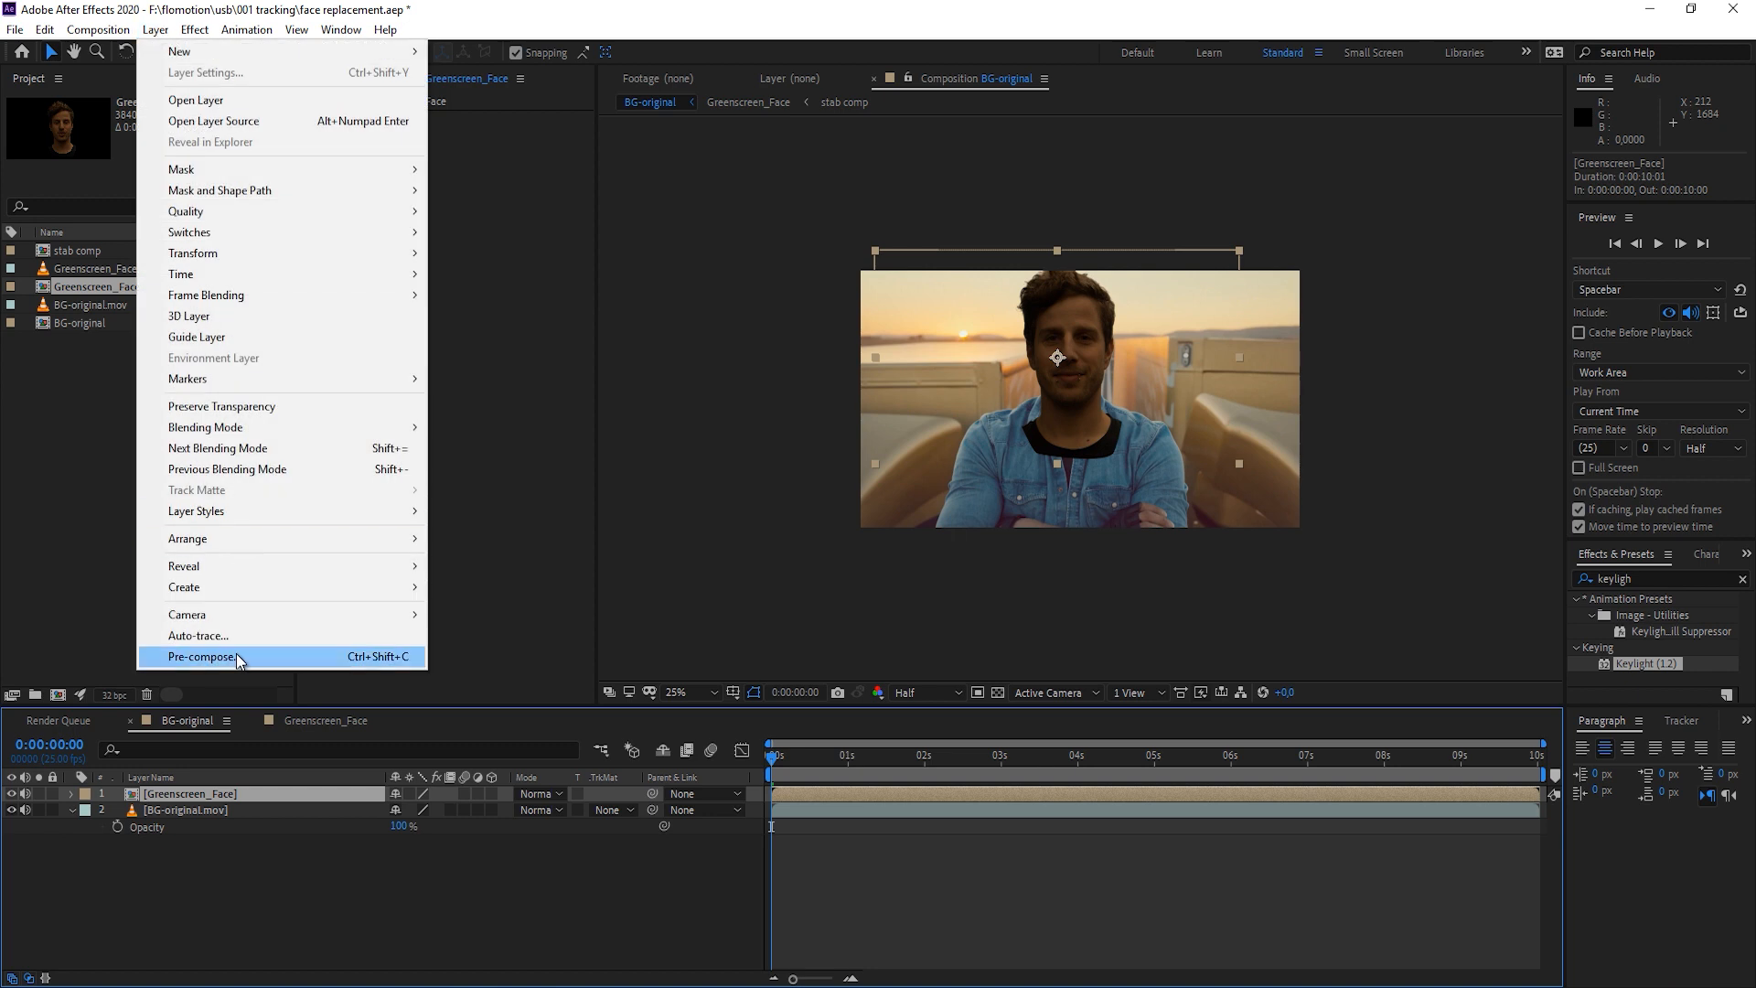
left_click(203, 657)
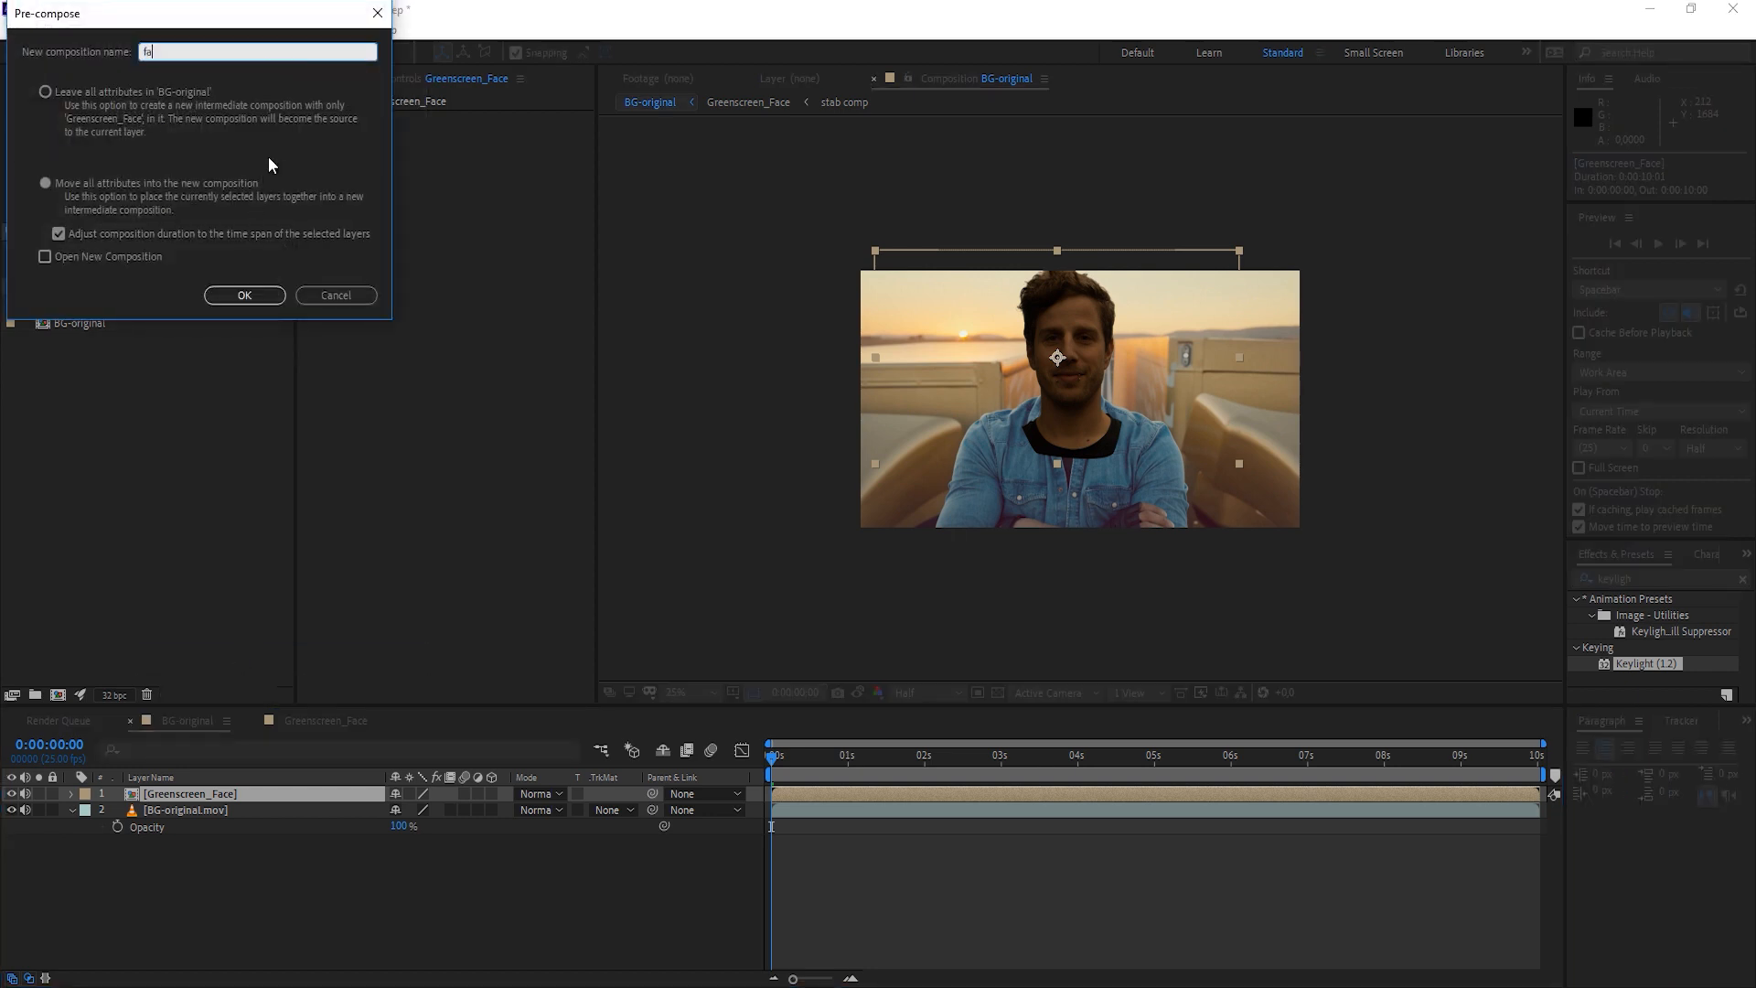
left_click(243, 294)
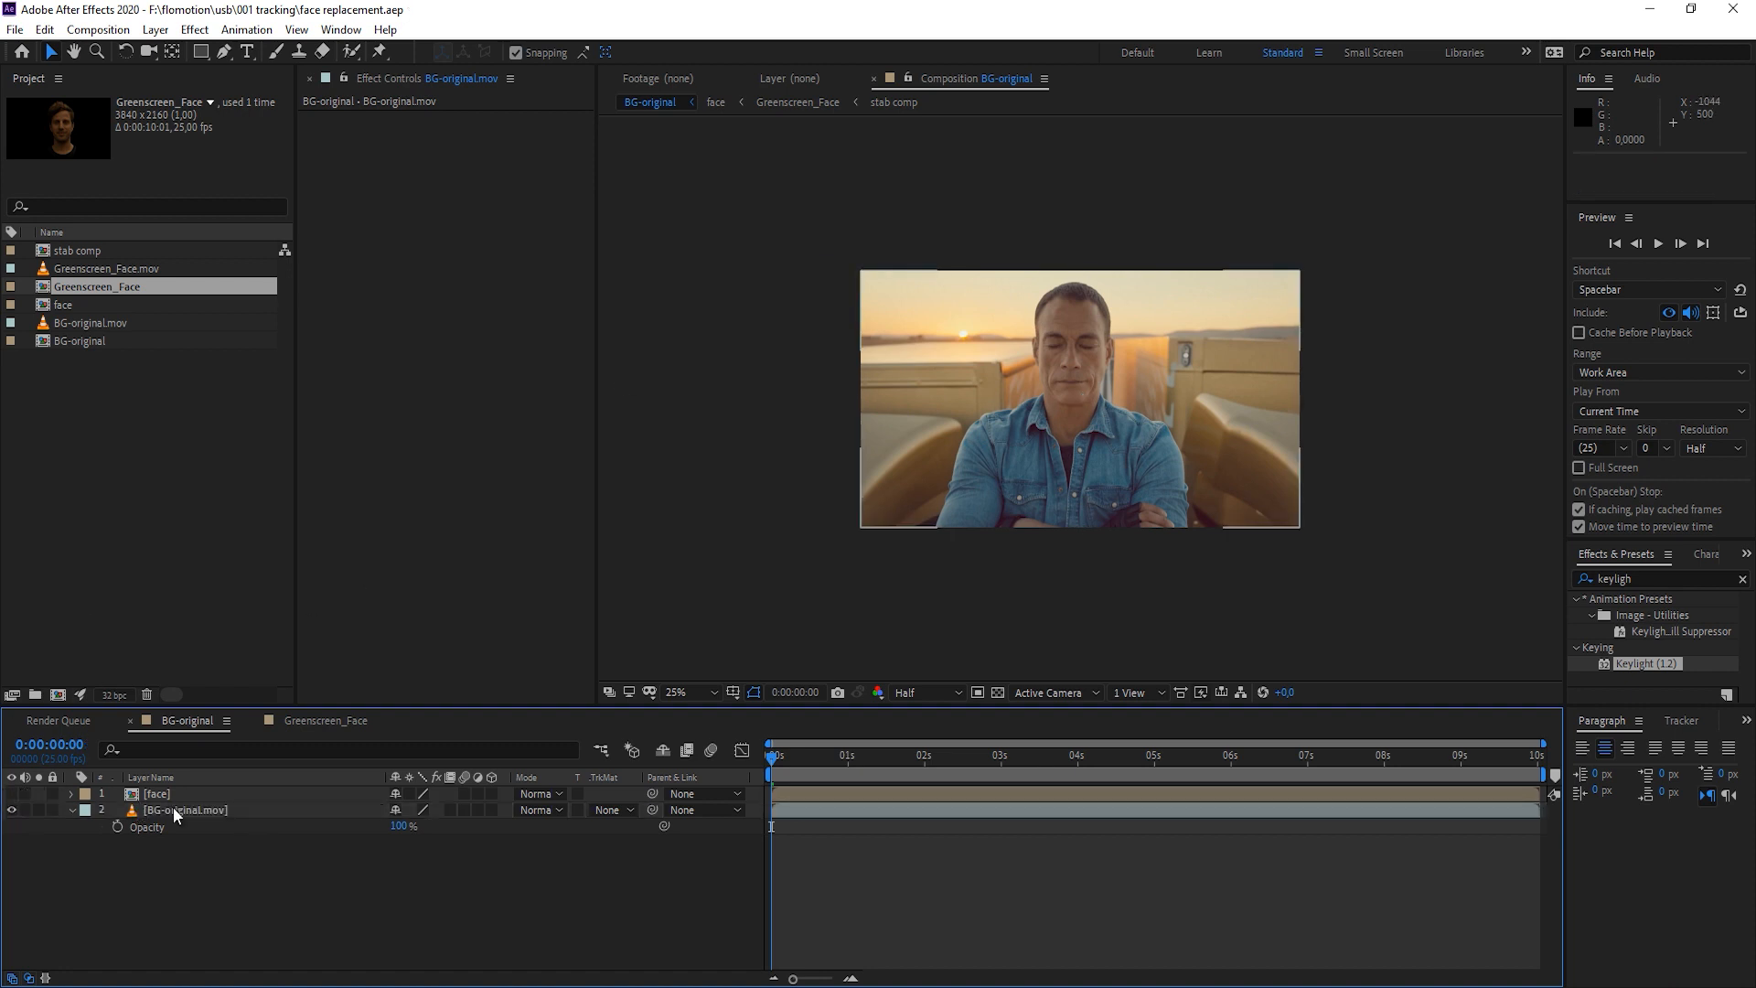
Apply Mocha AE to the BG-original.mov truck layer and launch Mocha
left_click(184, 811)
type("mocha")
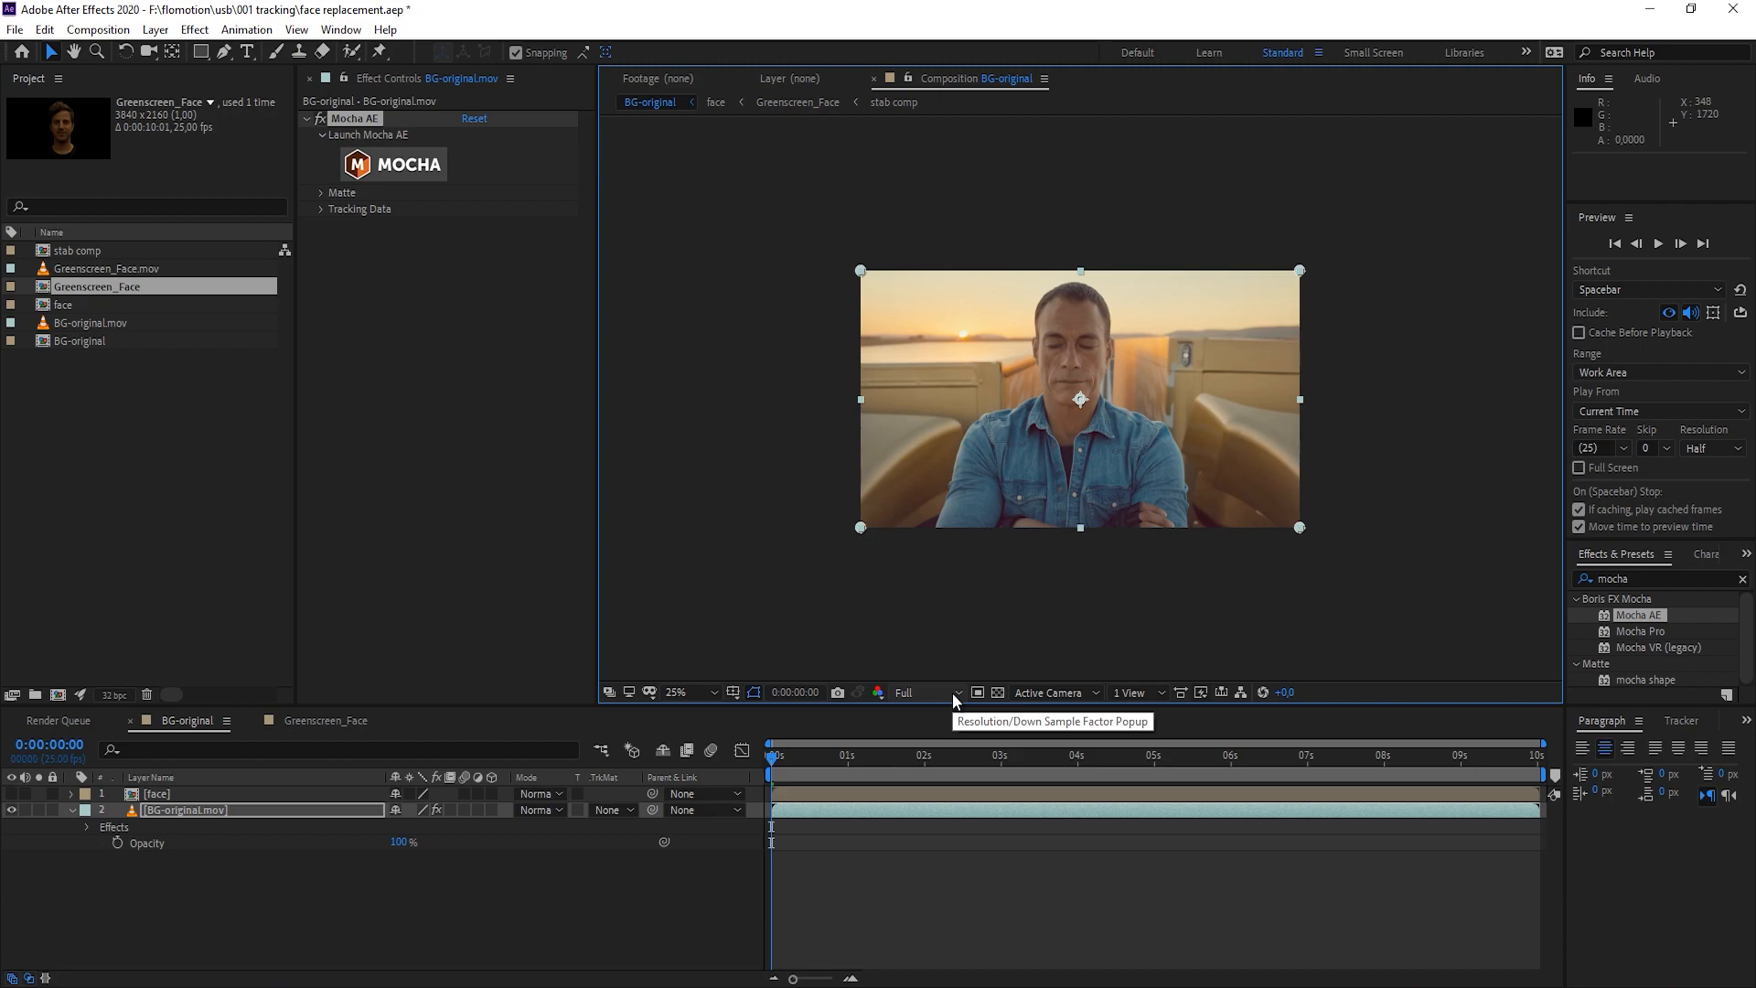
left_click(393, 163)
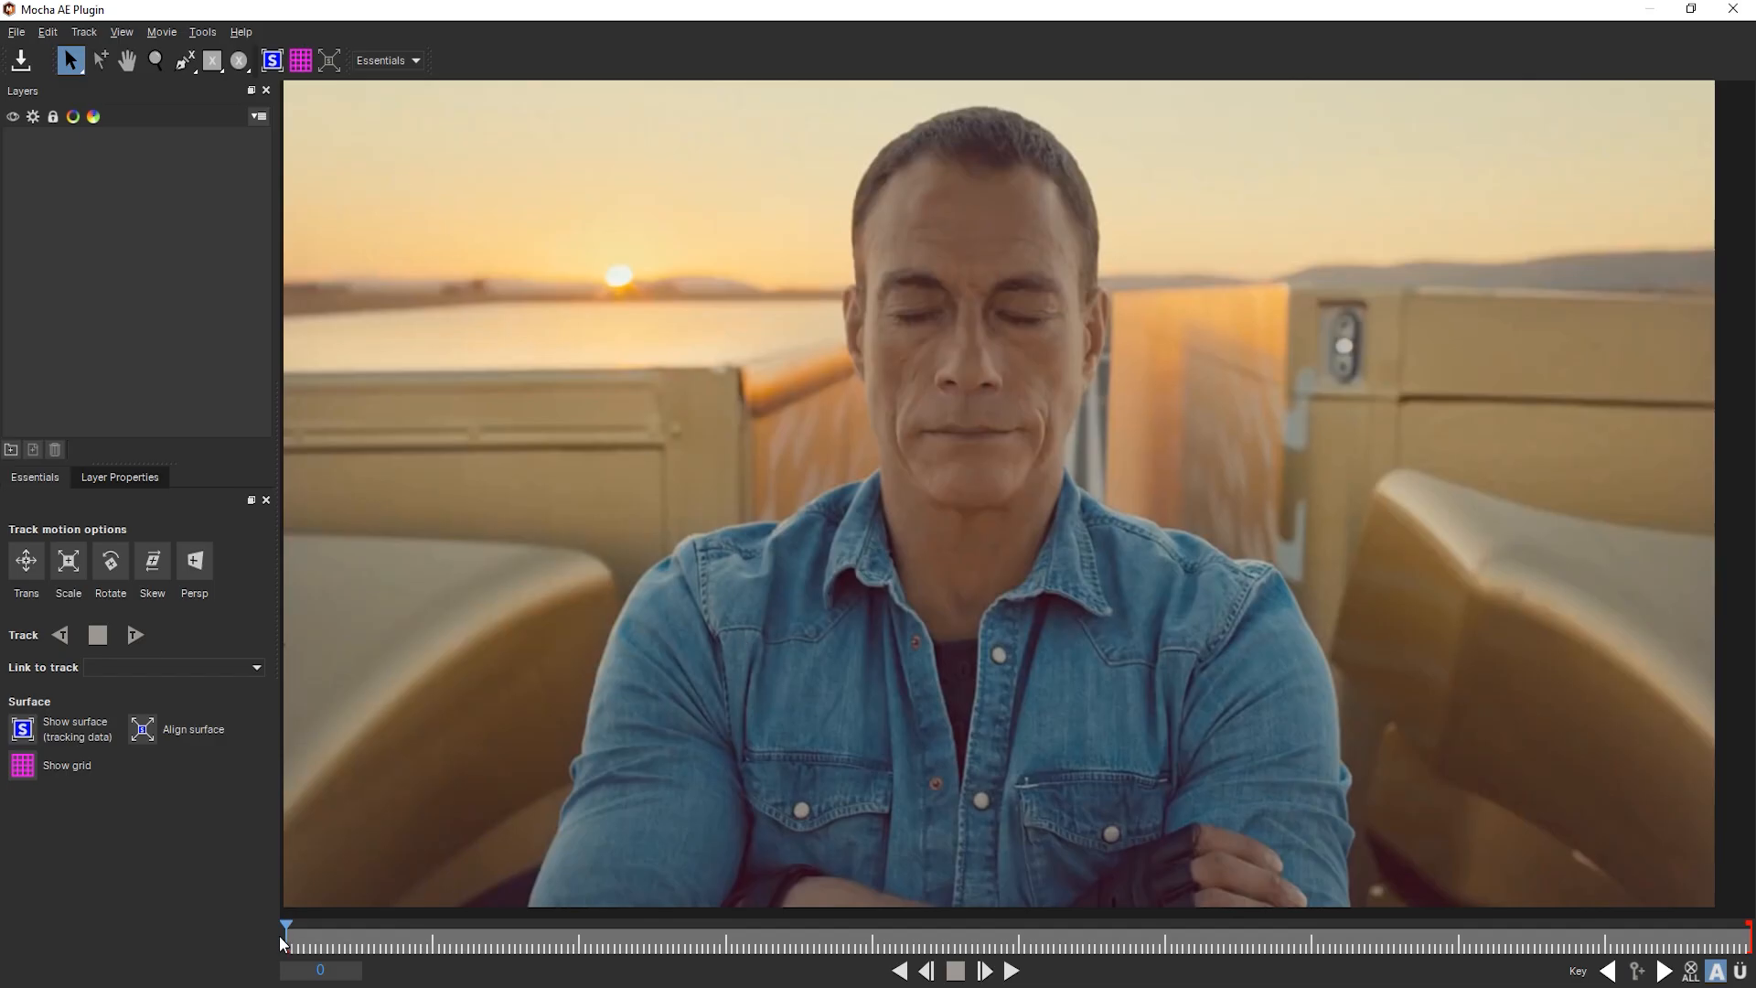
Scrub through the truck shot and park the playhead near frame 171 as reference
left_click_drag(285, 926, 439, 925)
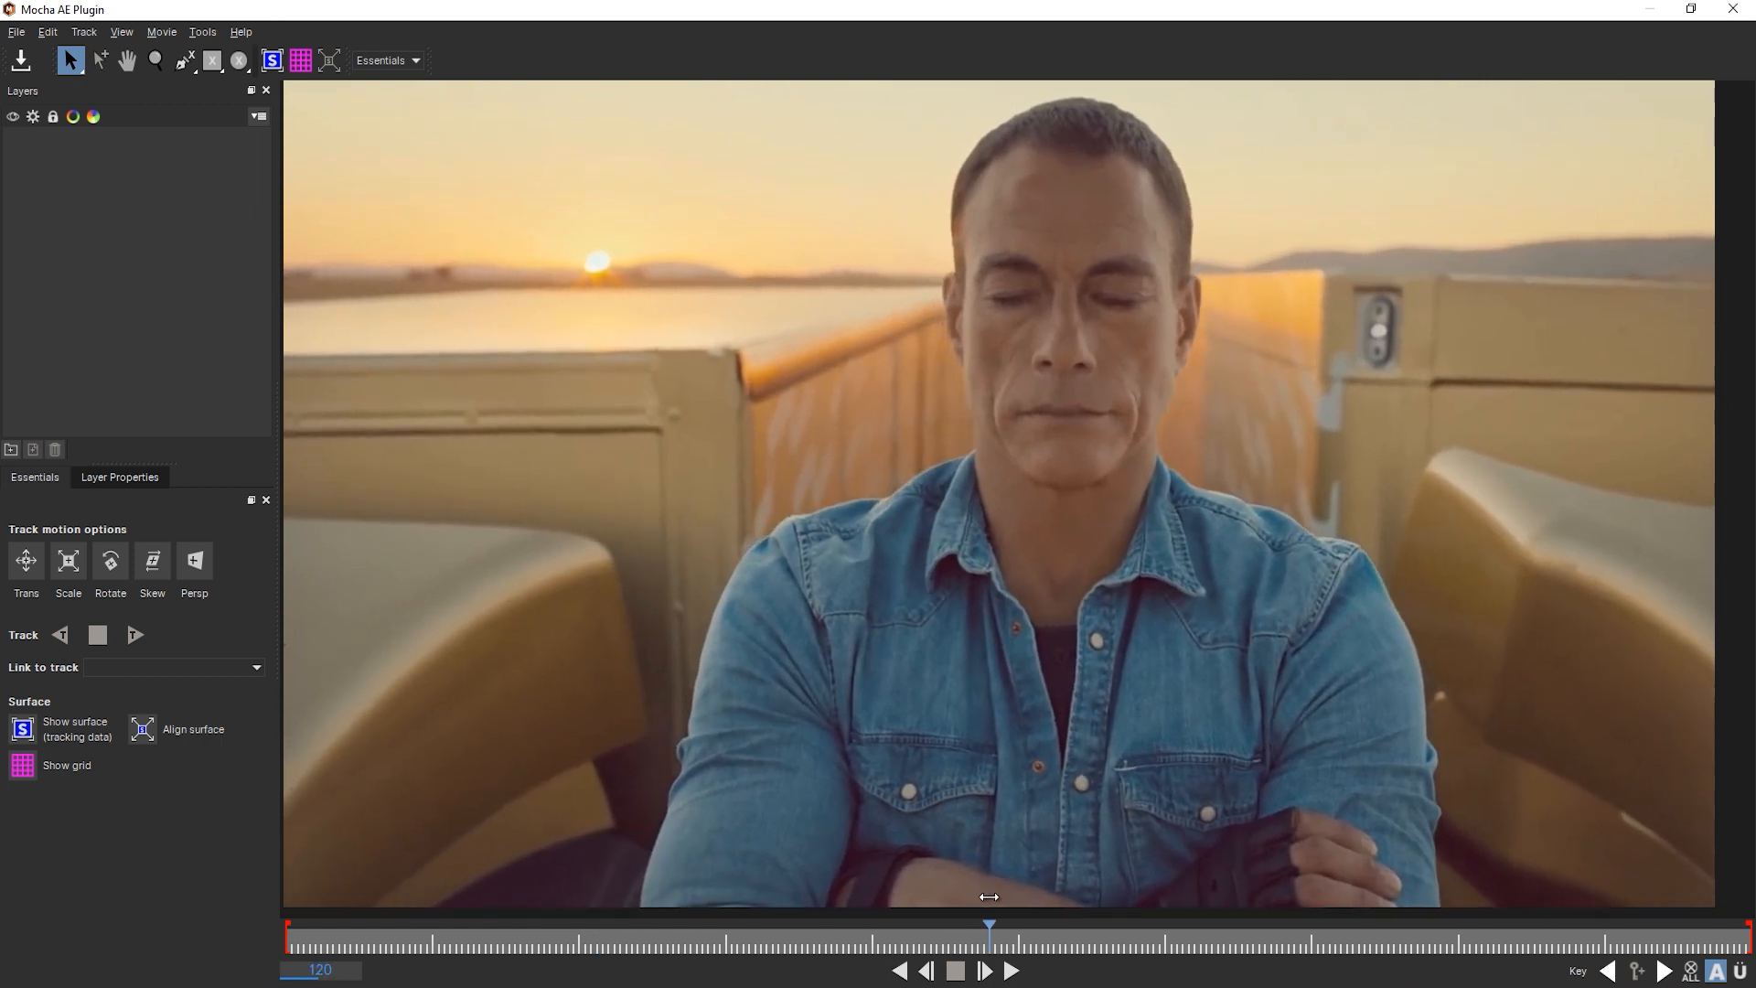
left_click_drag(990, 925, 1728, 926)
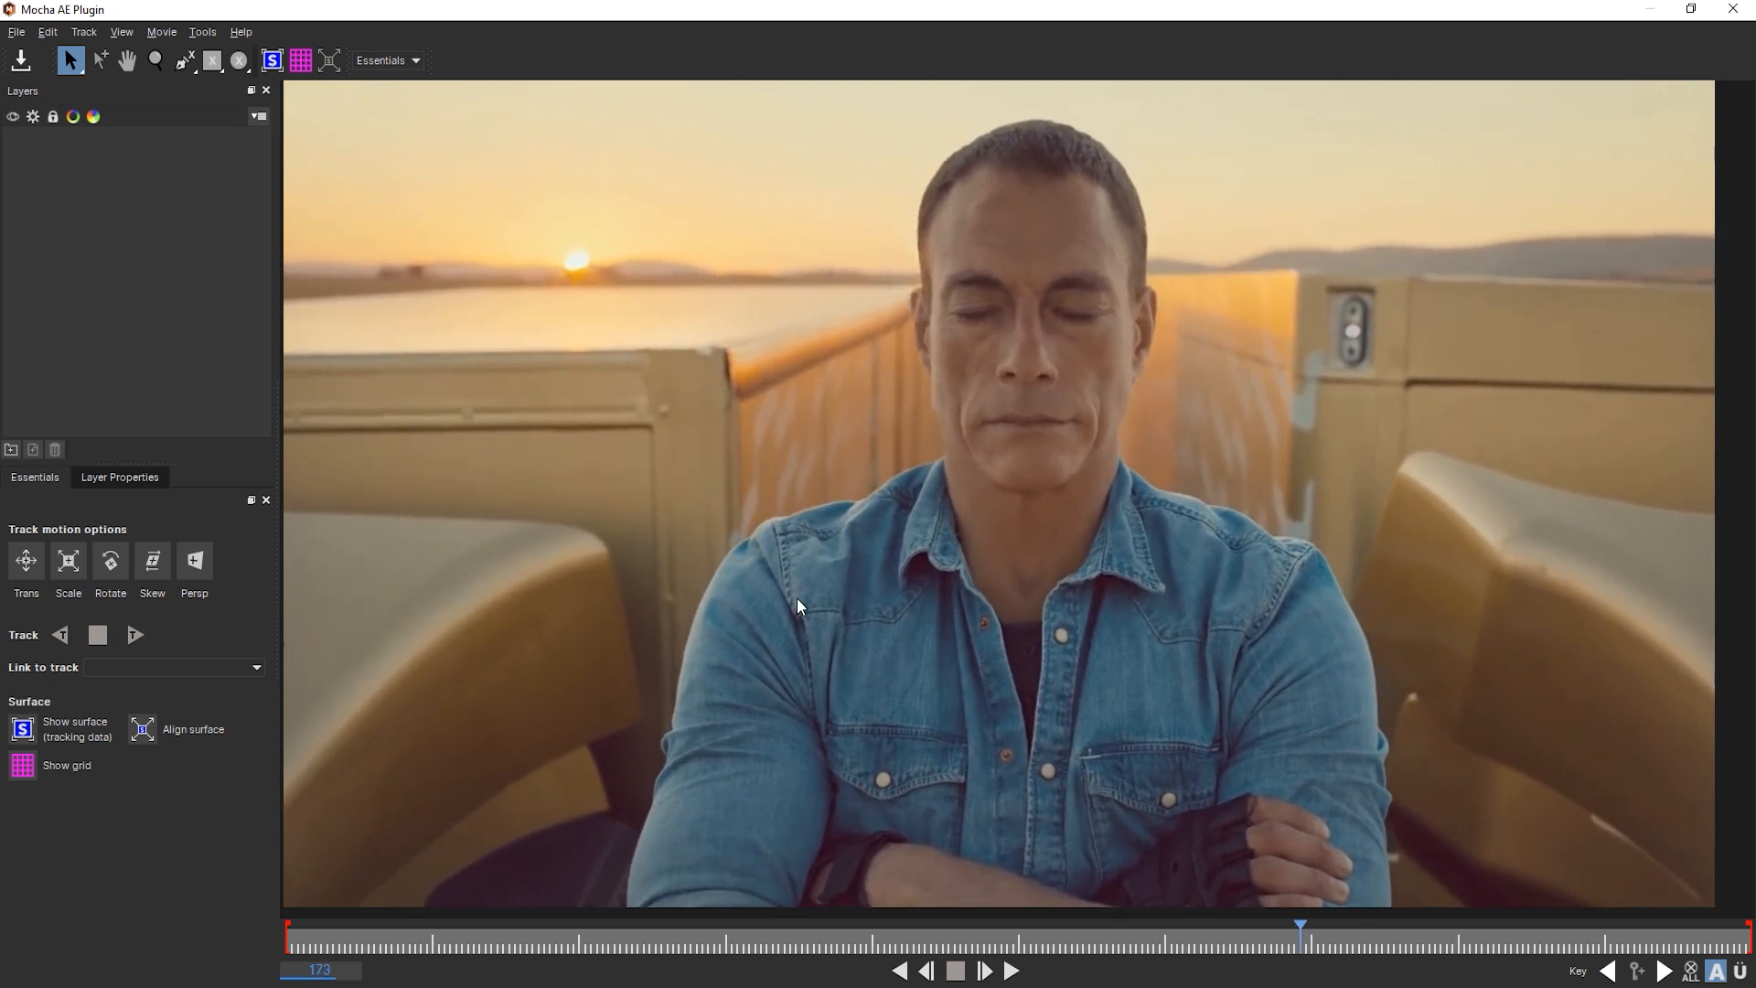
mouse_move(1313, 957)
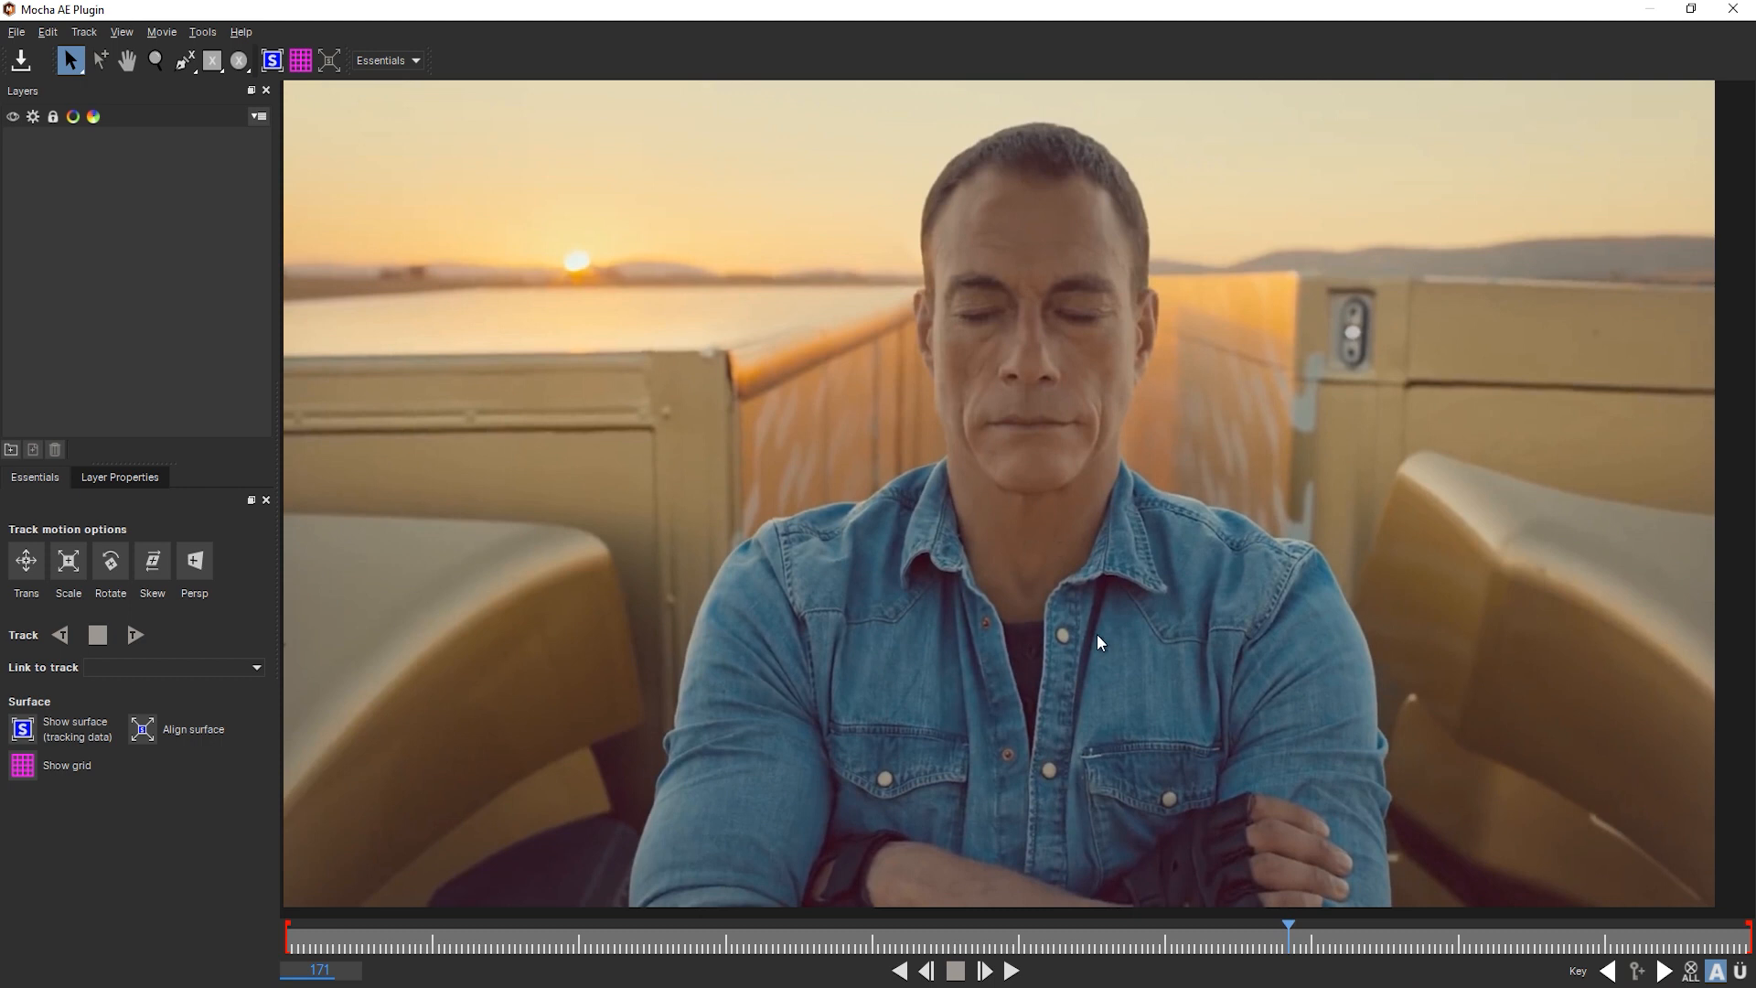
mouse_move(1028, 561)
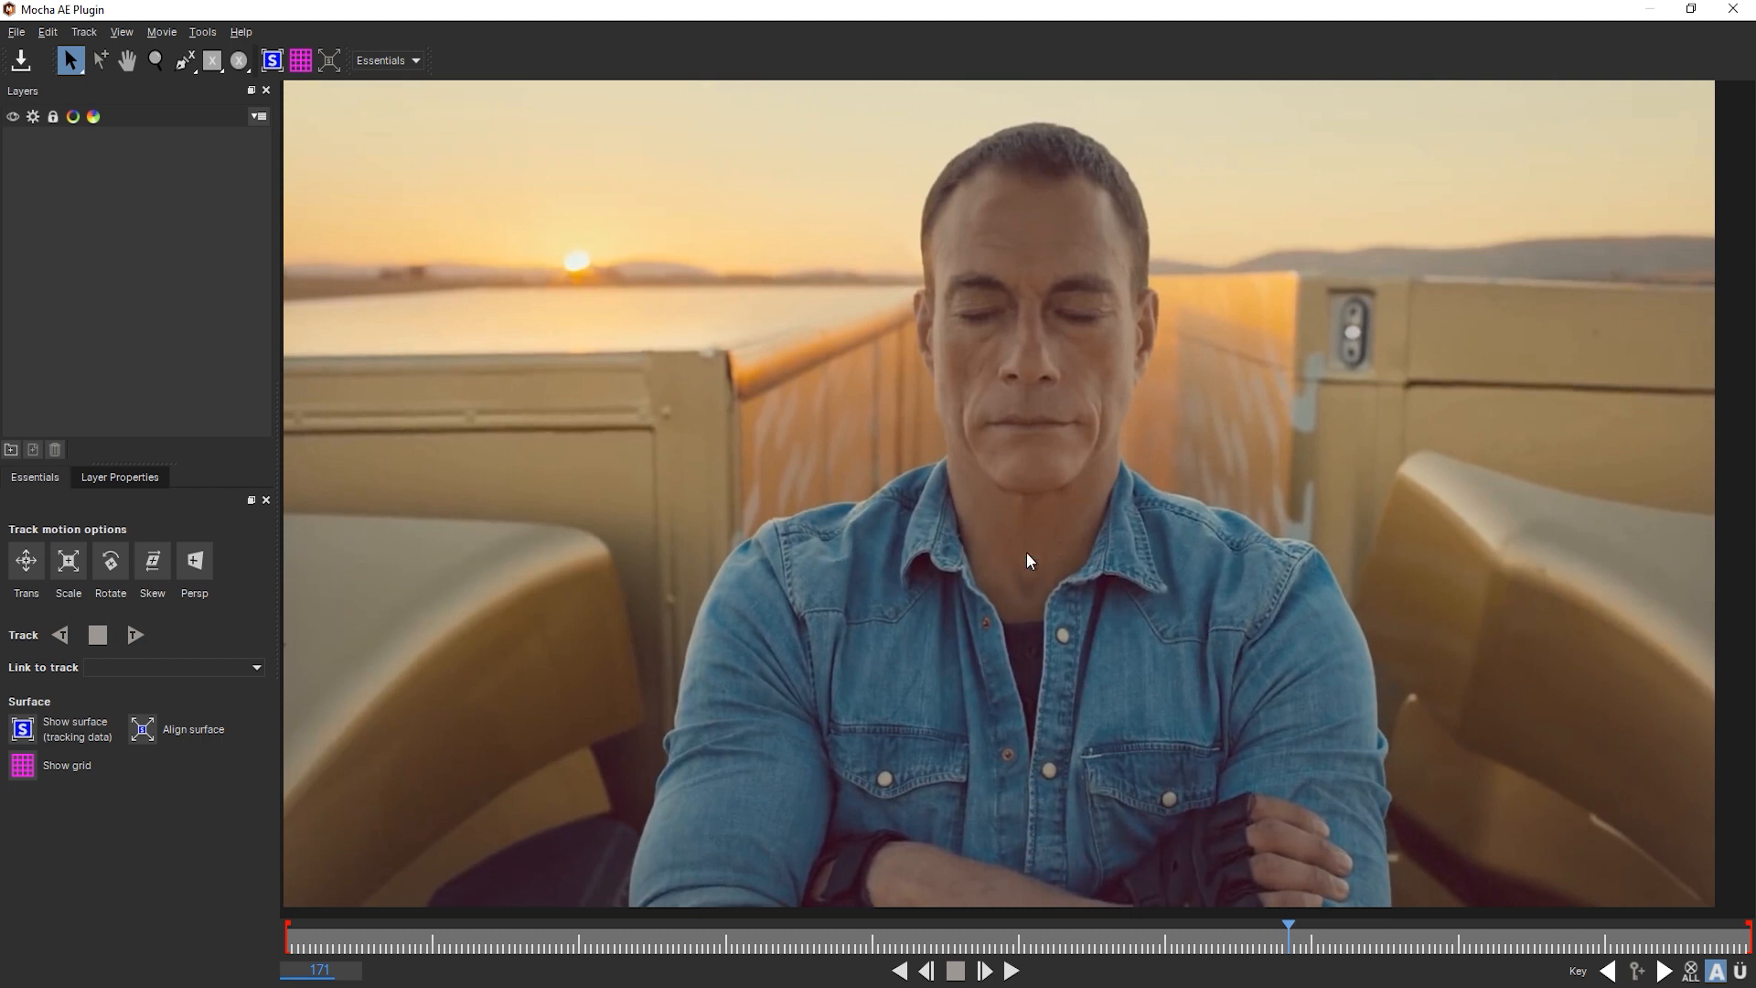
mouse_move(1125, 711)
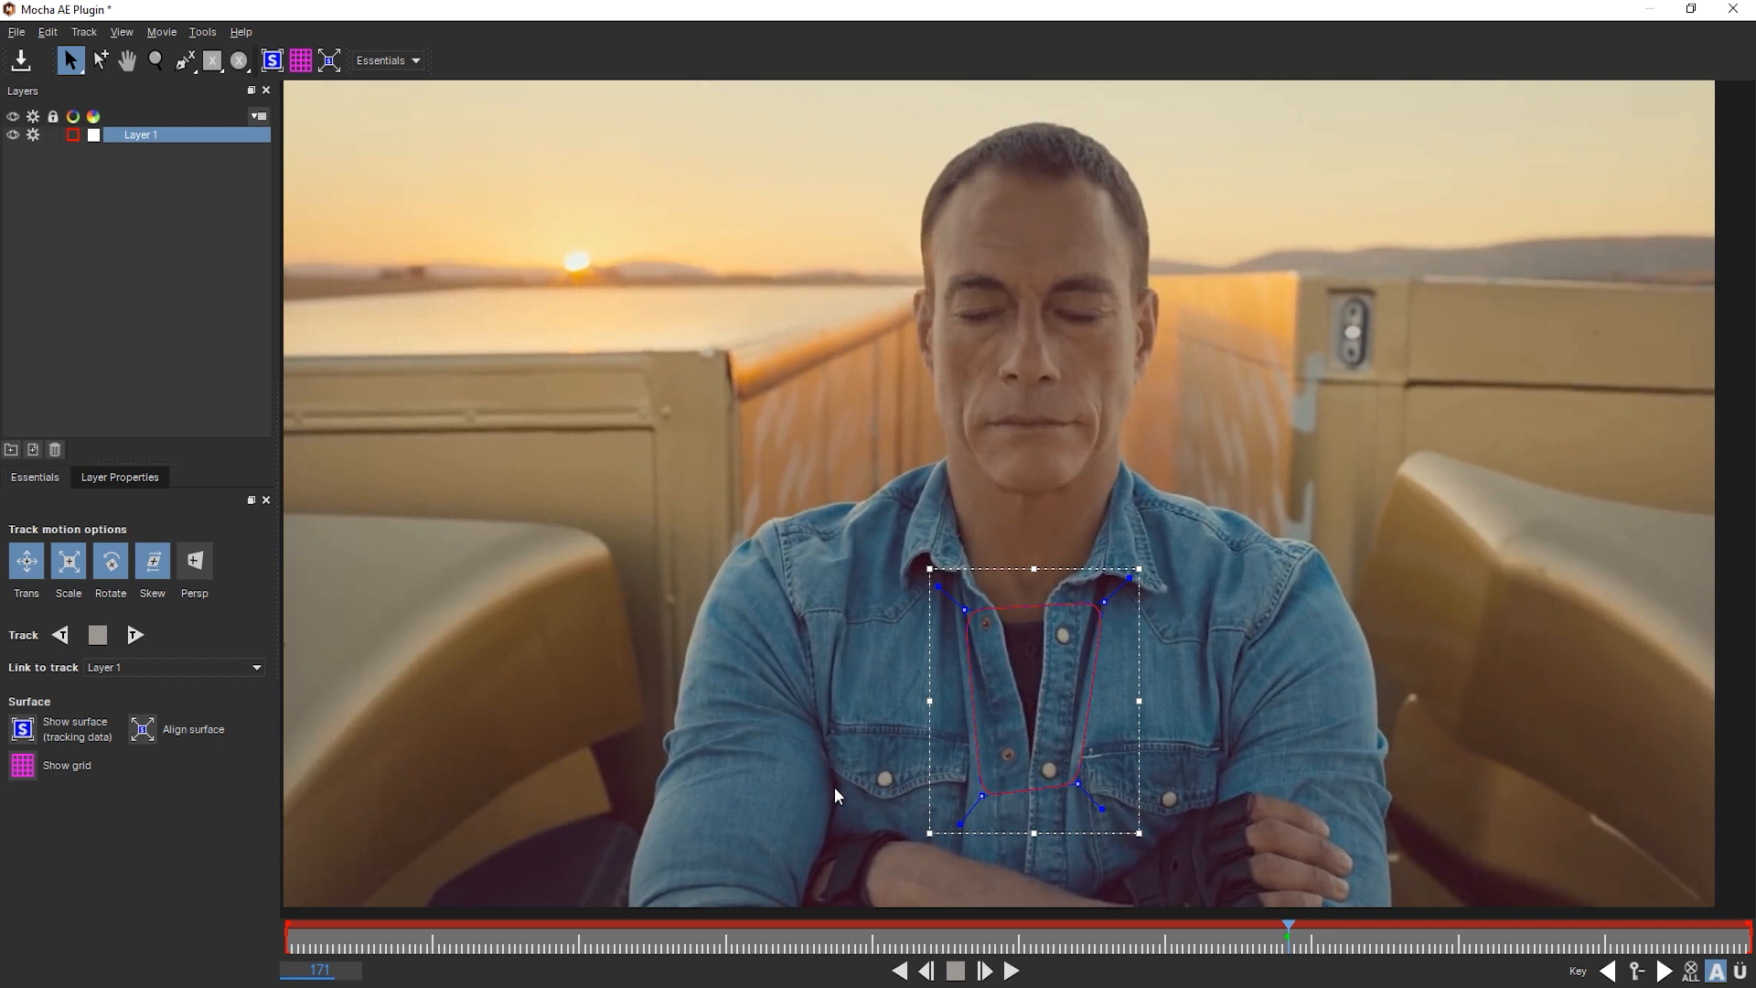
mouse_move(1289, 955)
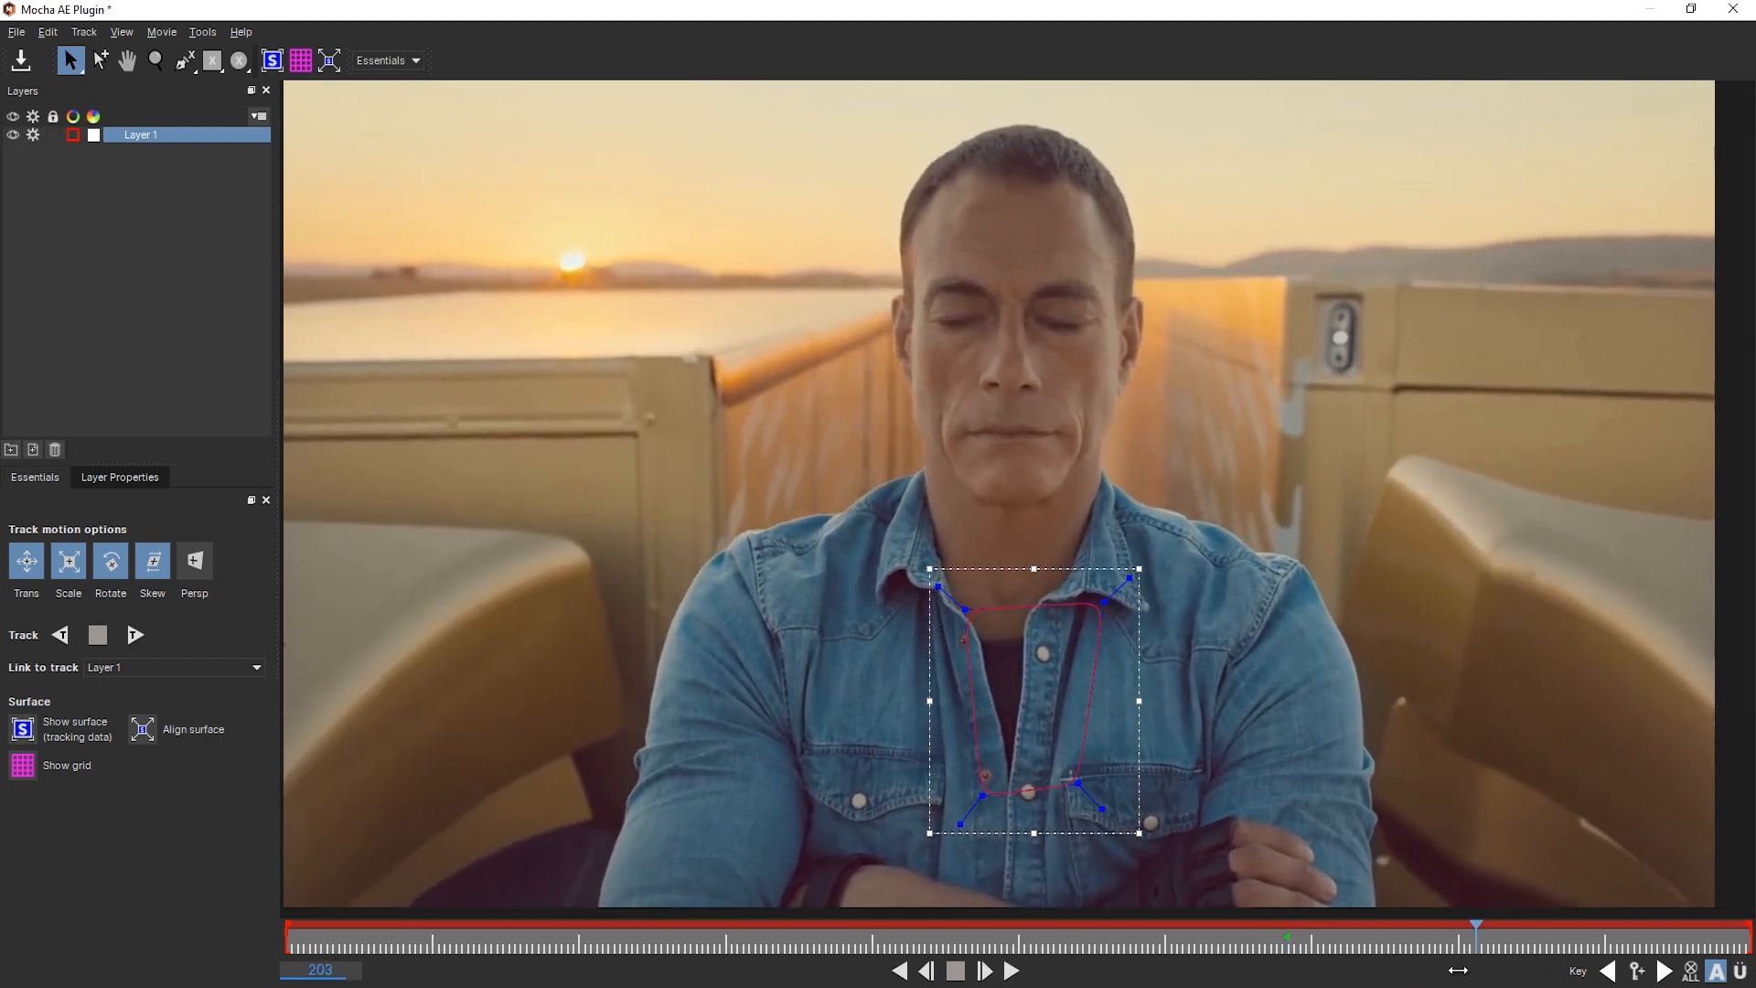
Scrub the shirt shape across other frames, return to frame 171 and name the layer
left_click_drag(1476, 925, 501, 925)
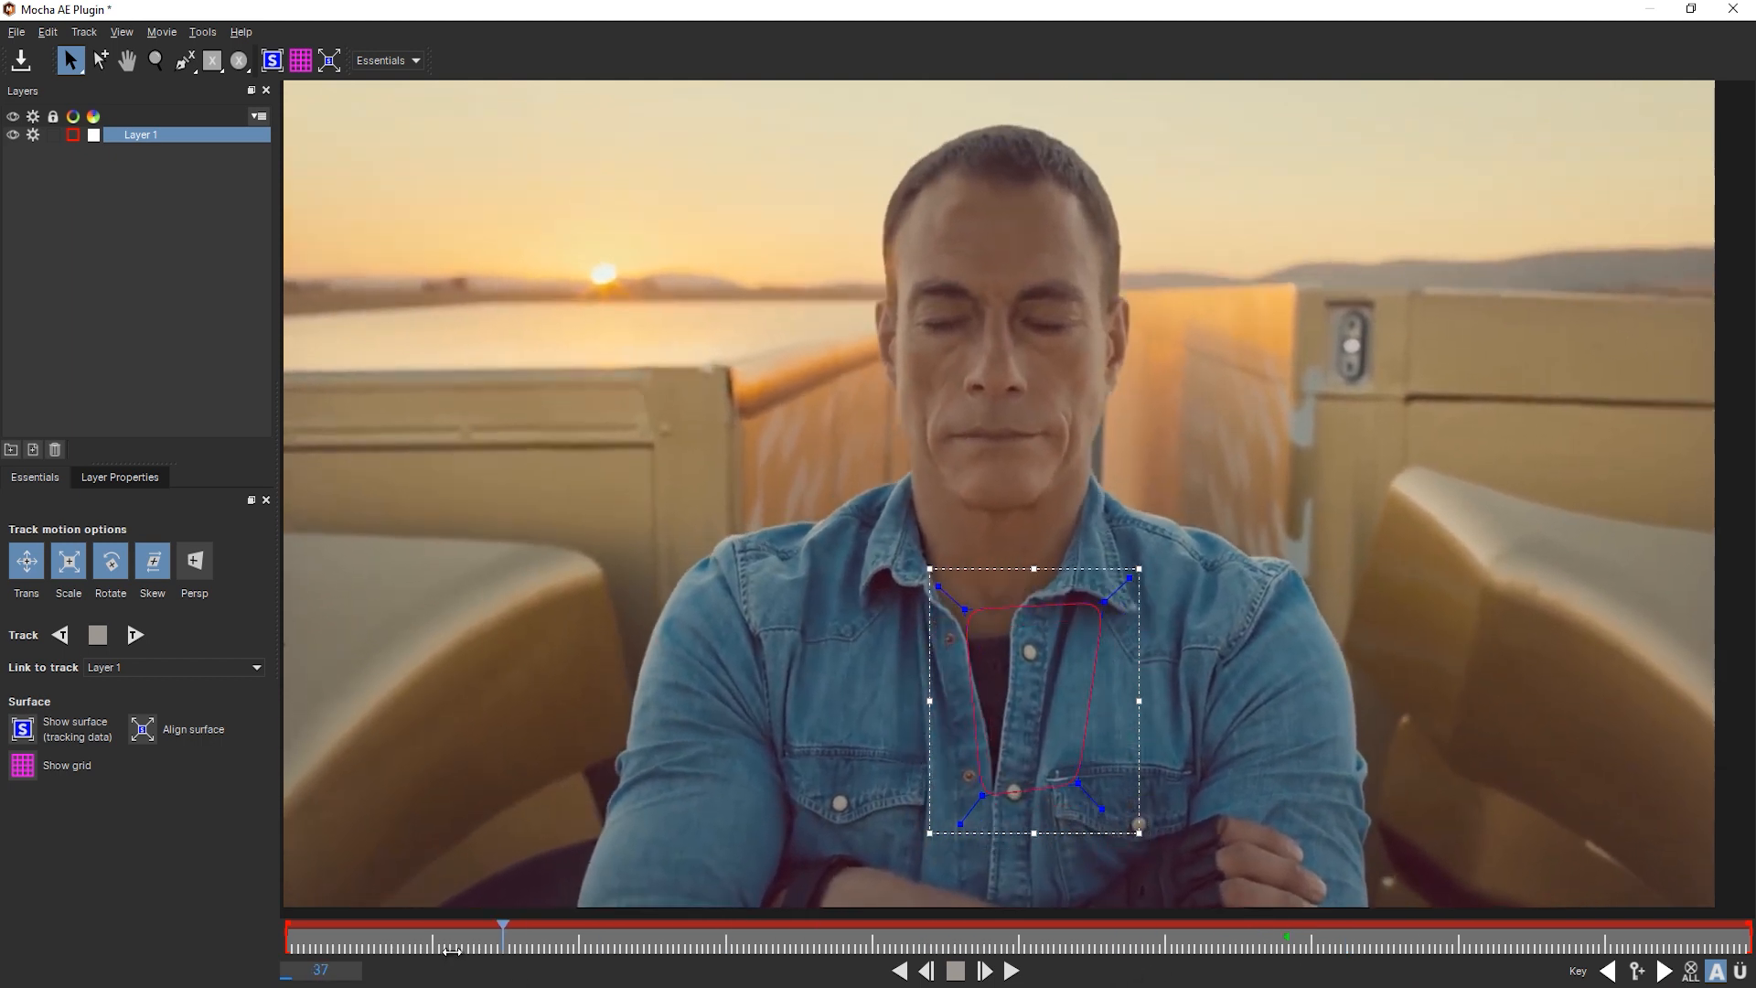
left_click_drag(505, 922, 1287, 921)
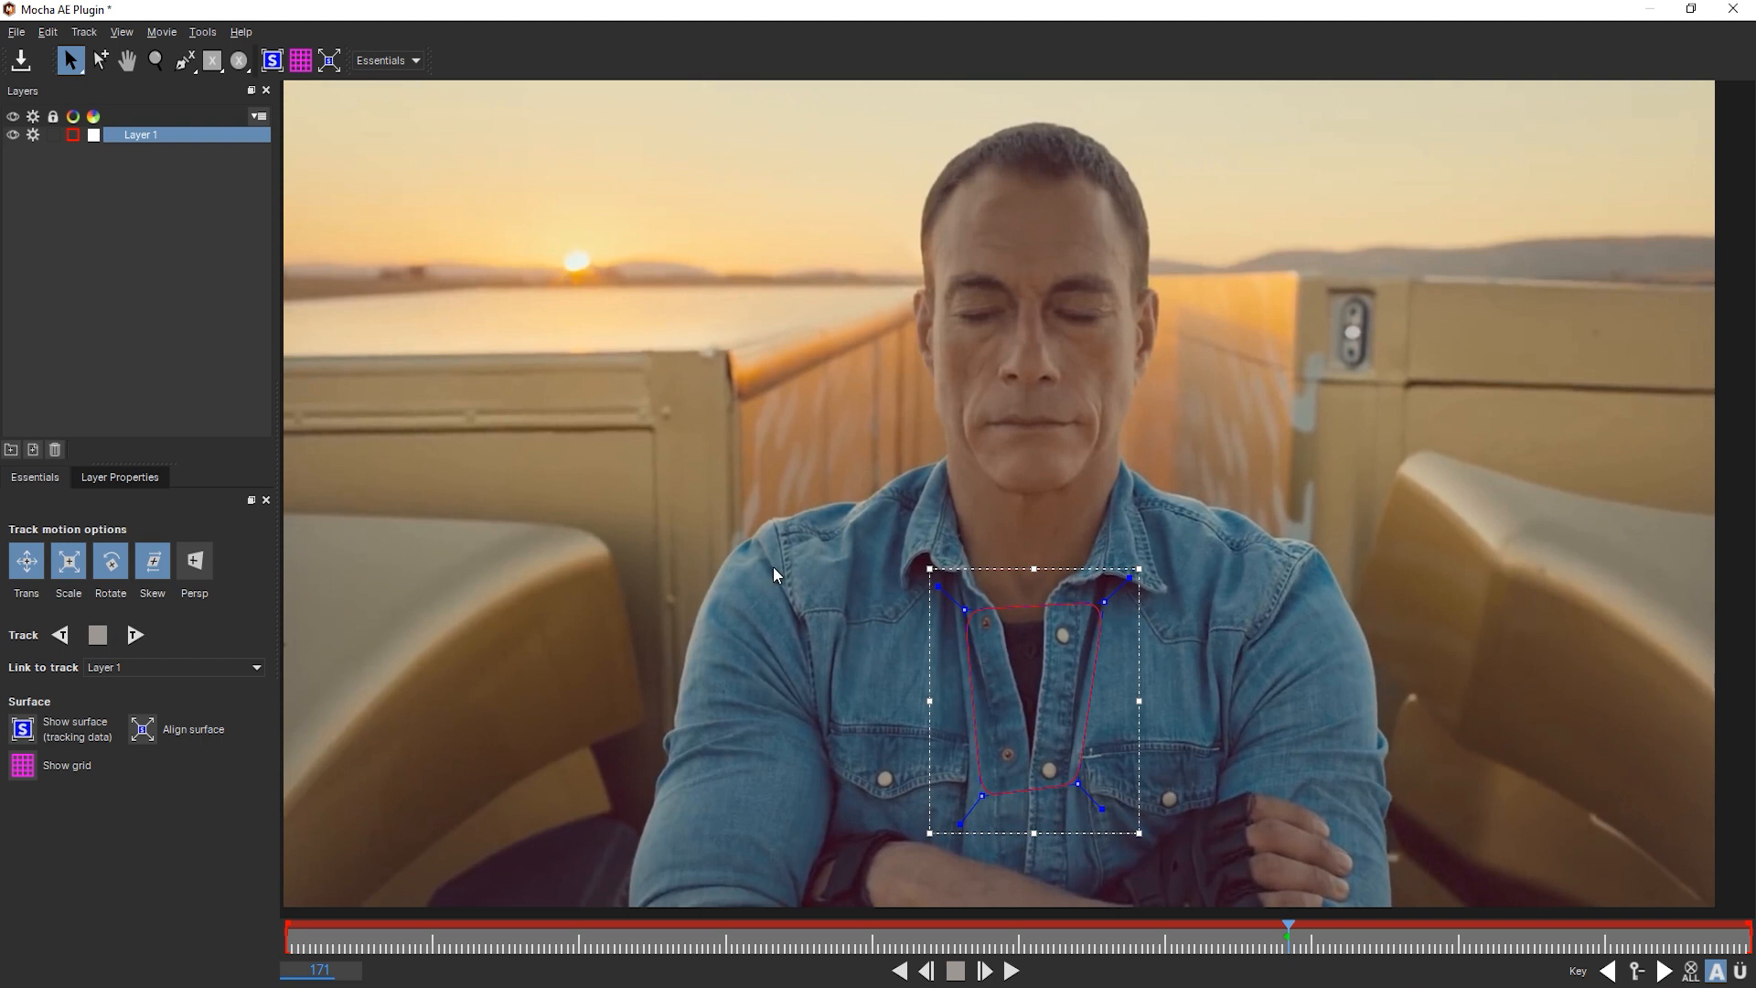
mouse_move(1228, 611)
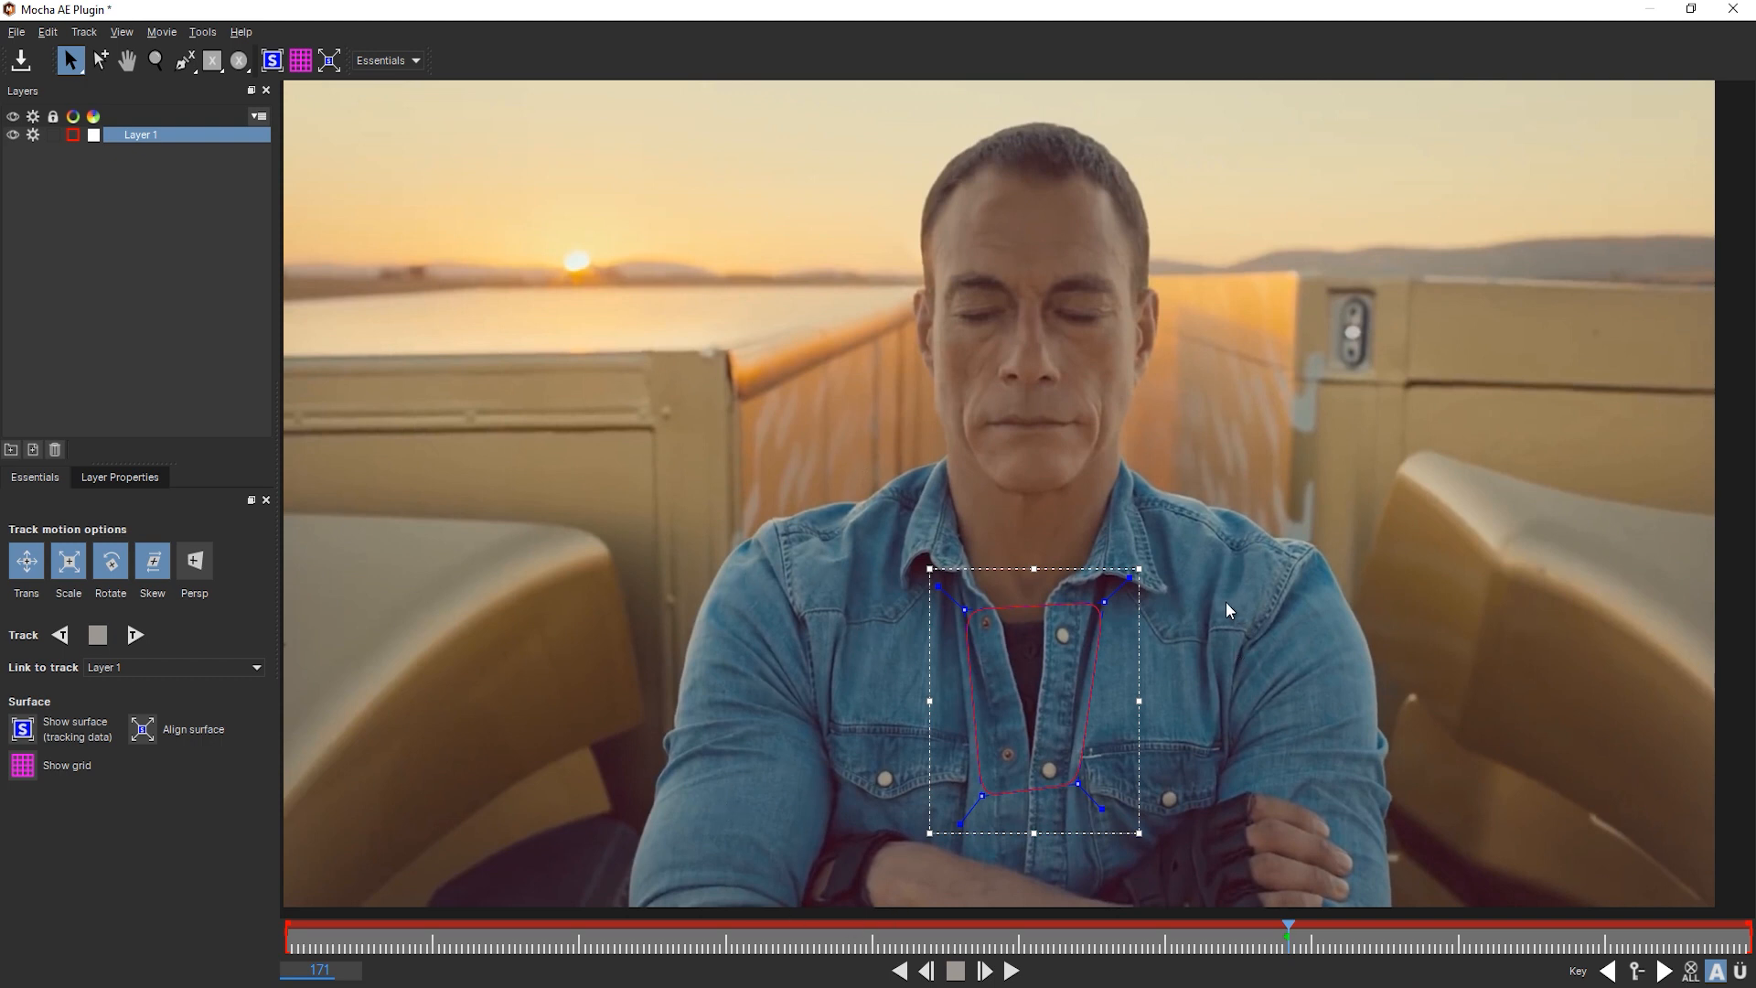
mouse_move(1229, 602)
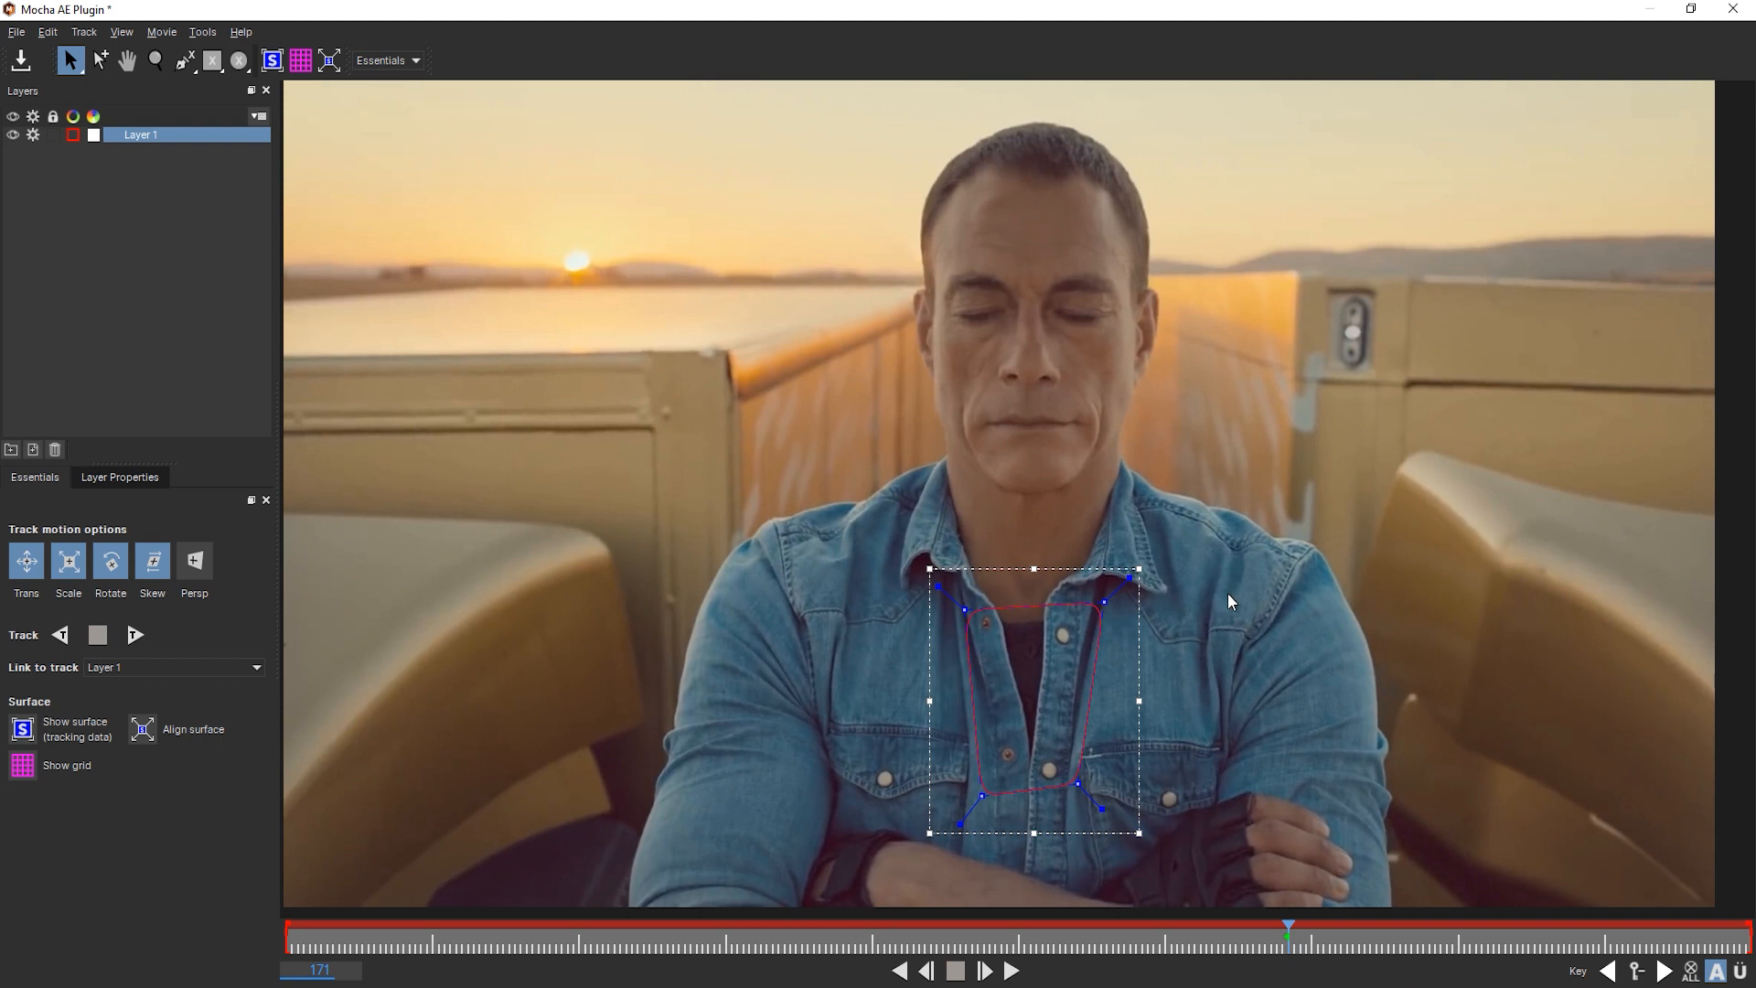
double_click(141, 133)
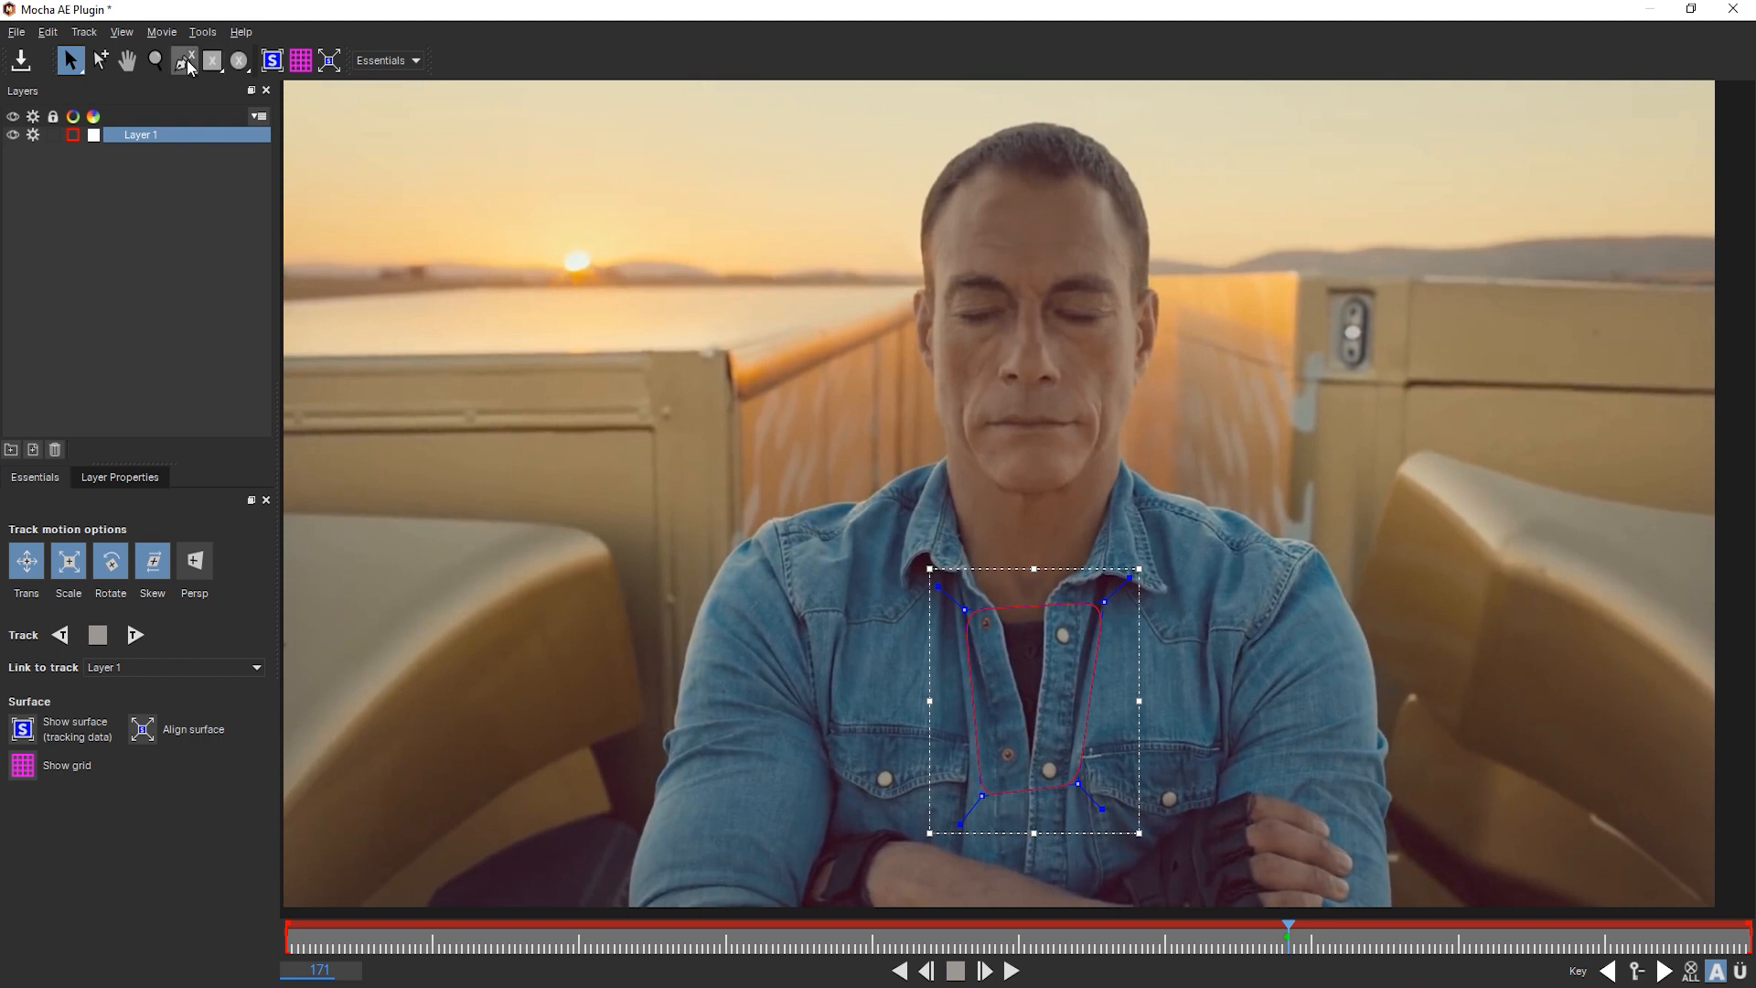
mouse_move(212, 61)
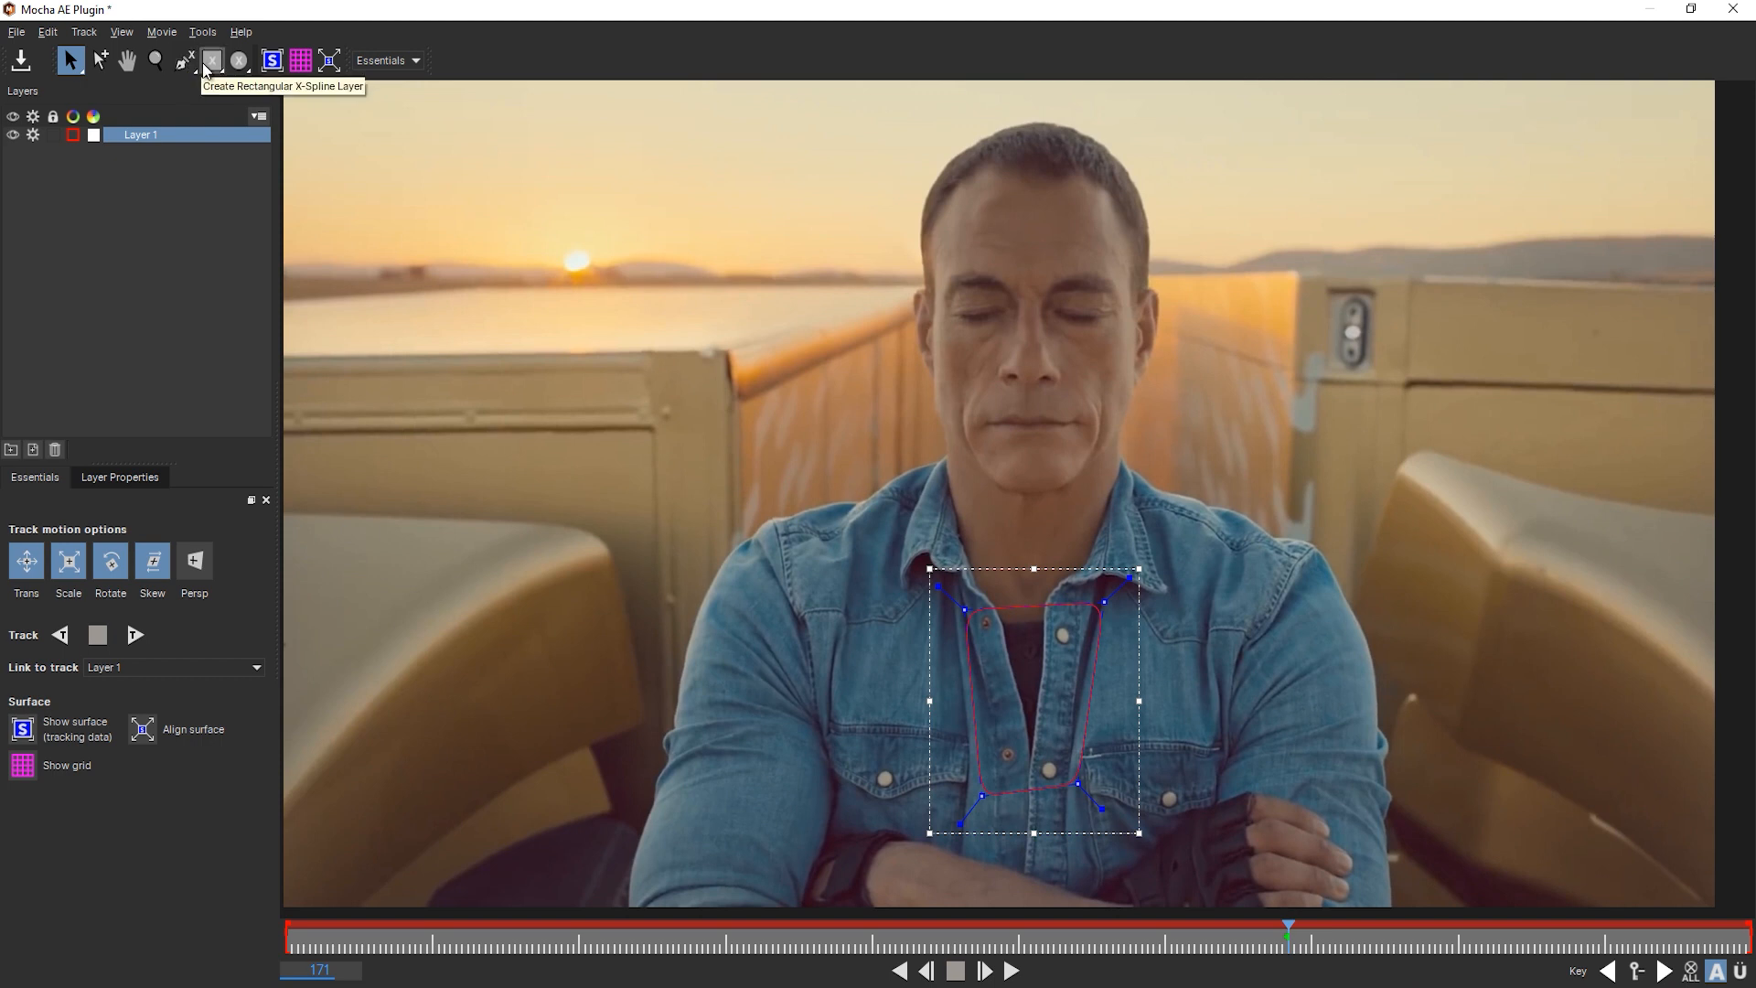
mouse_move(181, 60)
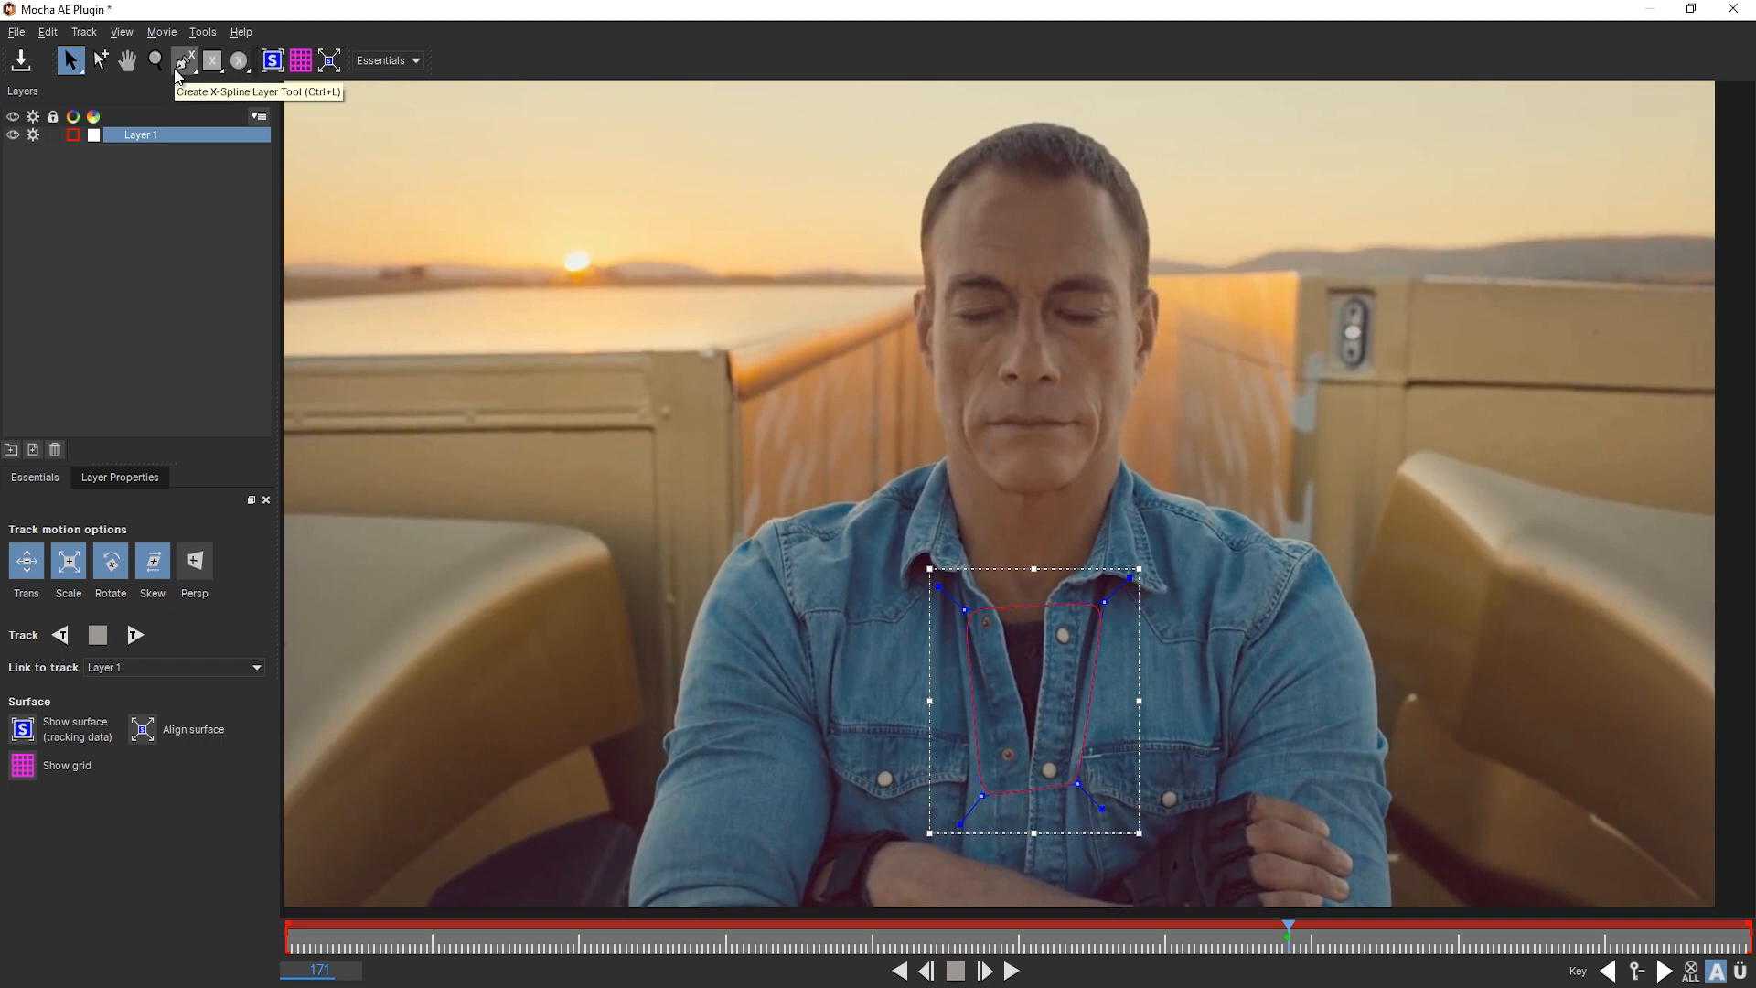
Add extra circular shapes over the left chest and arms to Layer 1 before tracking forward
left_click(182, 61)
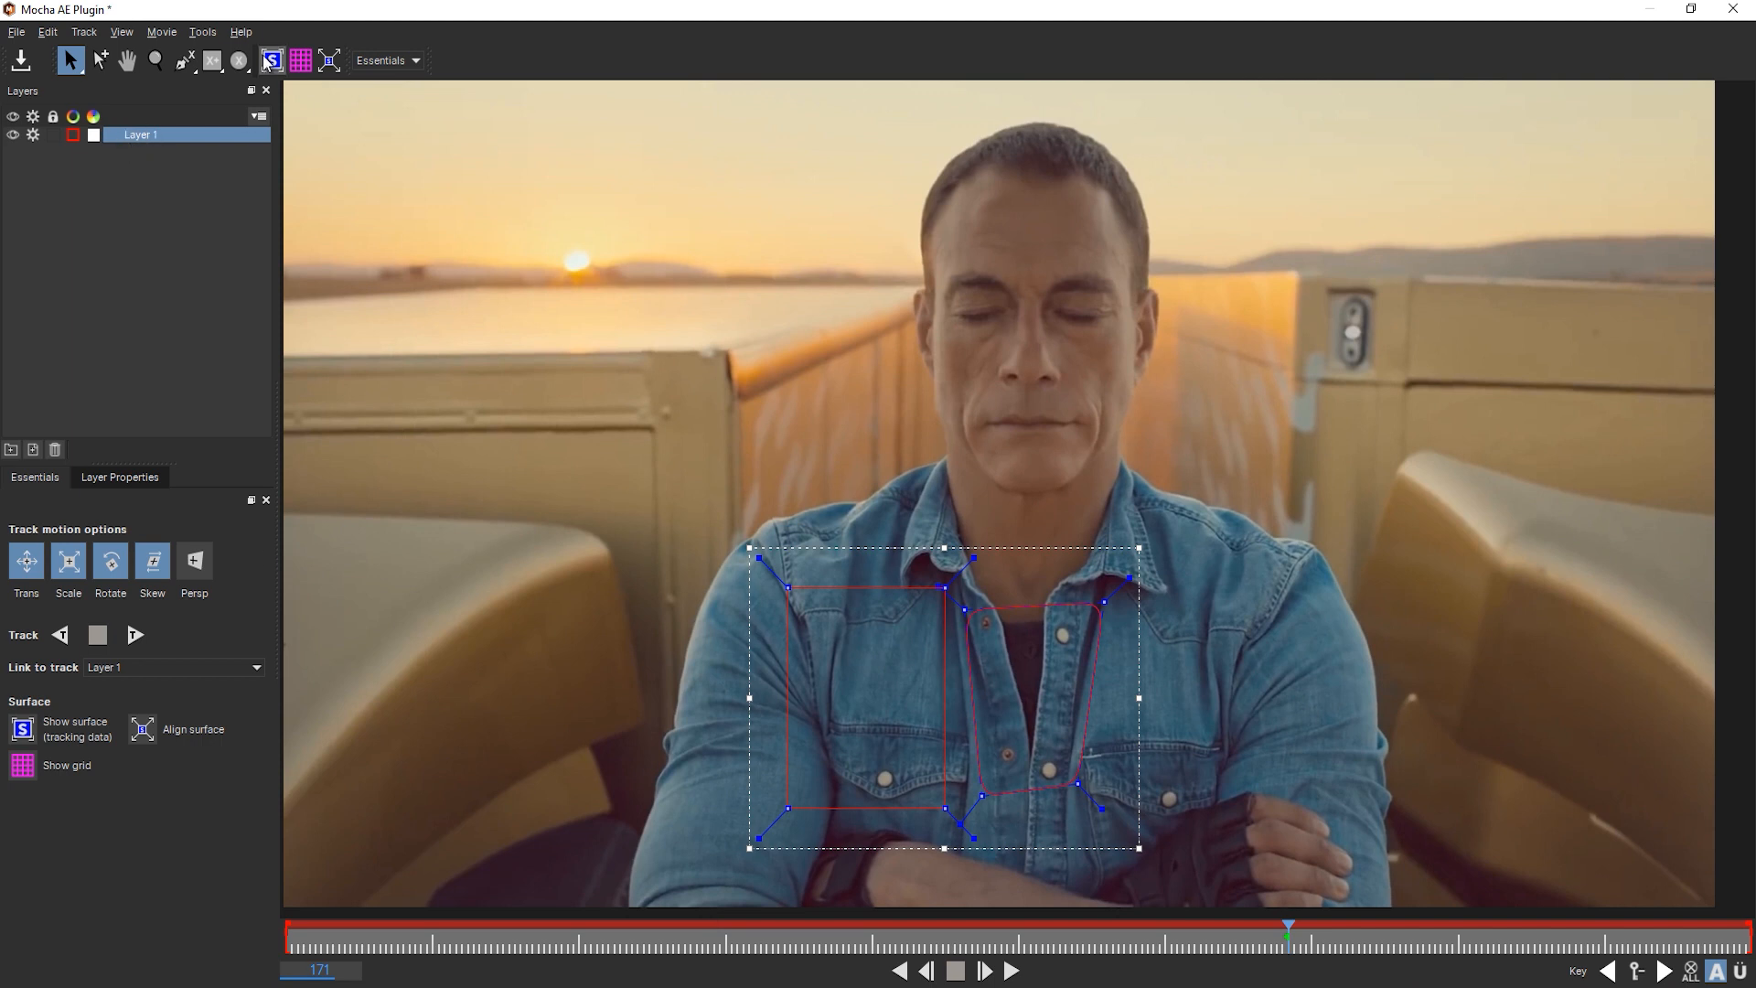
left_click(238, 61)
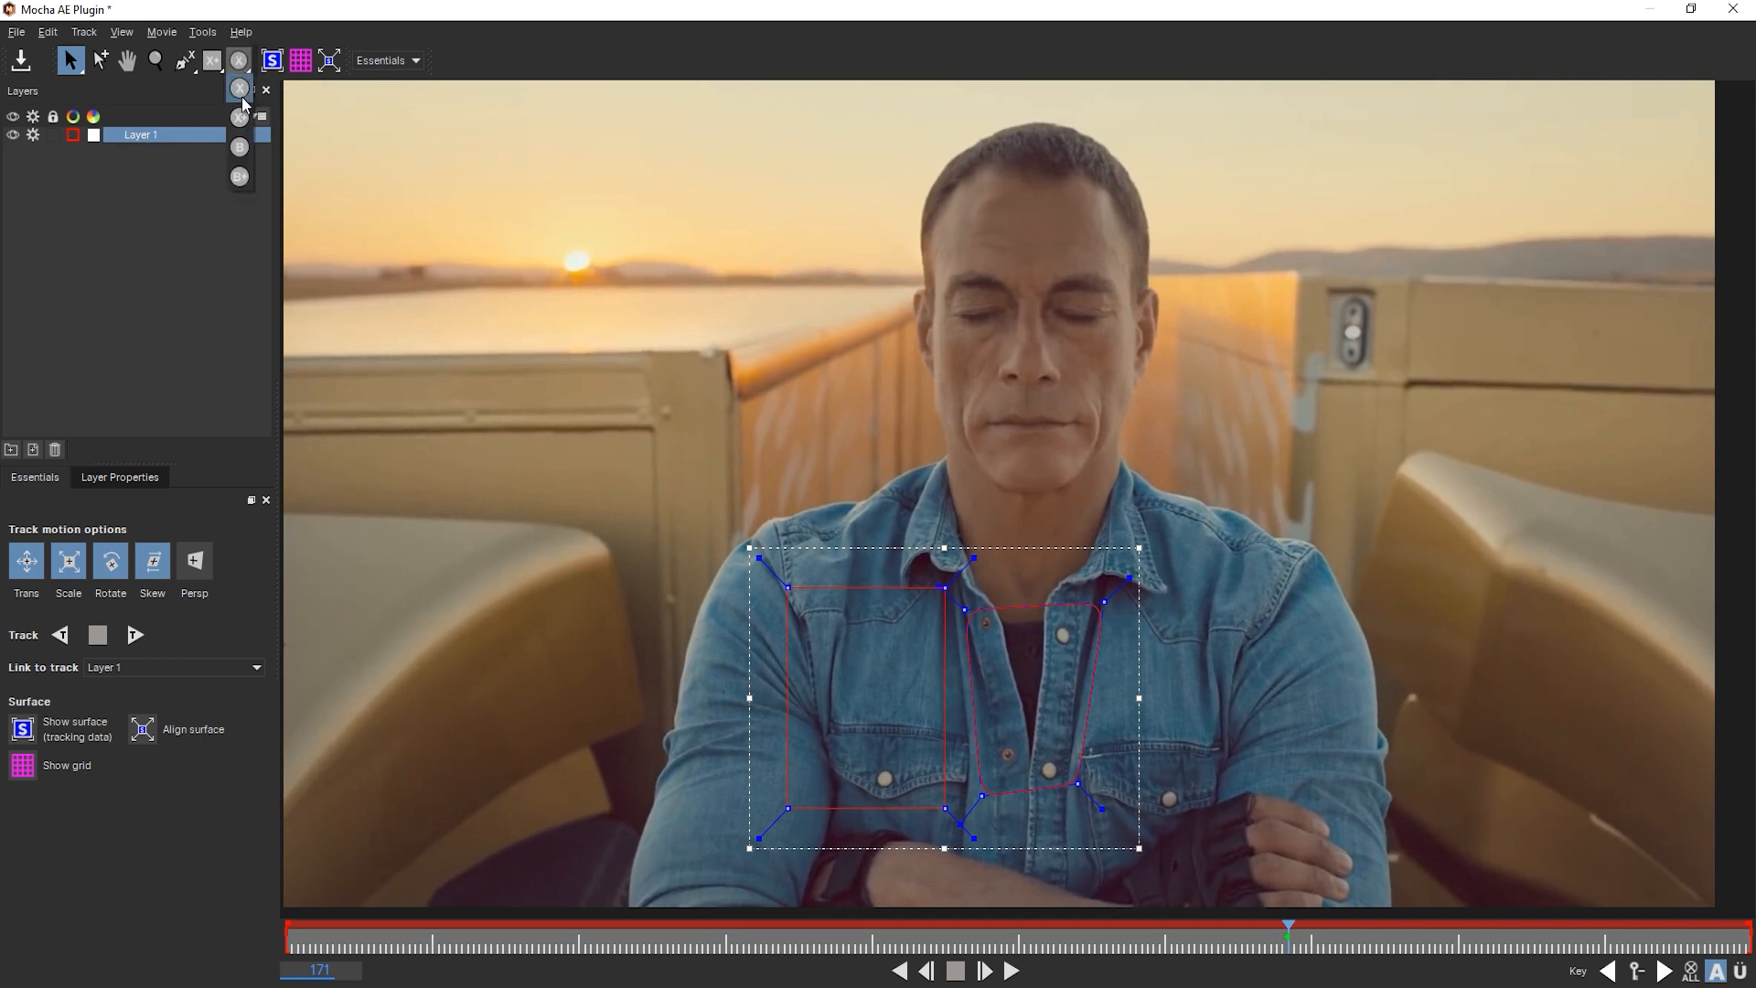
left_click(237, 59)
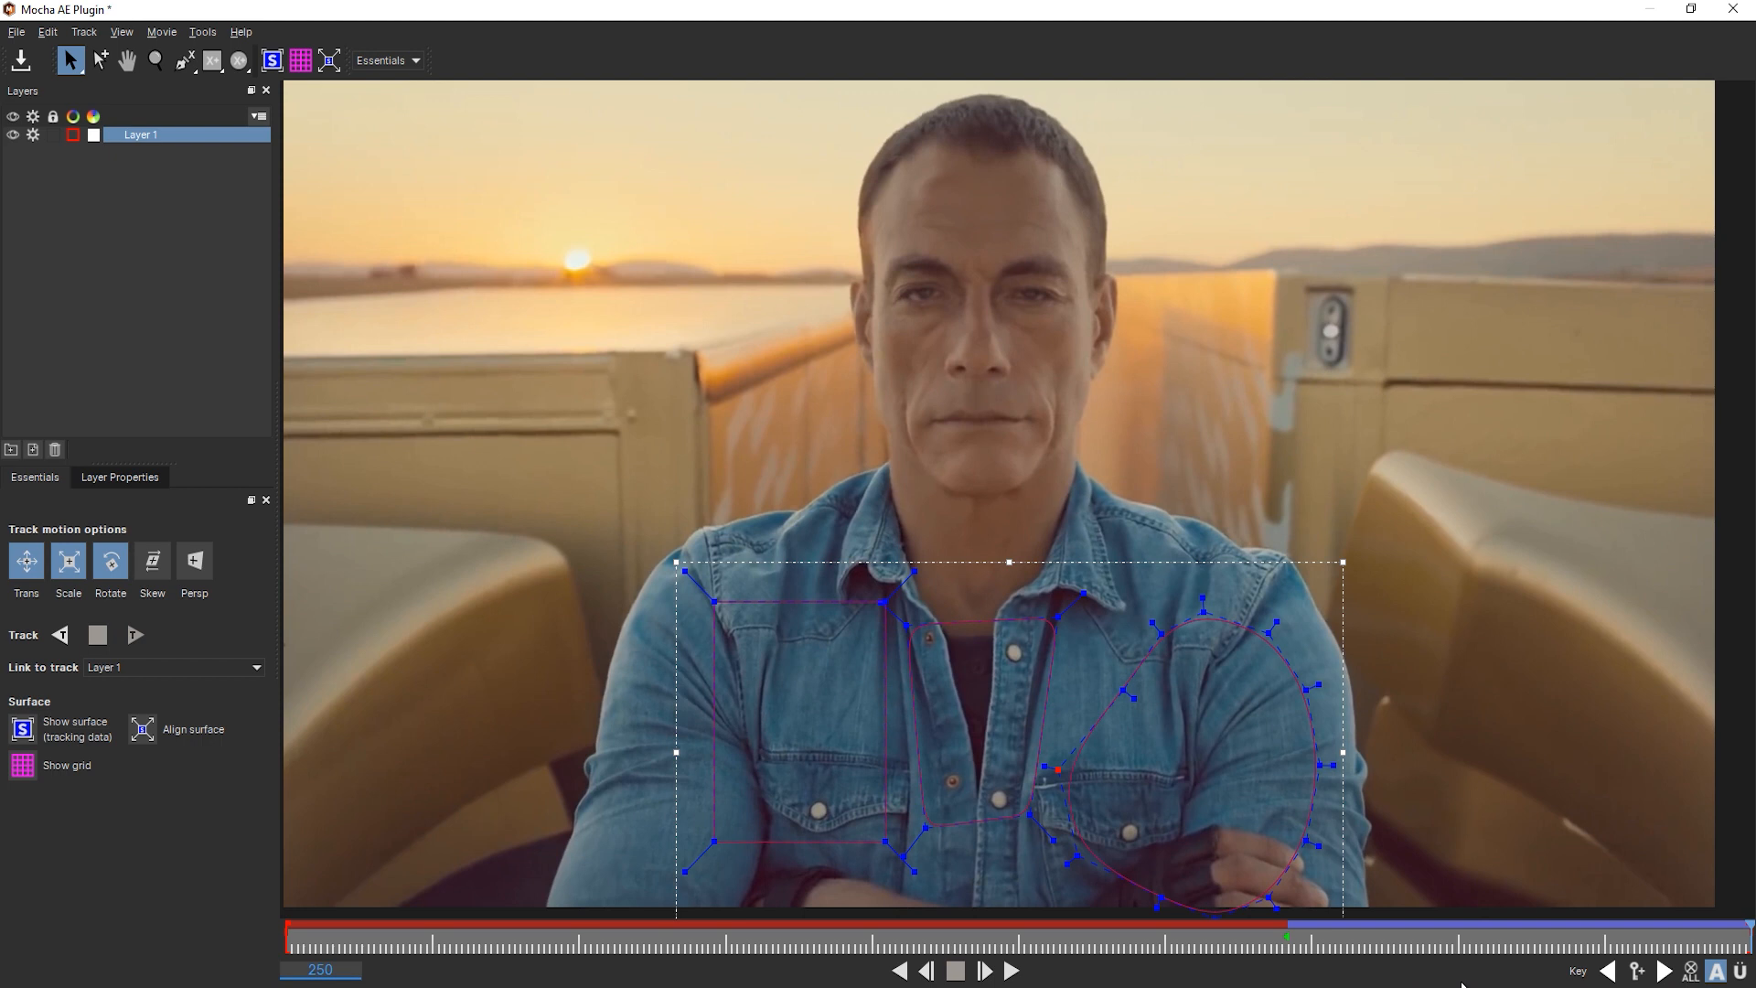
mouse_move(1280, 312)
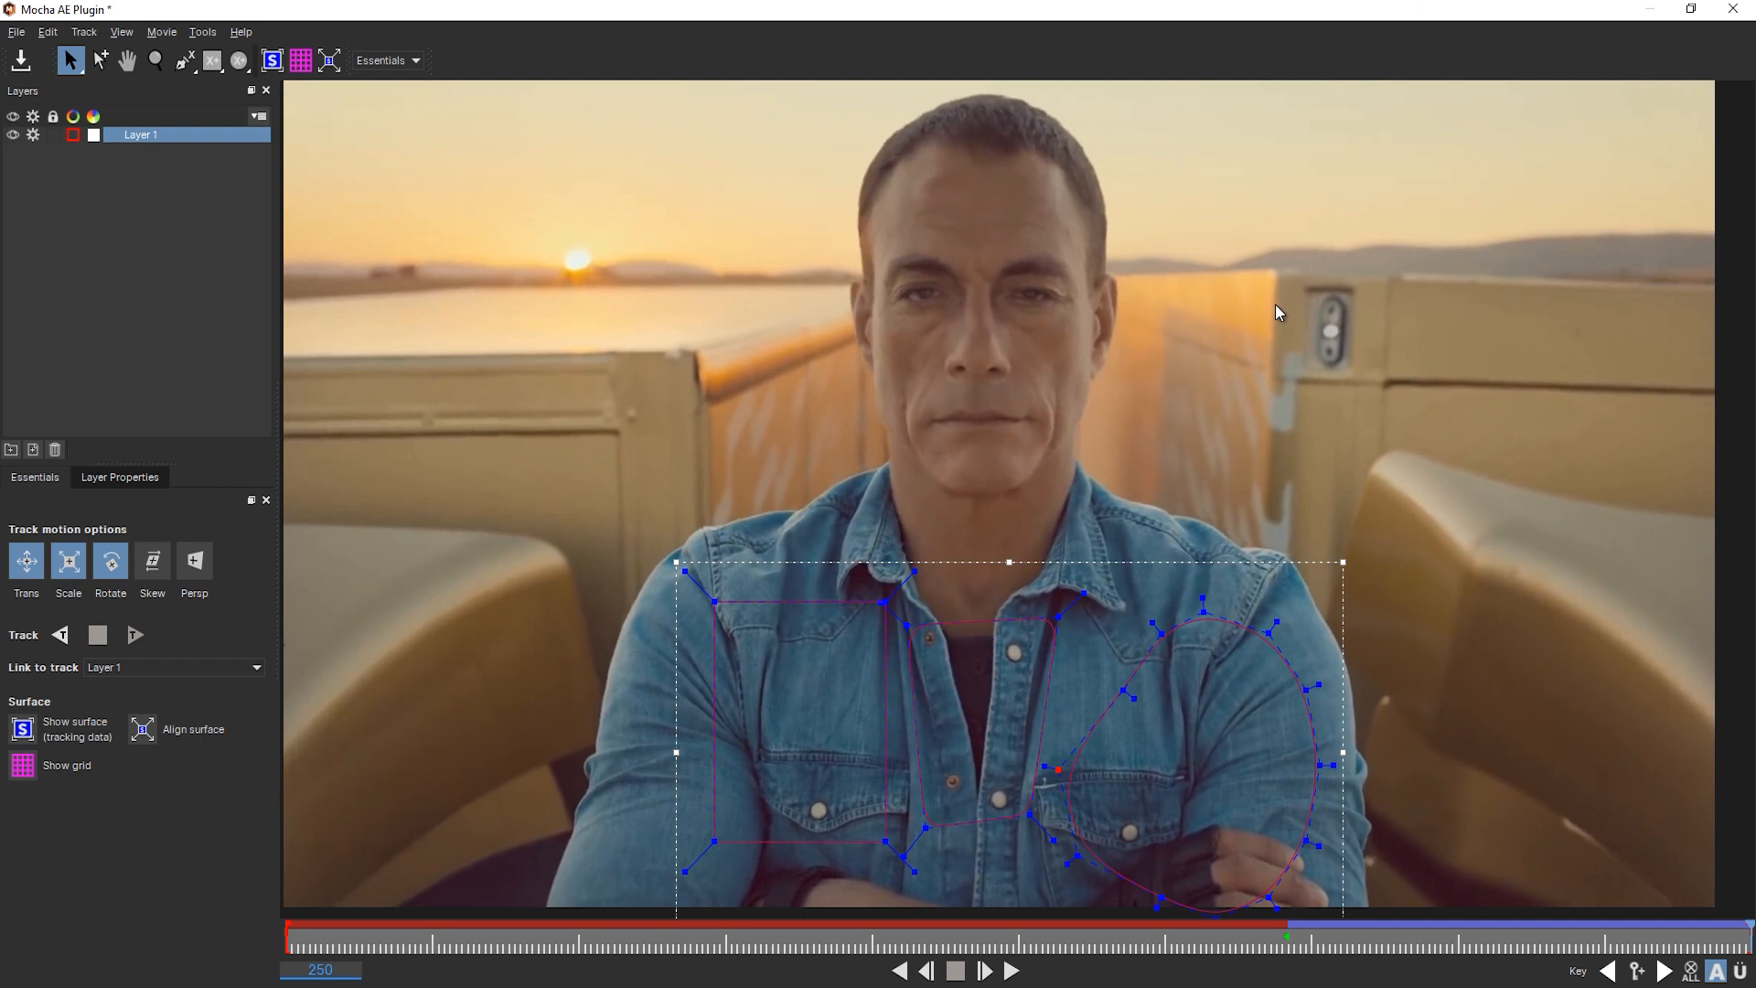
mouse_move(859, 723)
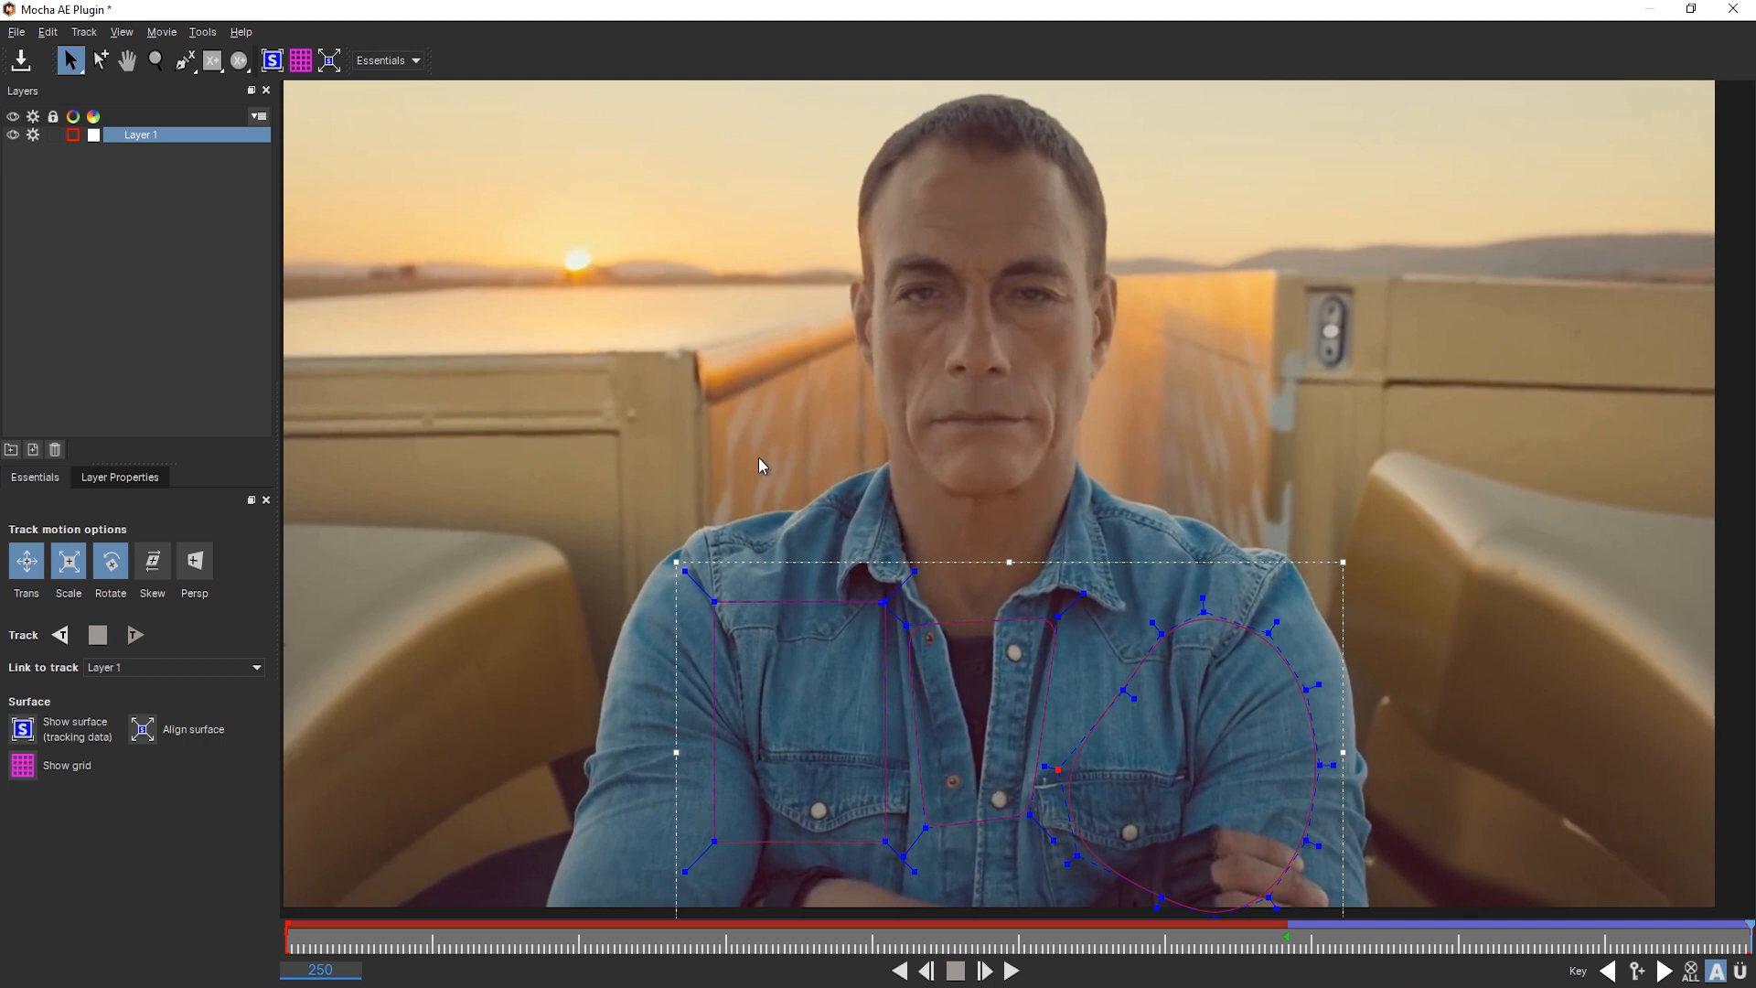
mouse_move(1295, 276)
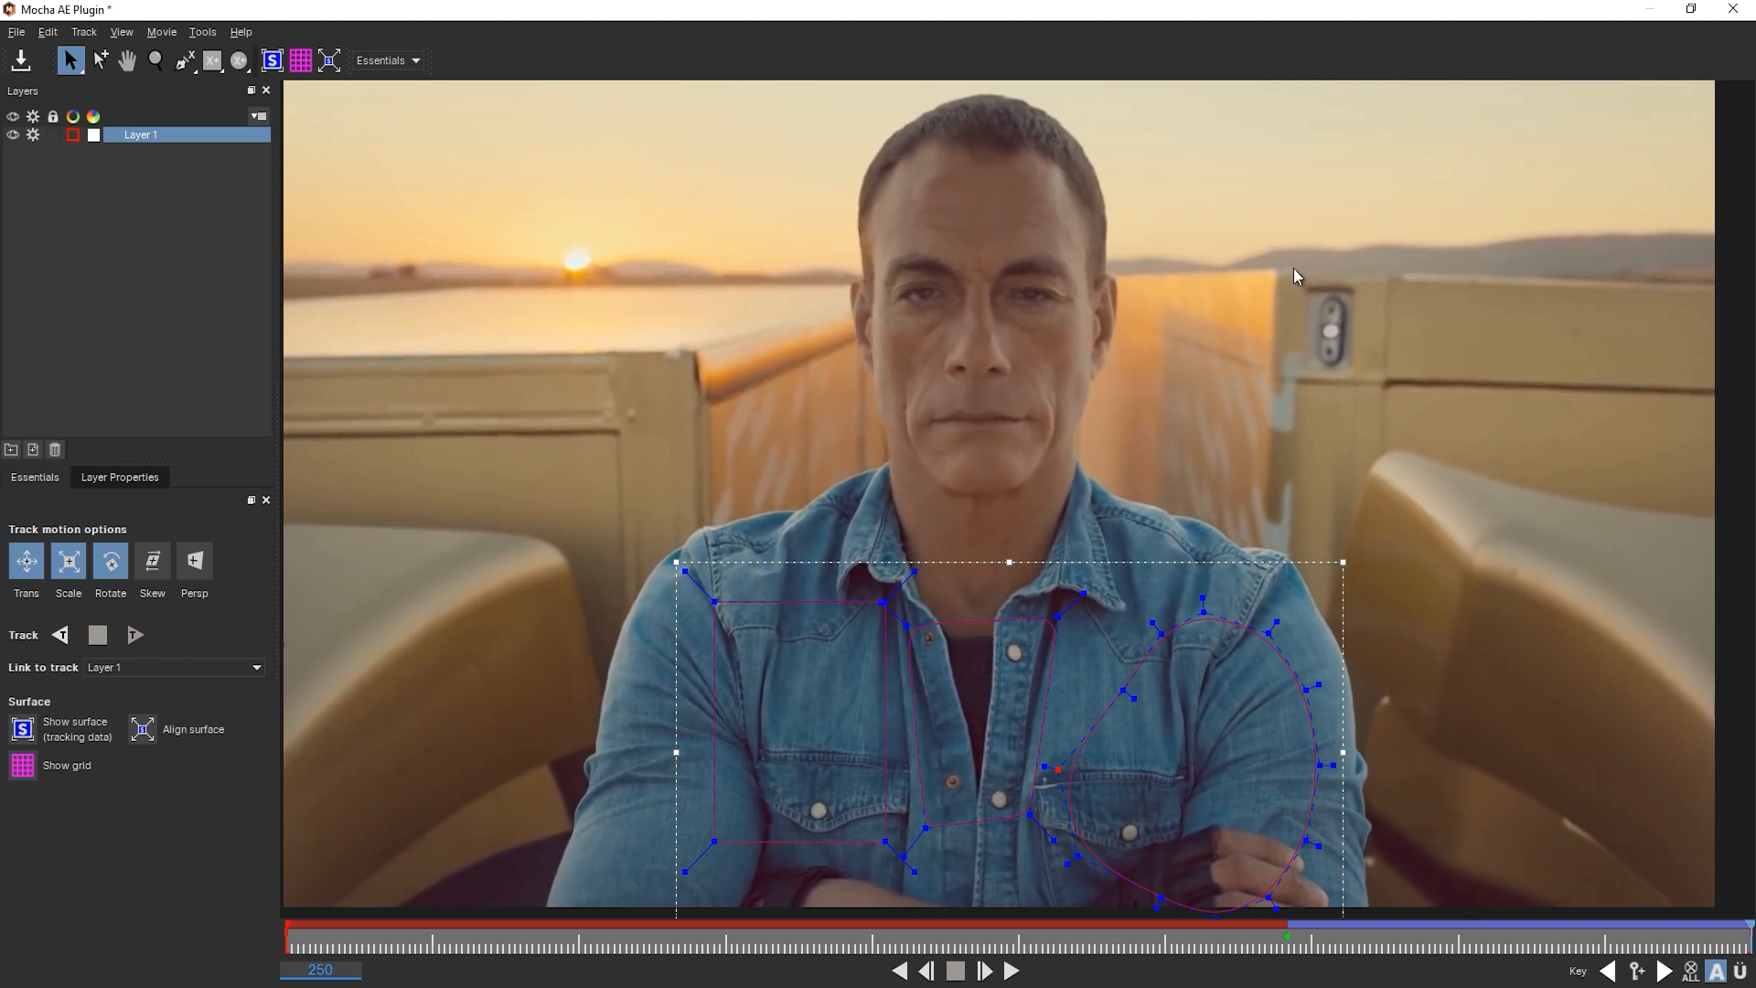
mouse_move(1609, 314)
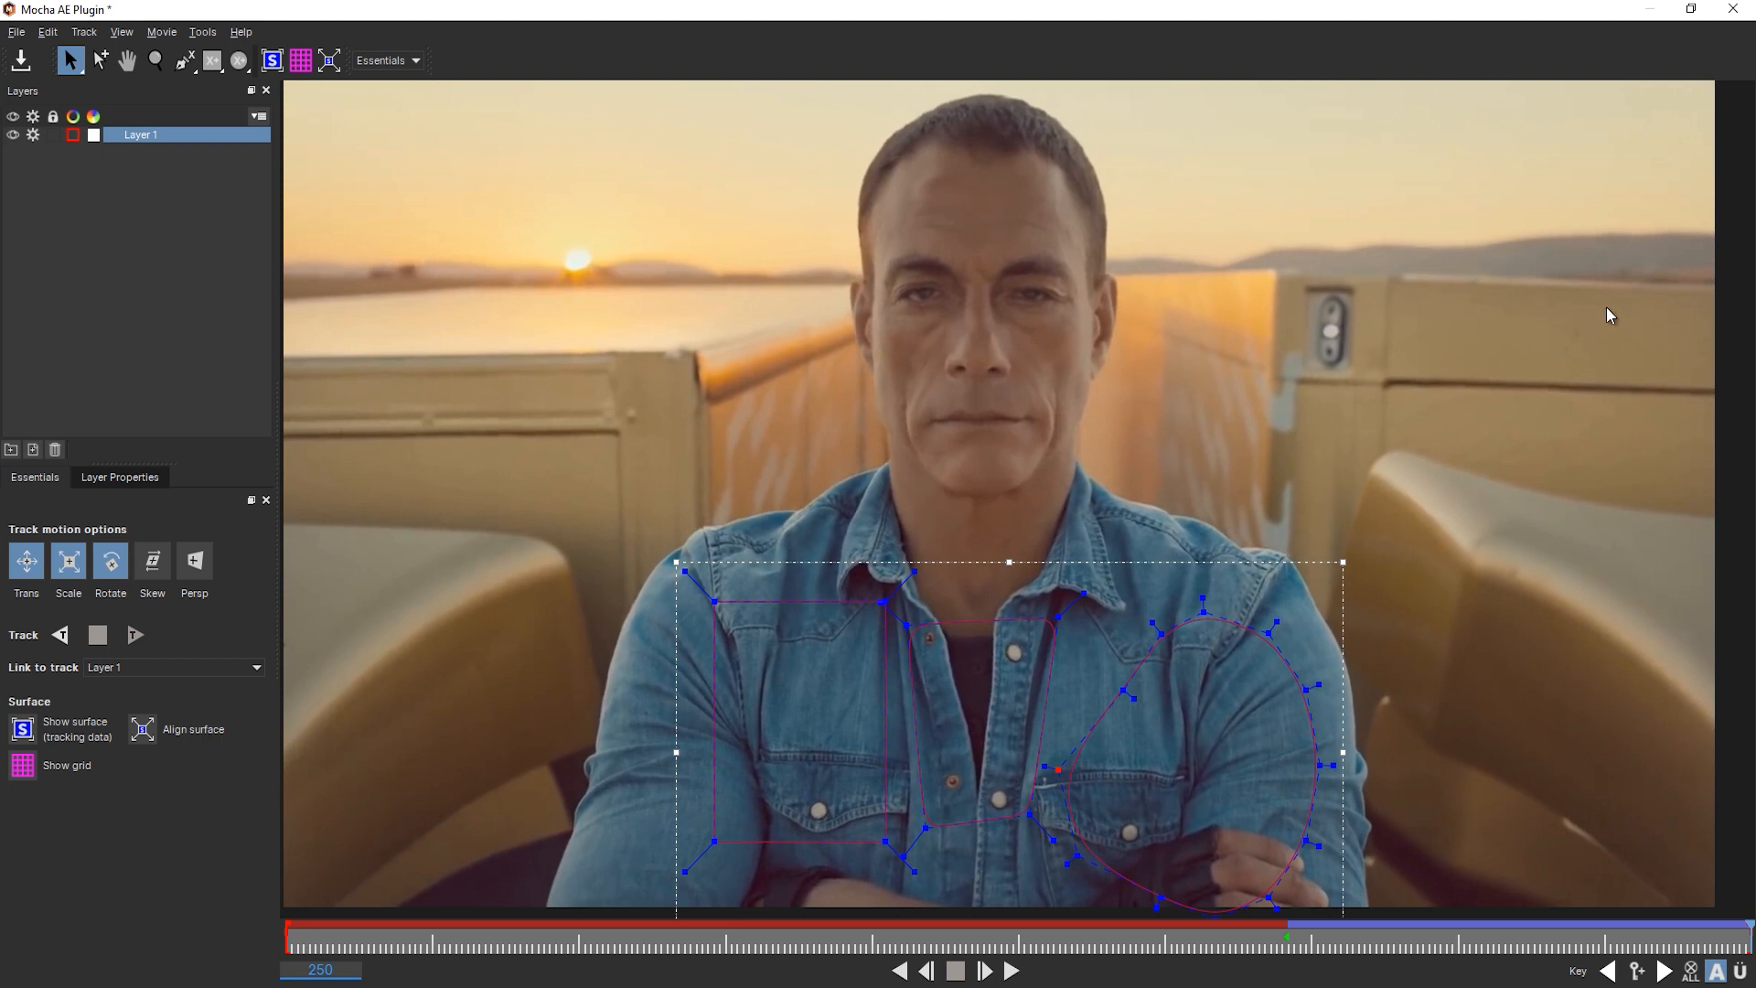
mouse_move(1521, 334)
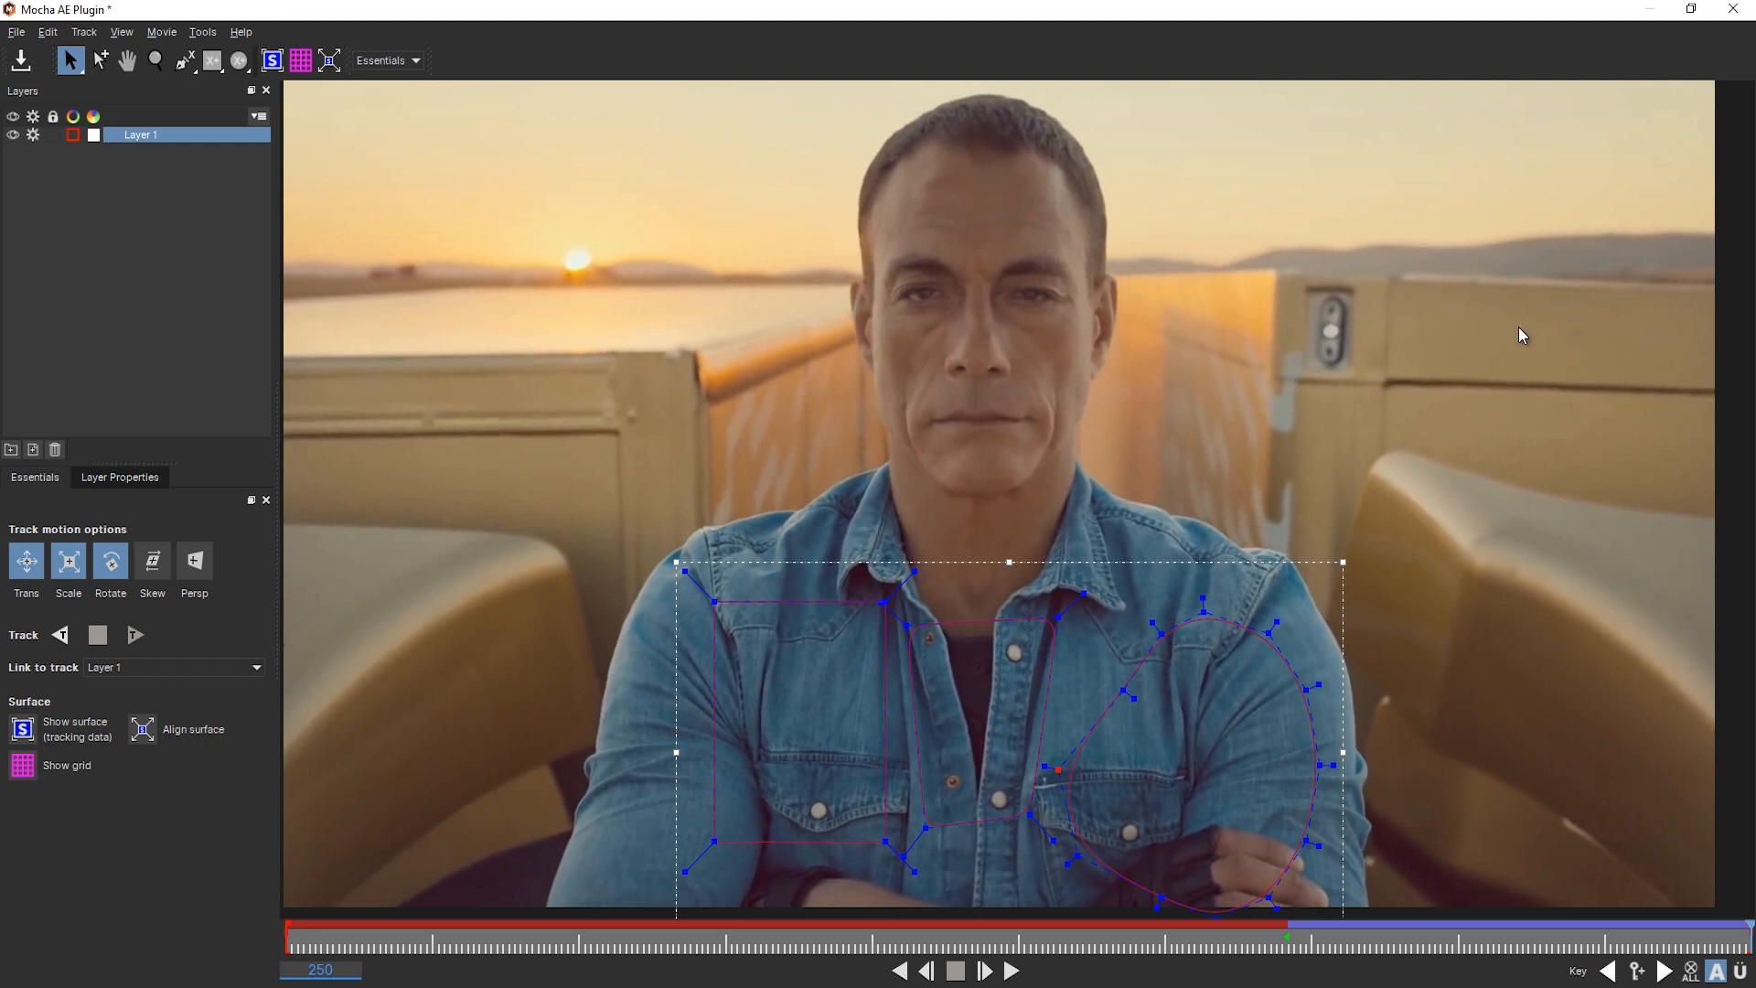
mouse_move(1650, 381)
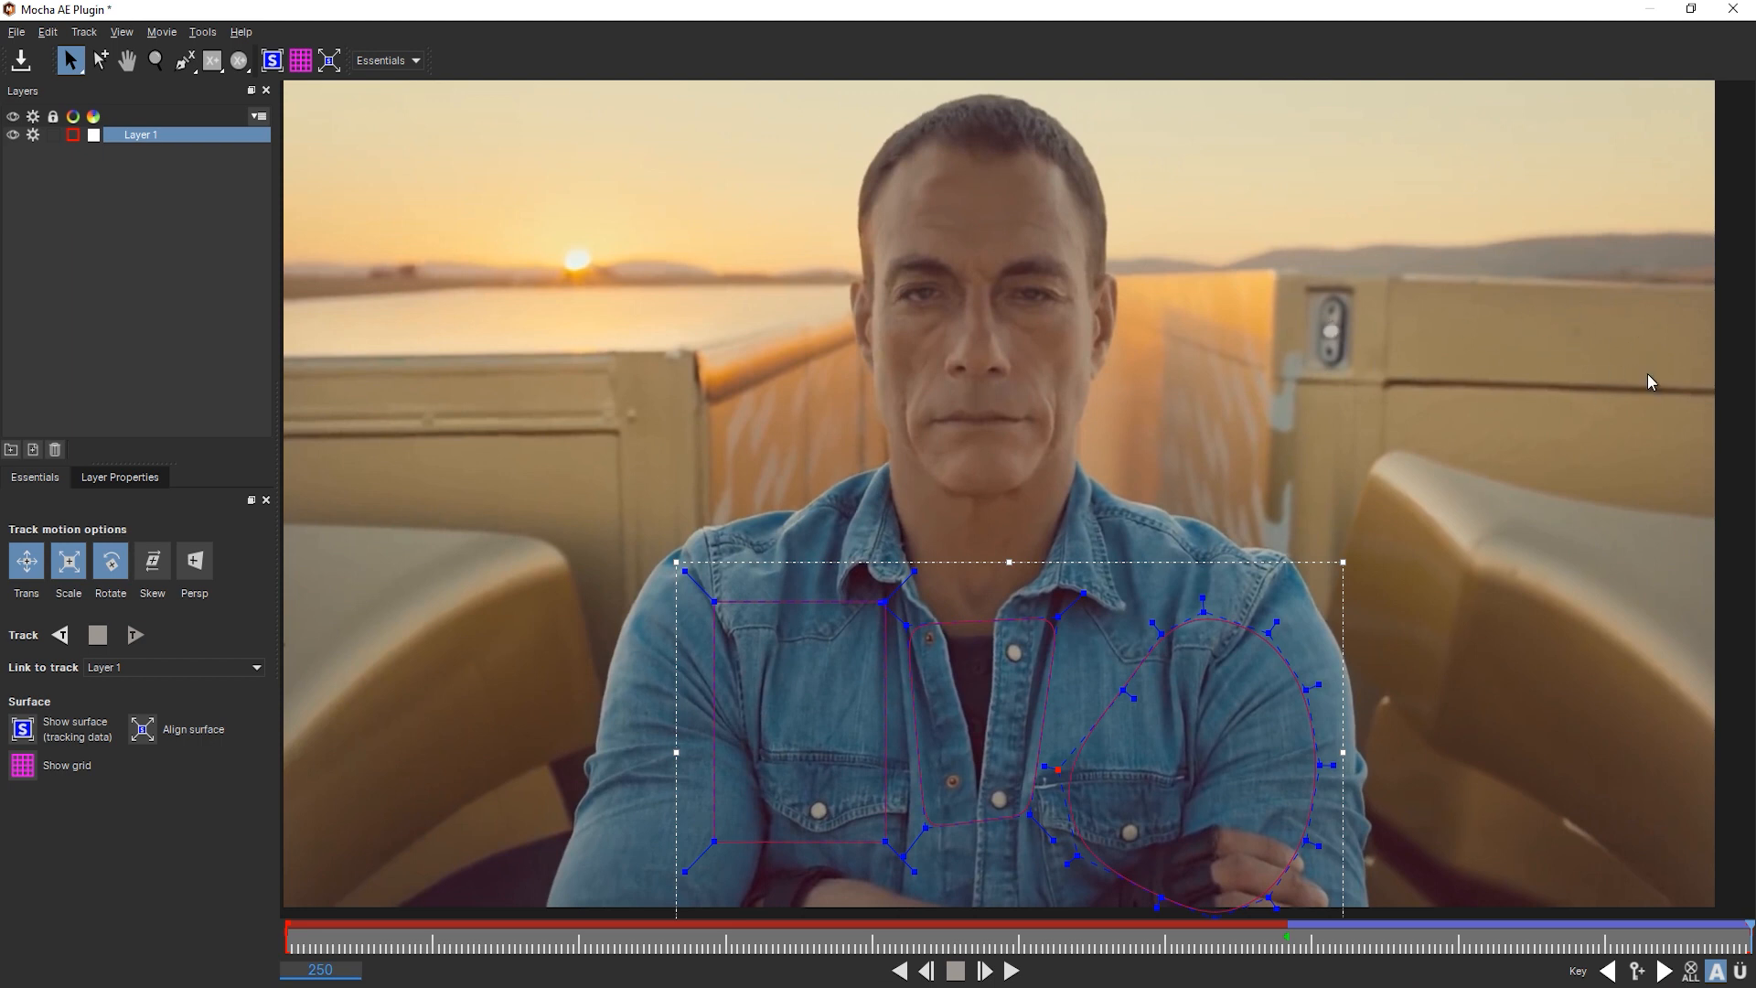
mouse_move(1379, 313)
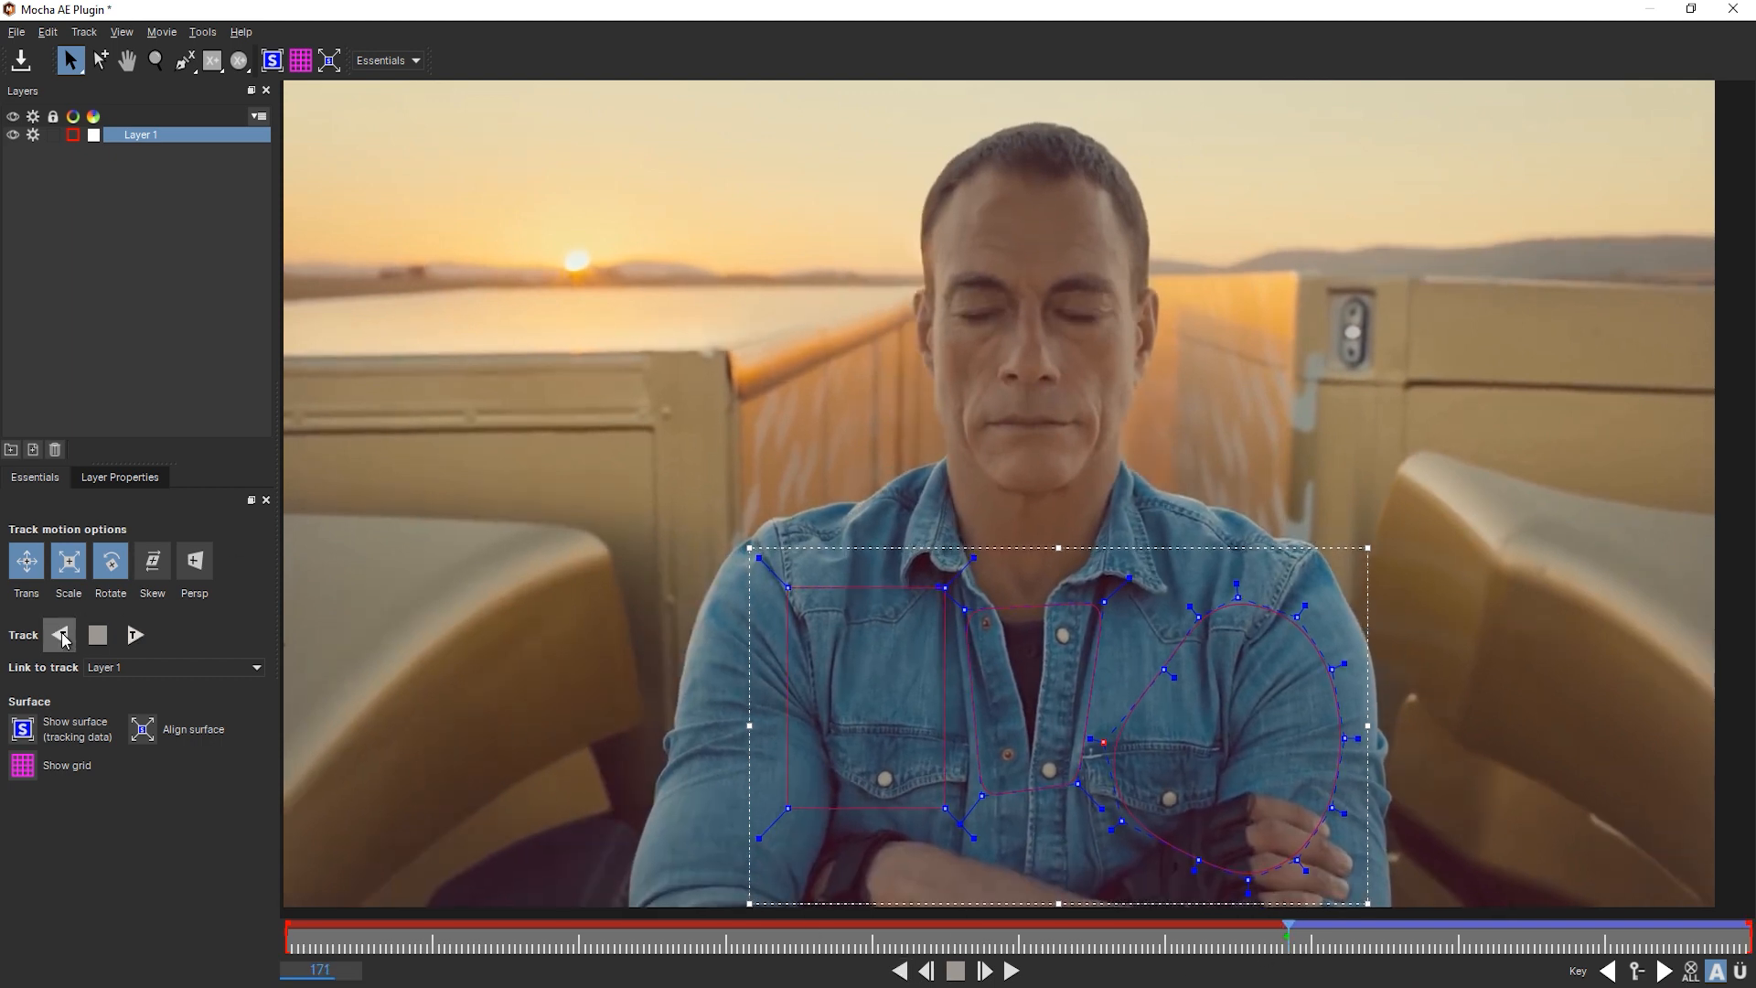
Track the shirt layer backward from frame 171 to frame 0
left_click(59, 634)
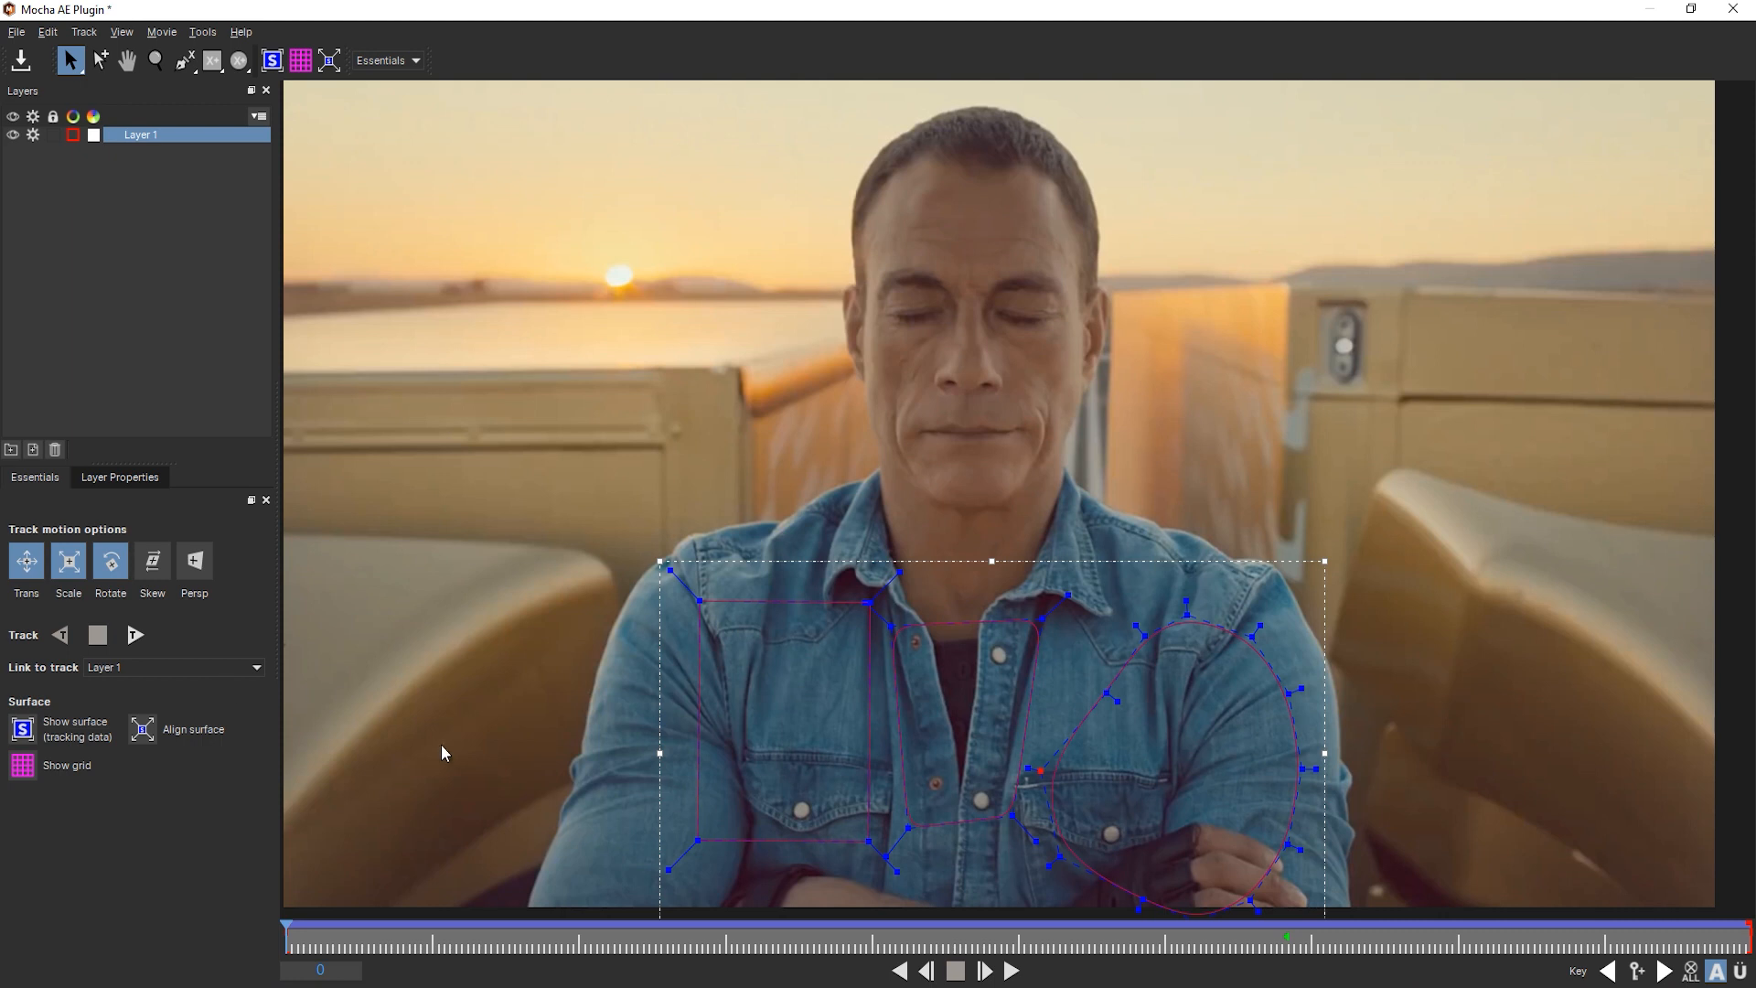
mouse_move(676, 800)
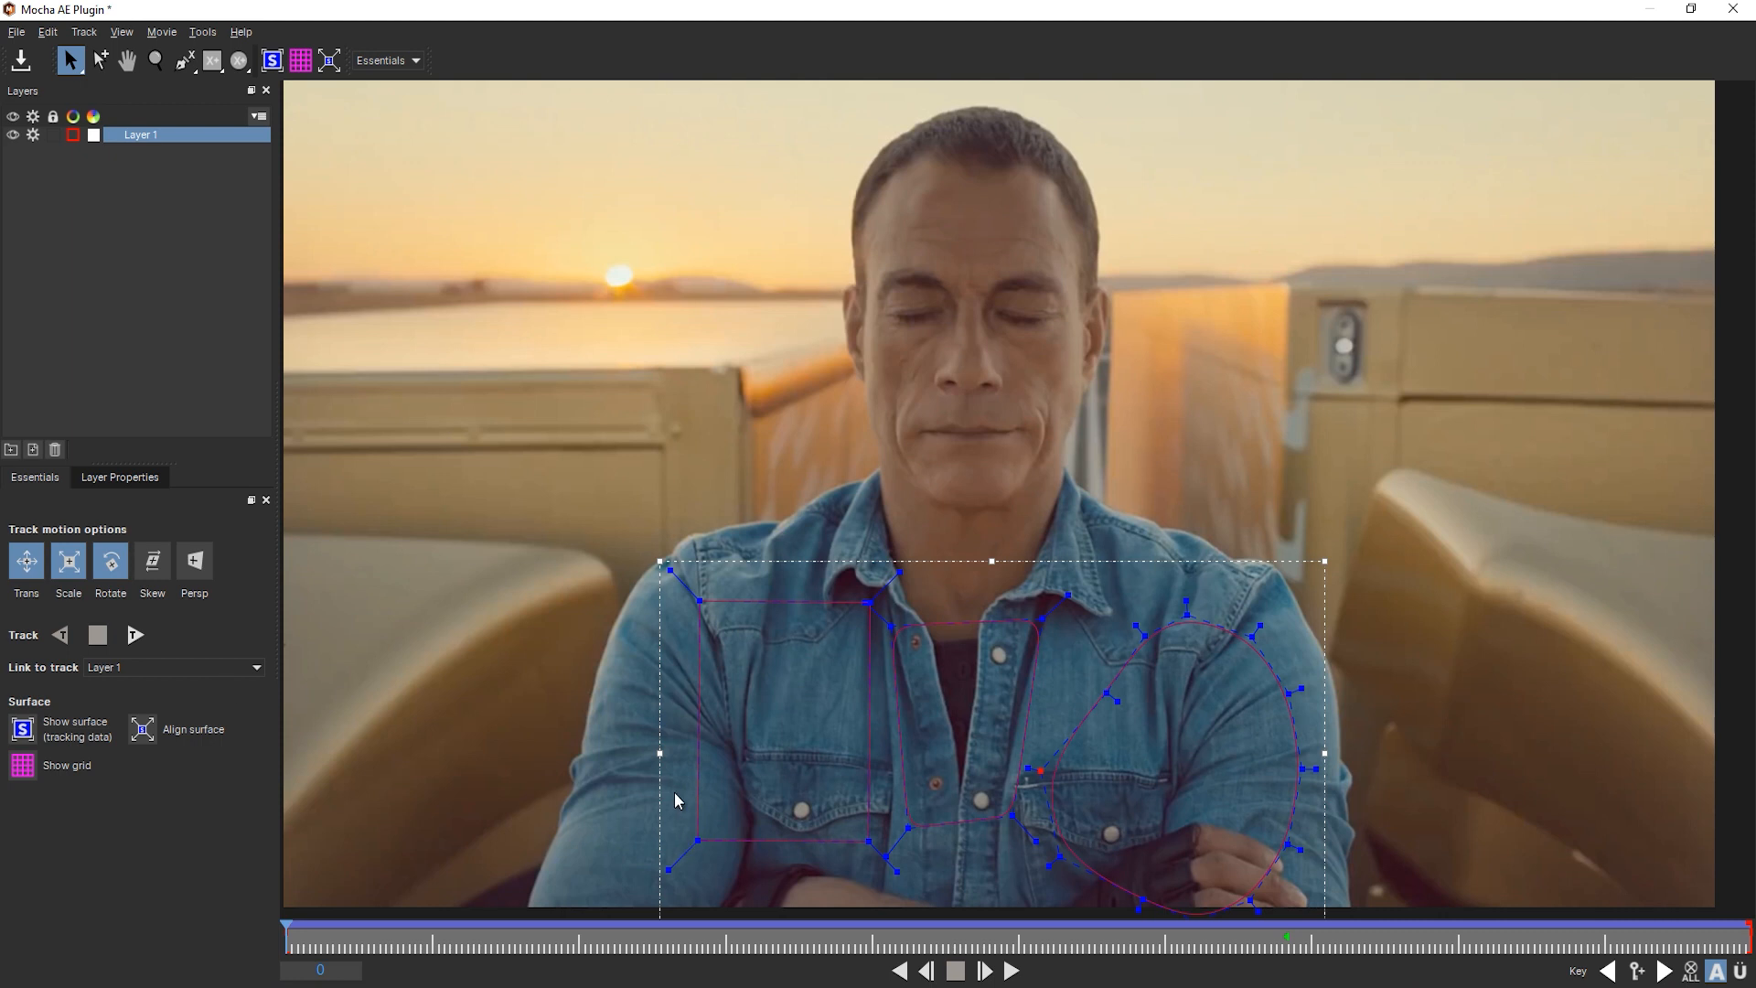
Show the planar surface, move it up onto the collar, overlay its grid and play to check
left_click(270, 61)
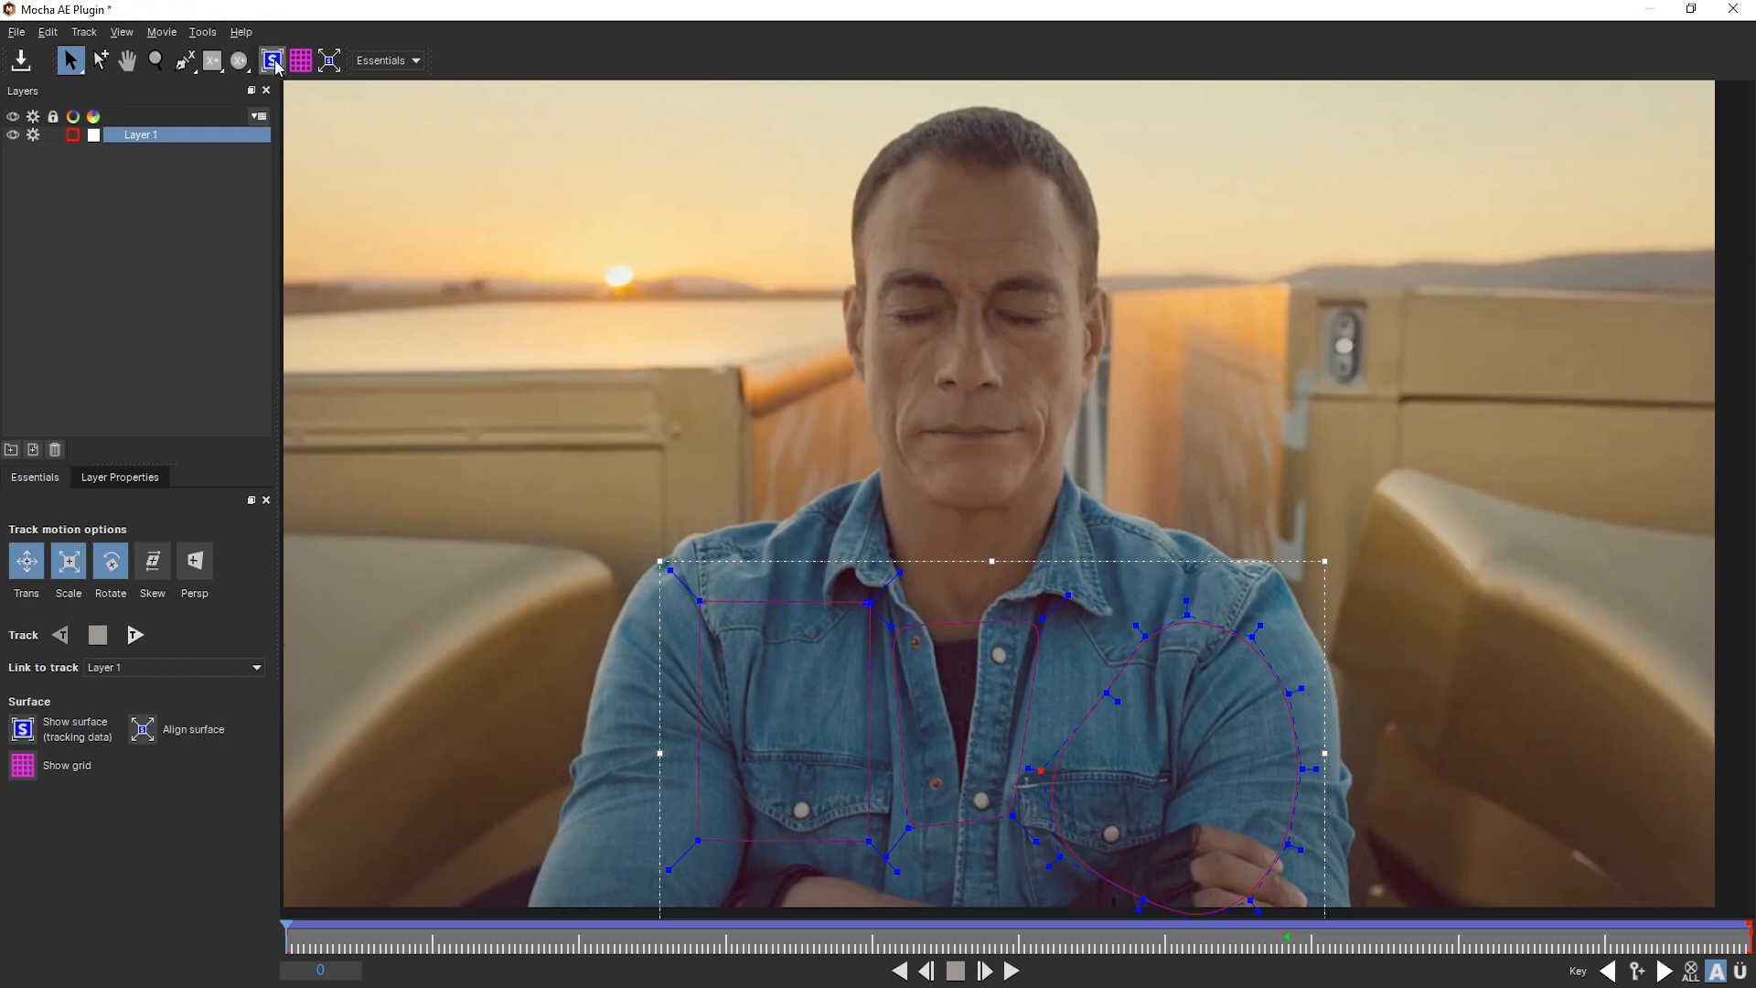
mouse_move(273, 61)
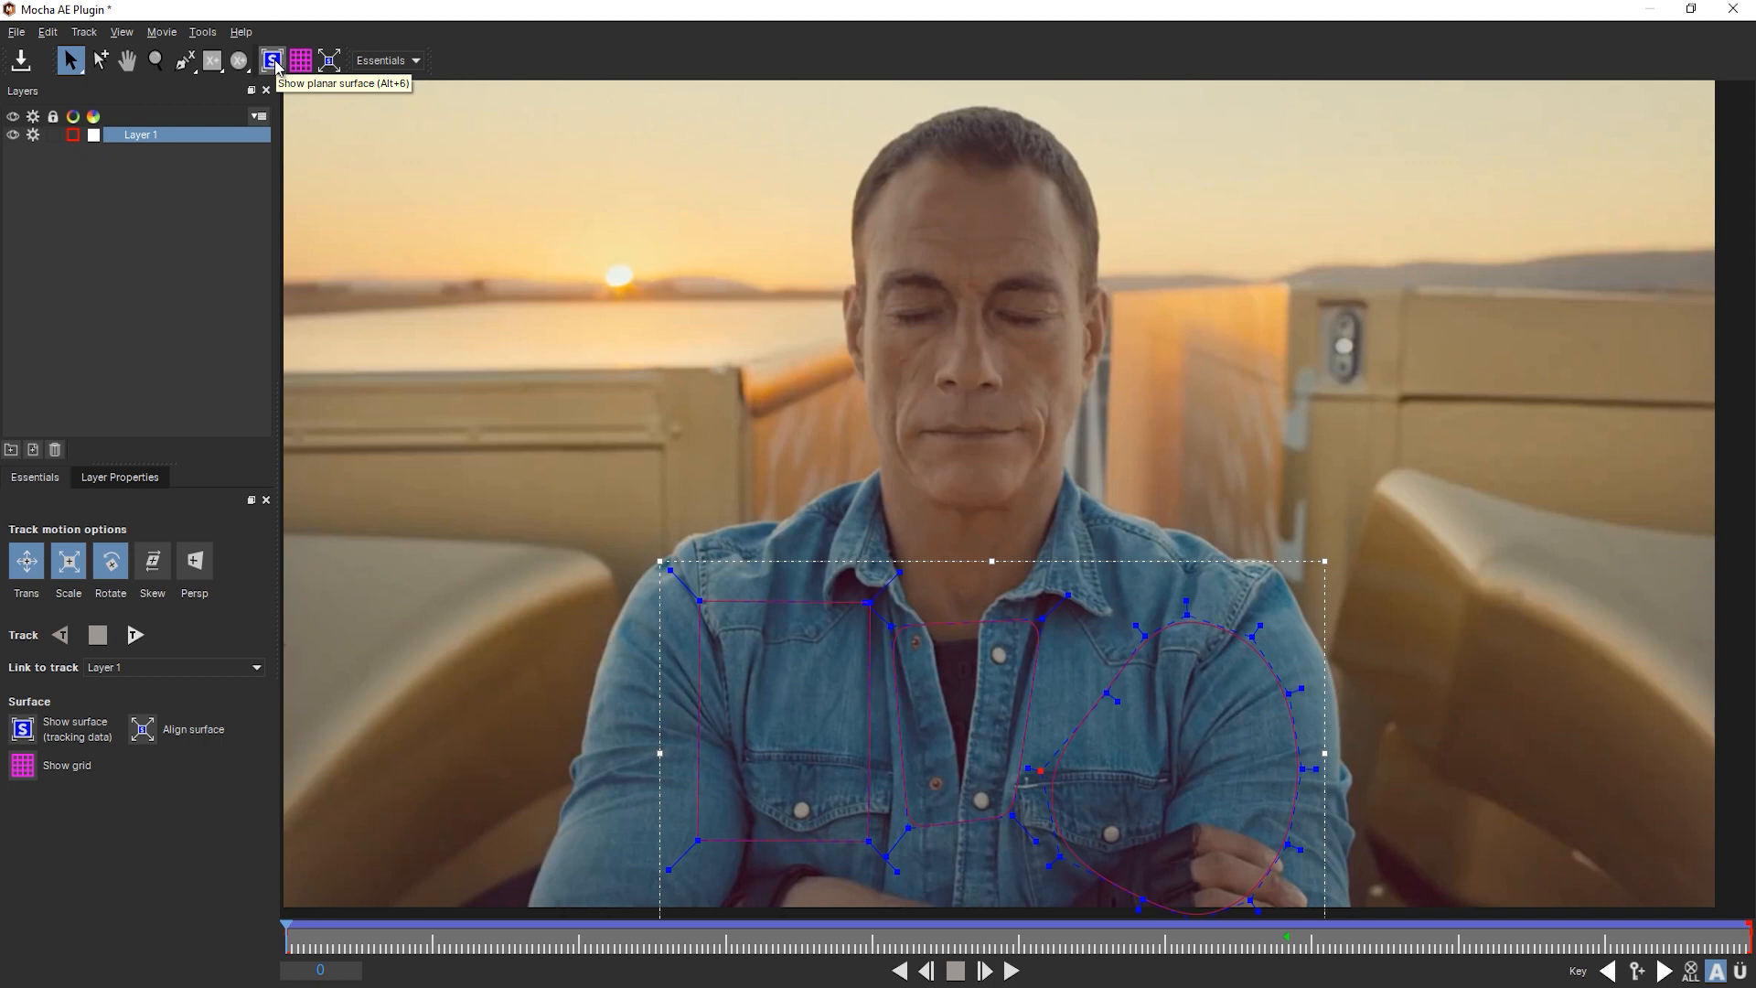
left_click(271, 60)
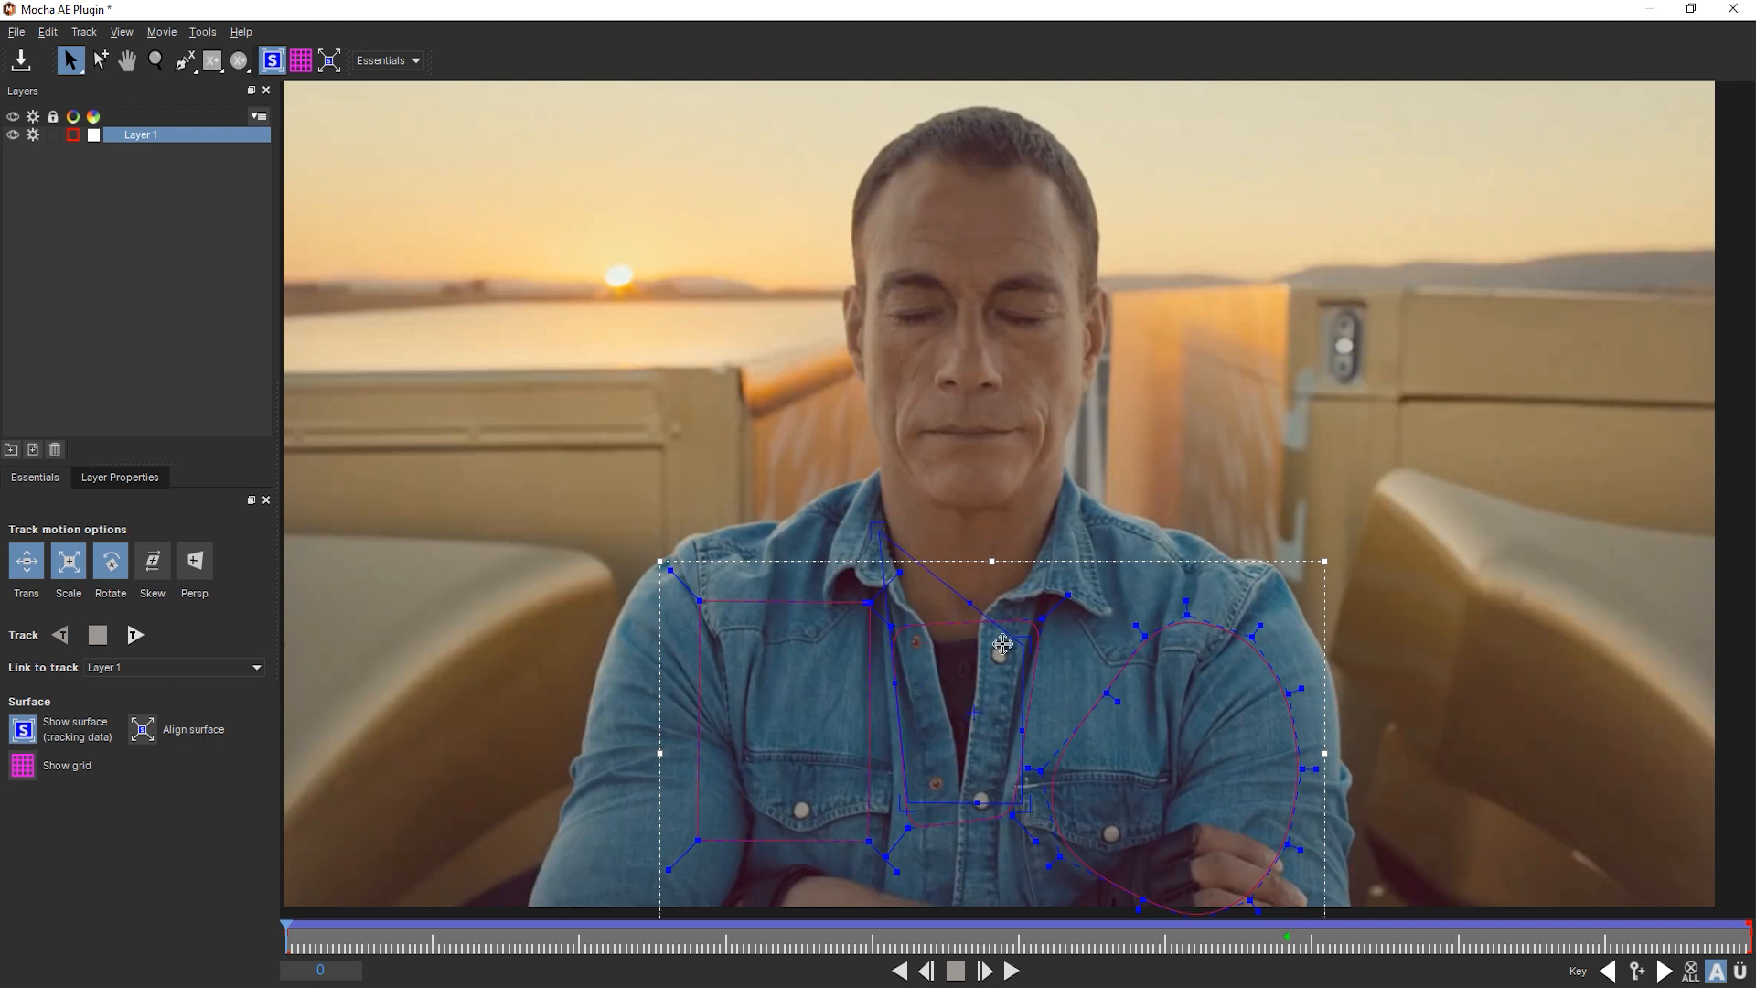
left_click_drag(1002, 644, 920, 776)
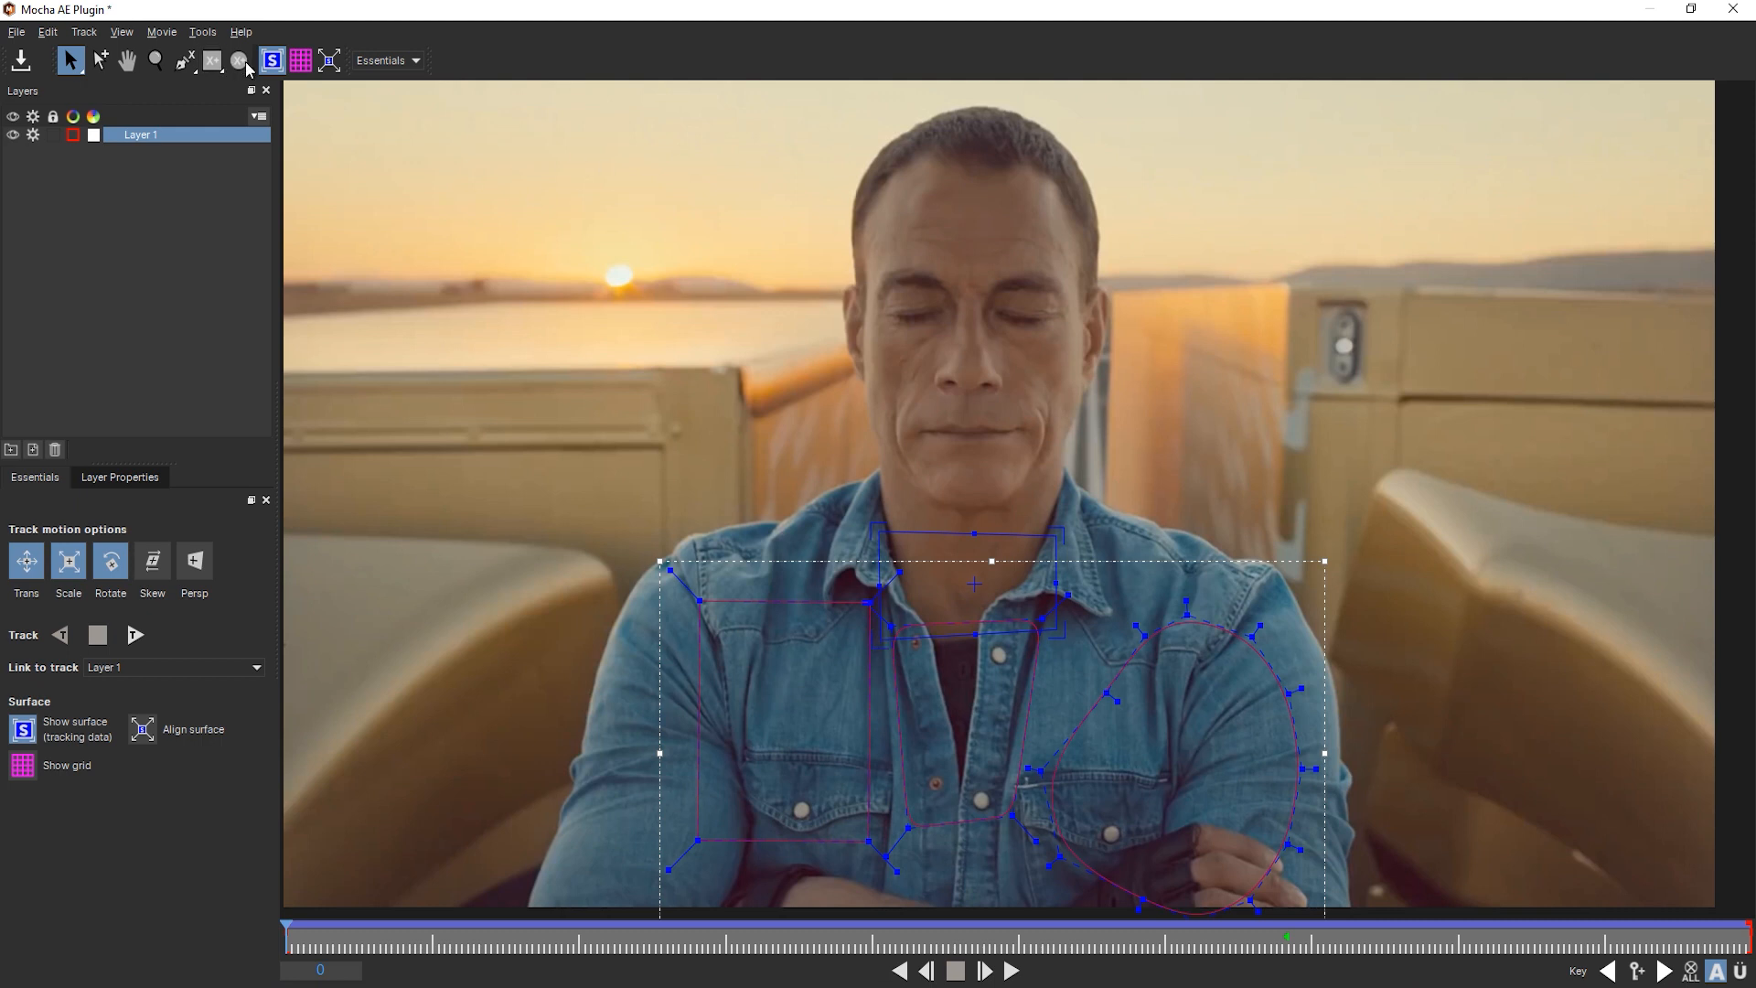
mouse_move(300, 60)
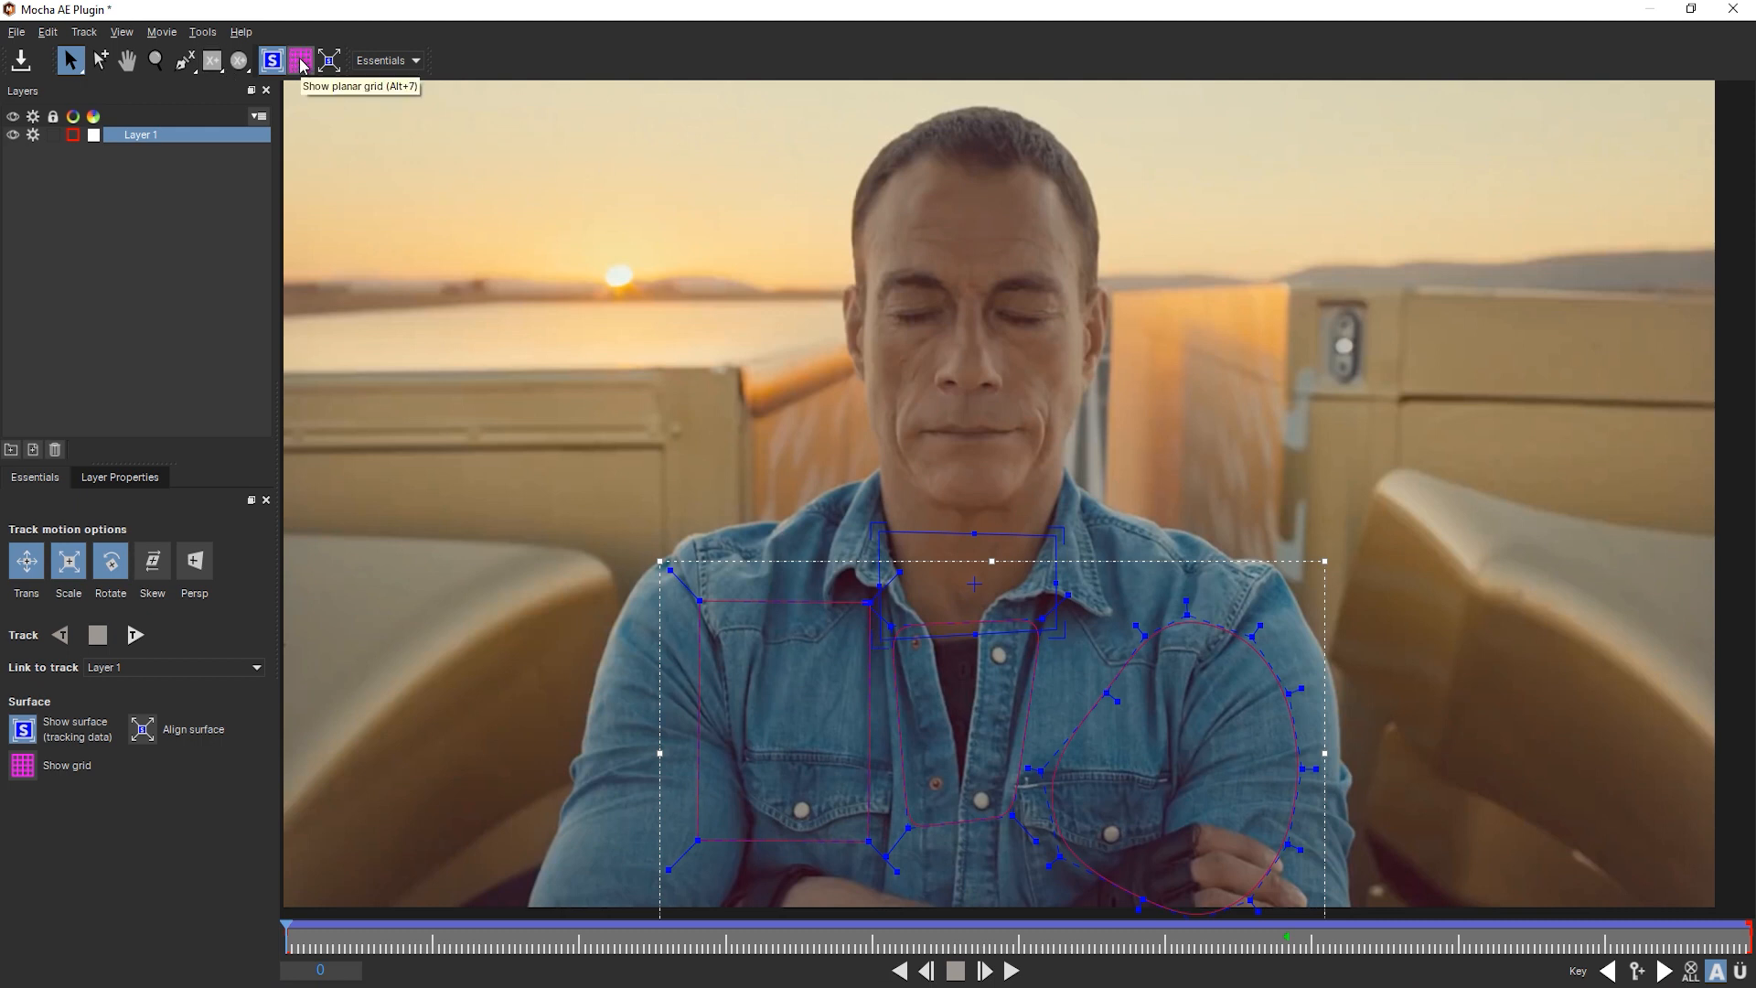
left_click(302, 60)
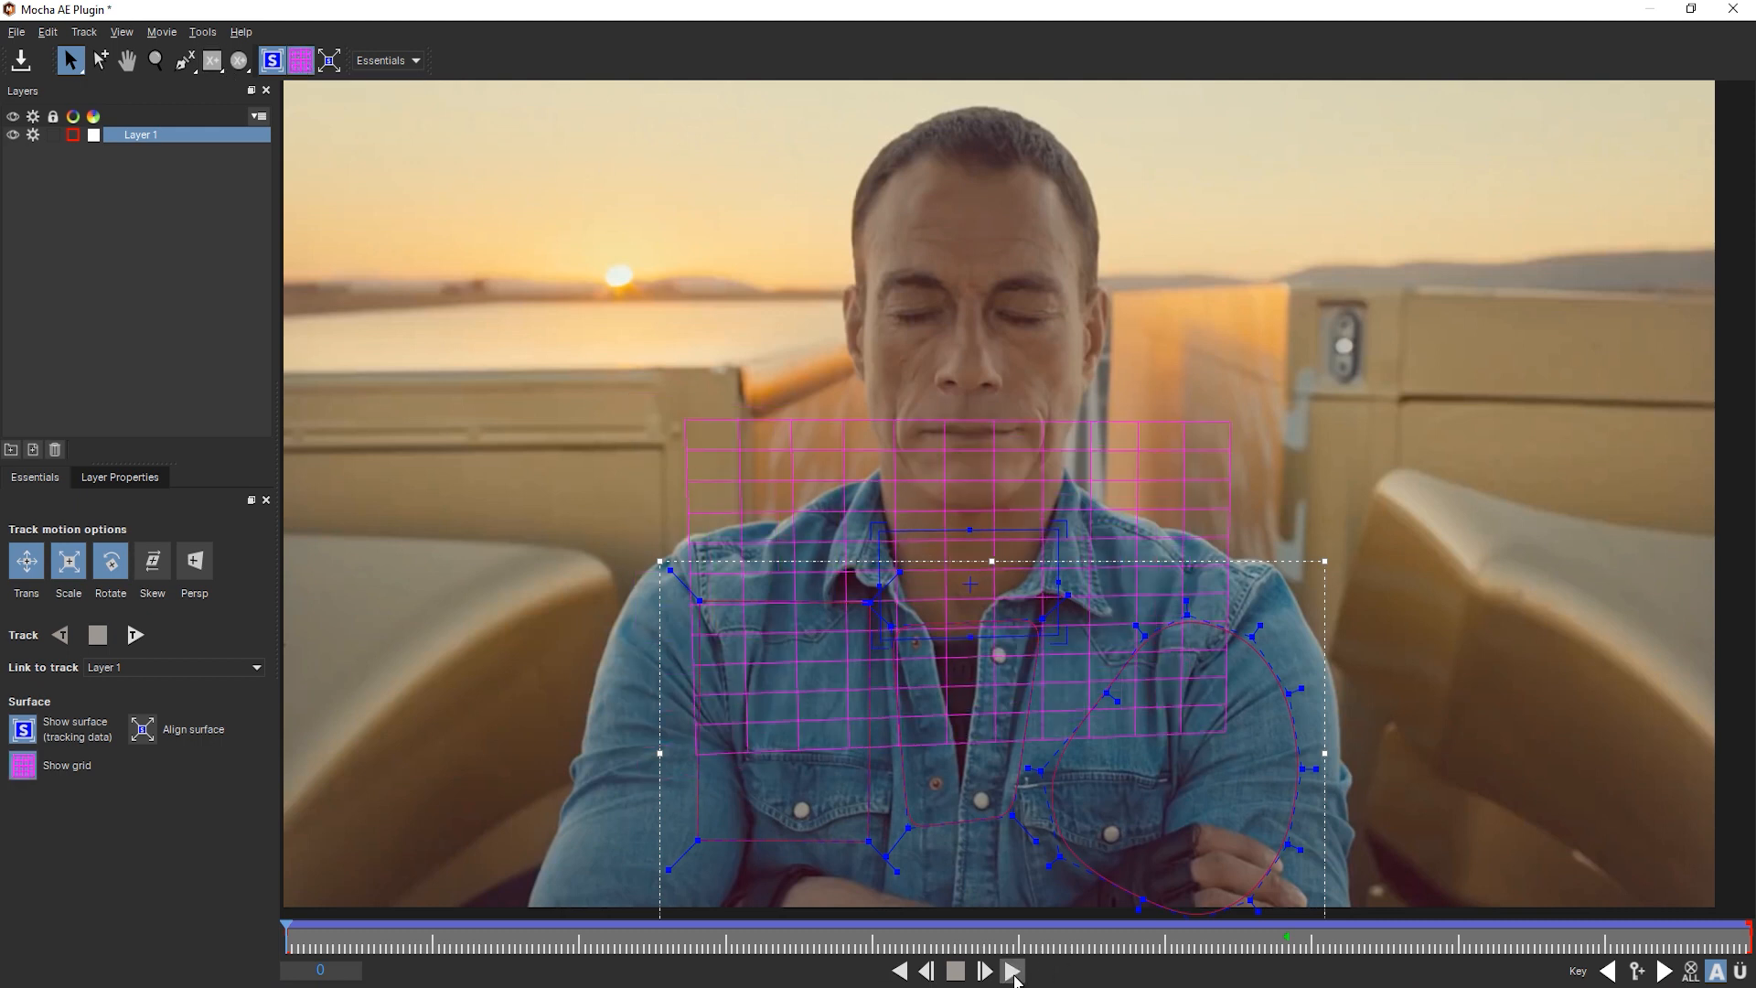
left_click(1009, 971)
type("original")
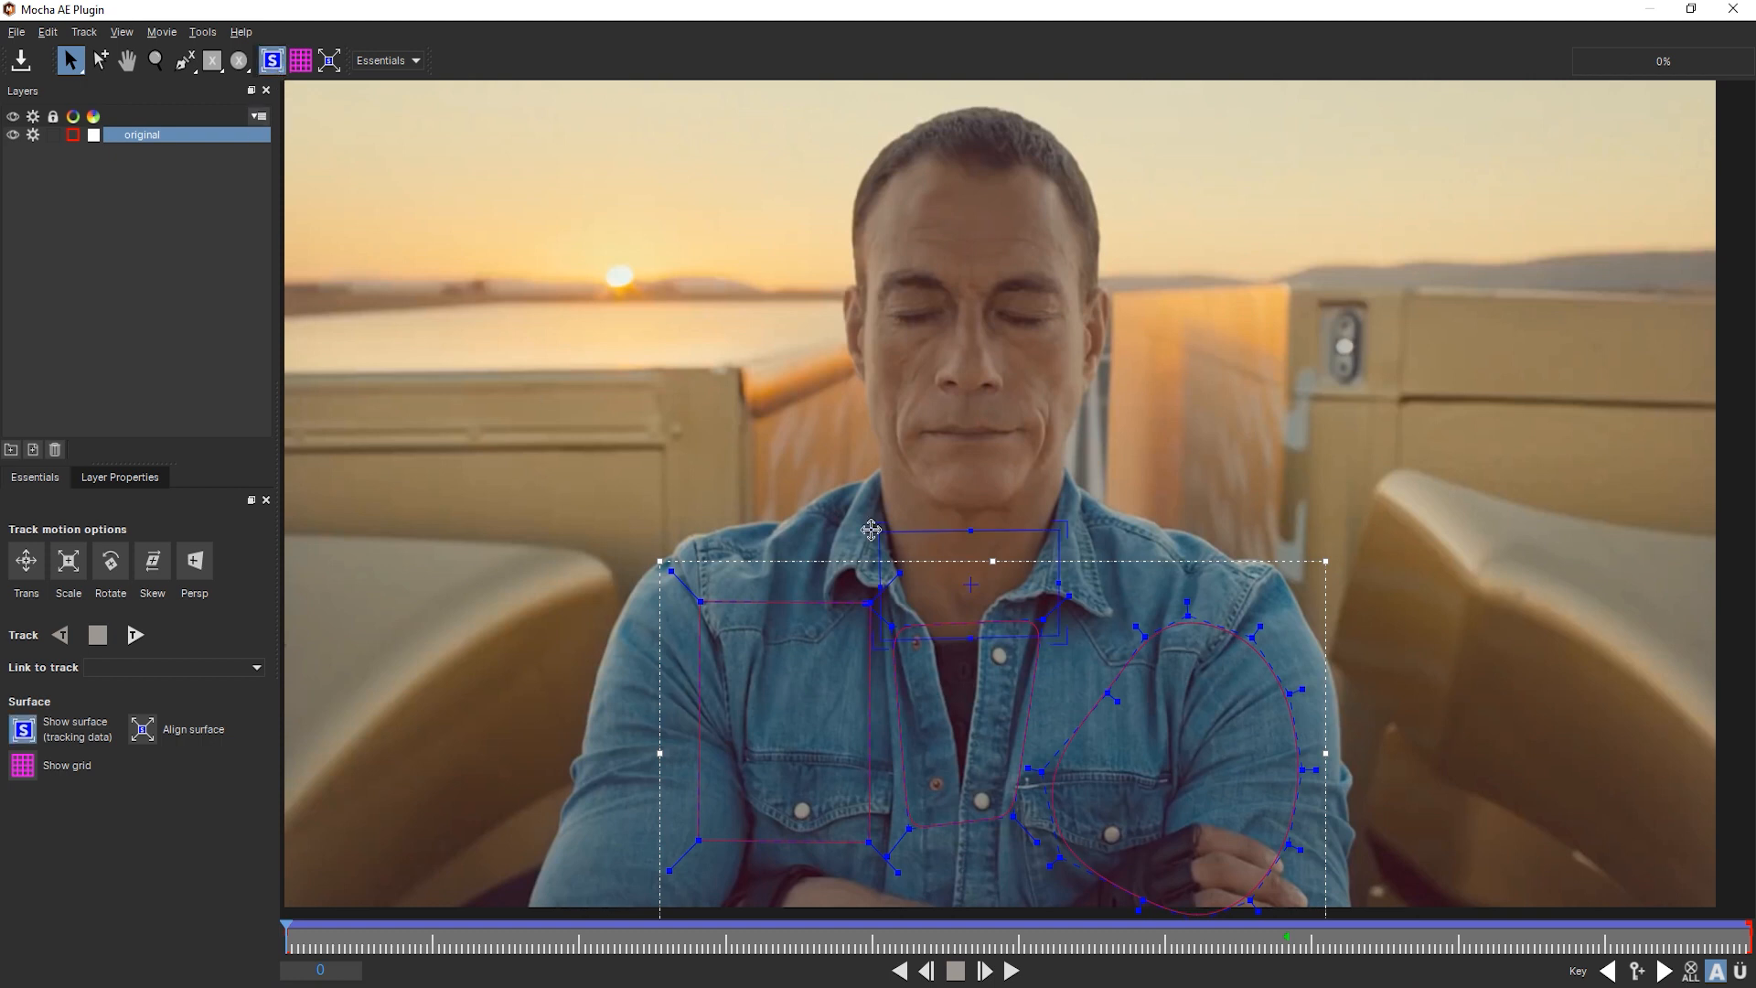
mouse_move(966, 576)
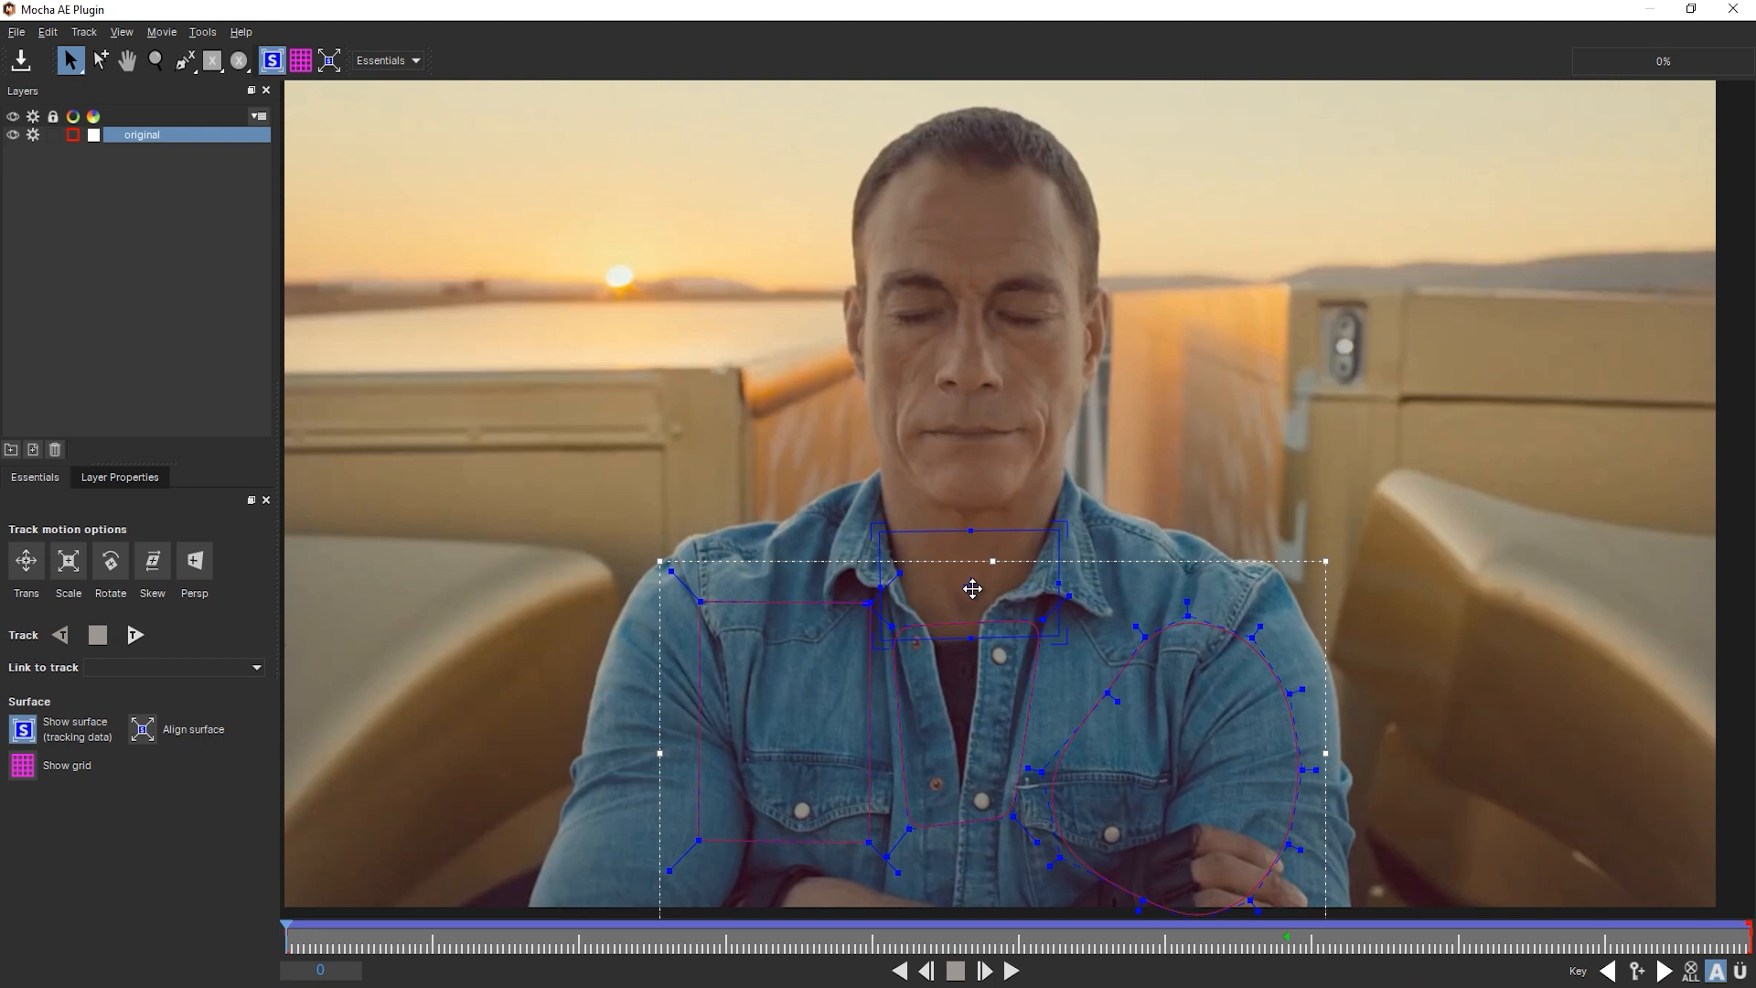
mouse_move(1304, 517)
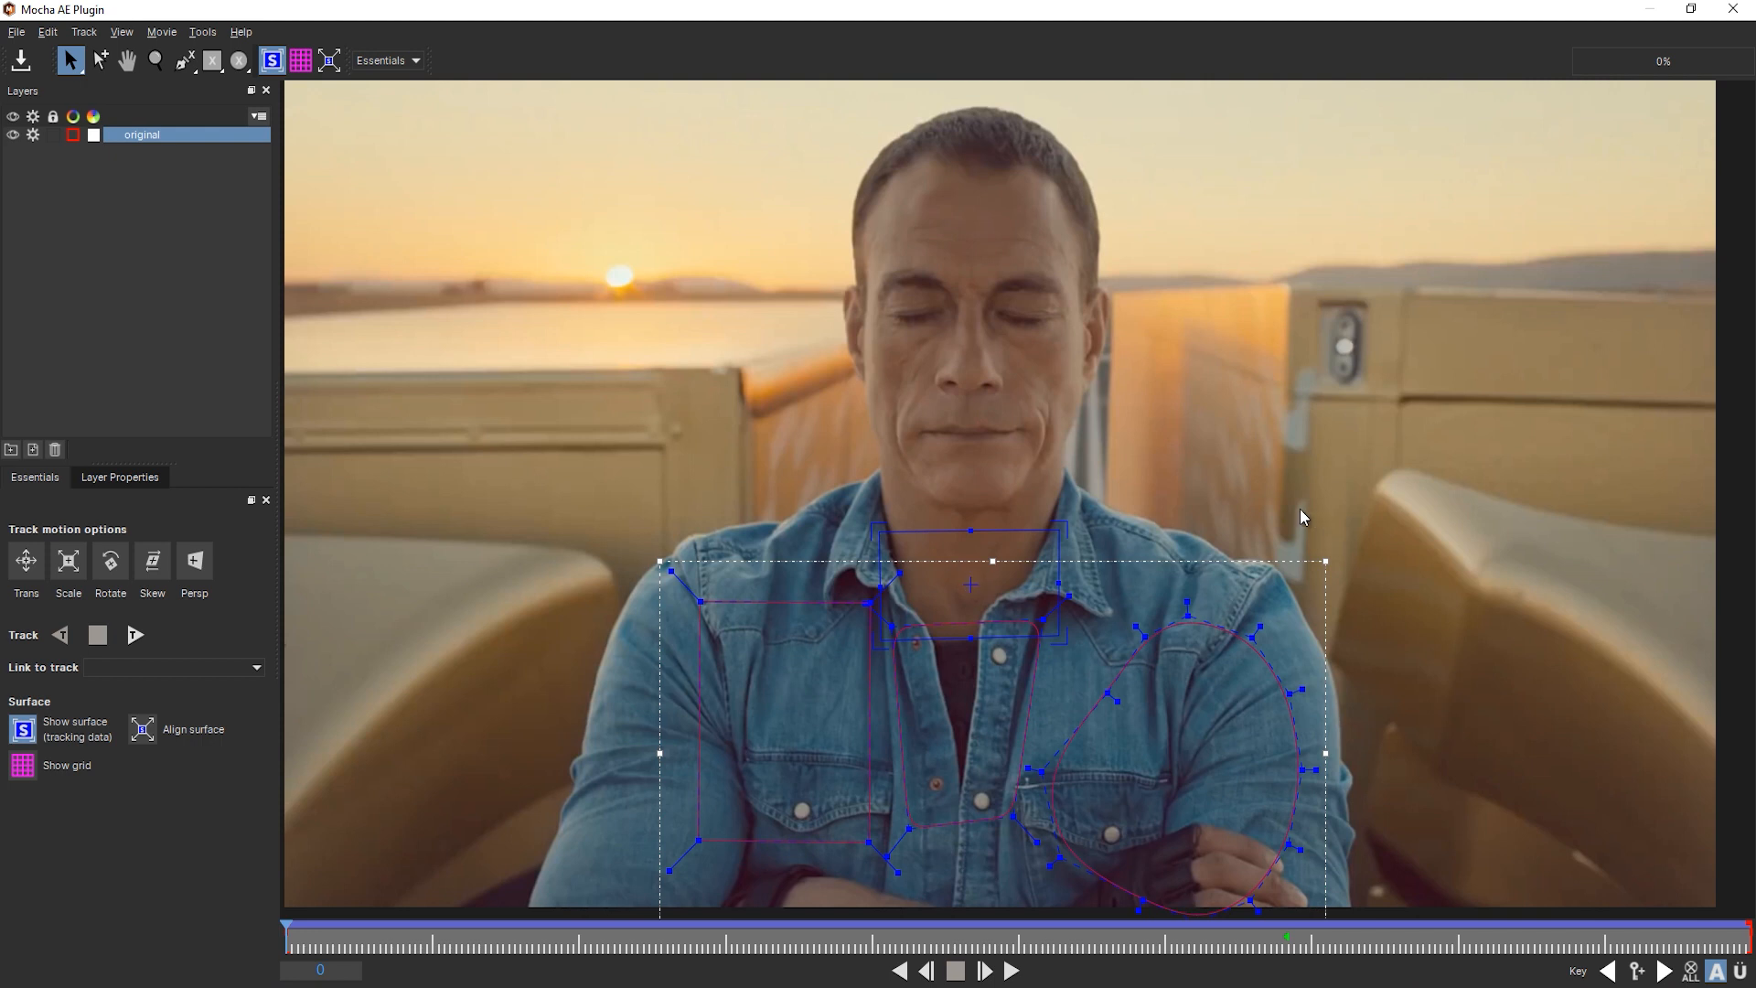
mouse_move(381, 337)
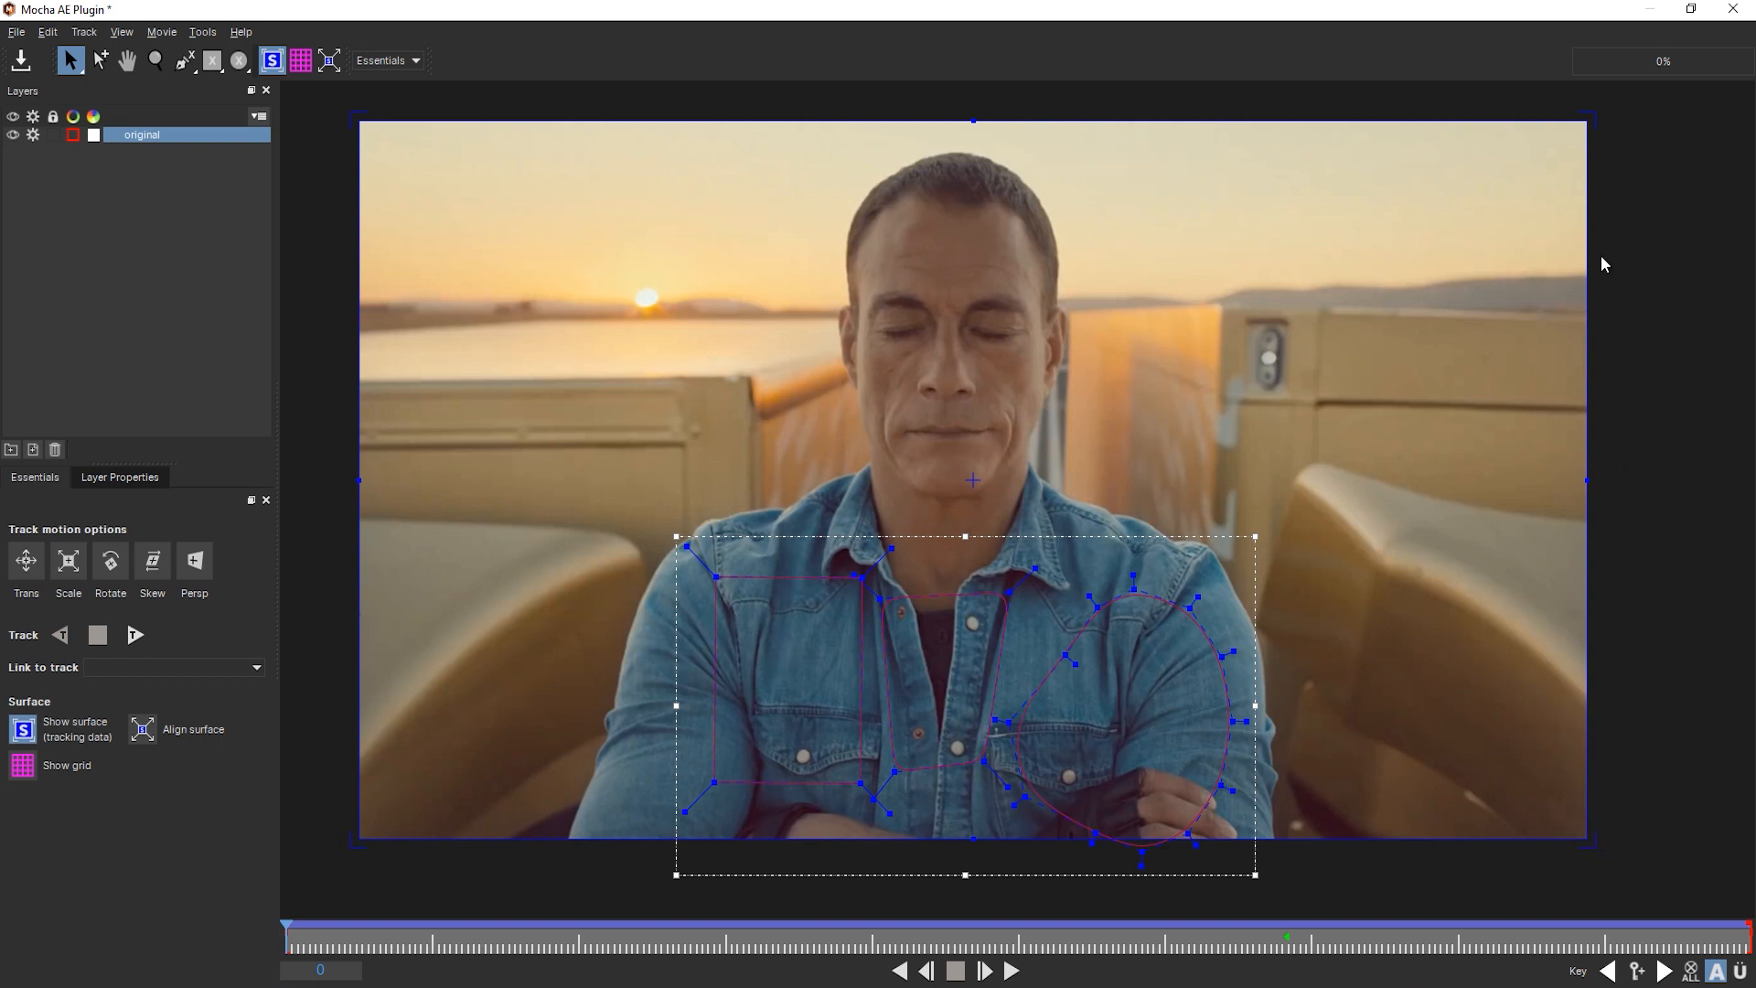
mouse_move(966, 470)
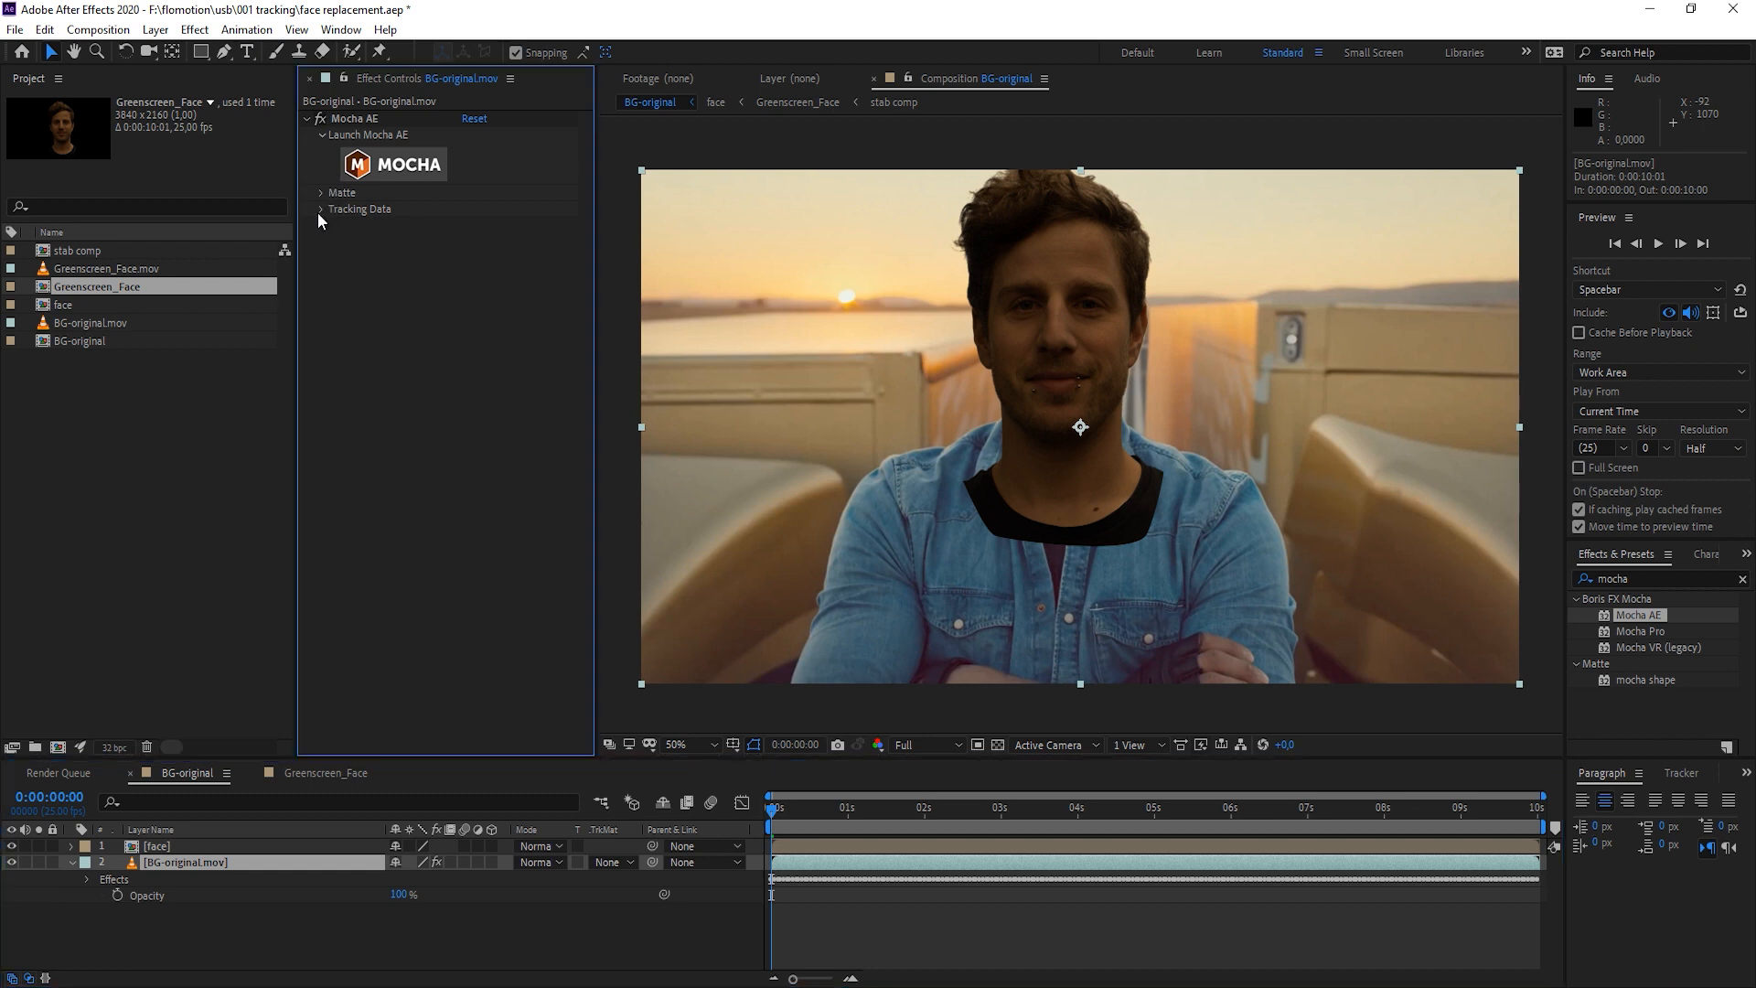
Create track data in the Mocha effect from the 'original' layer
left_click(320, 209)
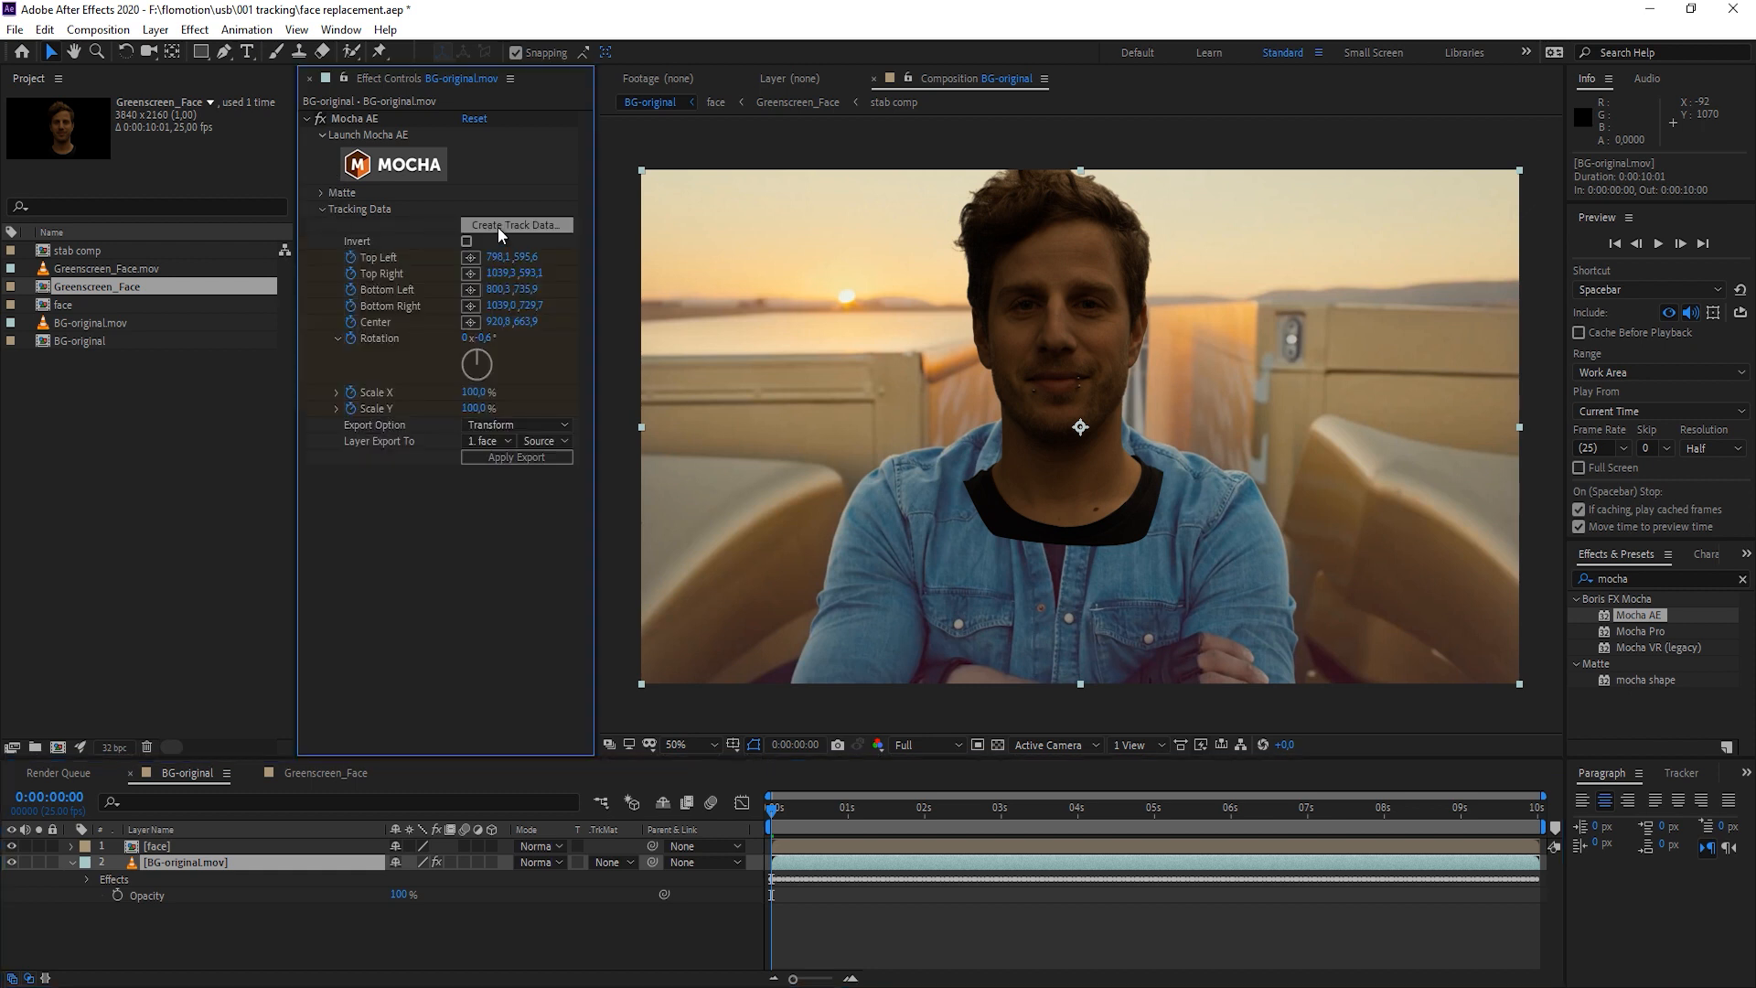
left_click(513, 227)
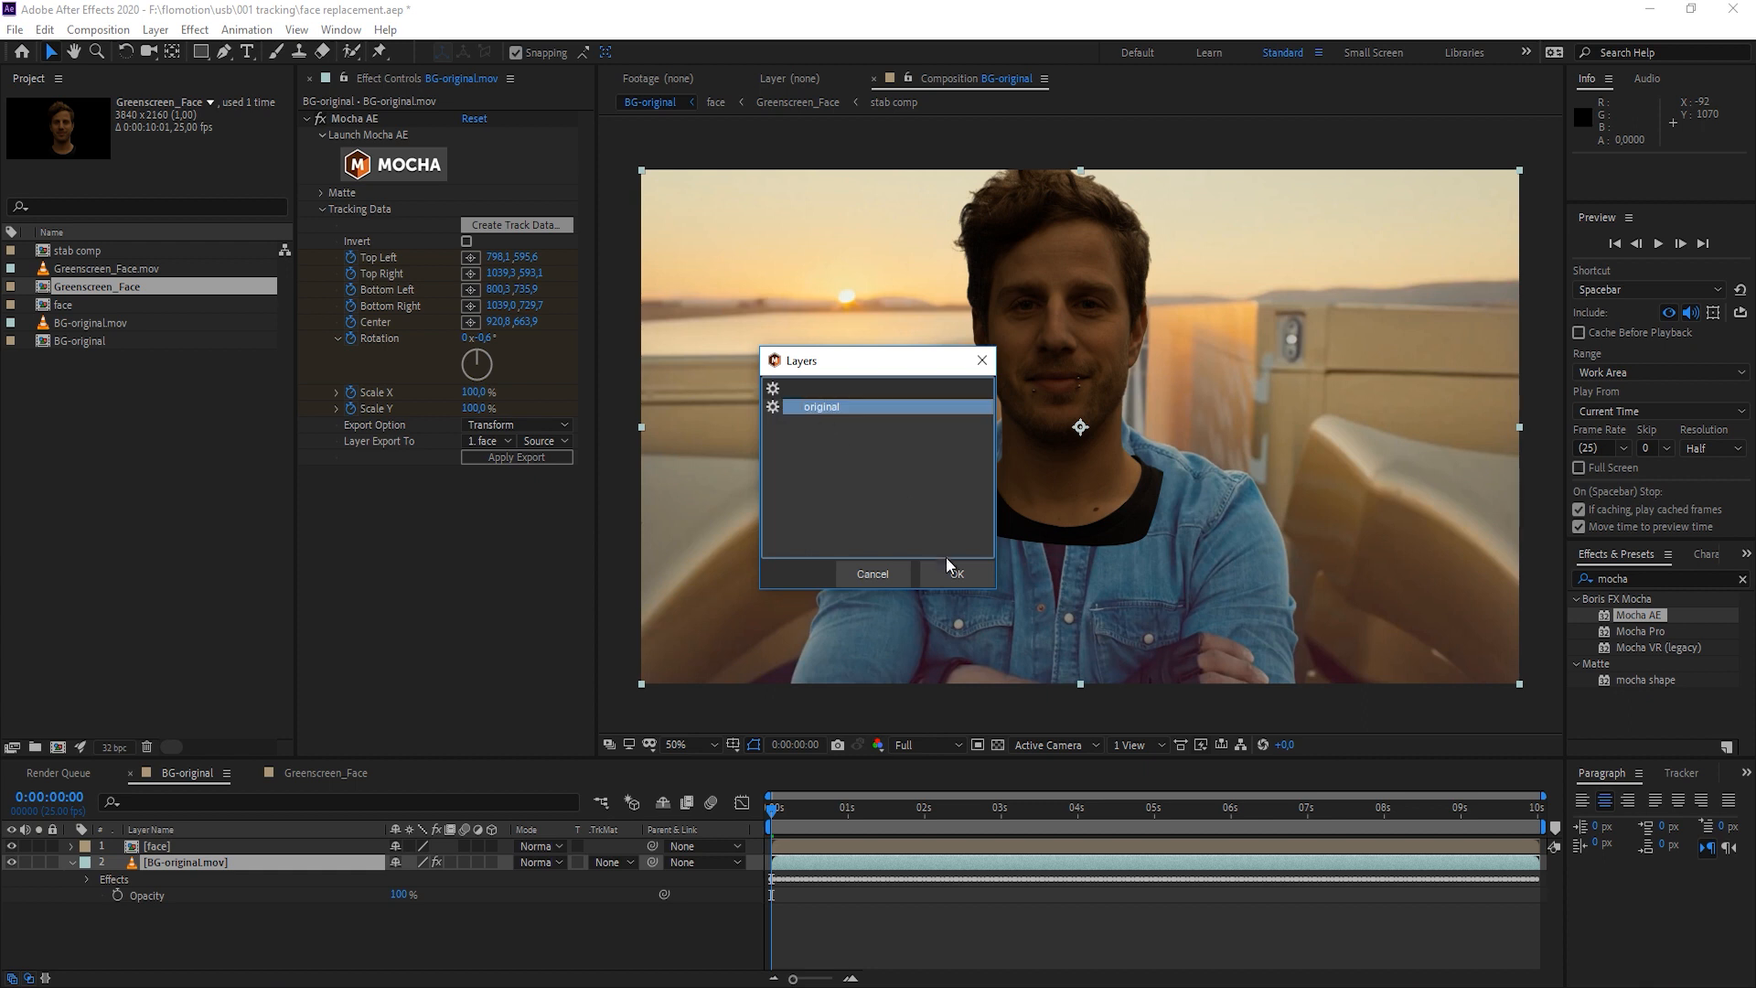
left_click(955, 573)
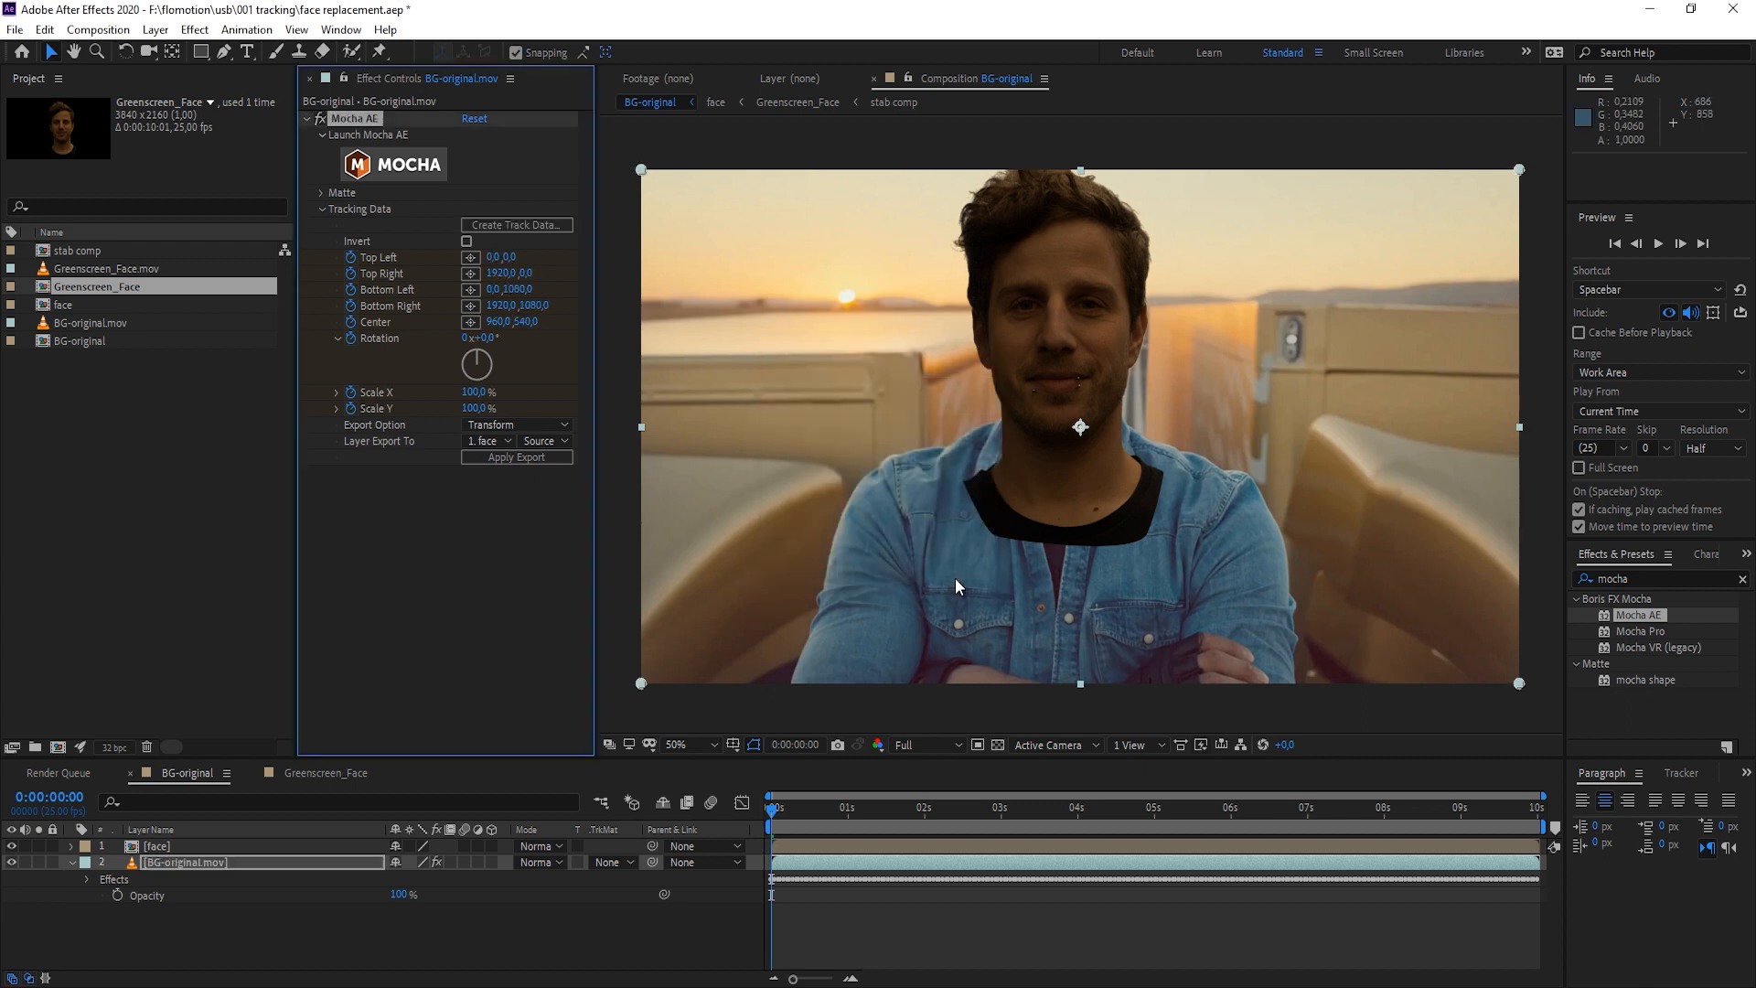
mouse_move(1524, 170)
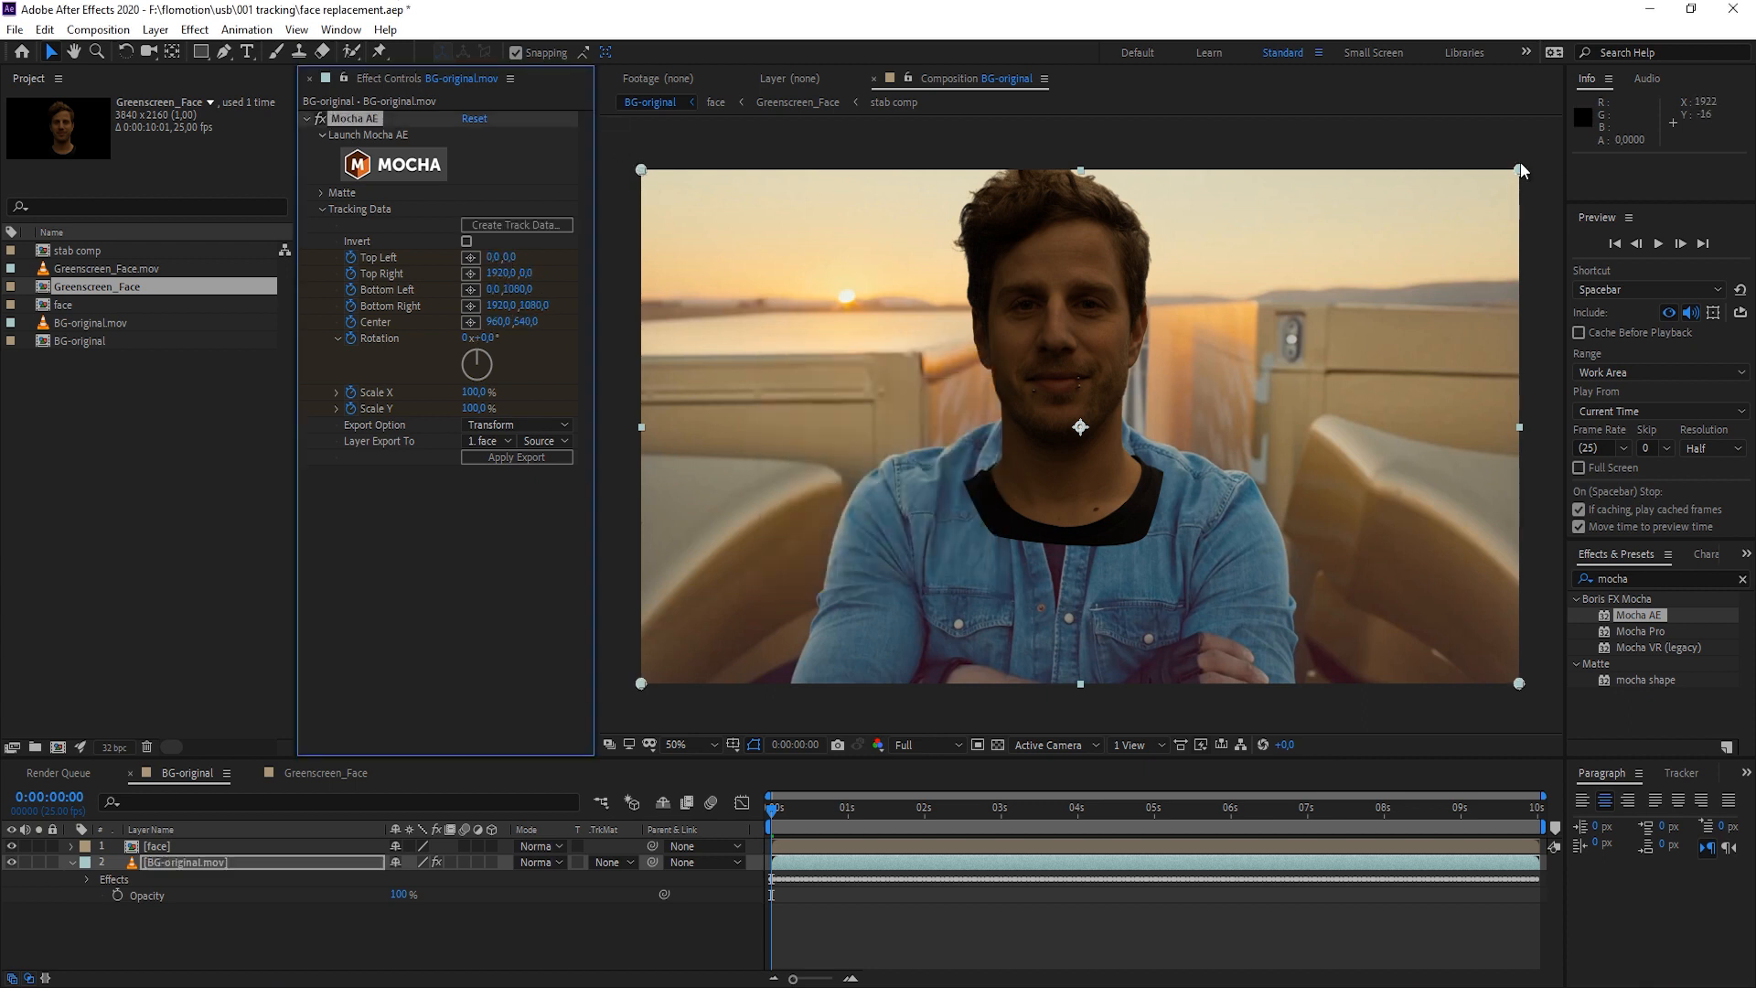
mouse_move(1081, 459)
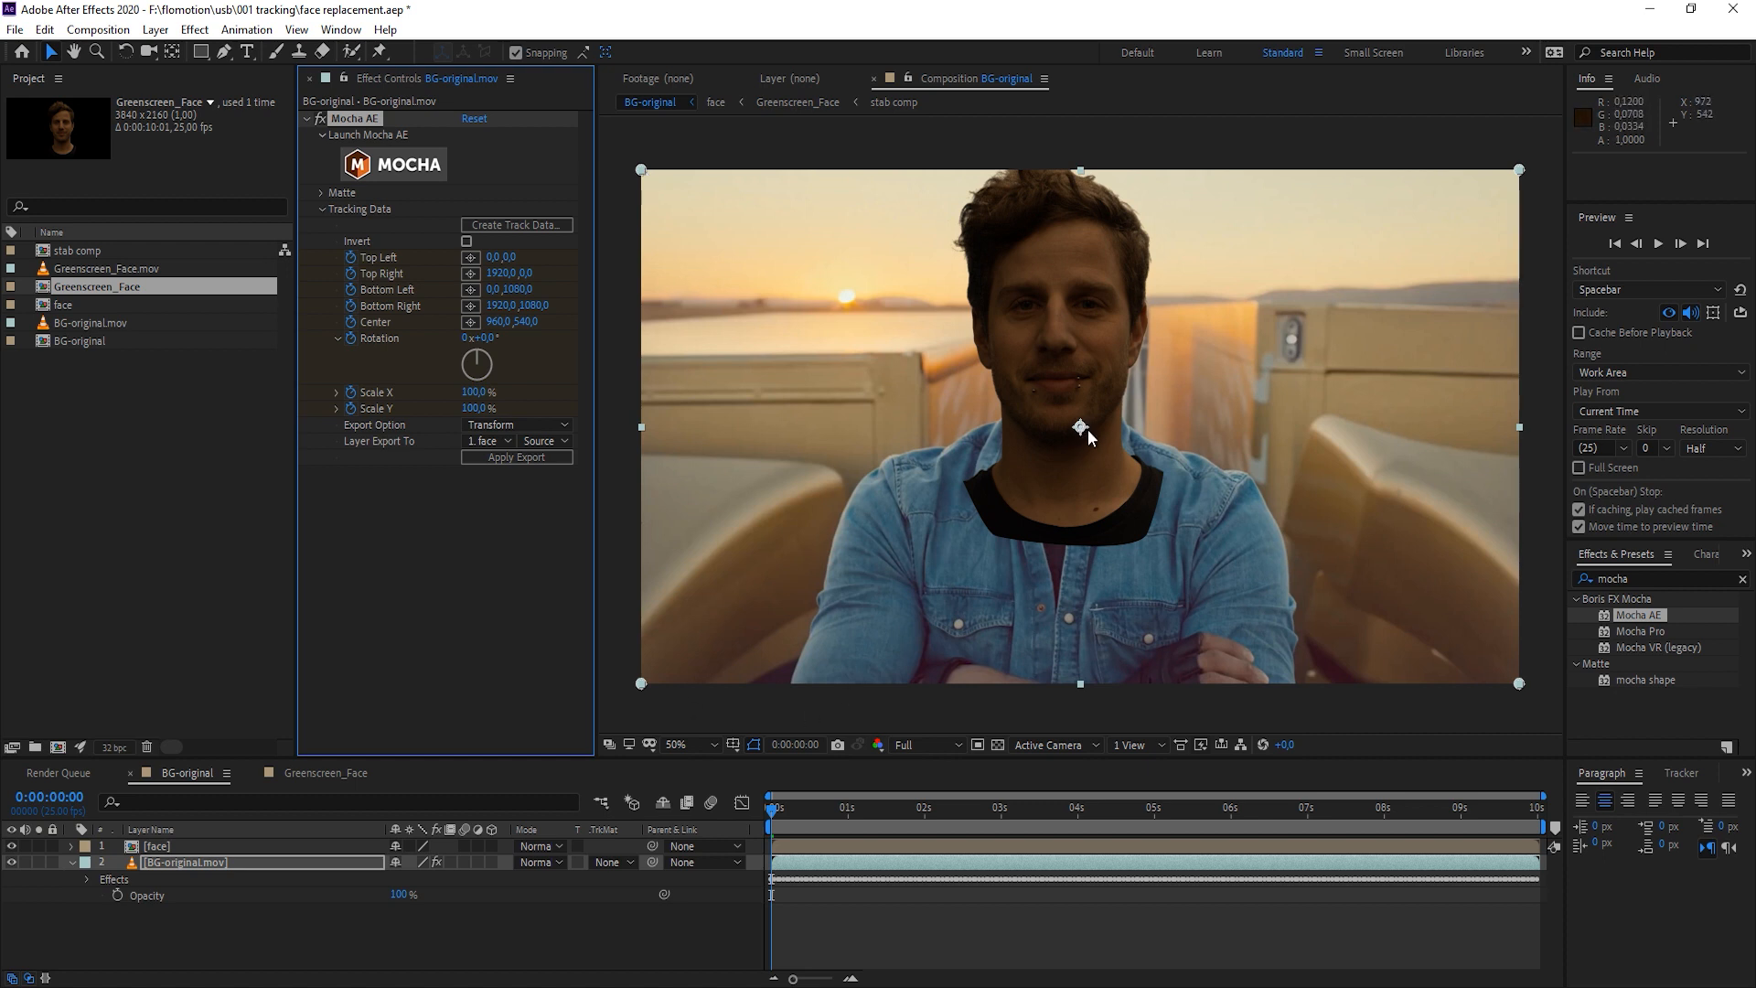
Reselect the background clip layer and preview the composition with Spacebar
left_click(157, 845)
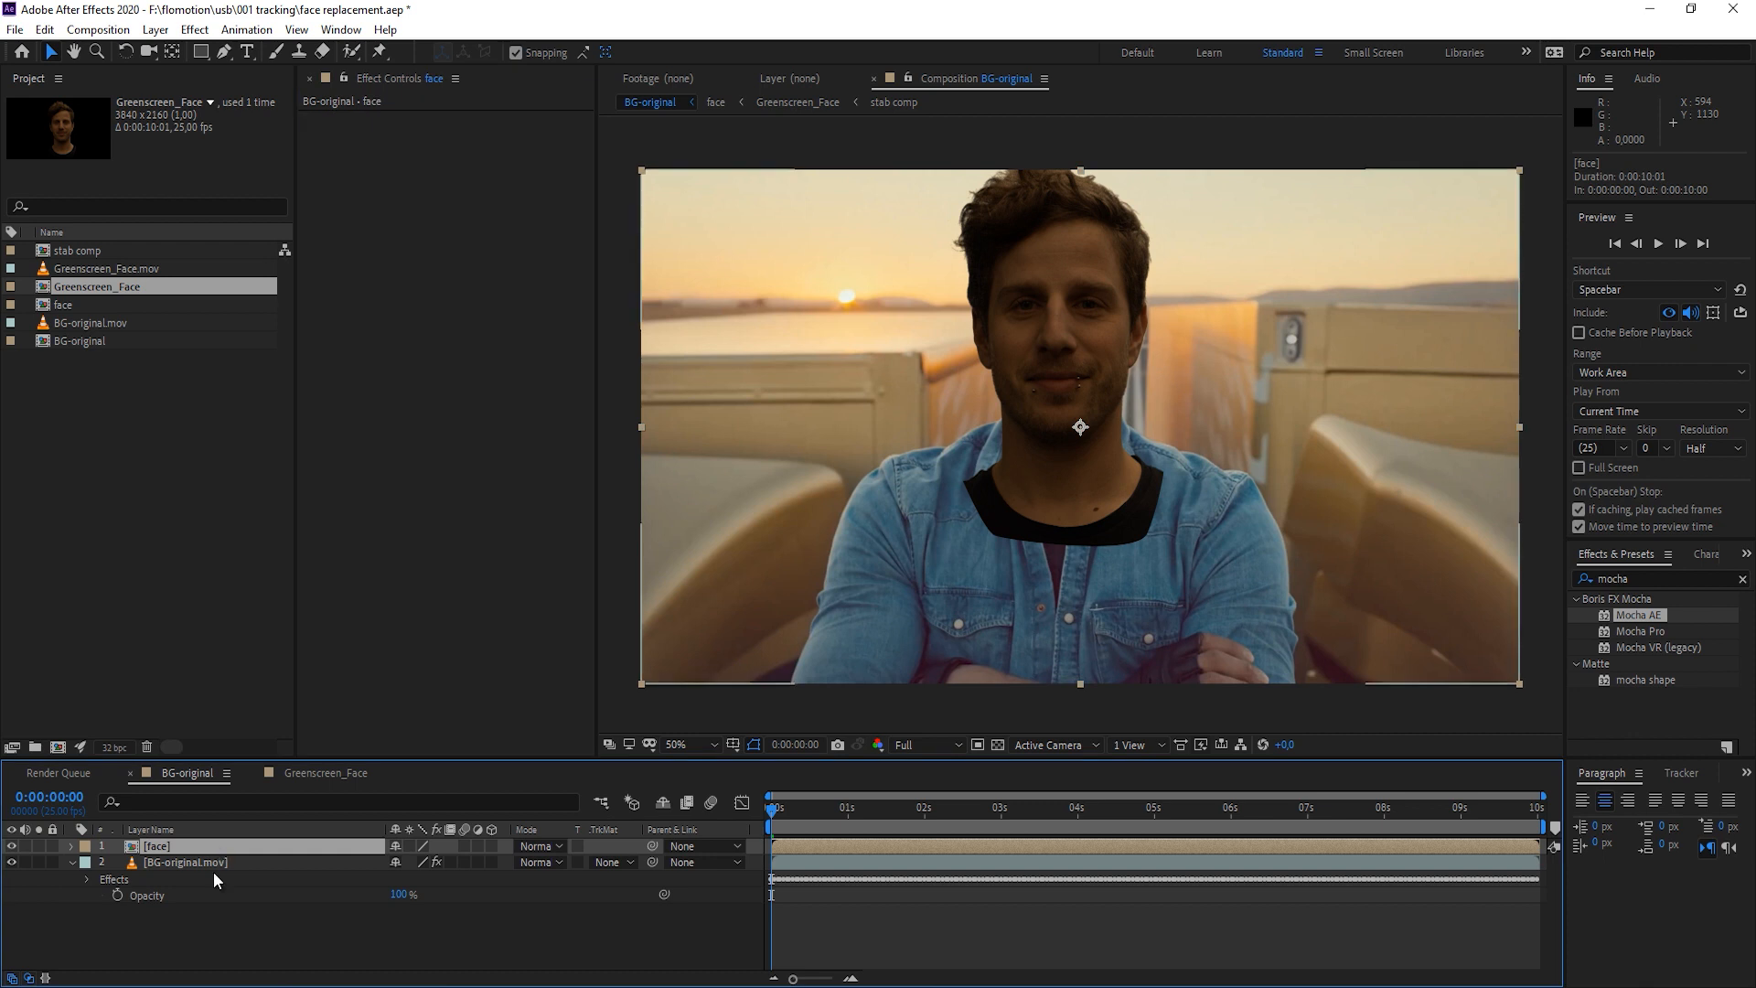
left_click(187, 861)
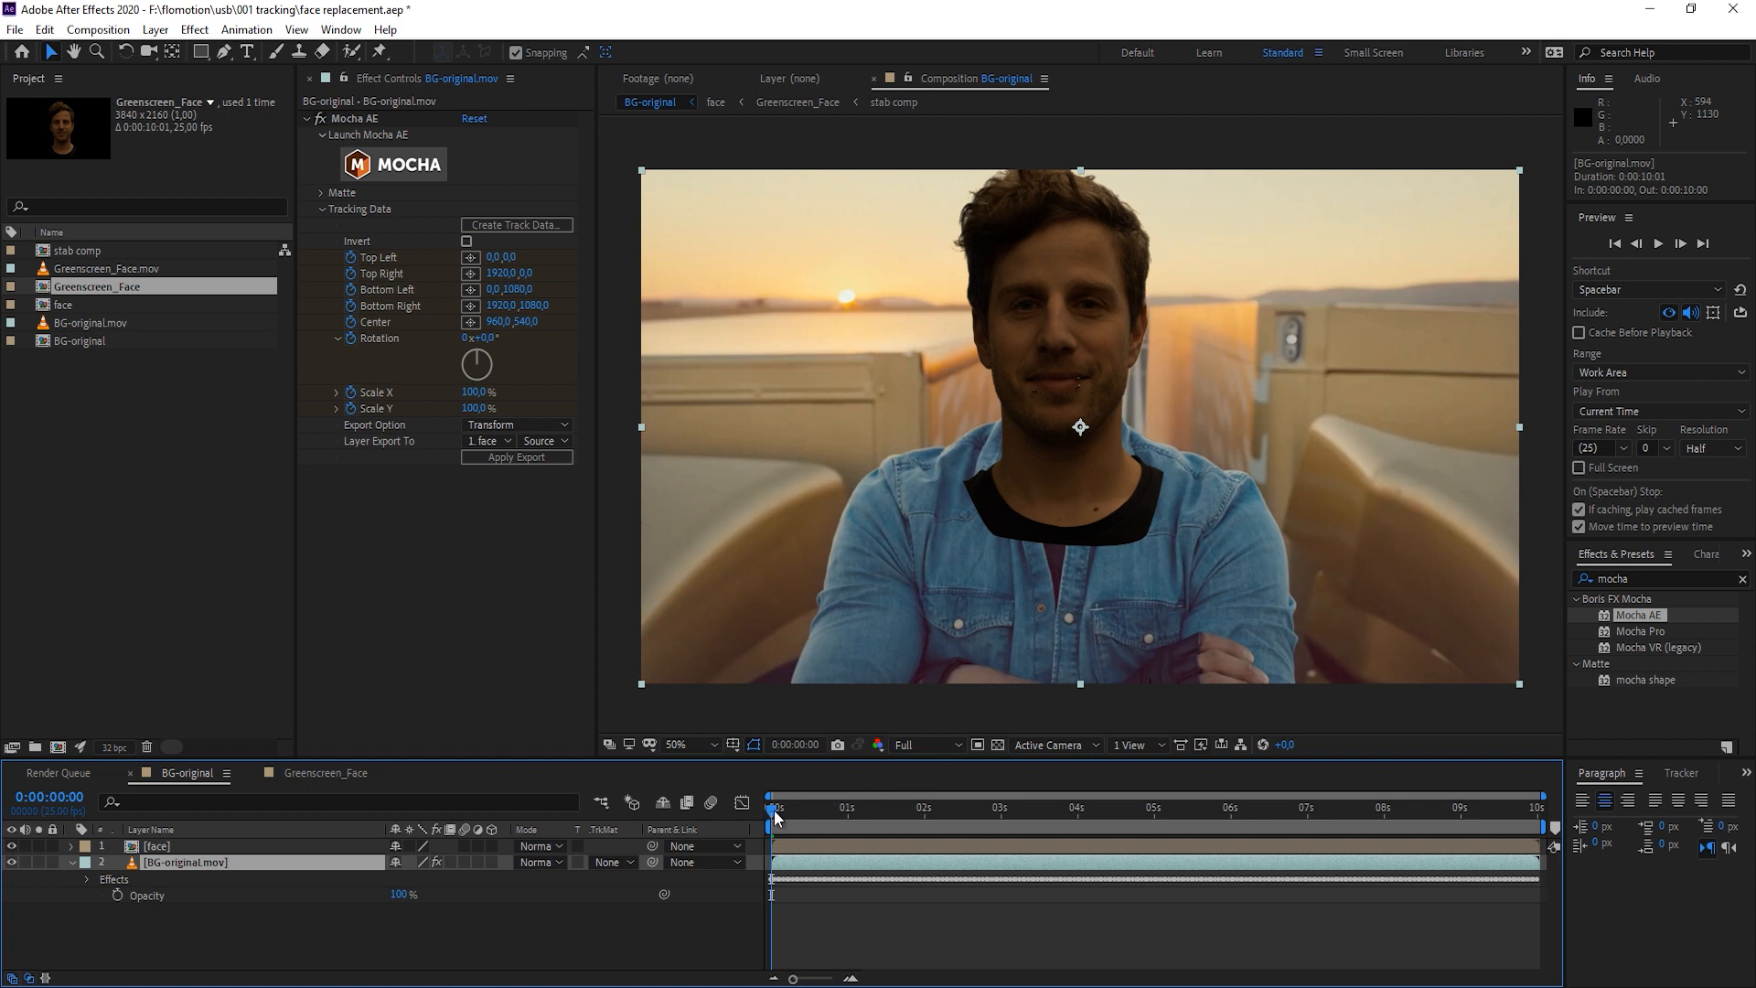
mouse_move(776, 815)
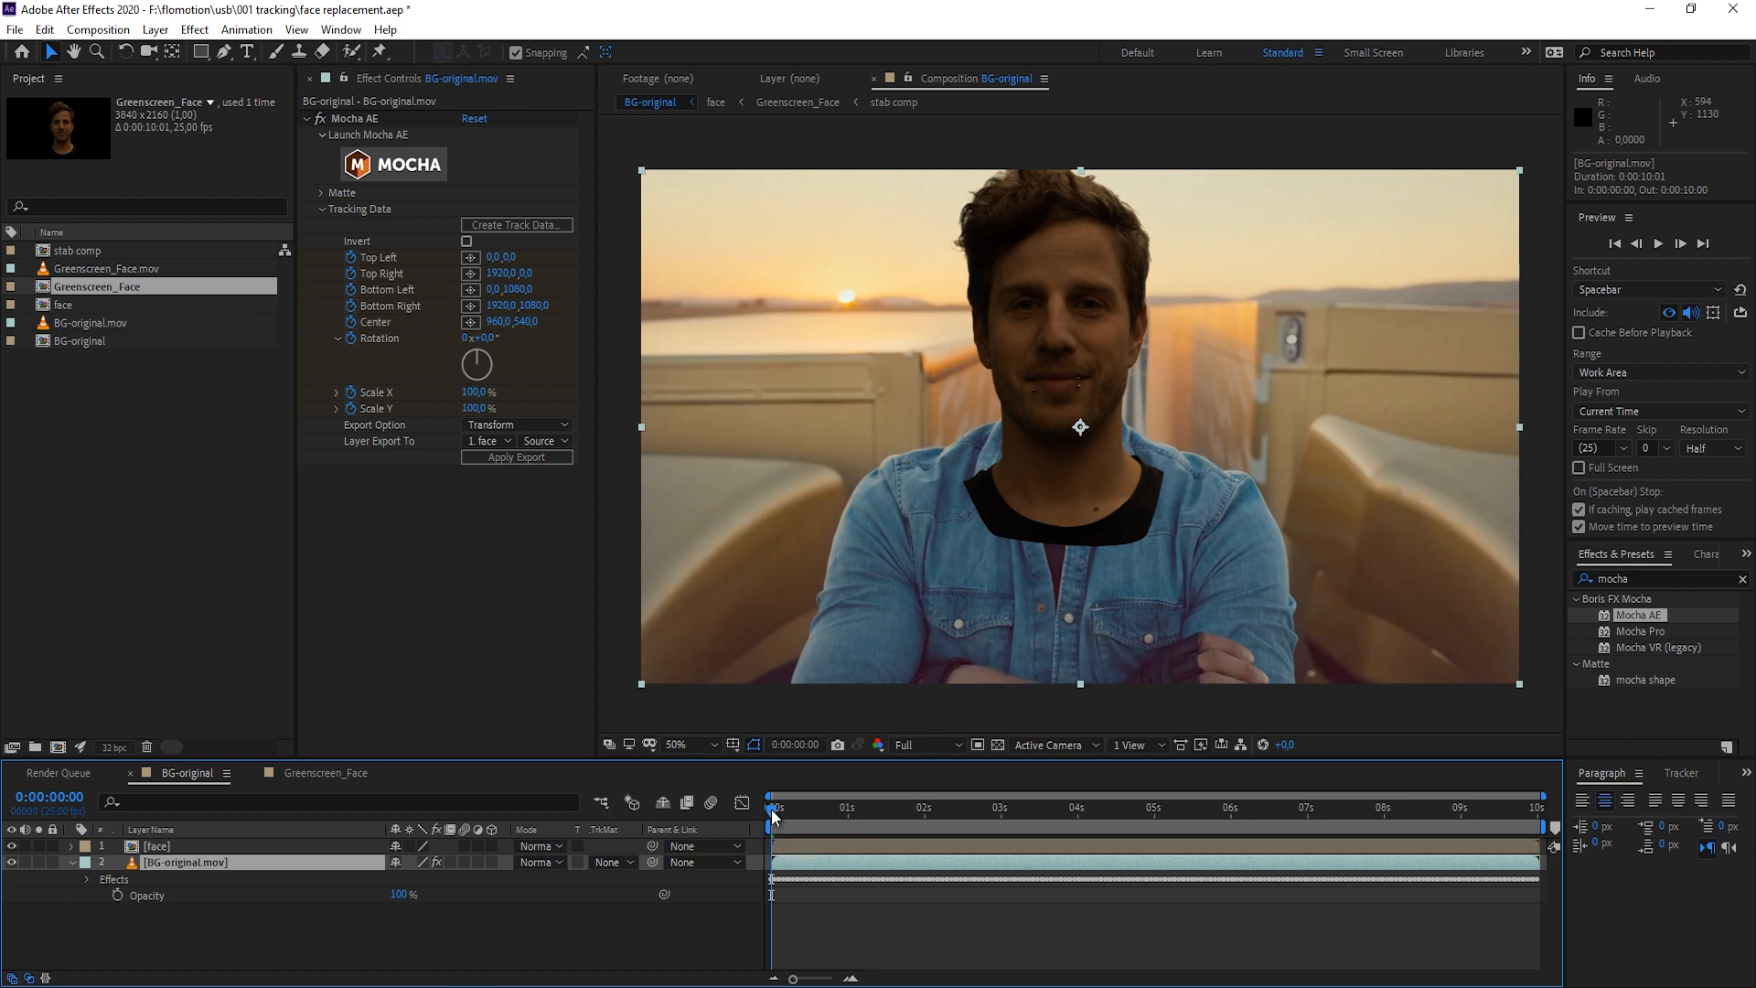
mouse_move(587, 362)
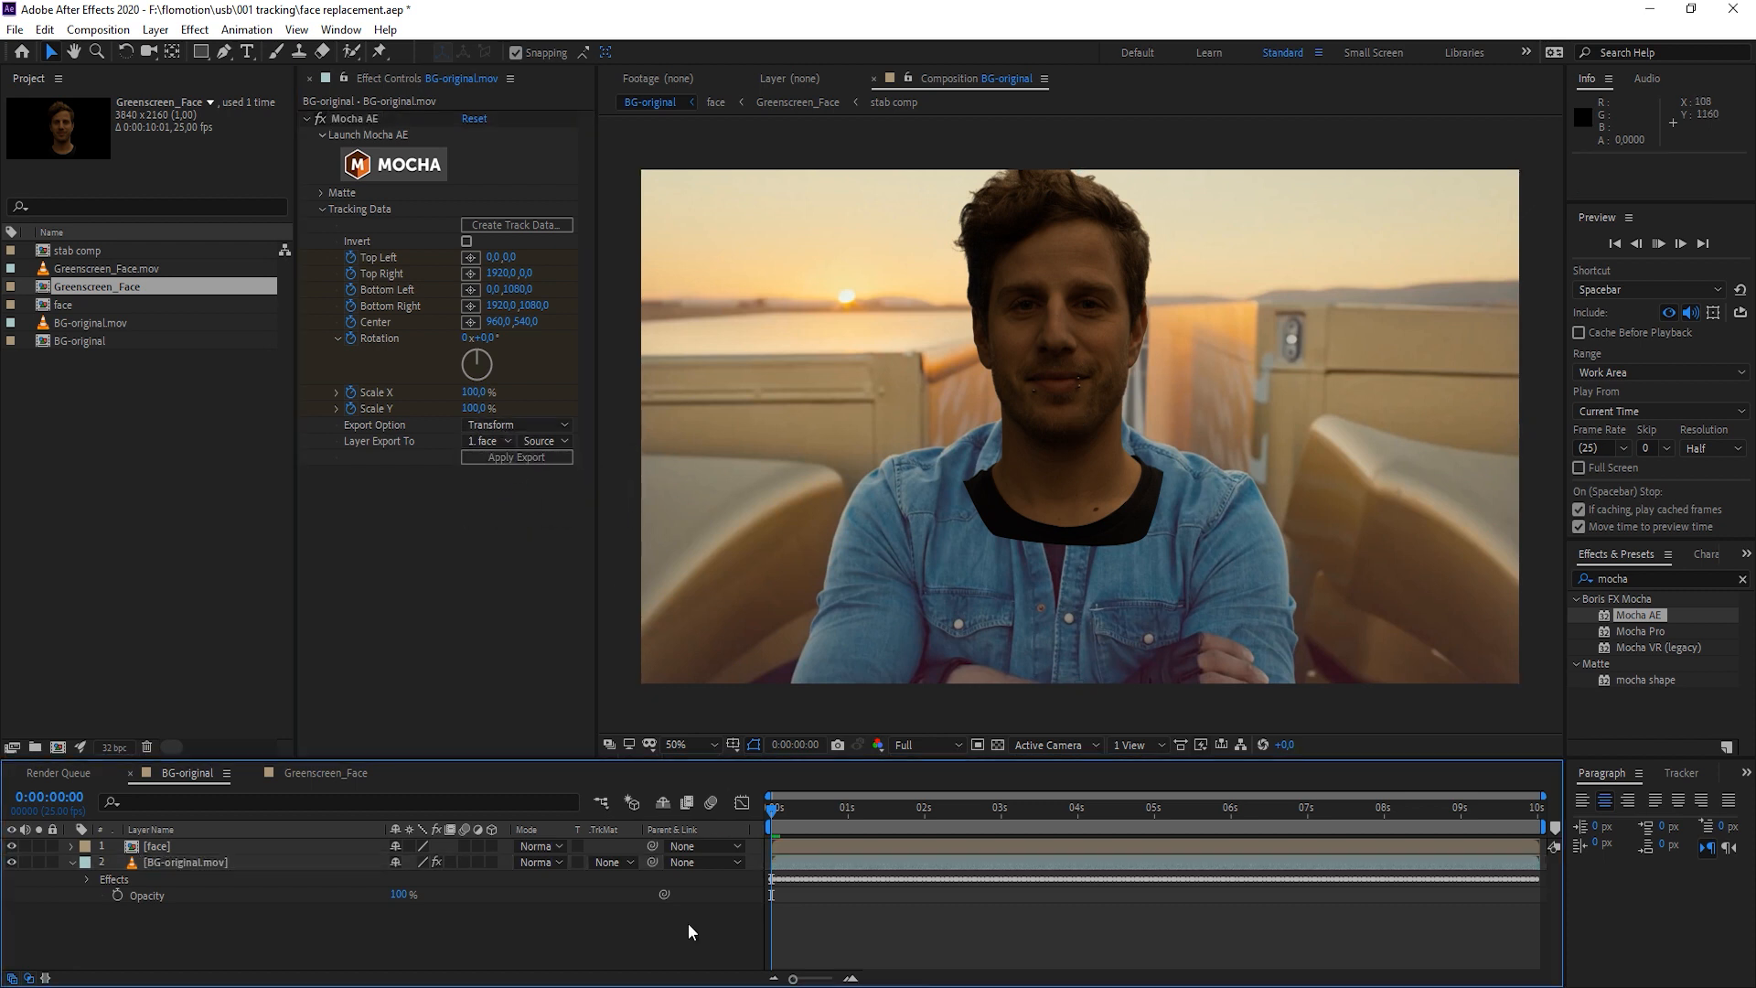
key("space")
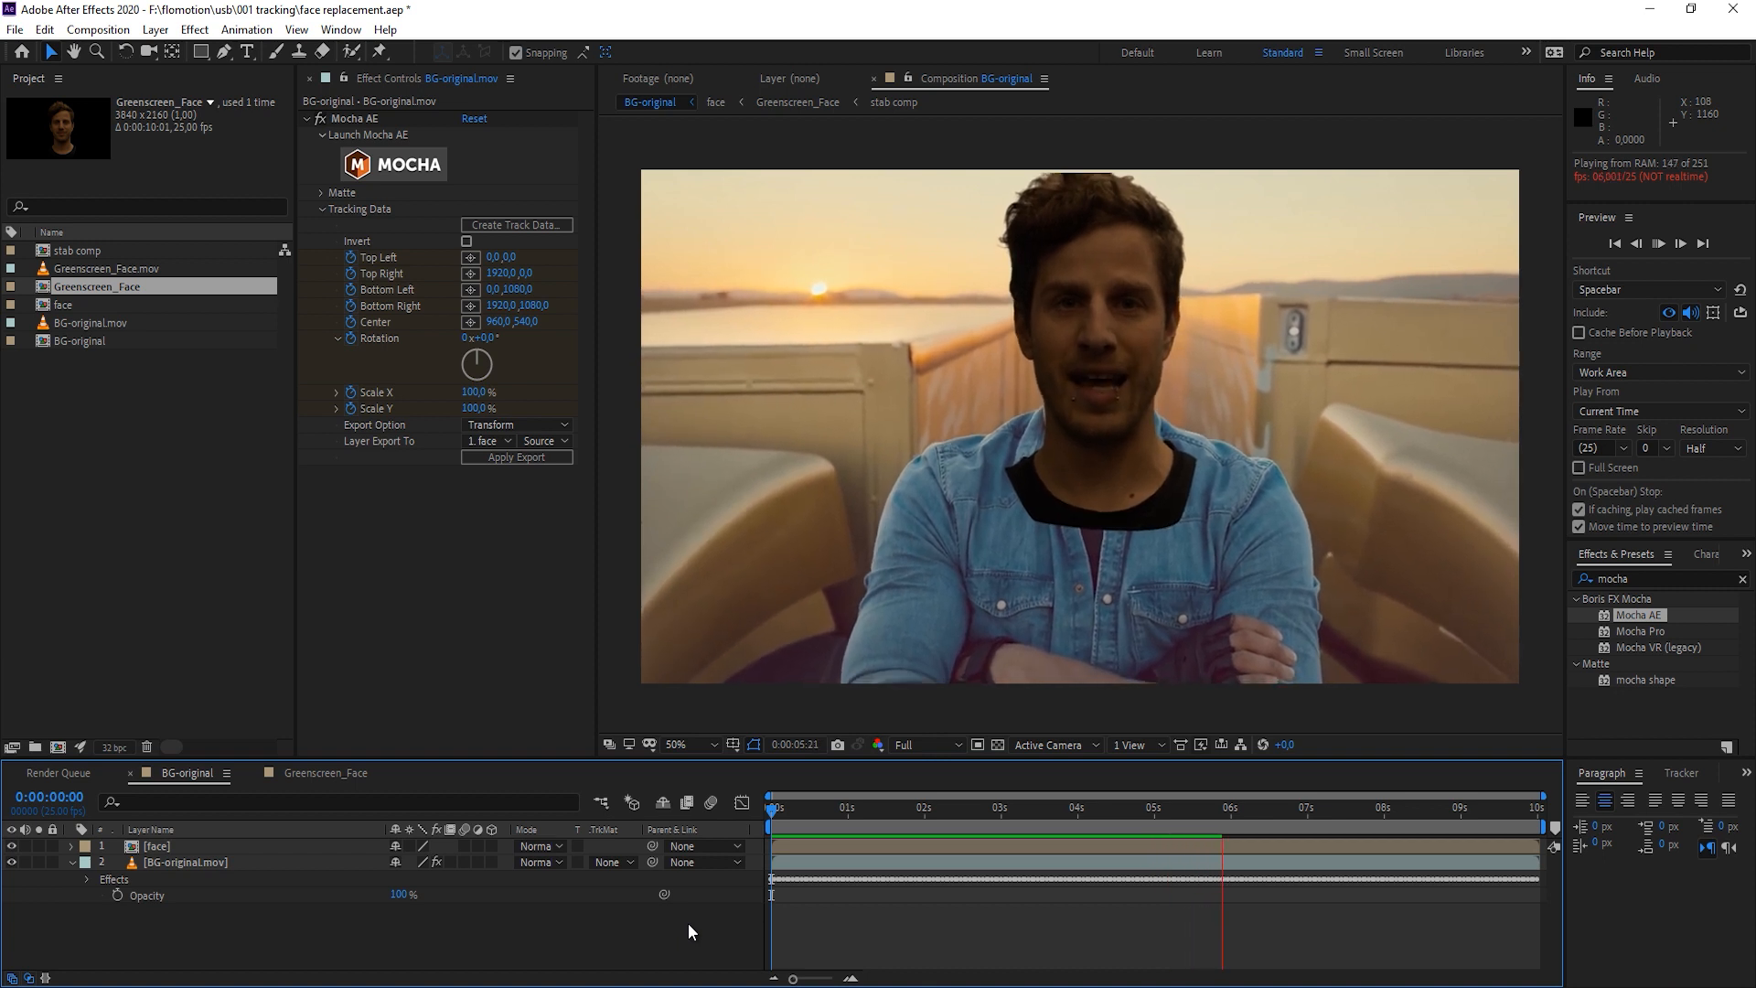
Stop the preview playback about two seconds into the comp
left_click(918, 806)
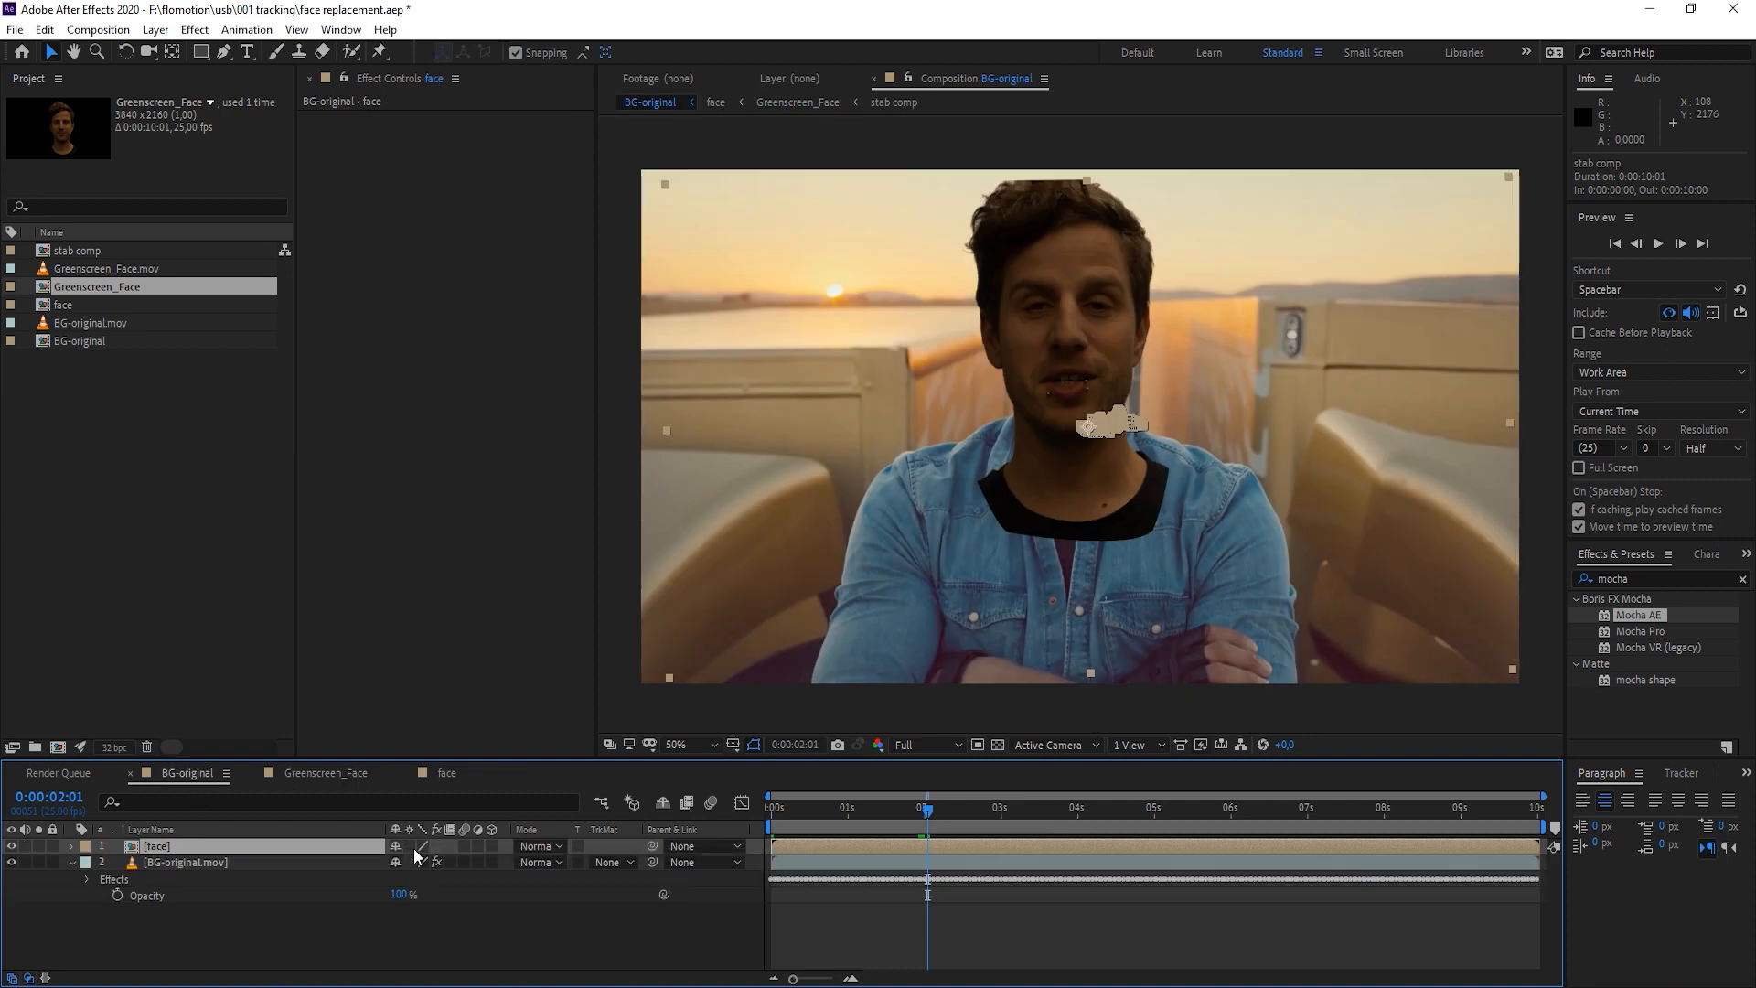
mouse_move(415, 856)
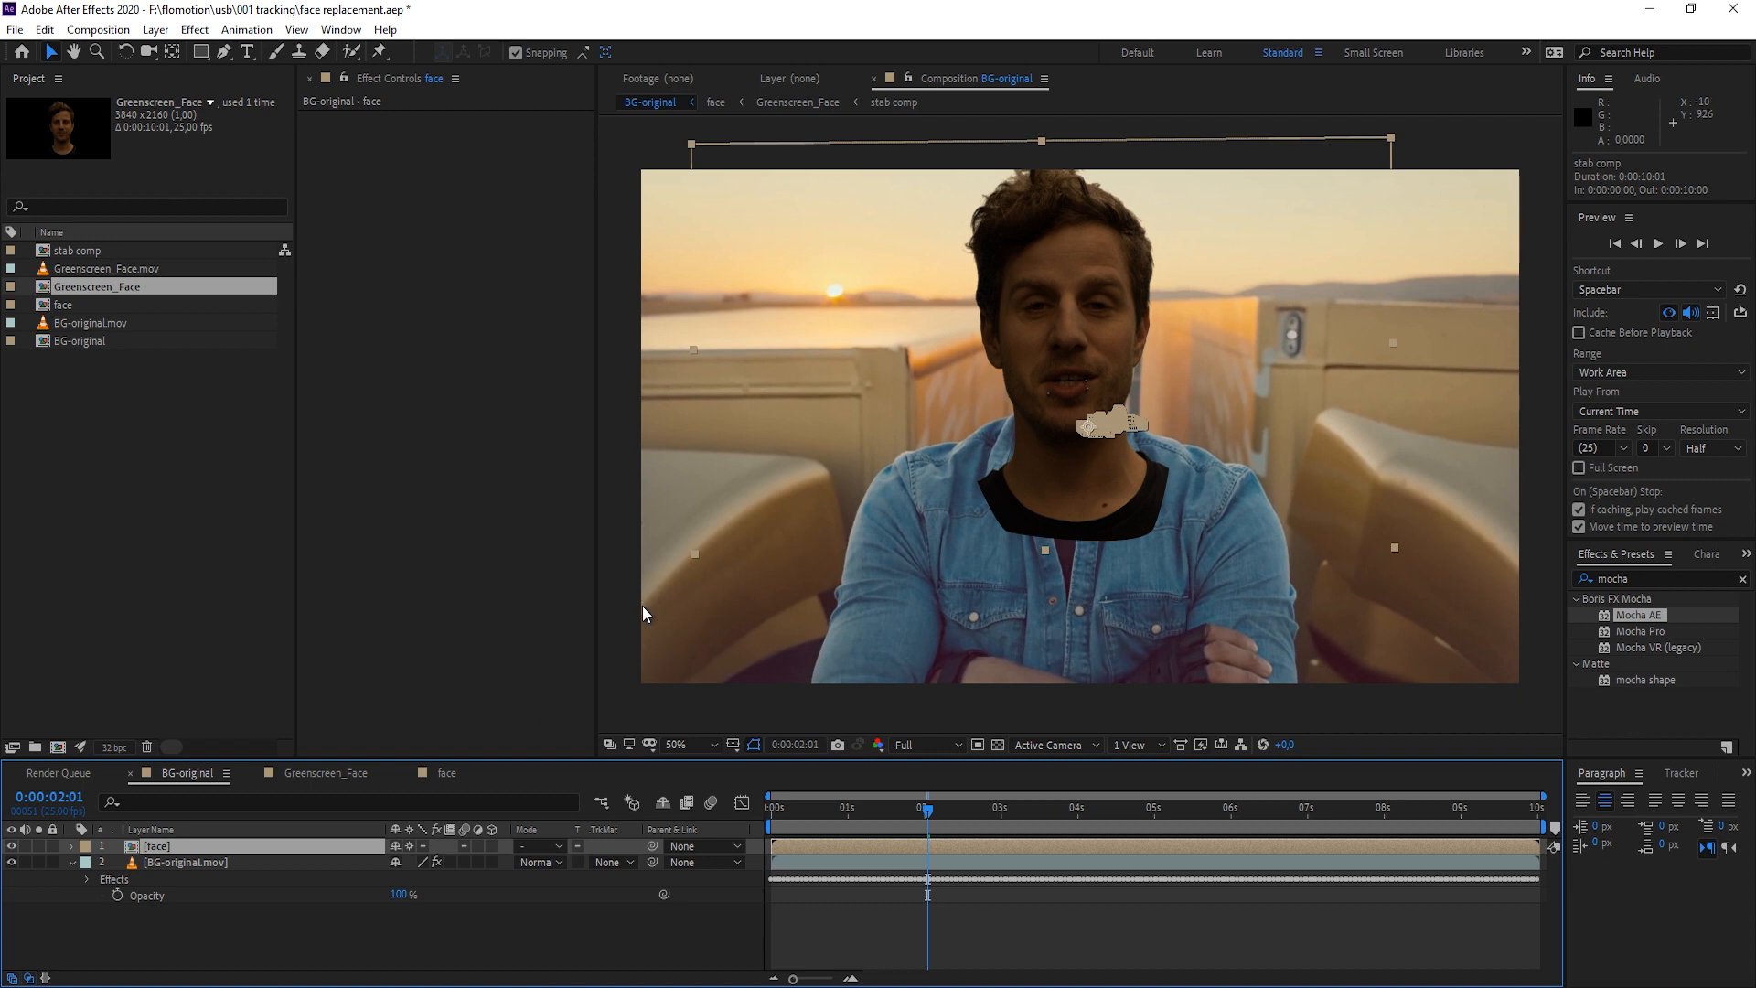
mouse_move(1424, 470)
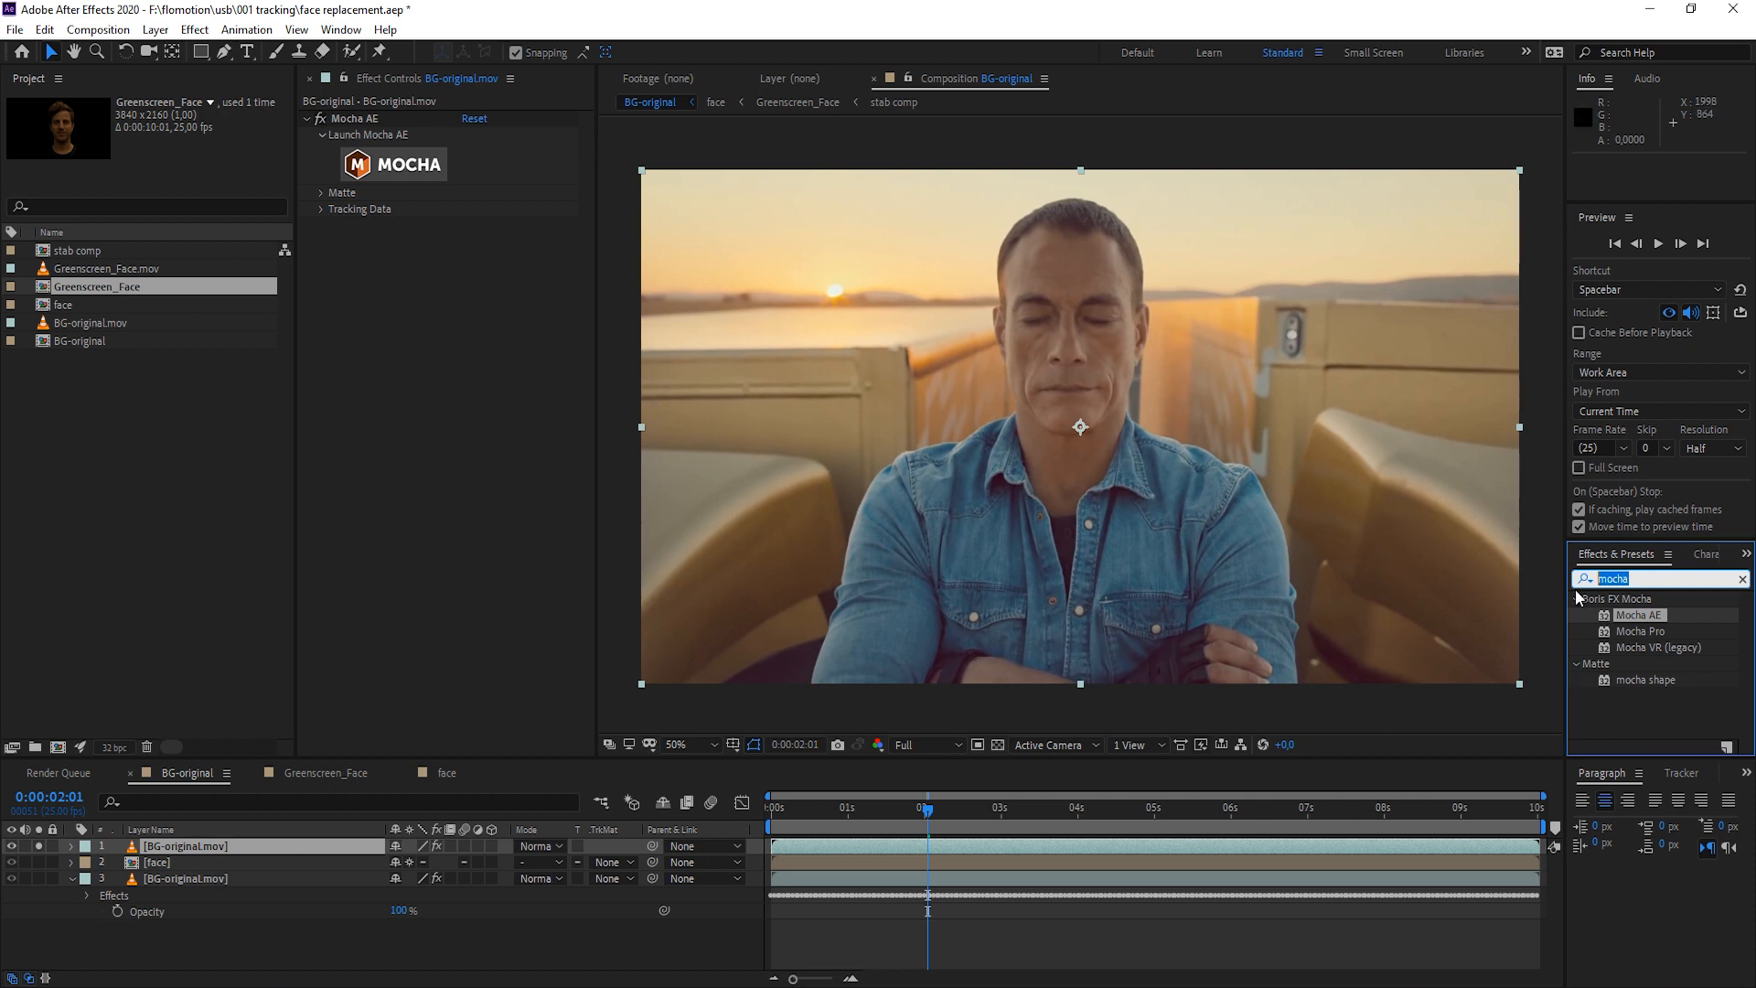
Apply Keylight to the top BG layer, sample the denim shirt, shrink the matte, solo it over the transparency grid
type("keyl")
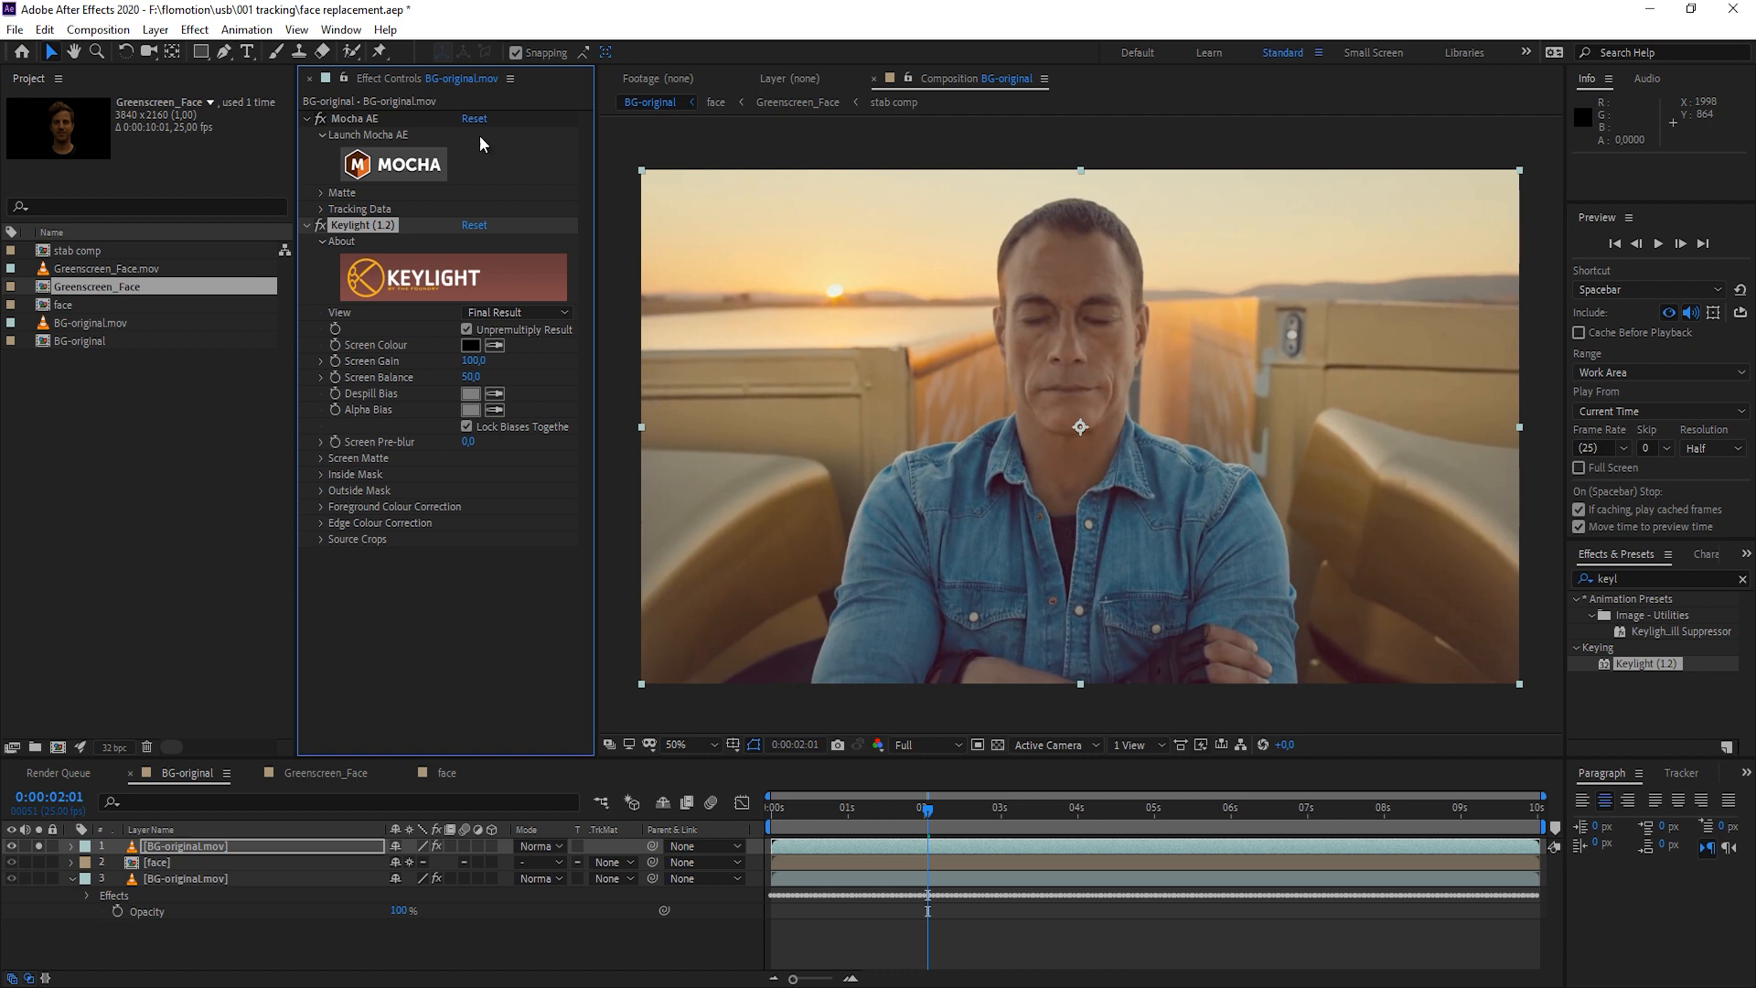
left_click(322, 457)
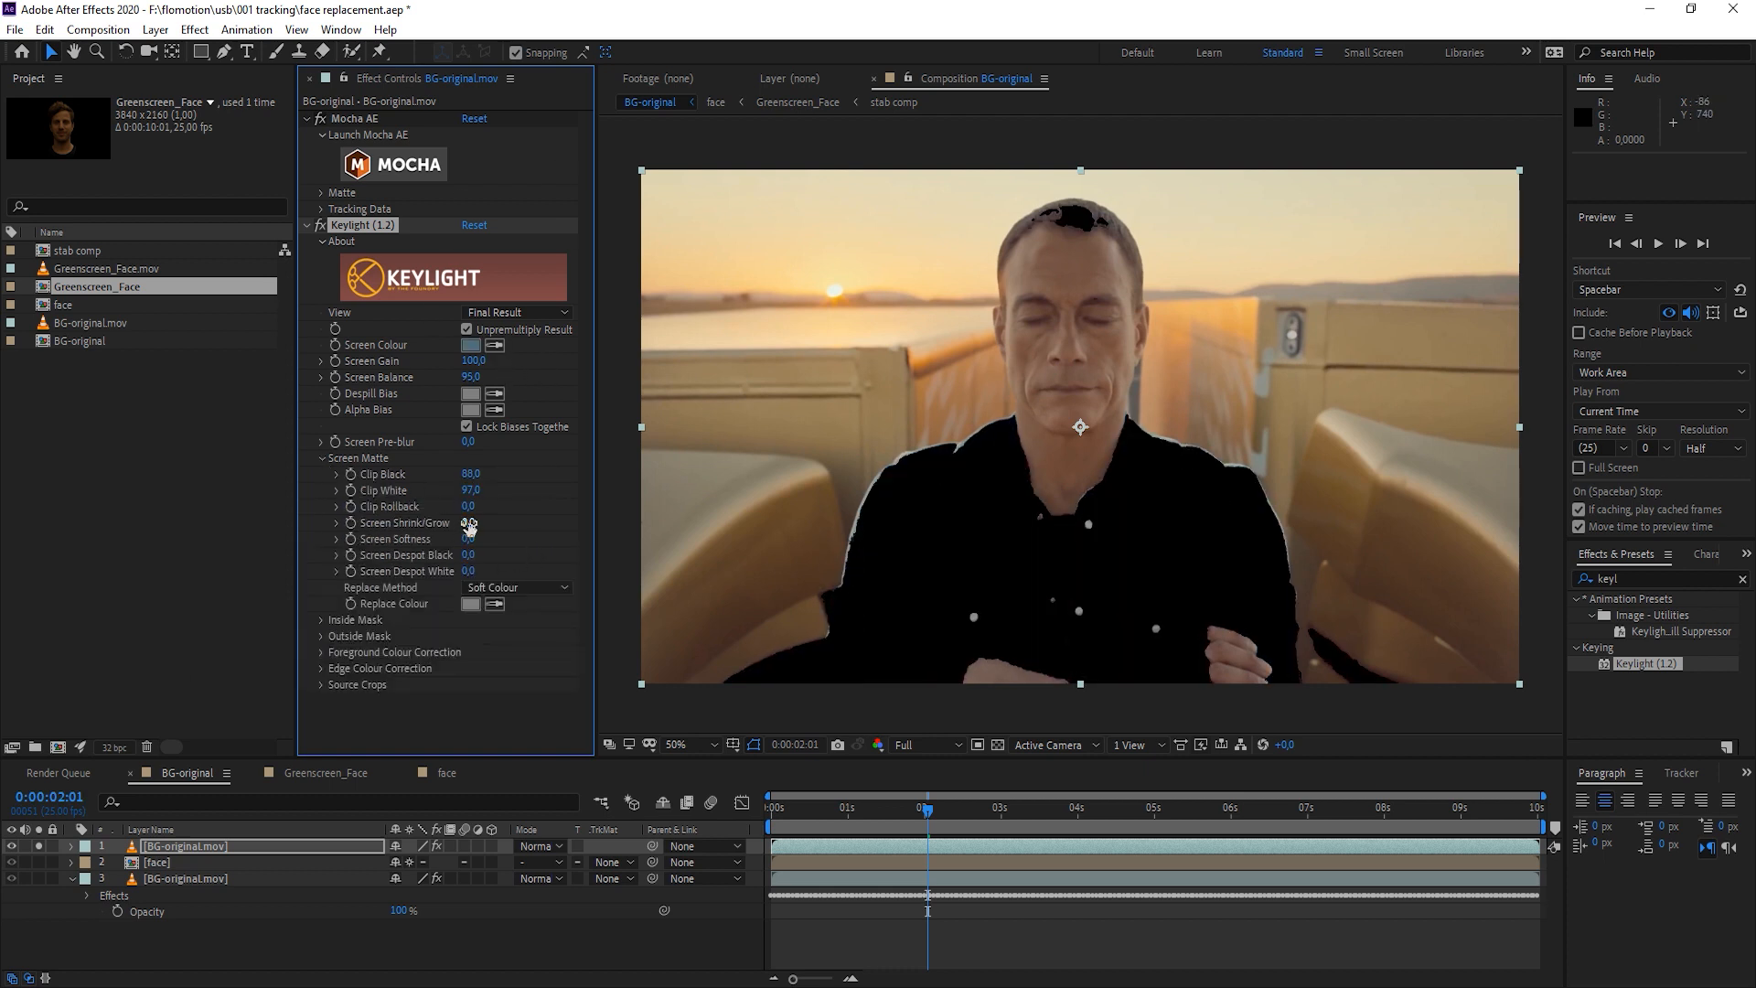
left_click_drag(470, 522, 470, 537)
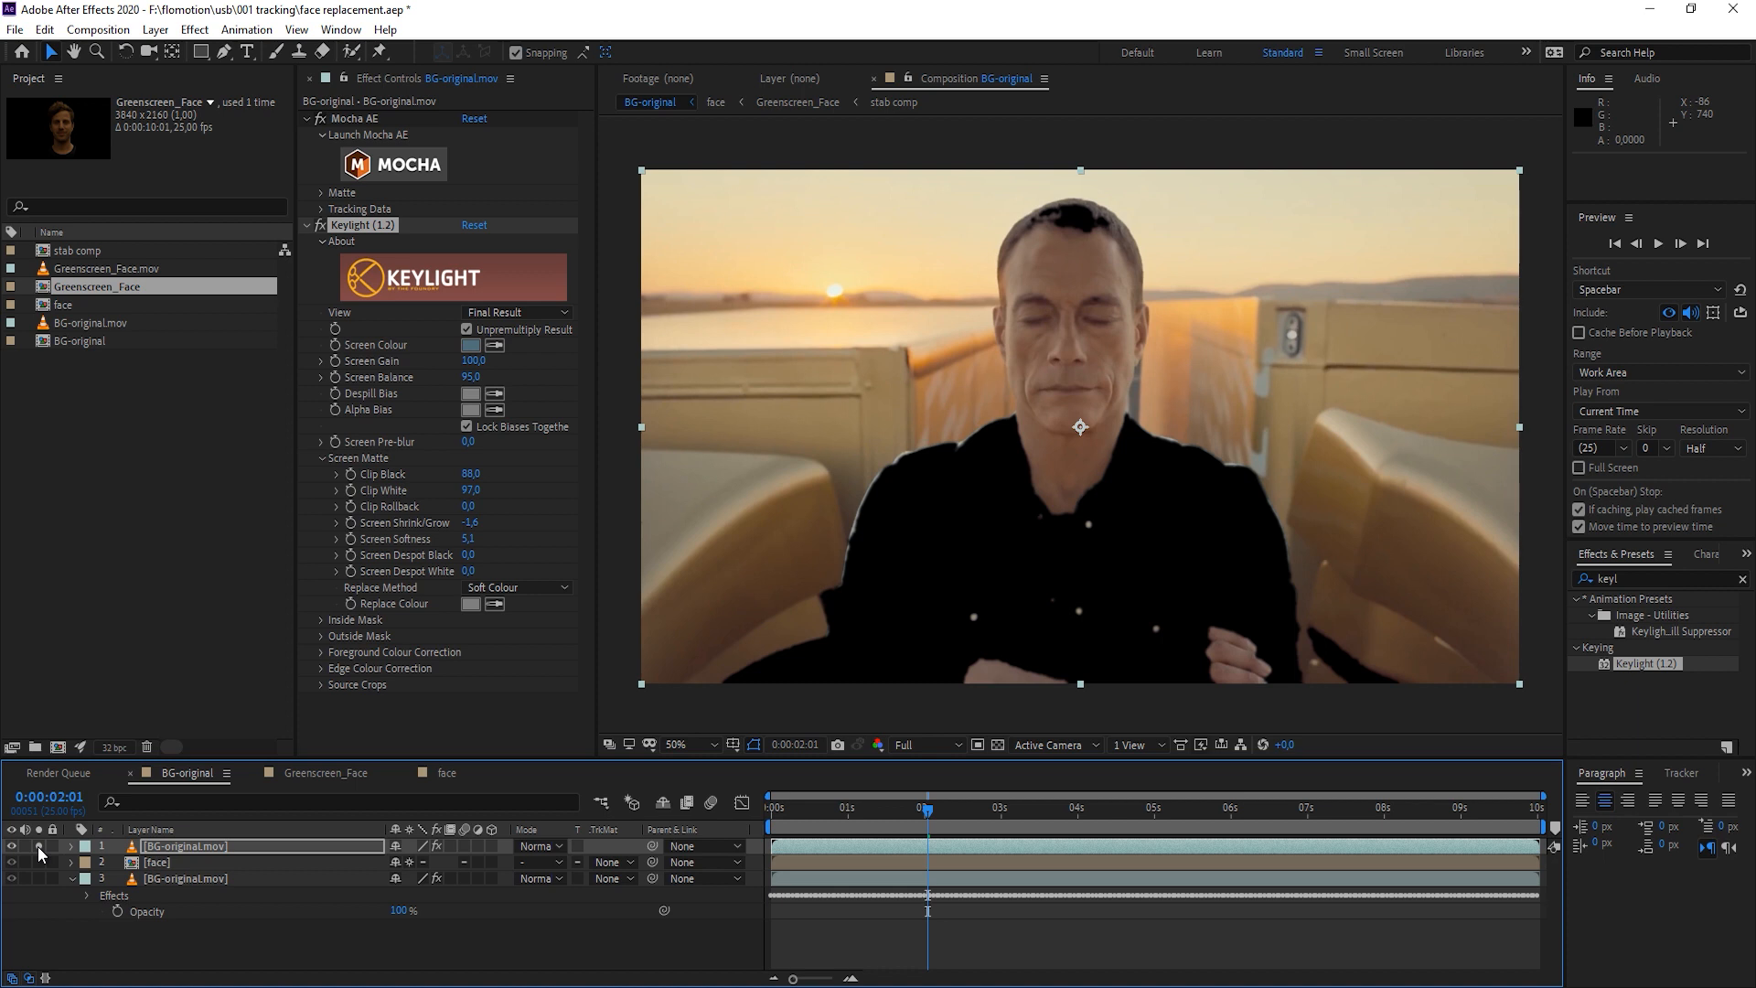
left_click(997, 745)
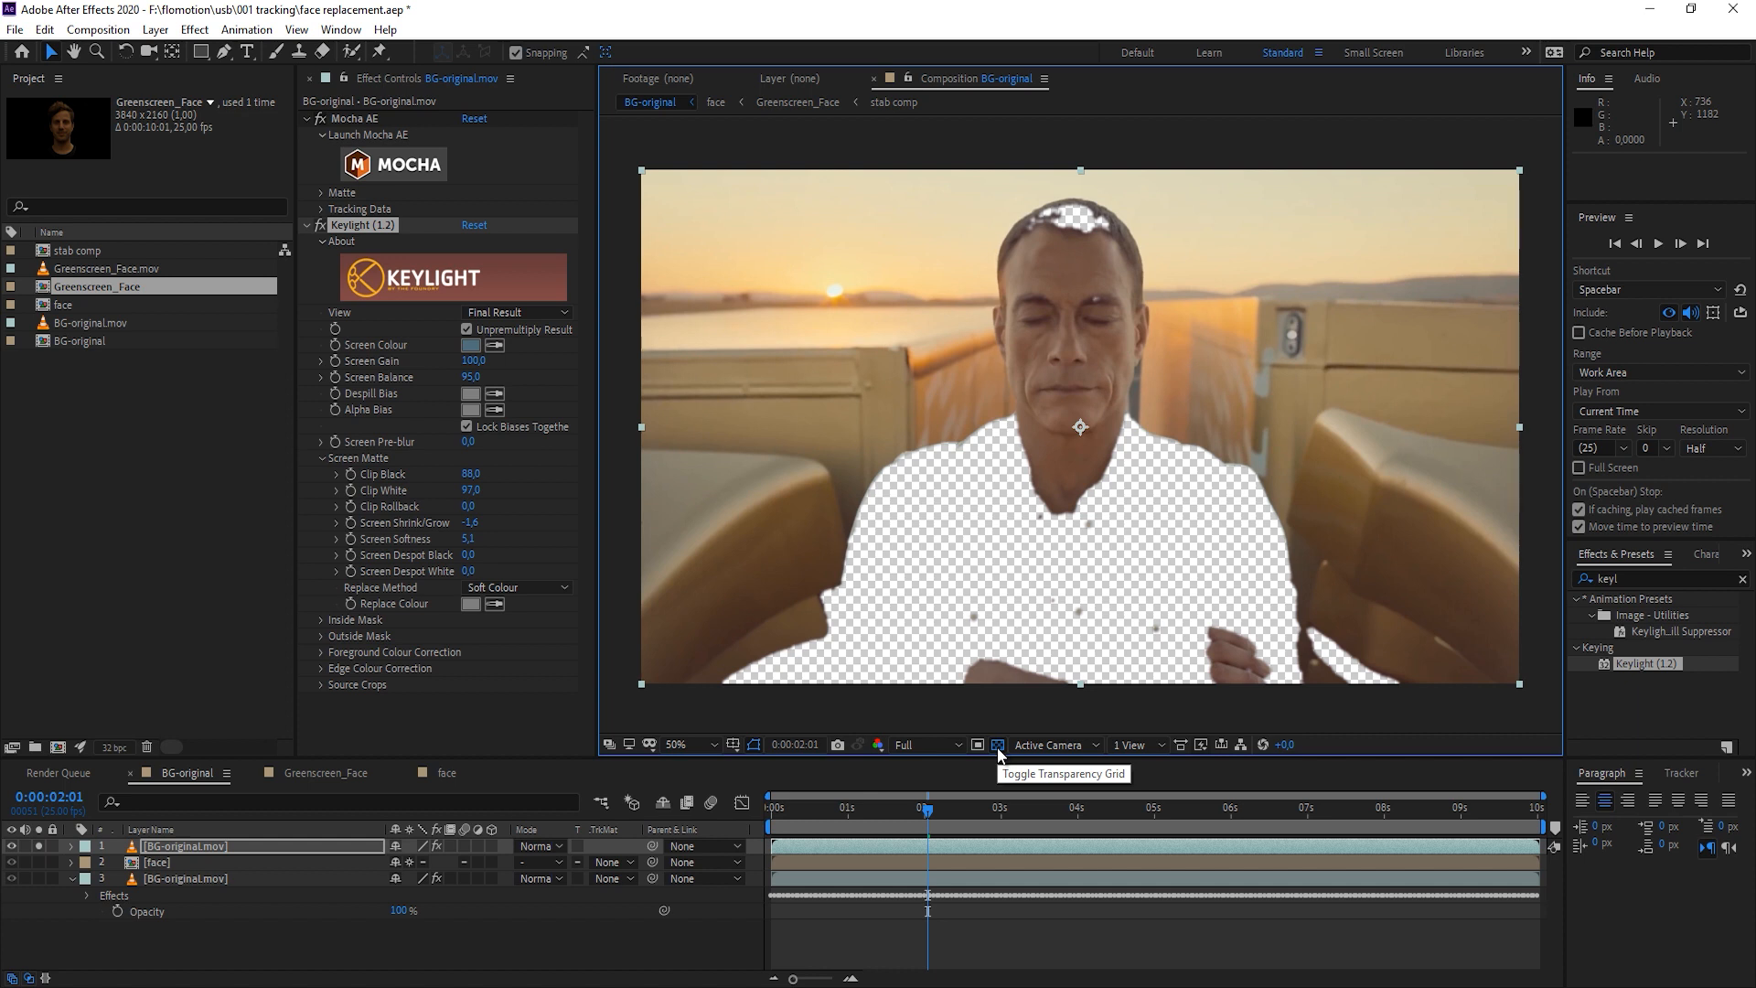
left_click(999, 744)
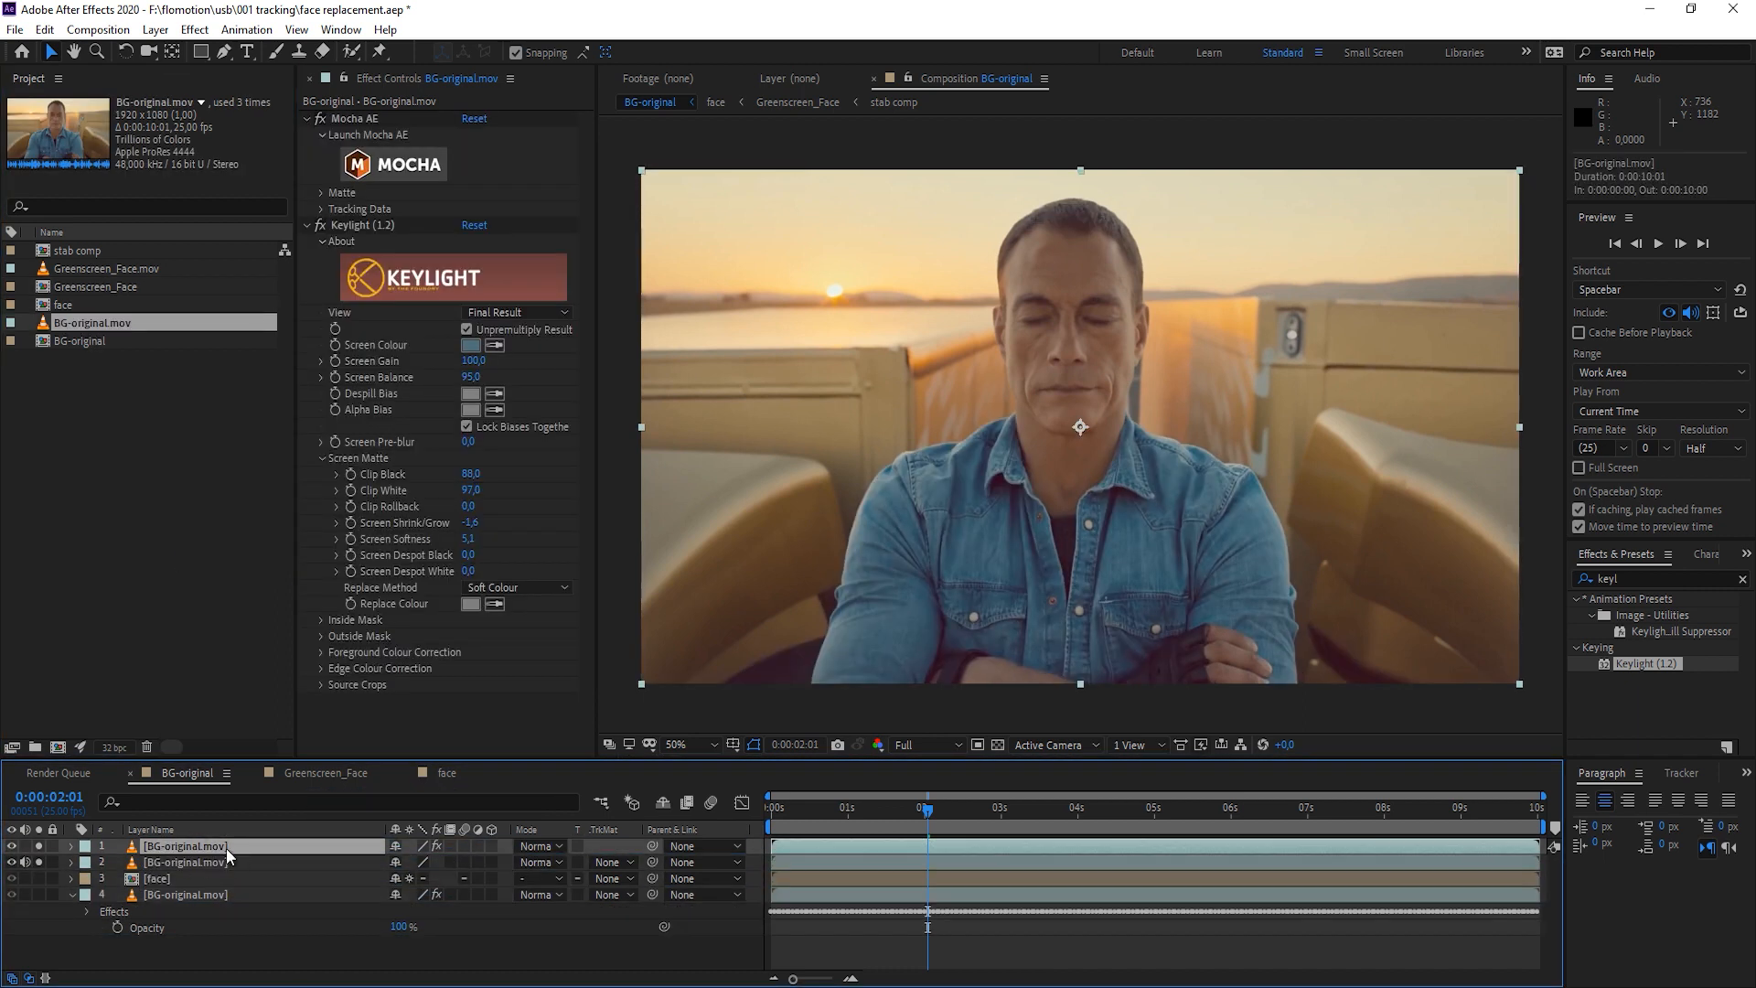
Set the copied BG layer's track matte to Alpha Inverted from the keyed layer, then select the face layer
left_click(611, 861)
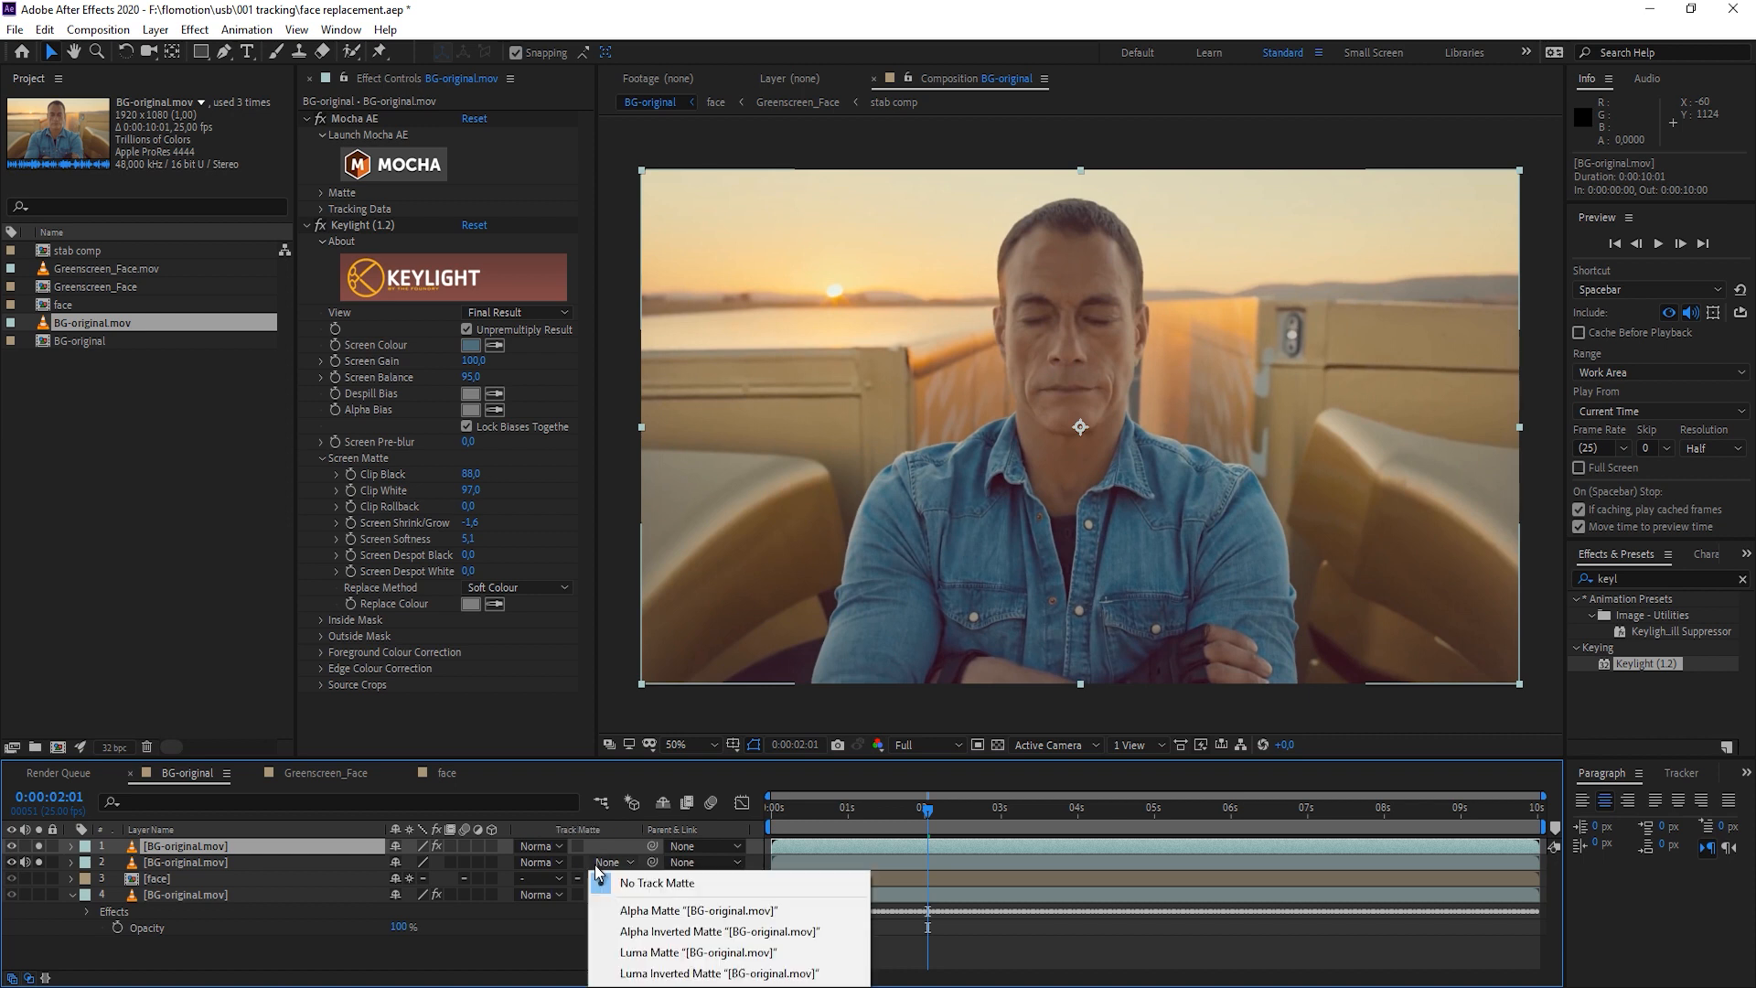
mouse_move(662, 931)
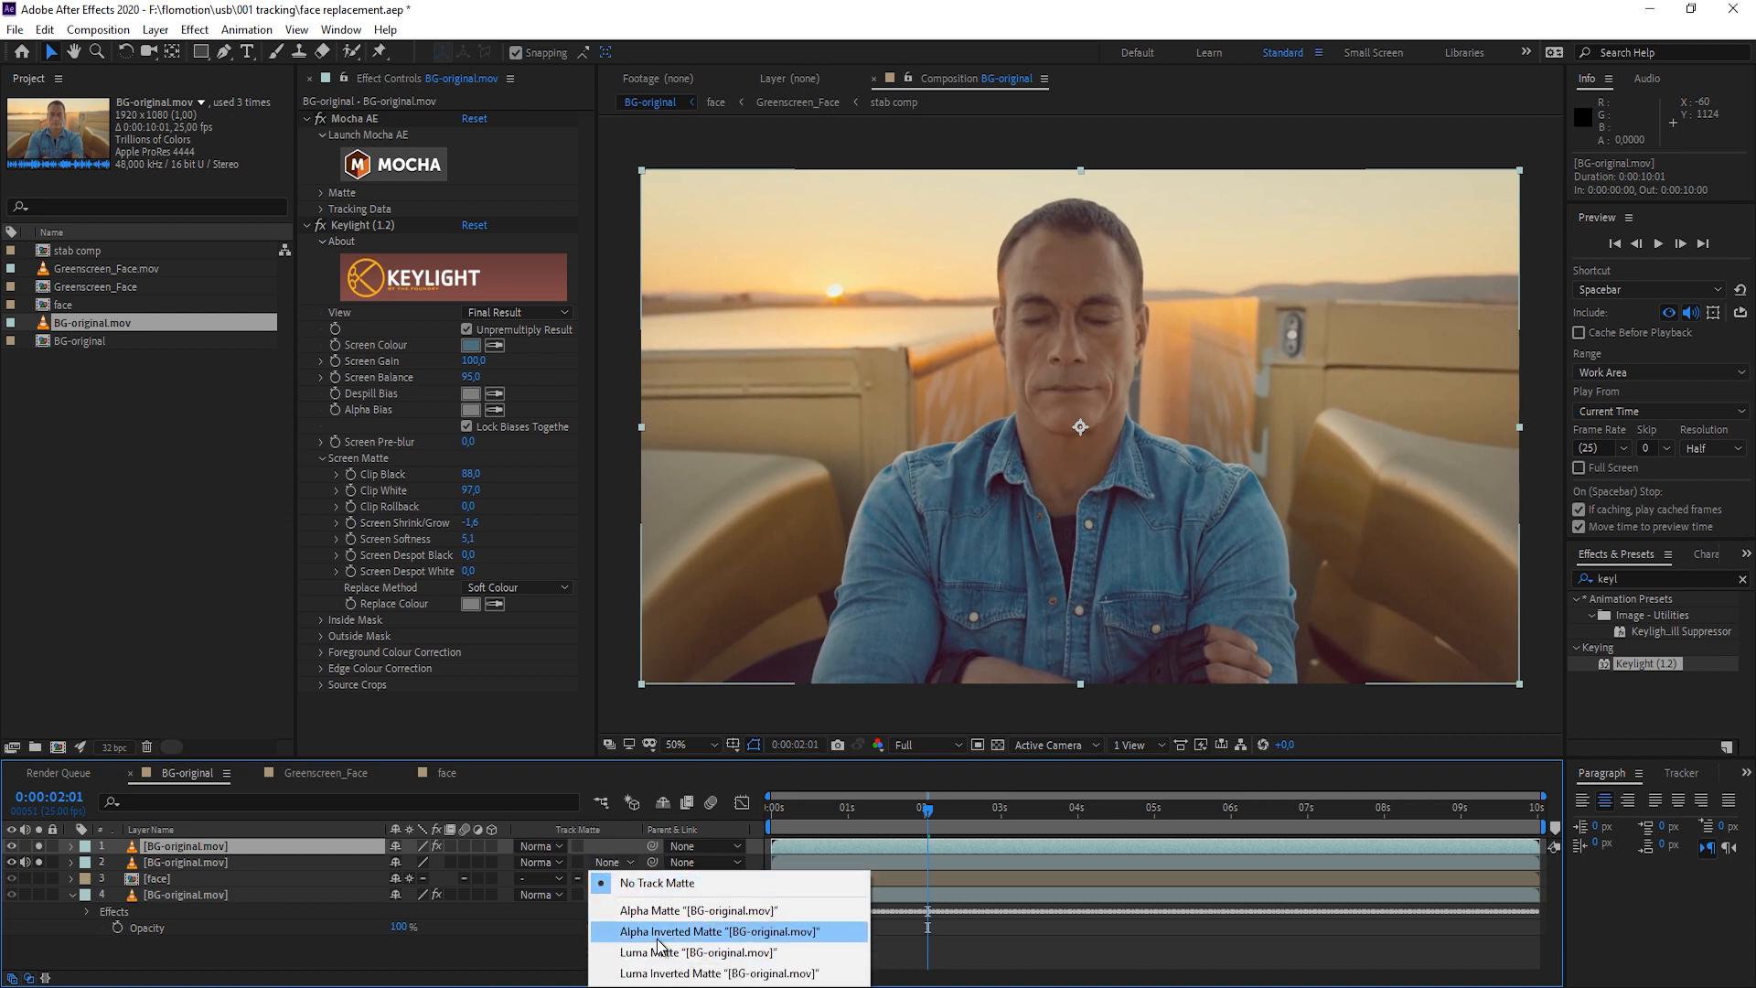
left_click(720, 931)
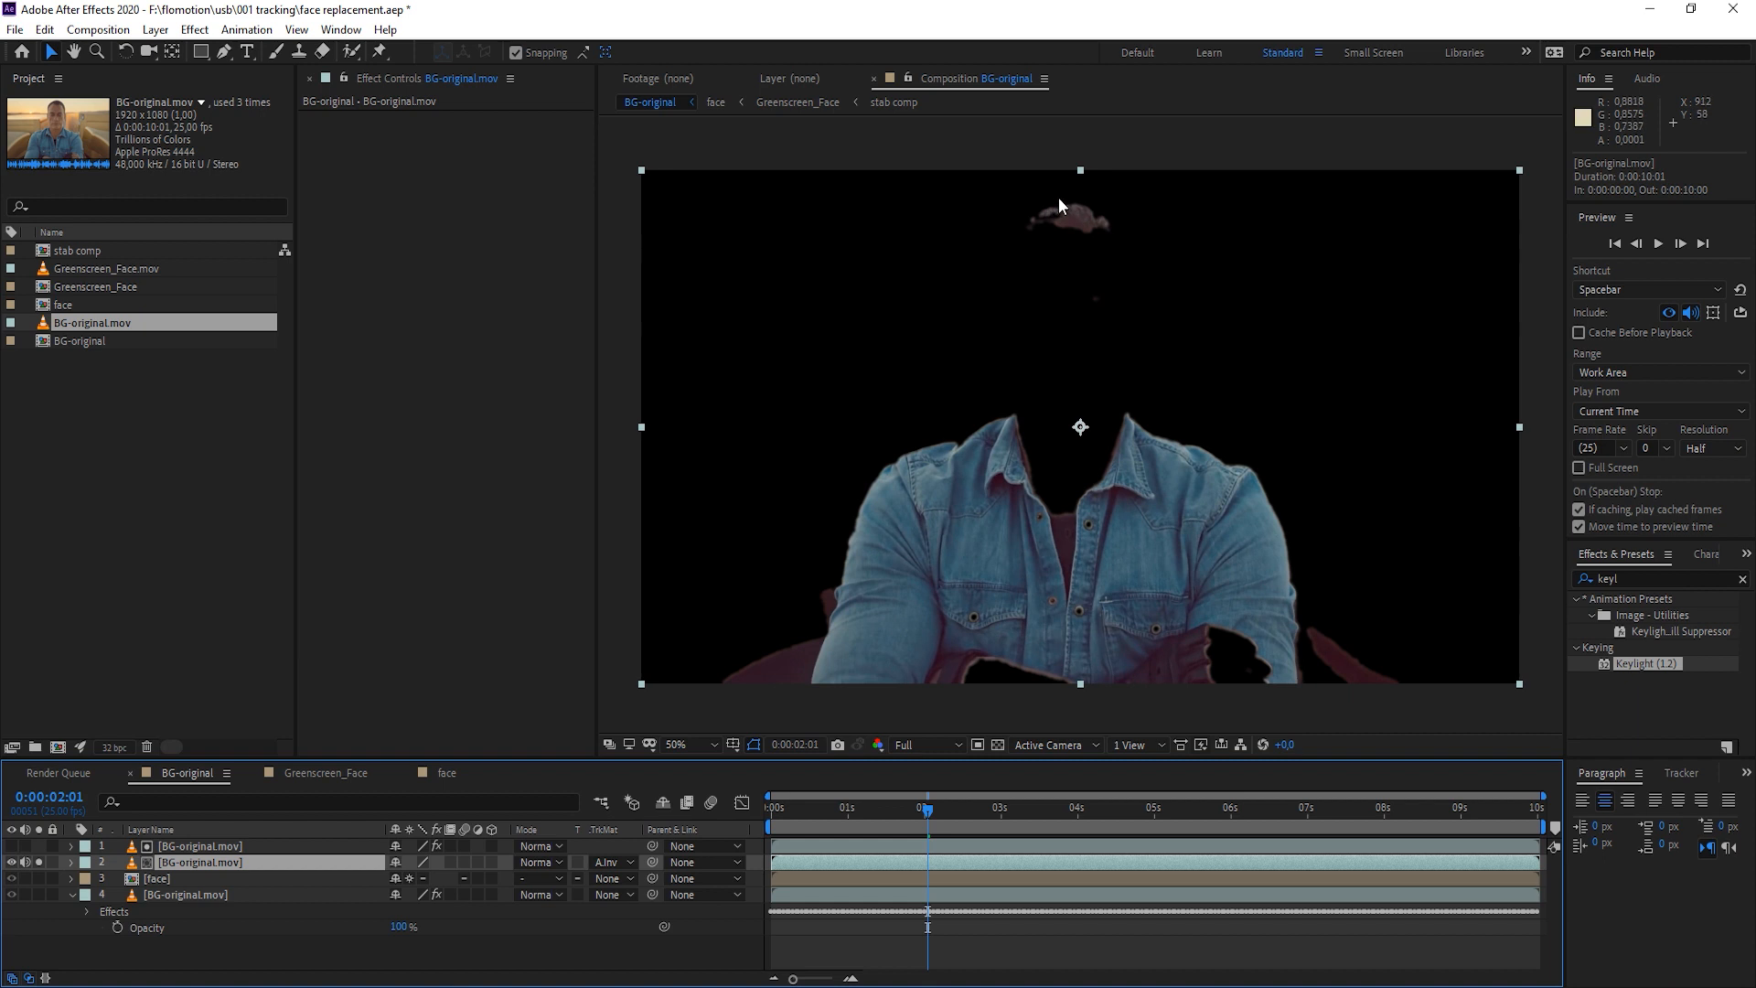
mouse_move(1080, 232)
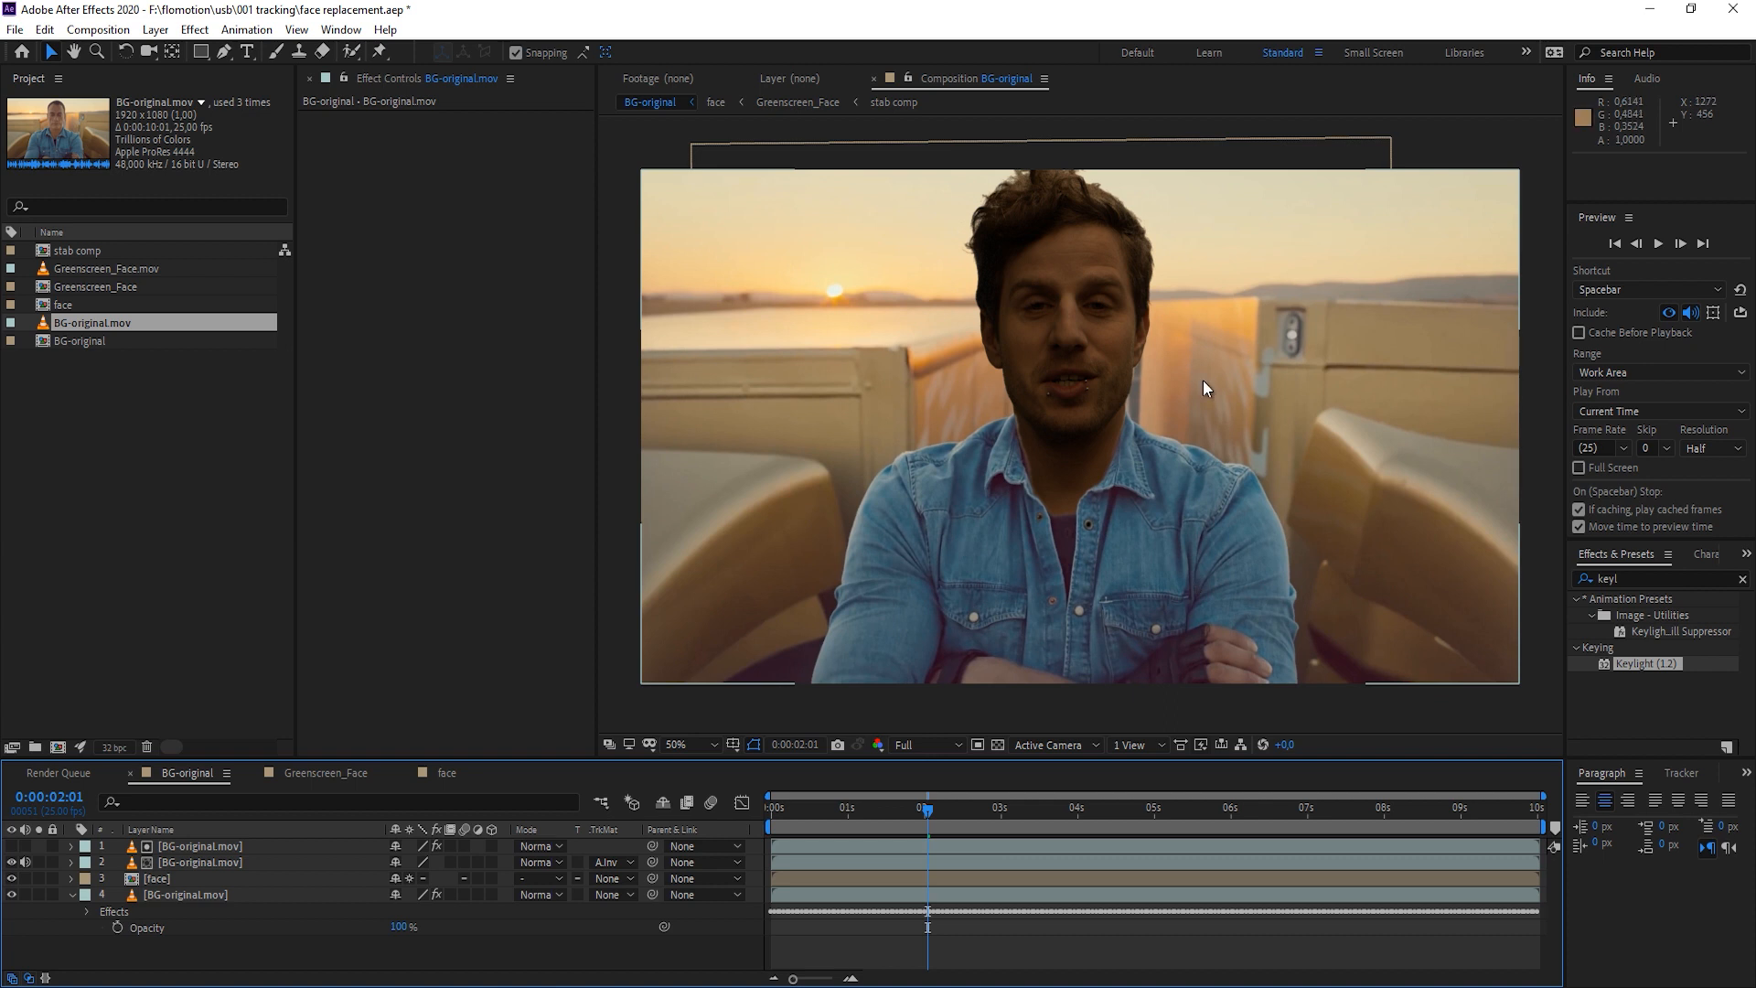
left_click(199, 845)
type("levels")
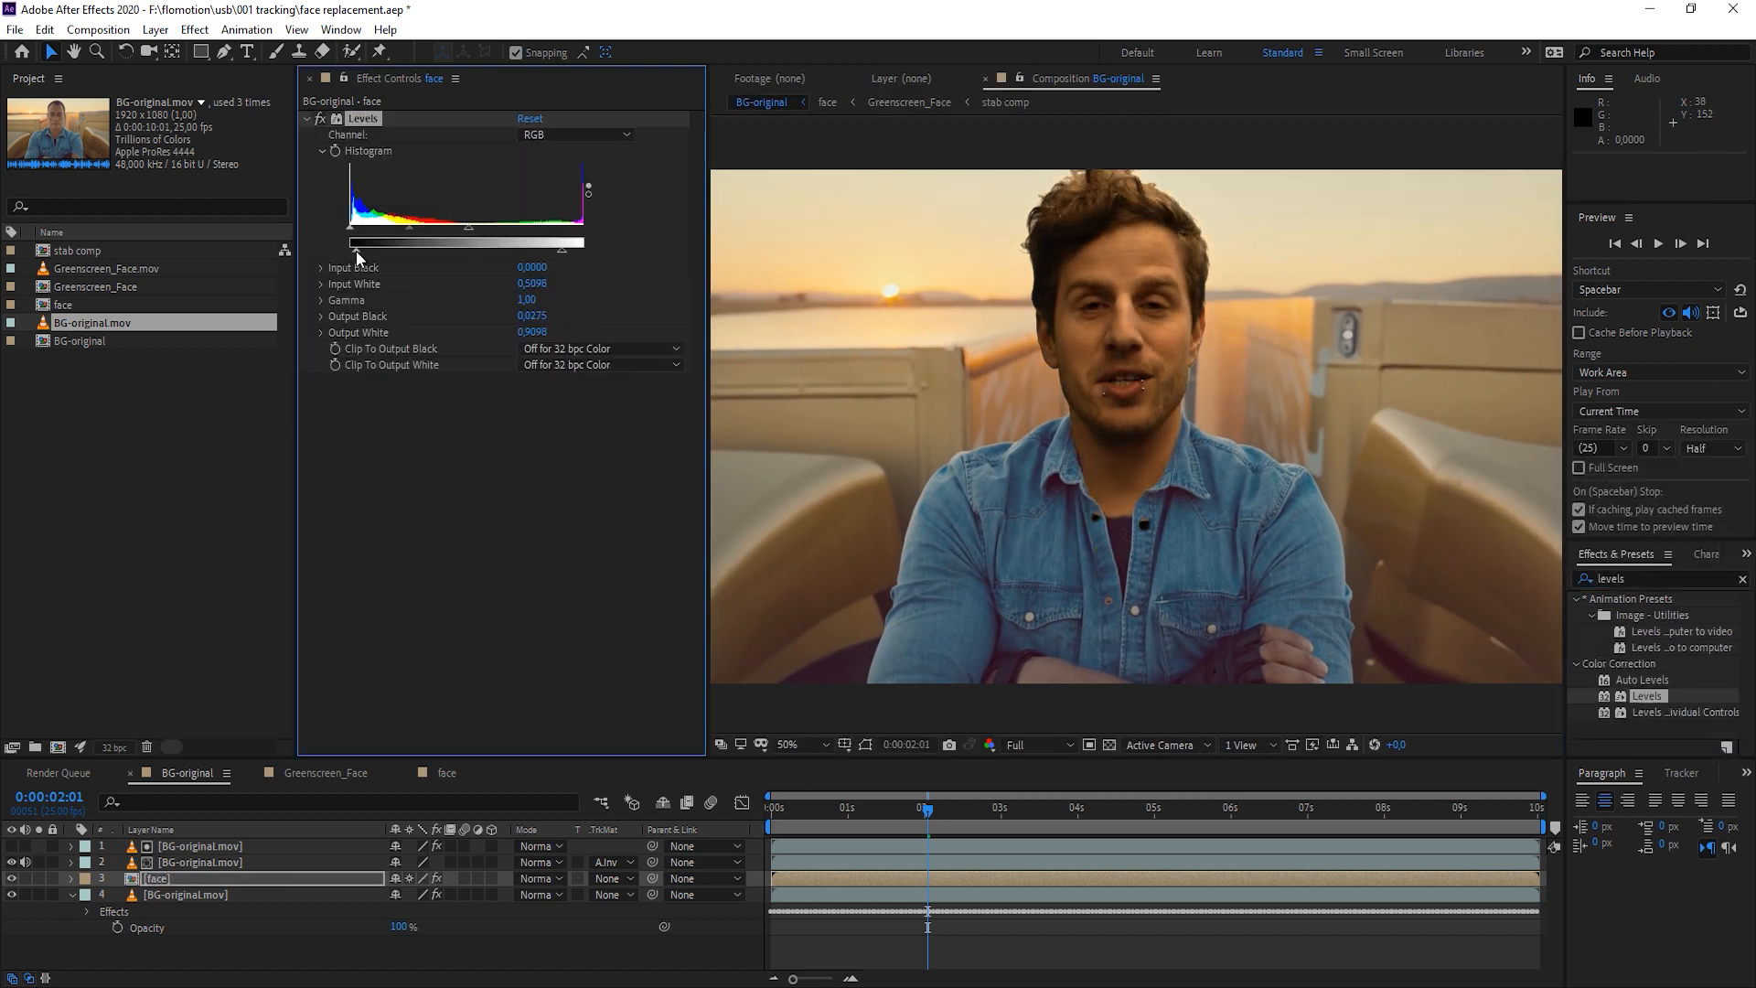
In Levels on the face layer, adjust the Red channel gamma, then switch to Blue
left_click(574, 133)
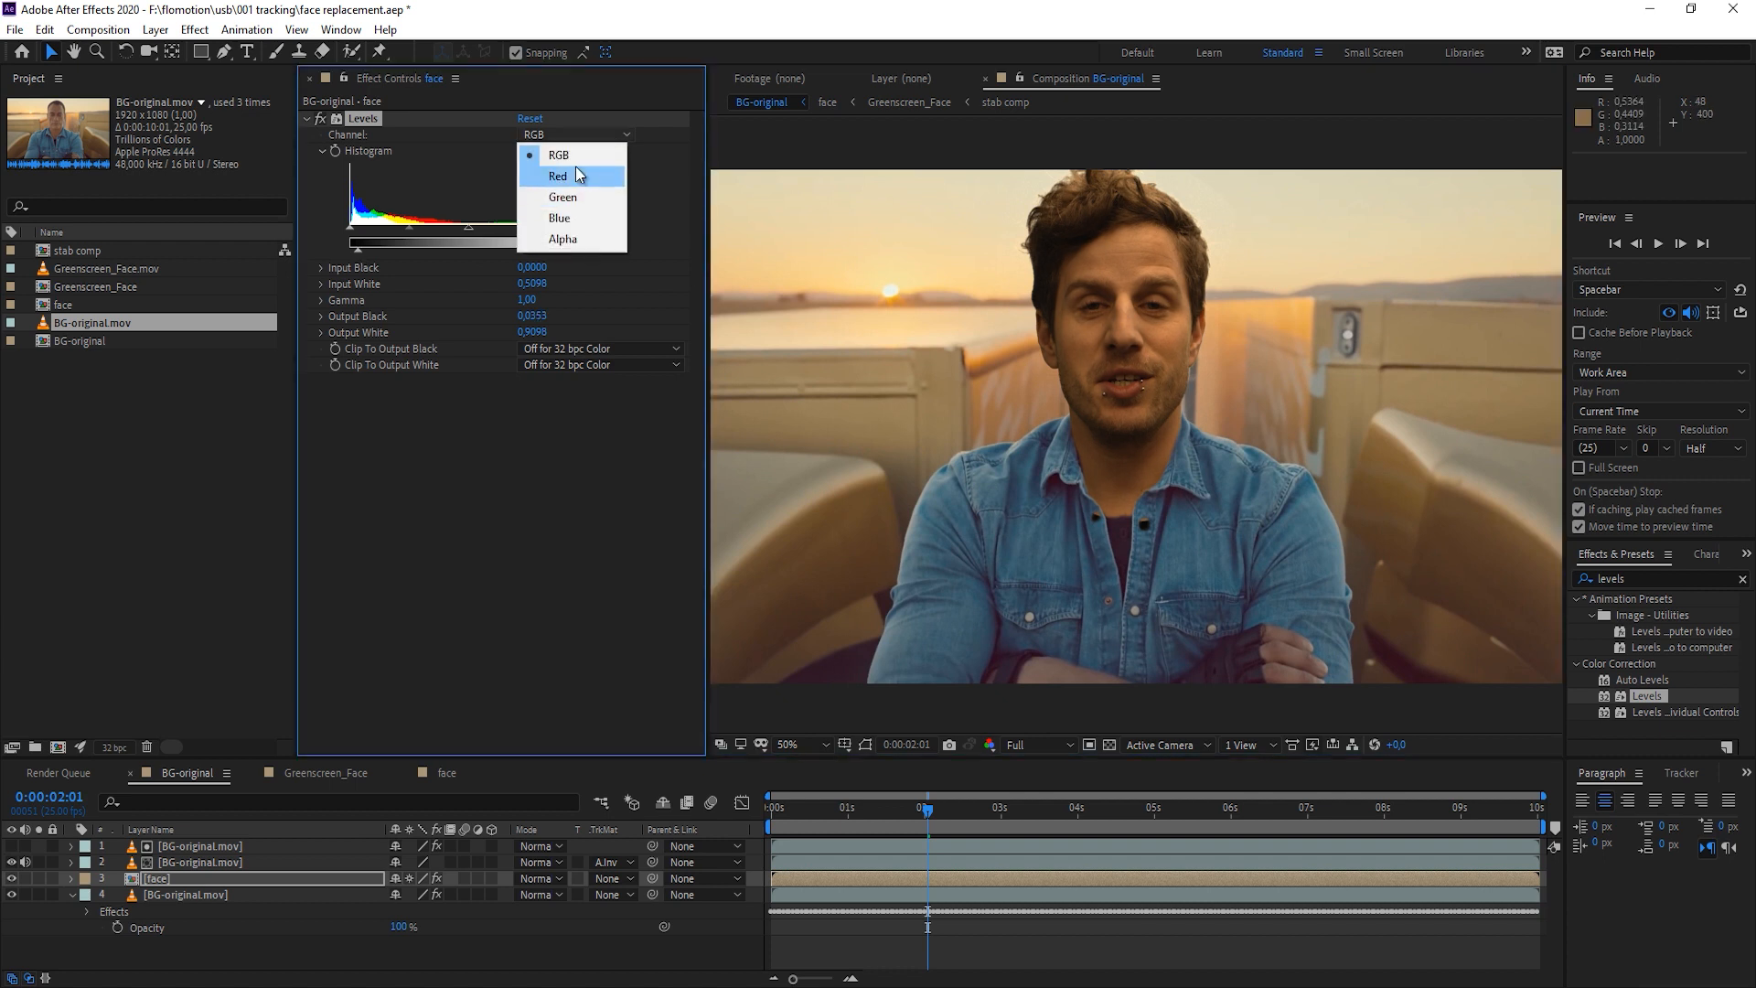
mouse_move(585, 148)
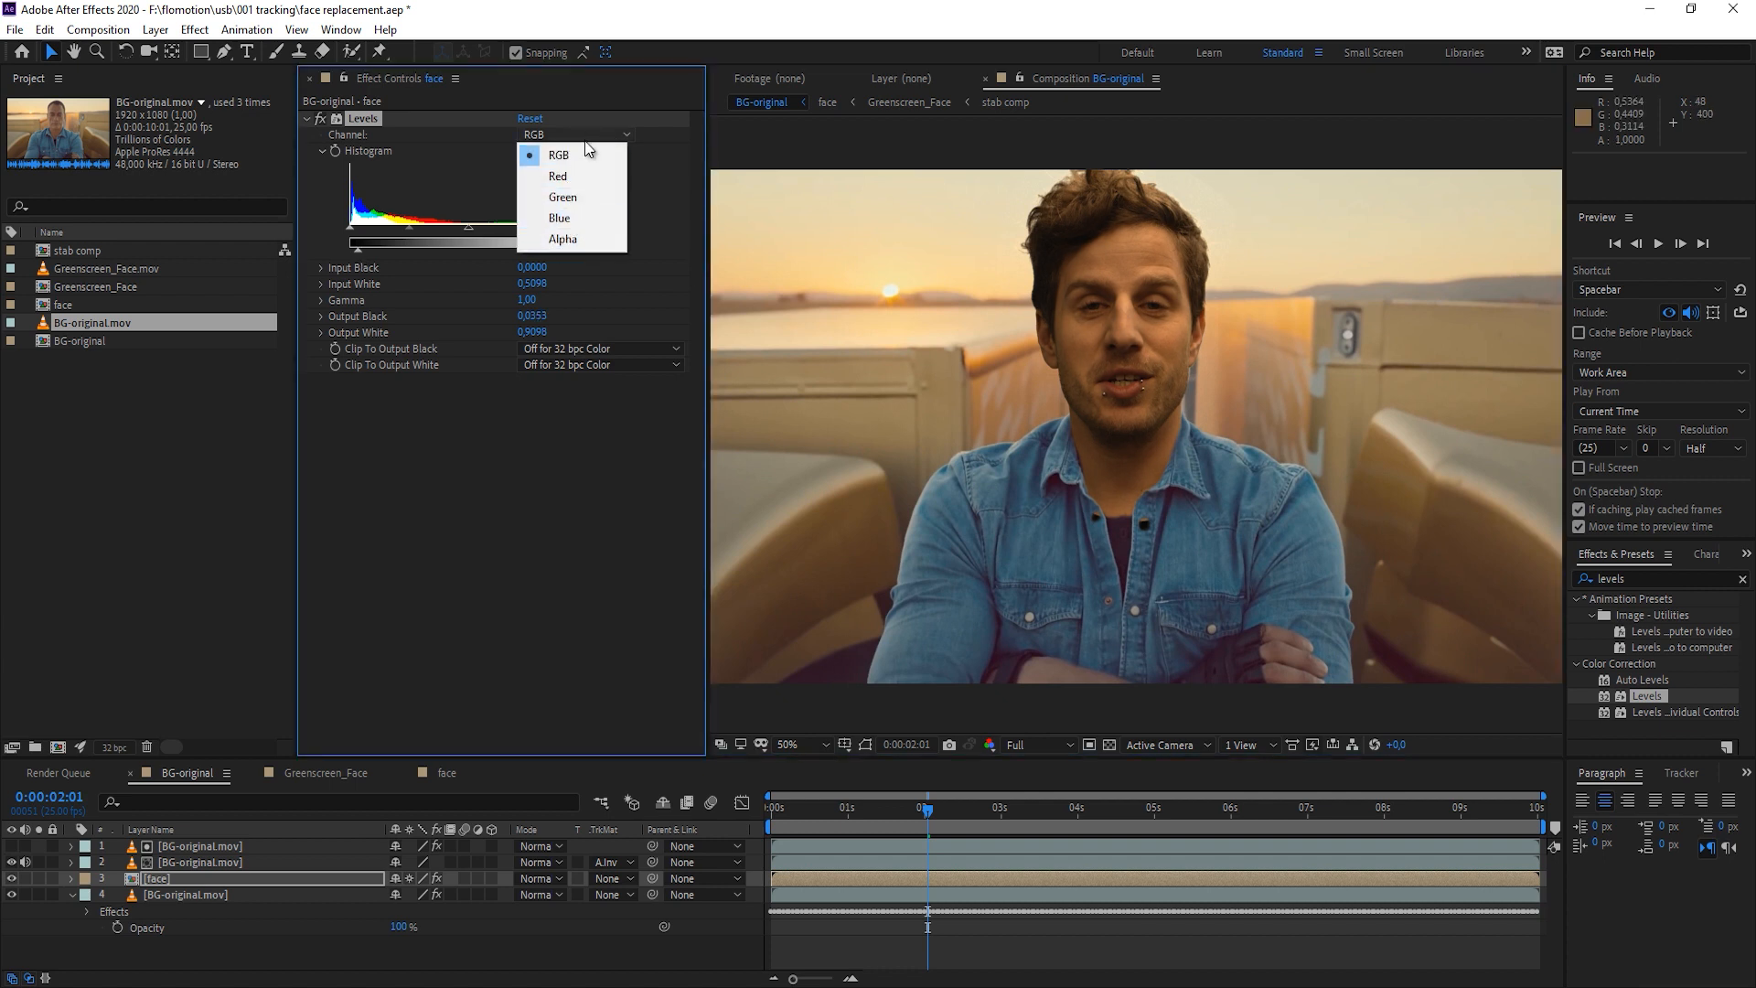
left_click(558, 176)
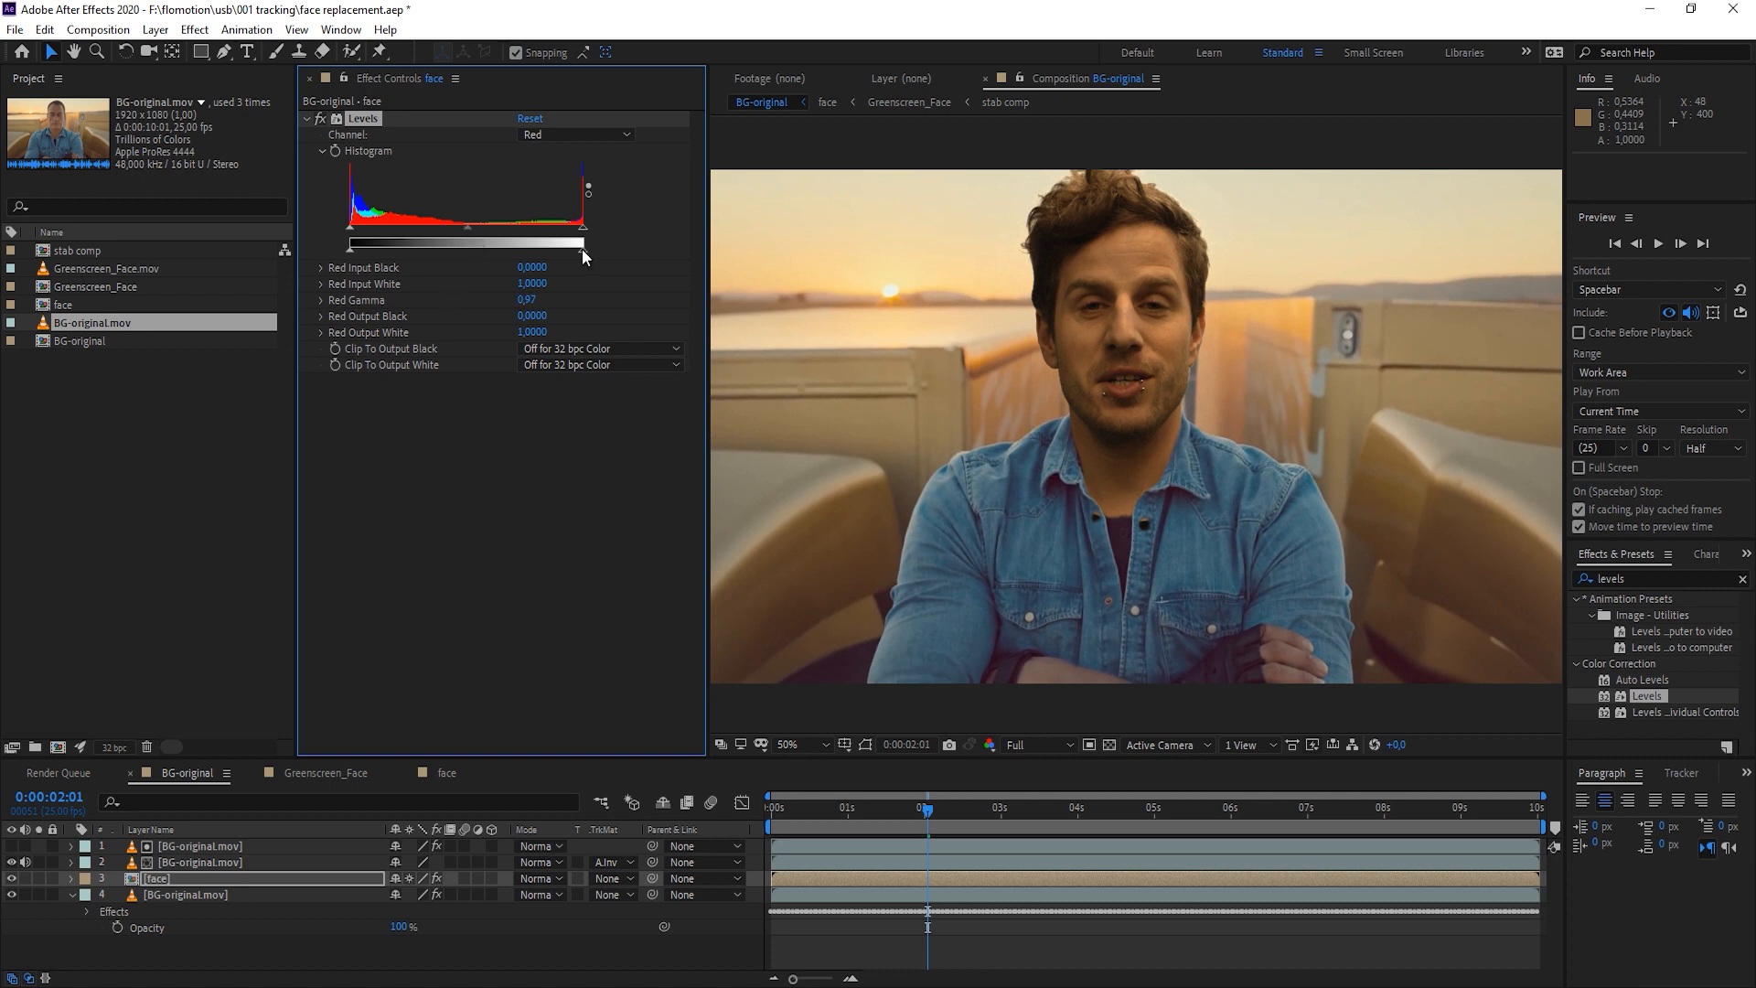
left_click(574, 133)
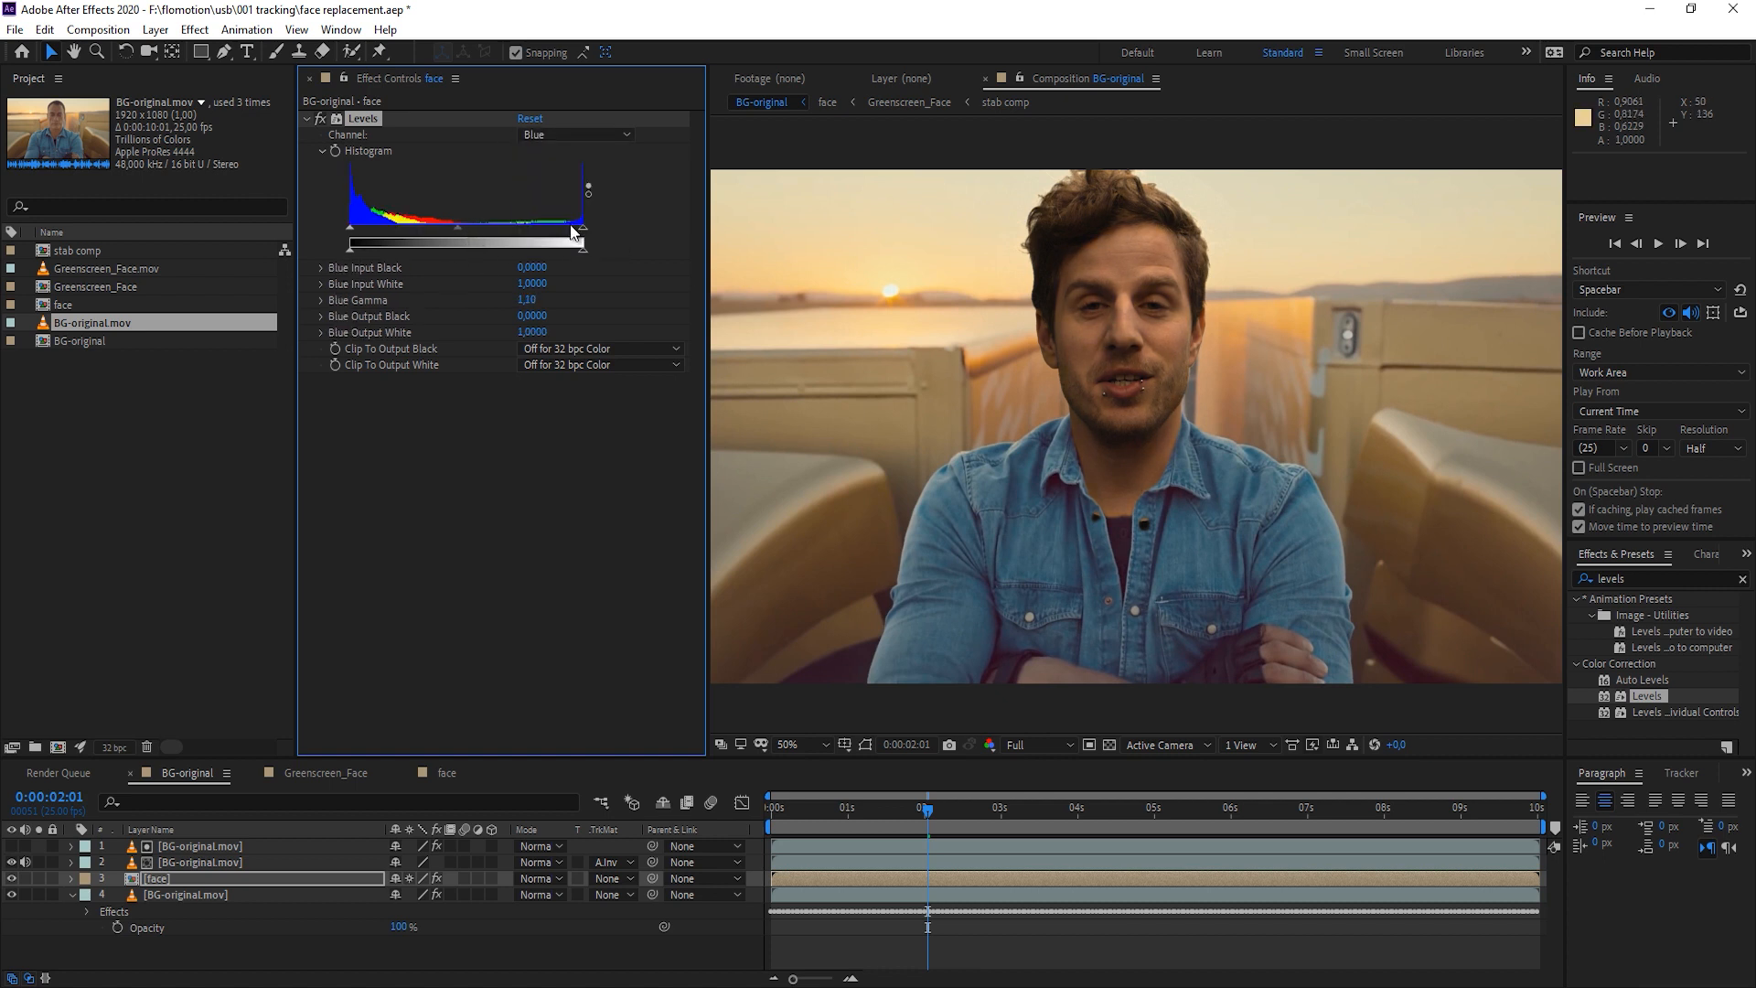
Add Brightness & Contrast, raise the head's brightness, and return Levels to RGB
type("brigh")
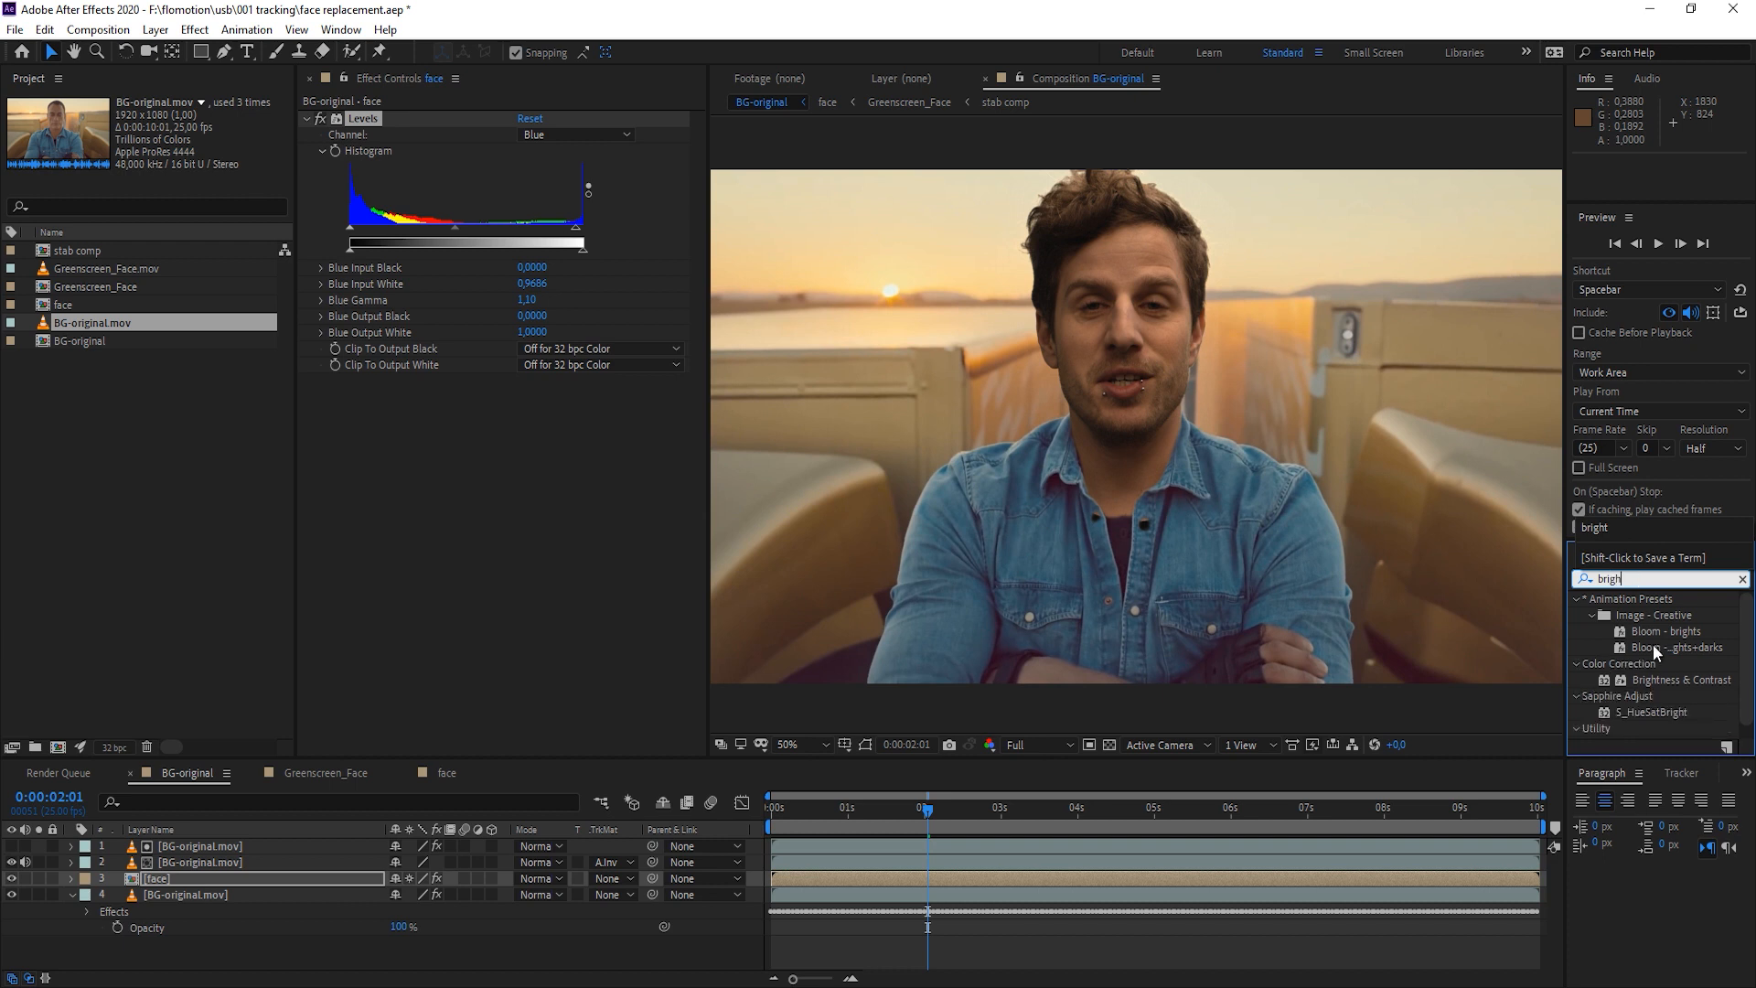
double_click(1677, 678)
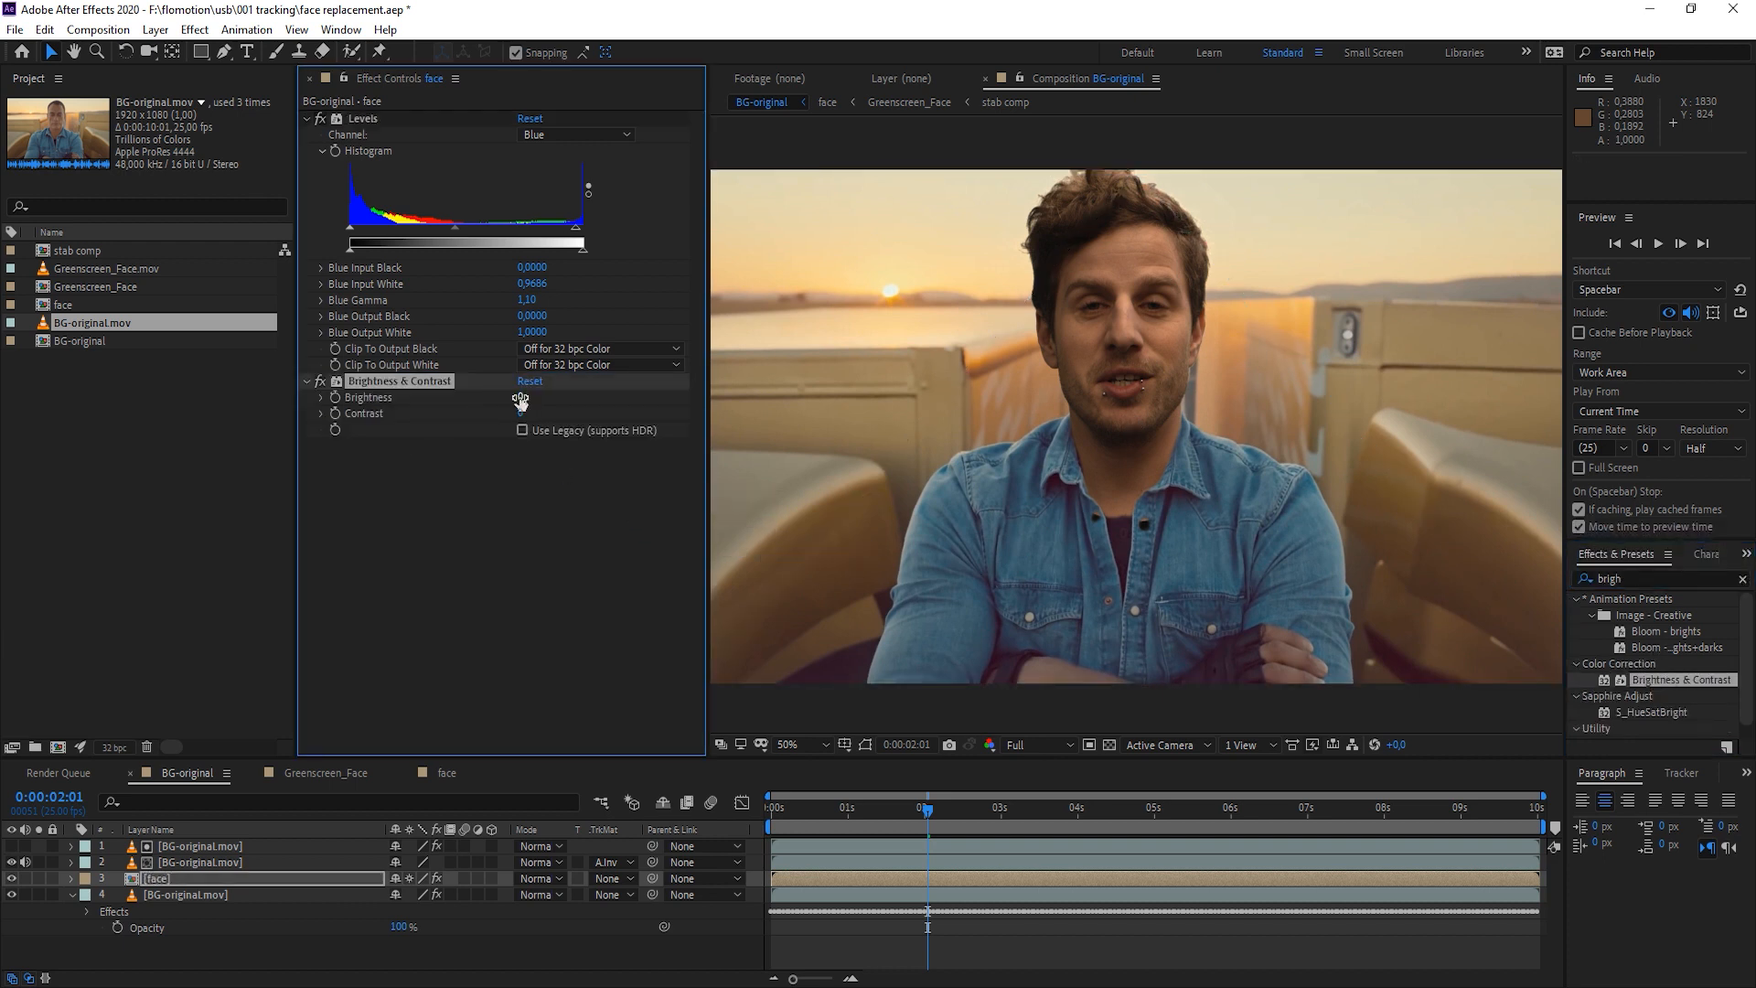
left_click_drag(517, 397, 536, 397)
type("lumetri")
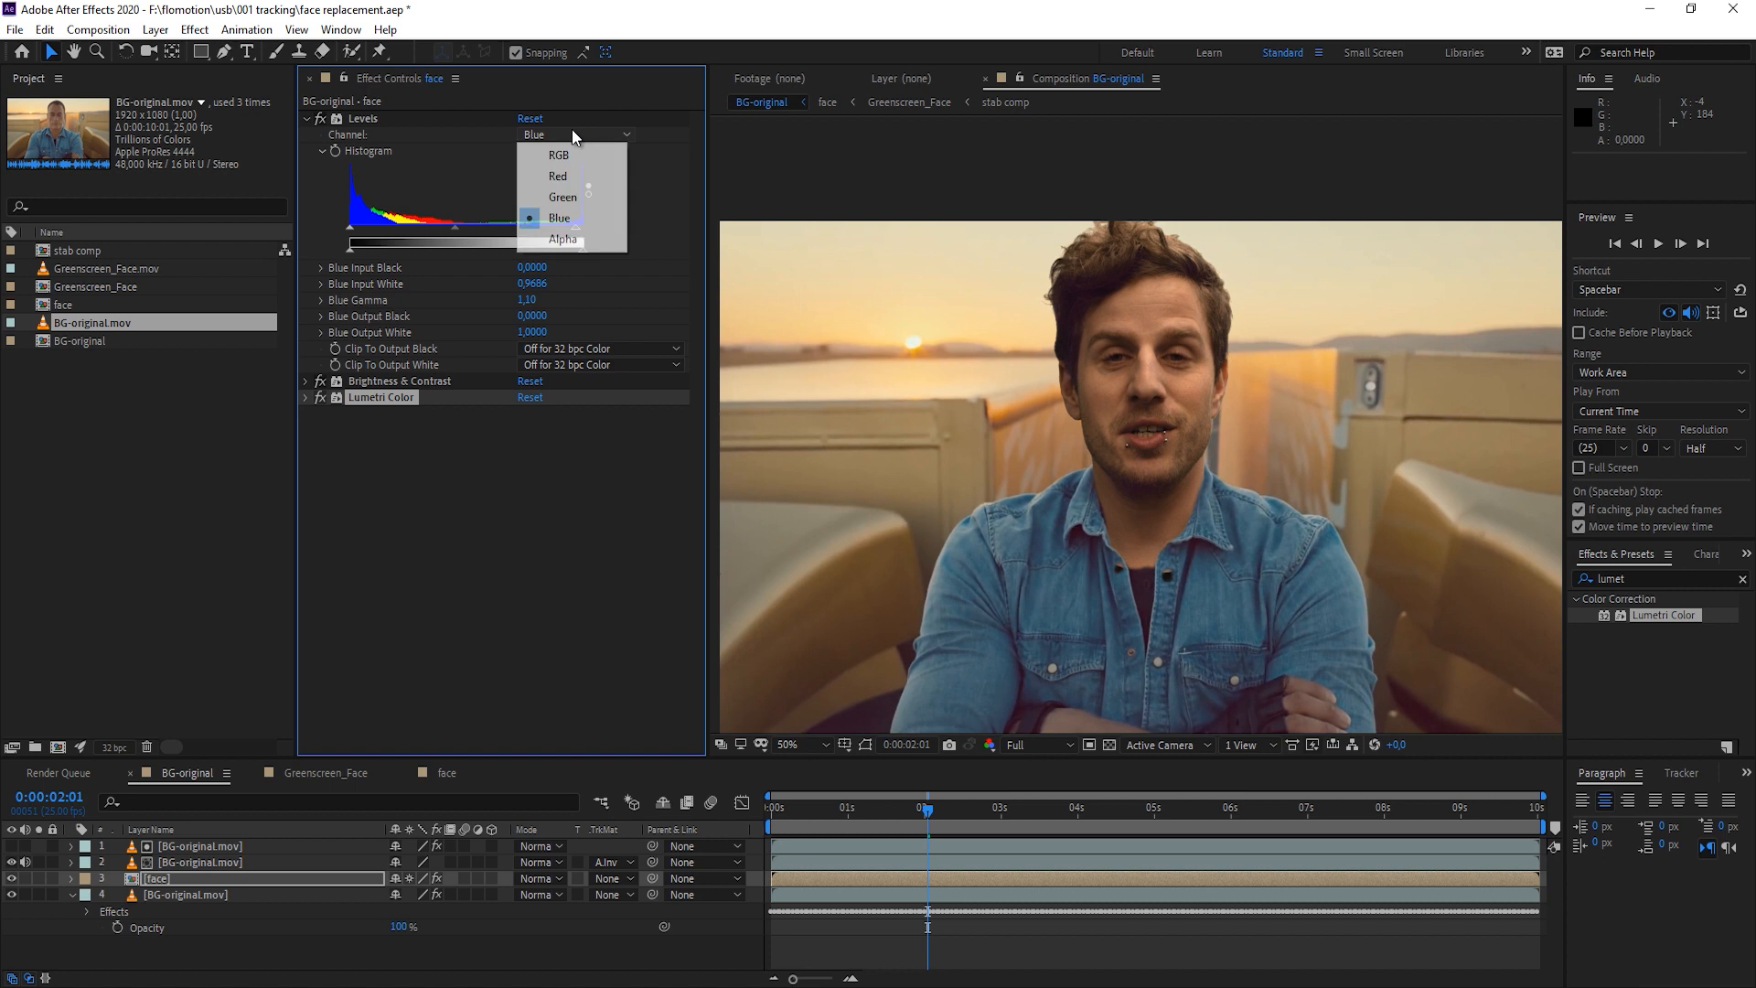
left_click(558, 153)
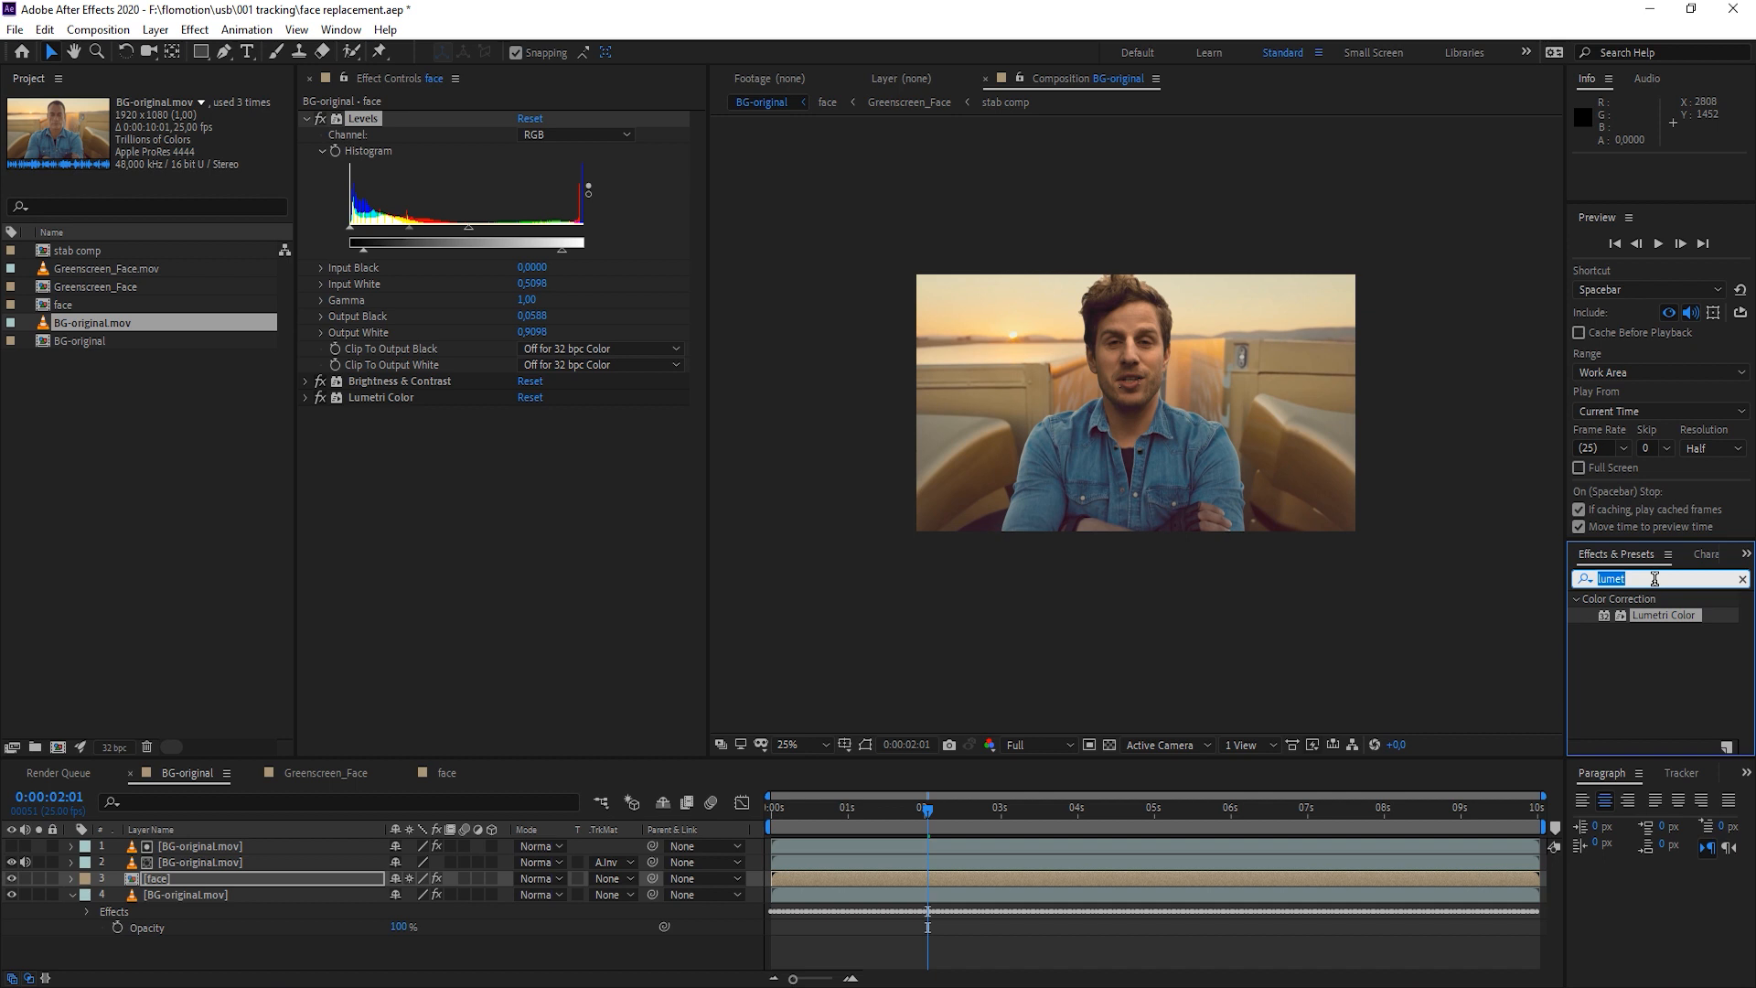
Apply Photo Filter to the face layer and eyedrop a warm sunset orange as its color
type("photo")
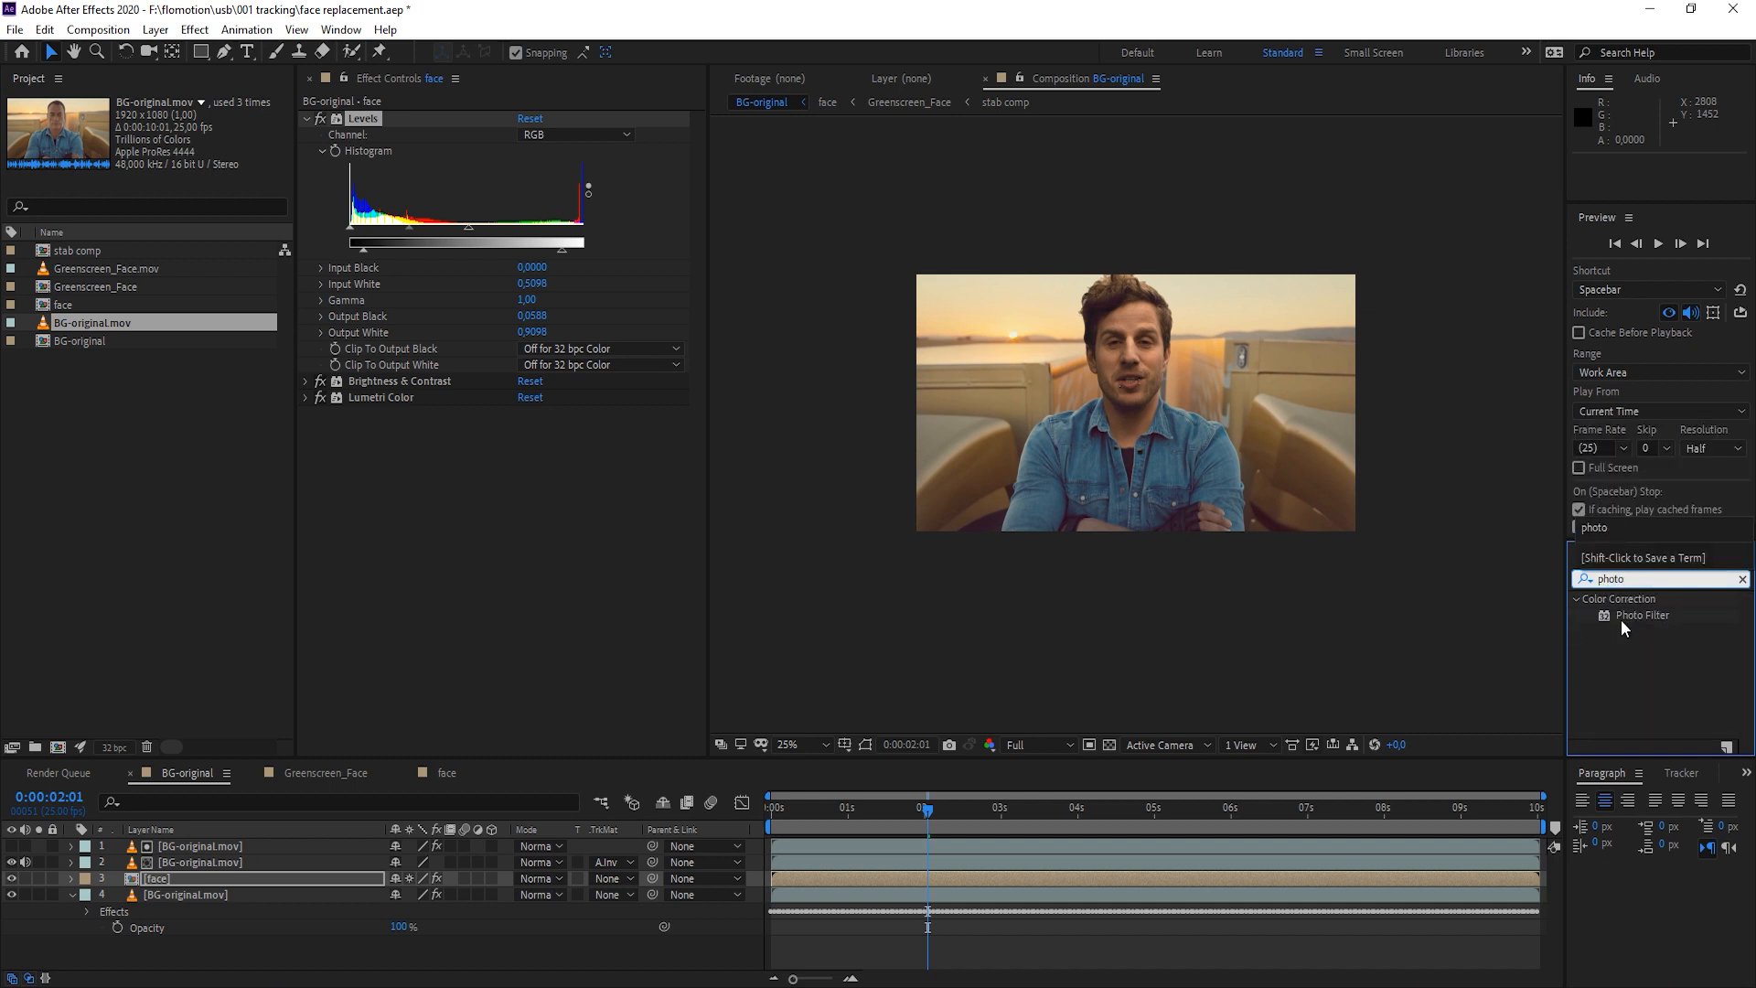
double_click(1642, 614)
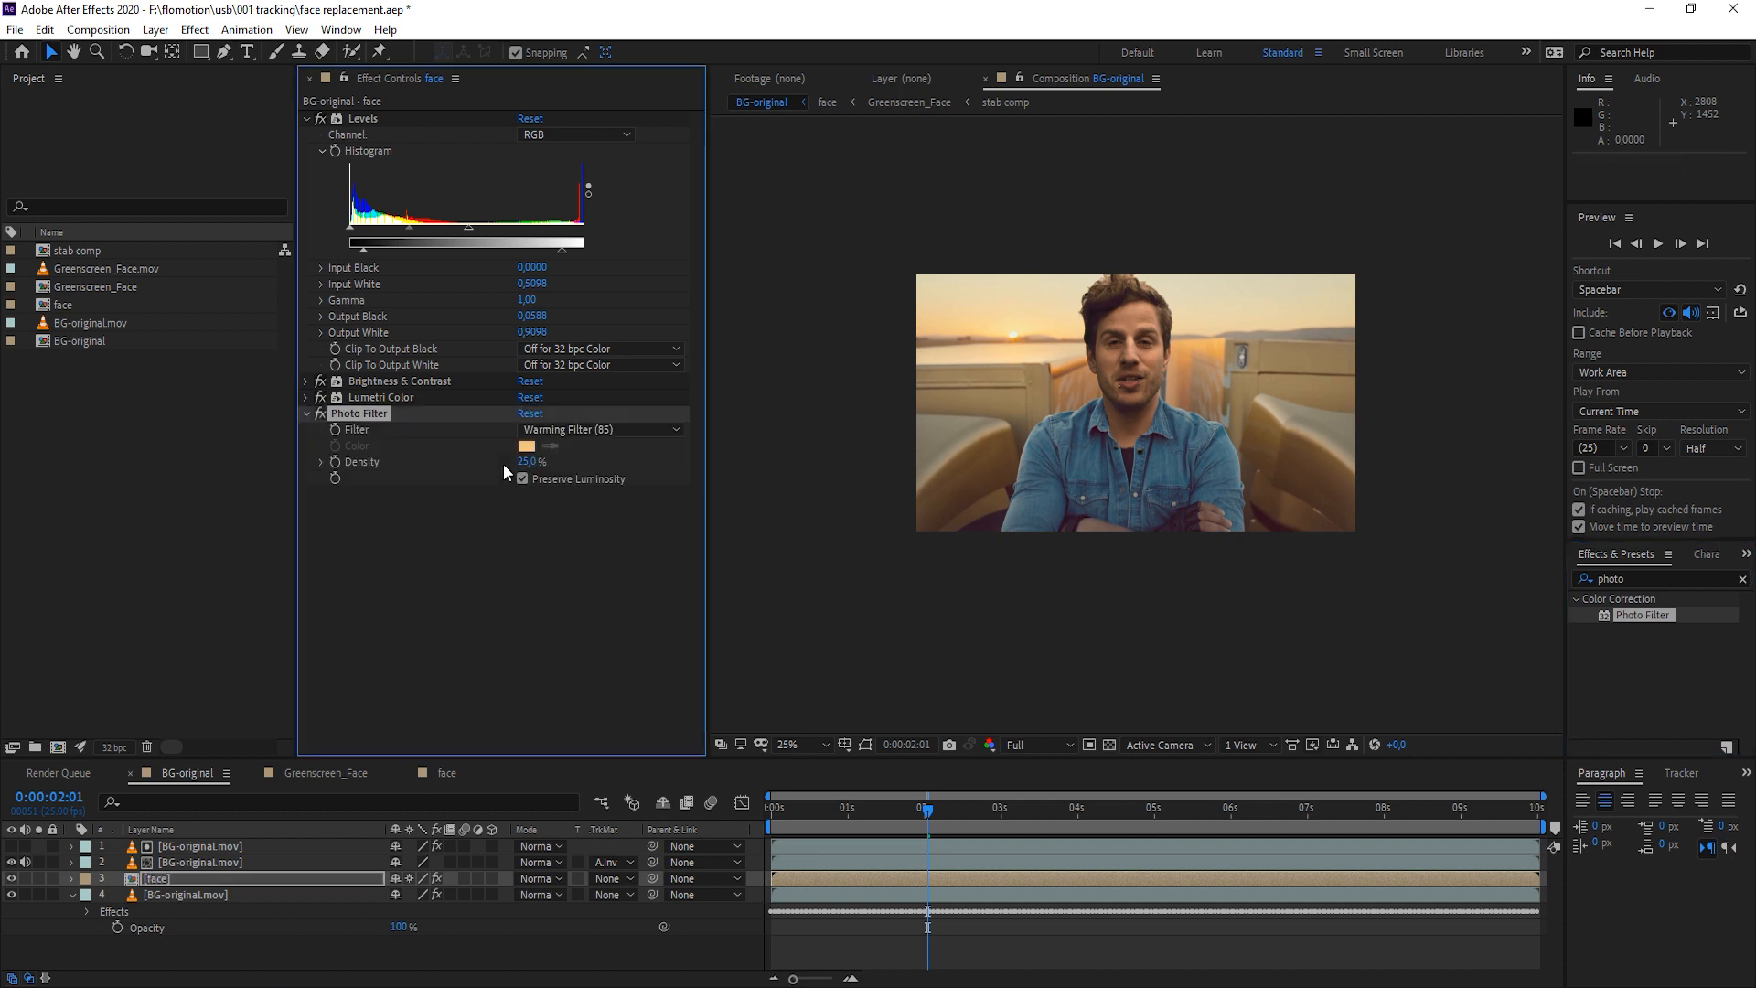
mouse_move(1392, 353)
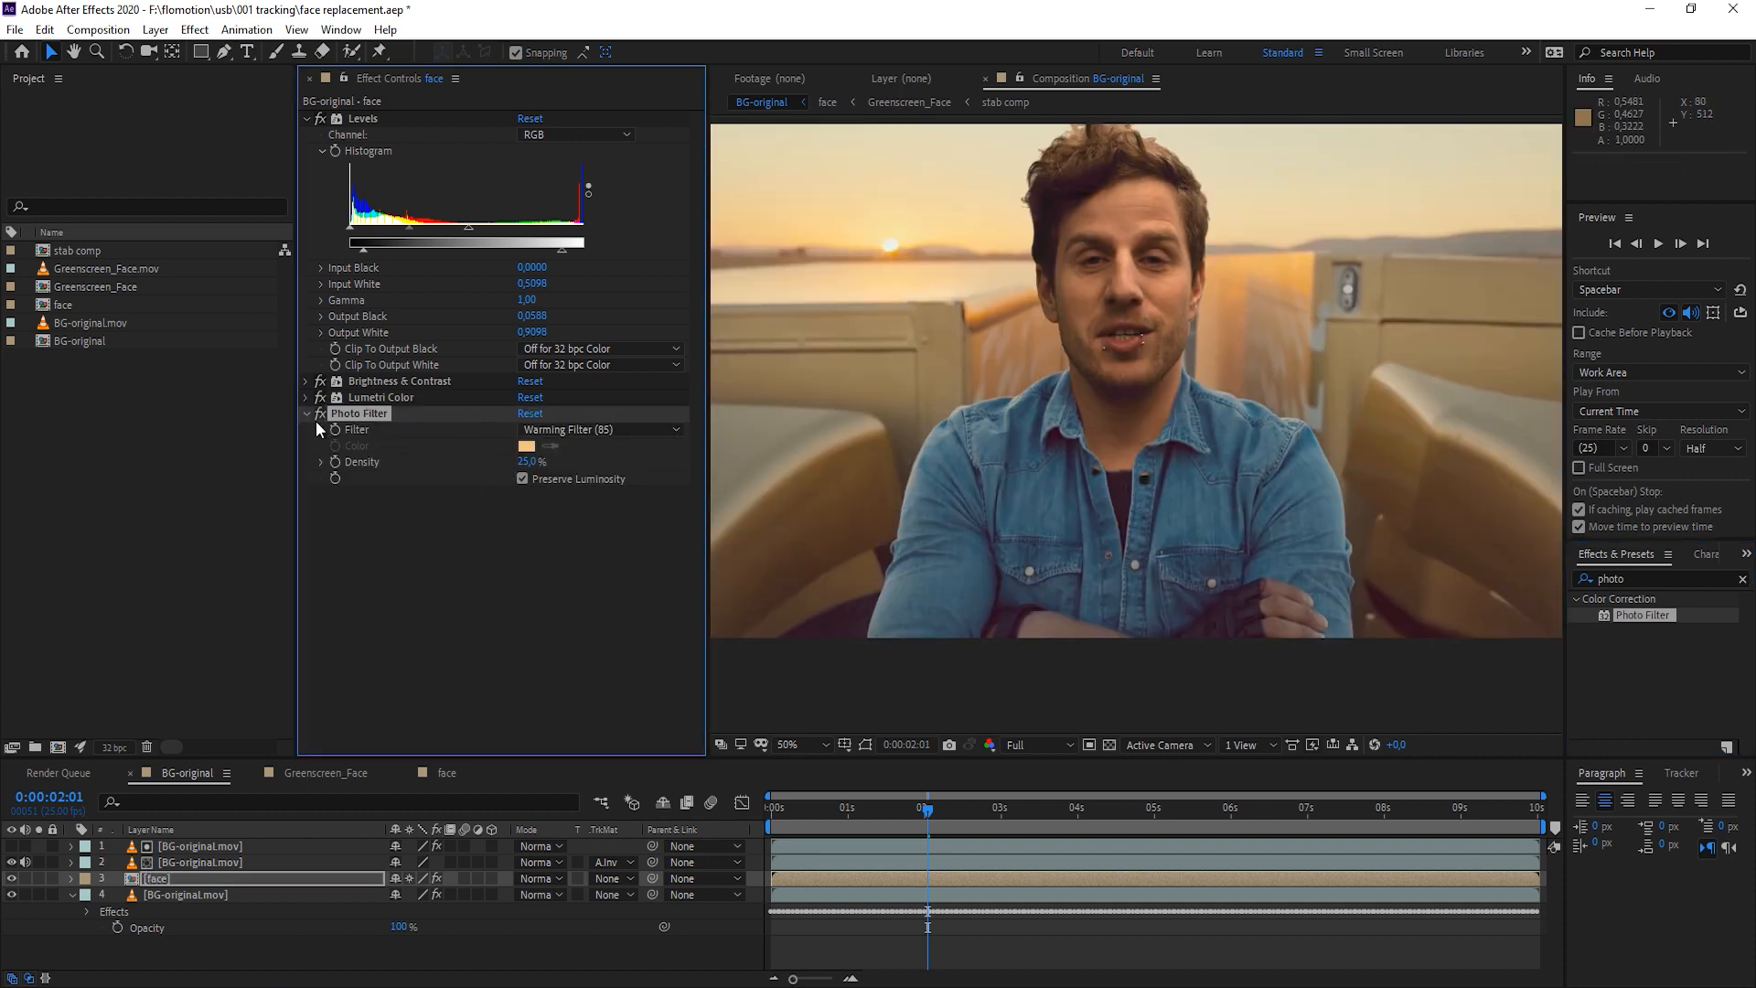
left_click(600, 428)
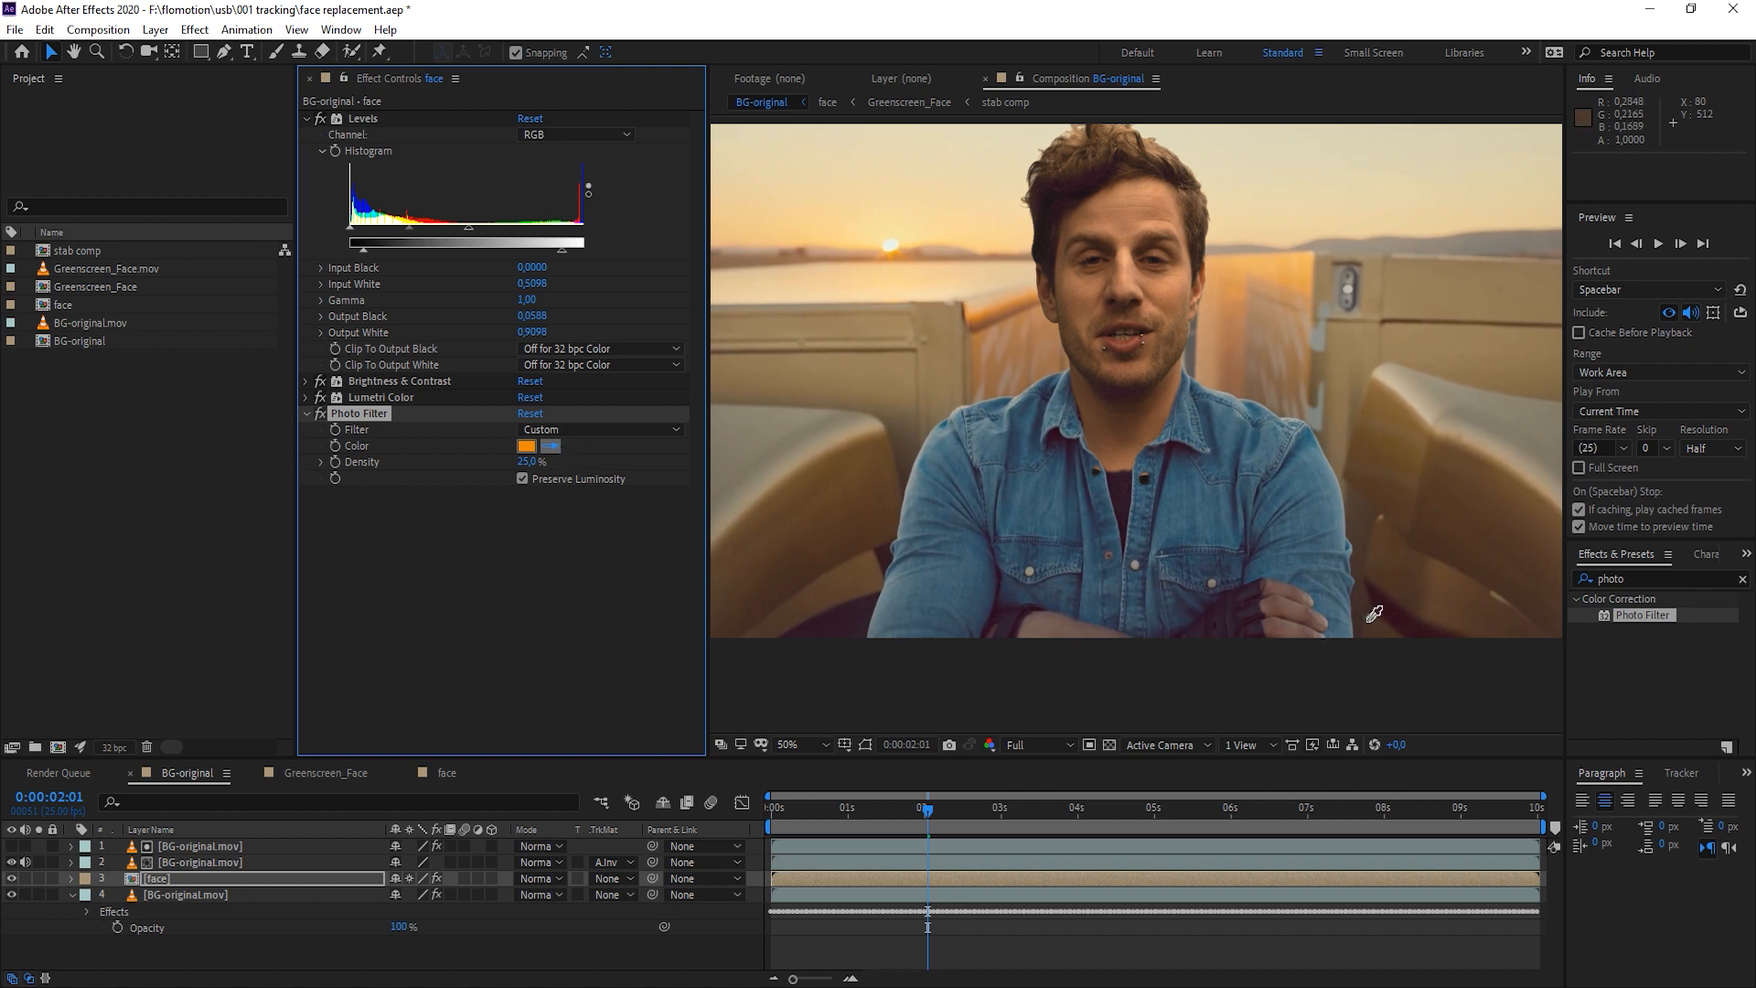
left_click(527, 446)
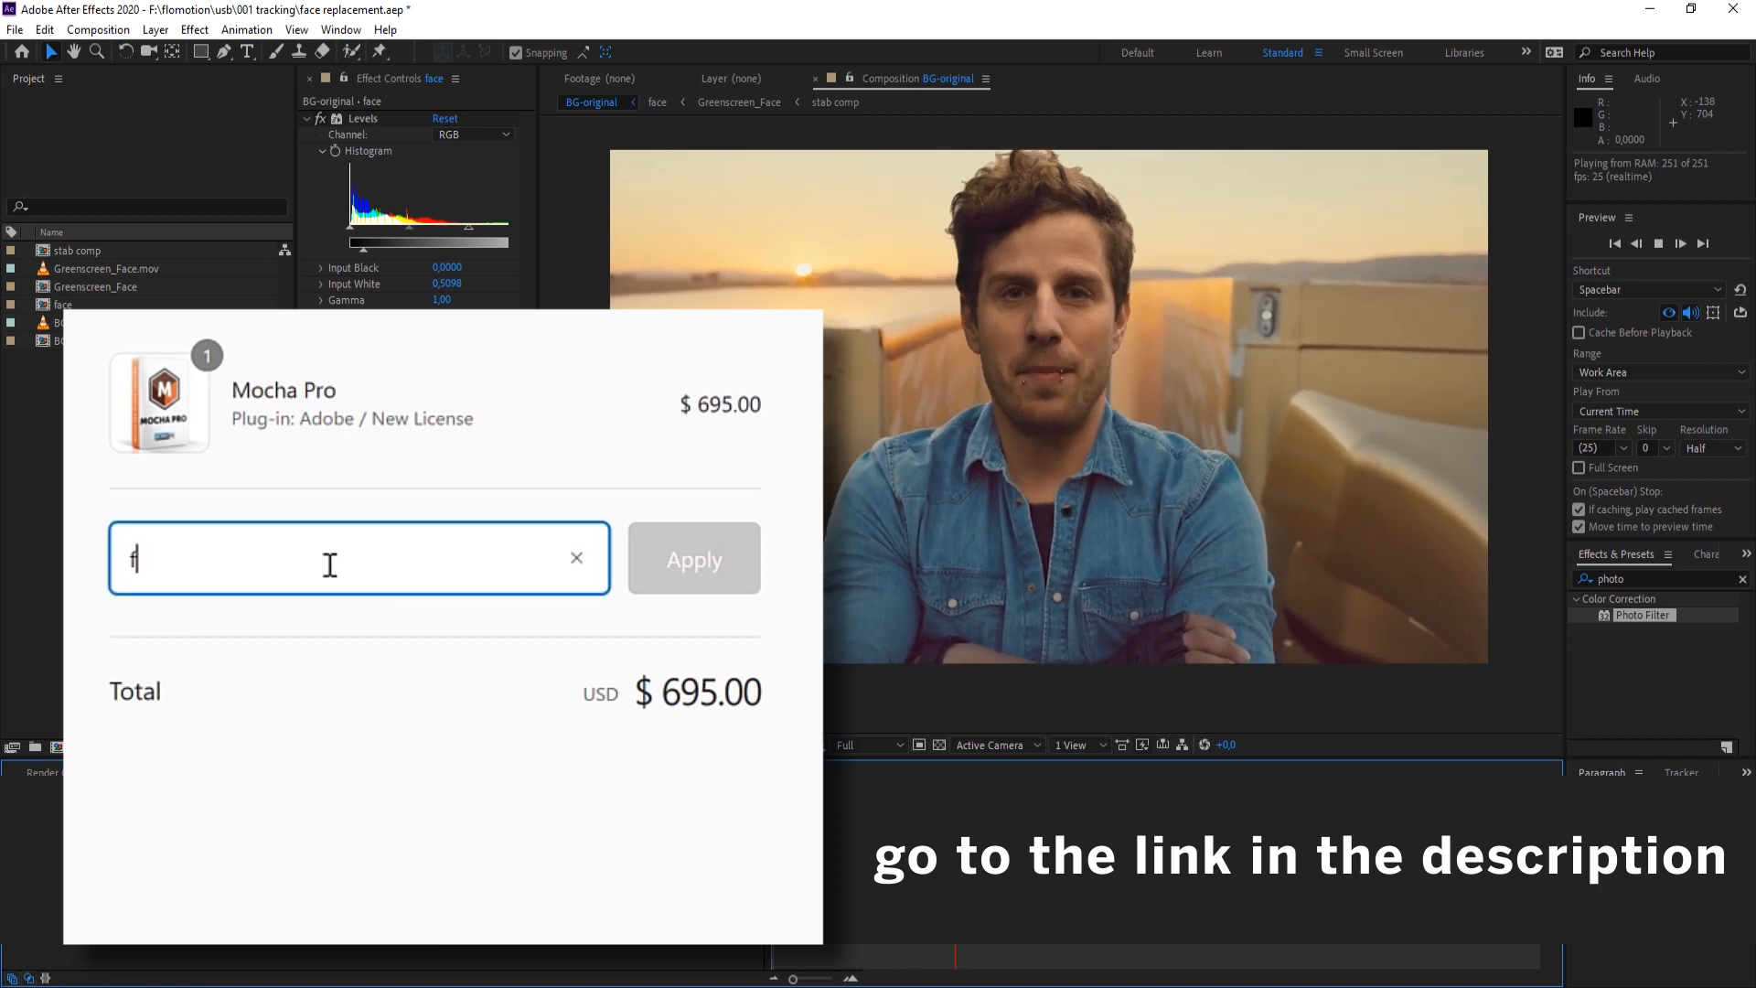
Enter the discount code flomotion15 and apply it, reducing the Mocha Pro total to $590.75
type("lomotion15")
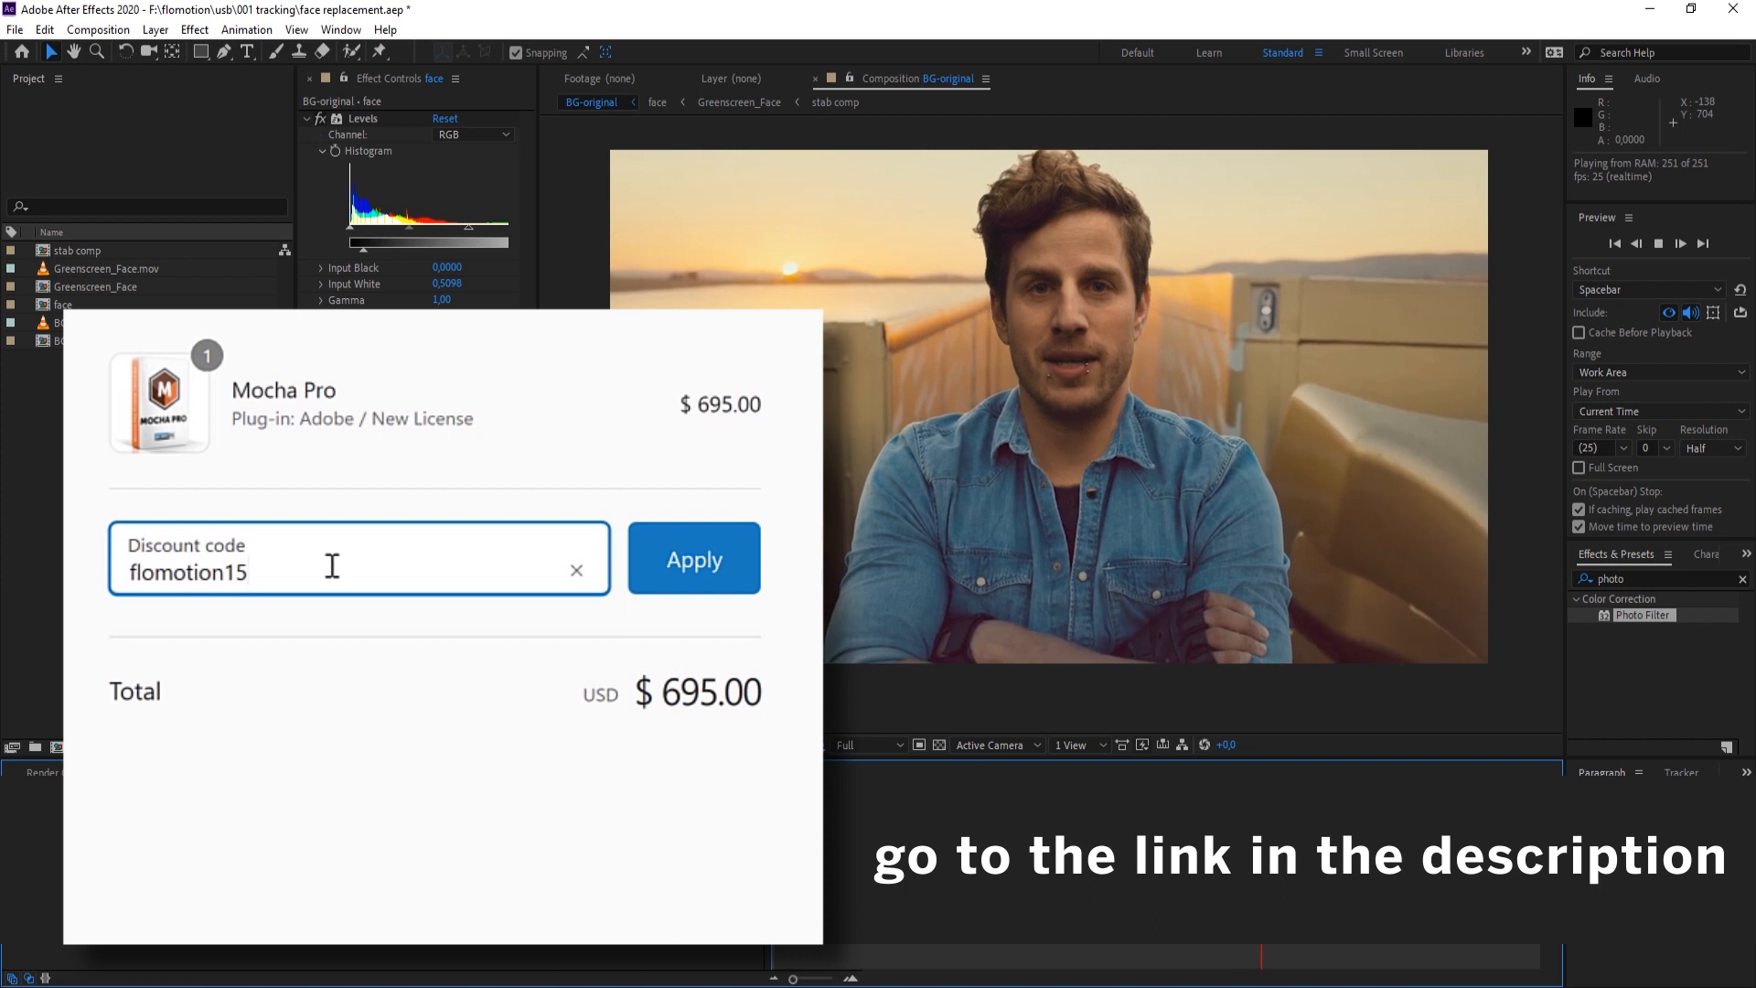
left_click(693, 558)
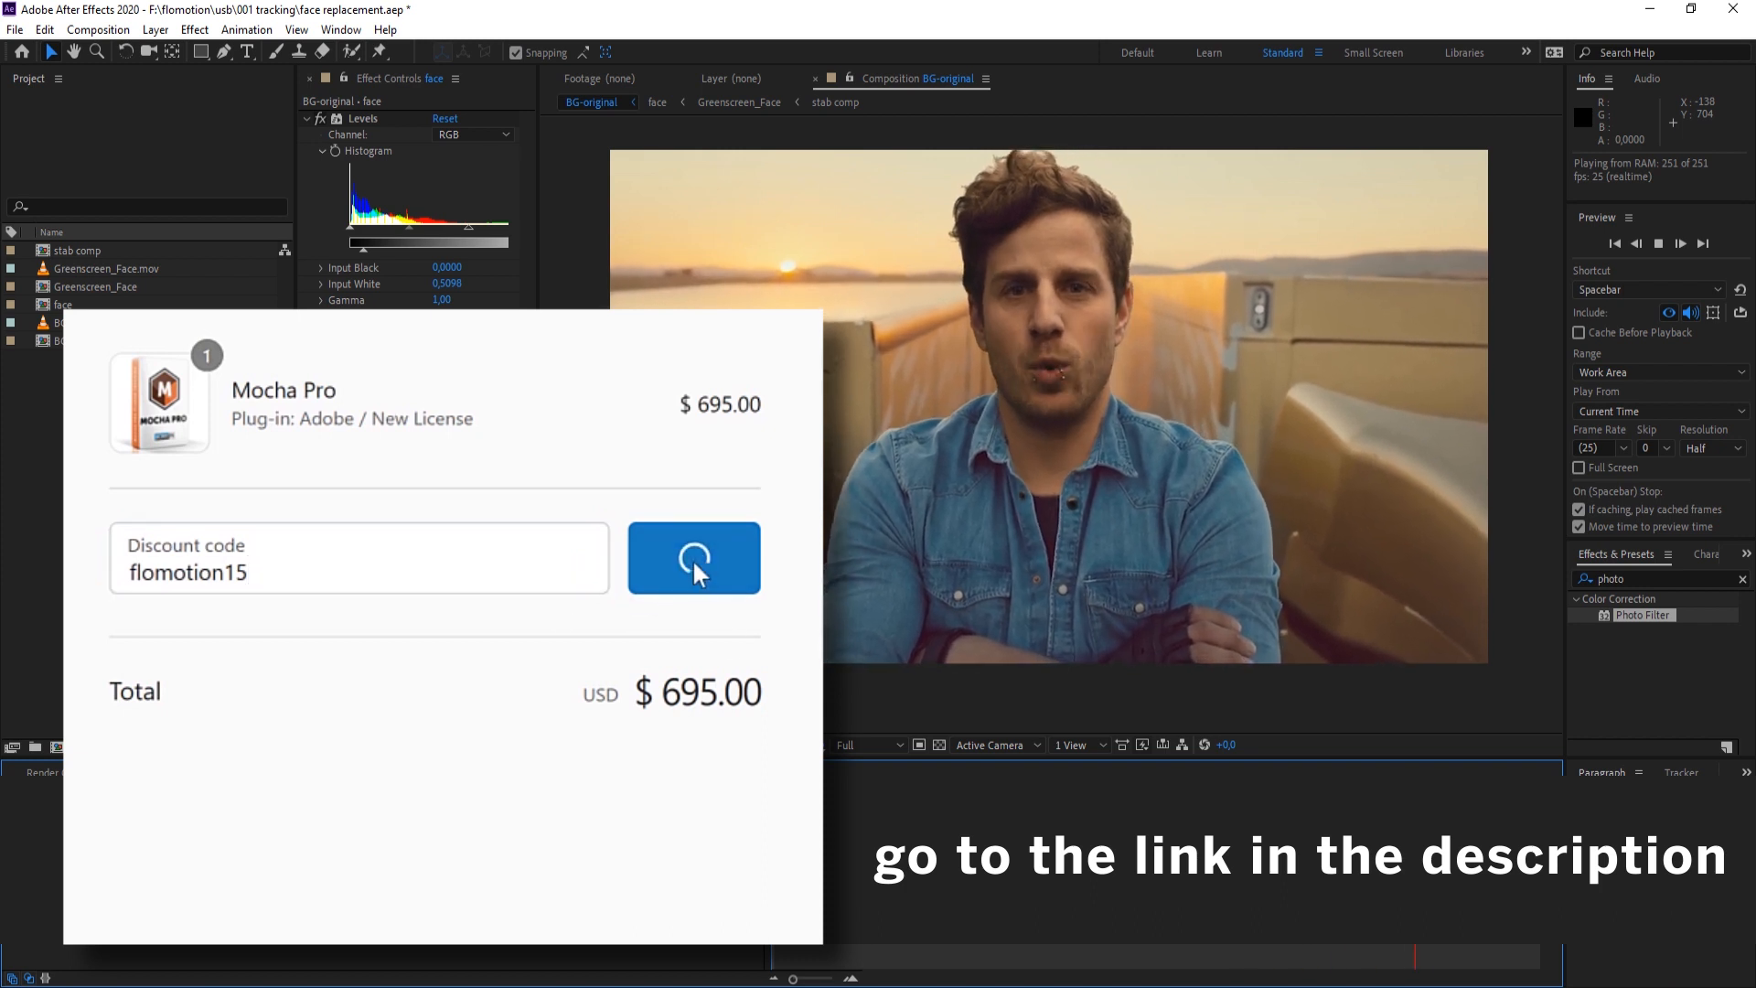
left_click(693, 560)
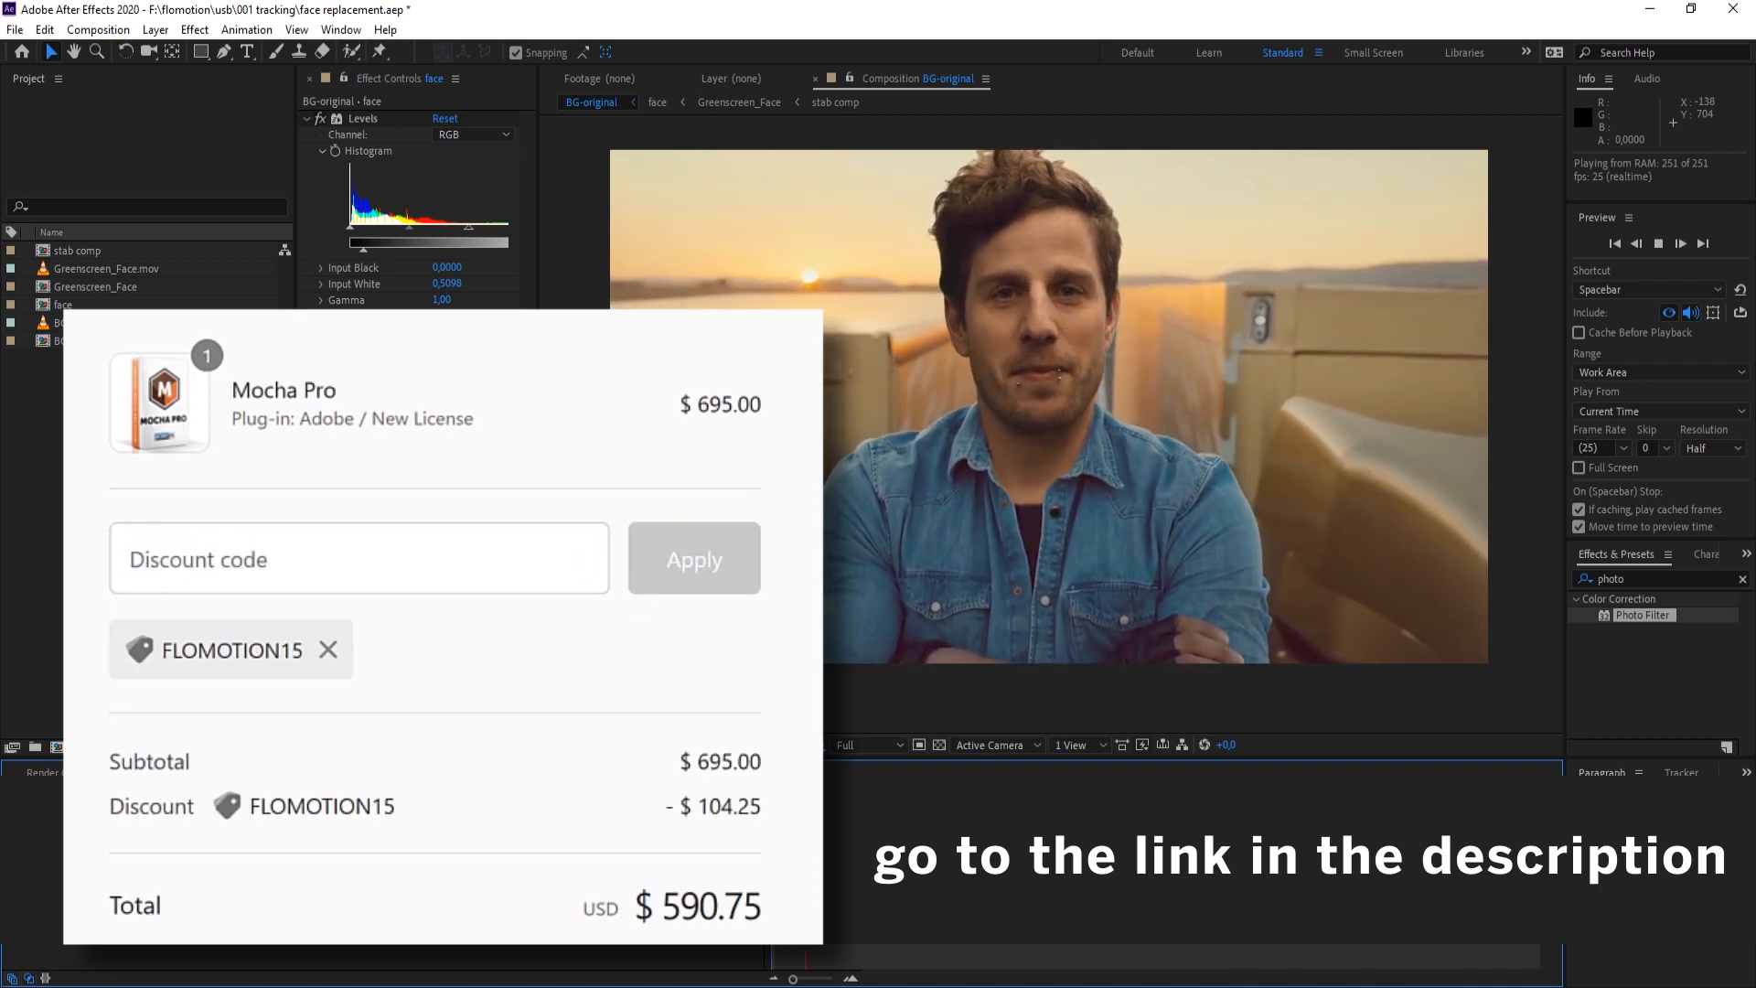